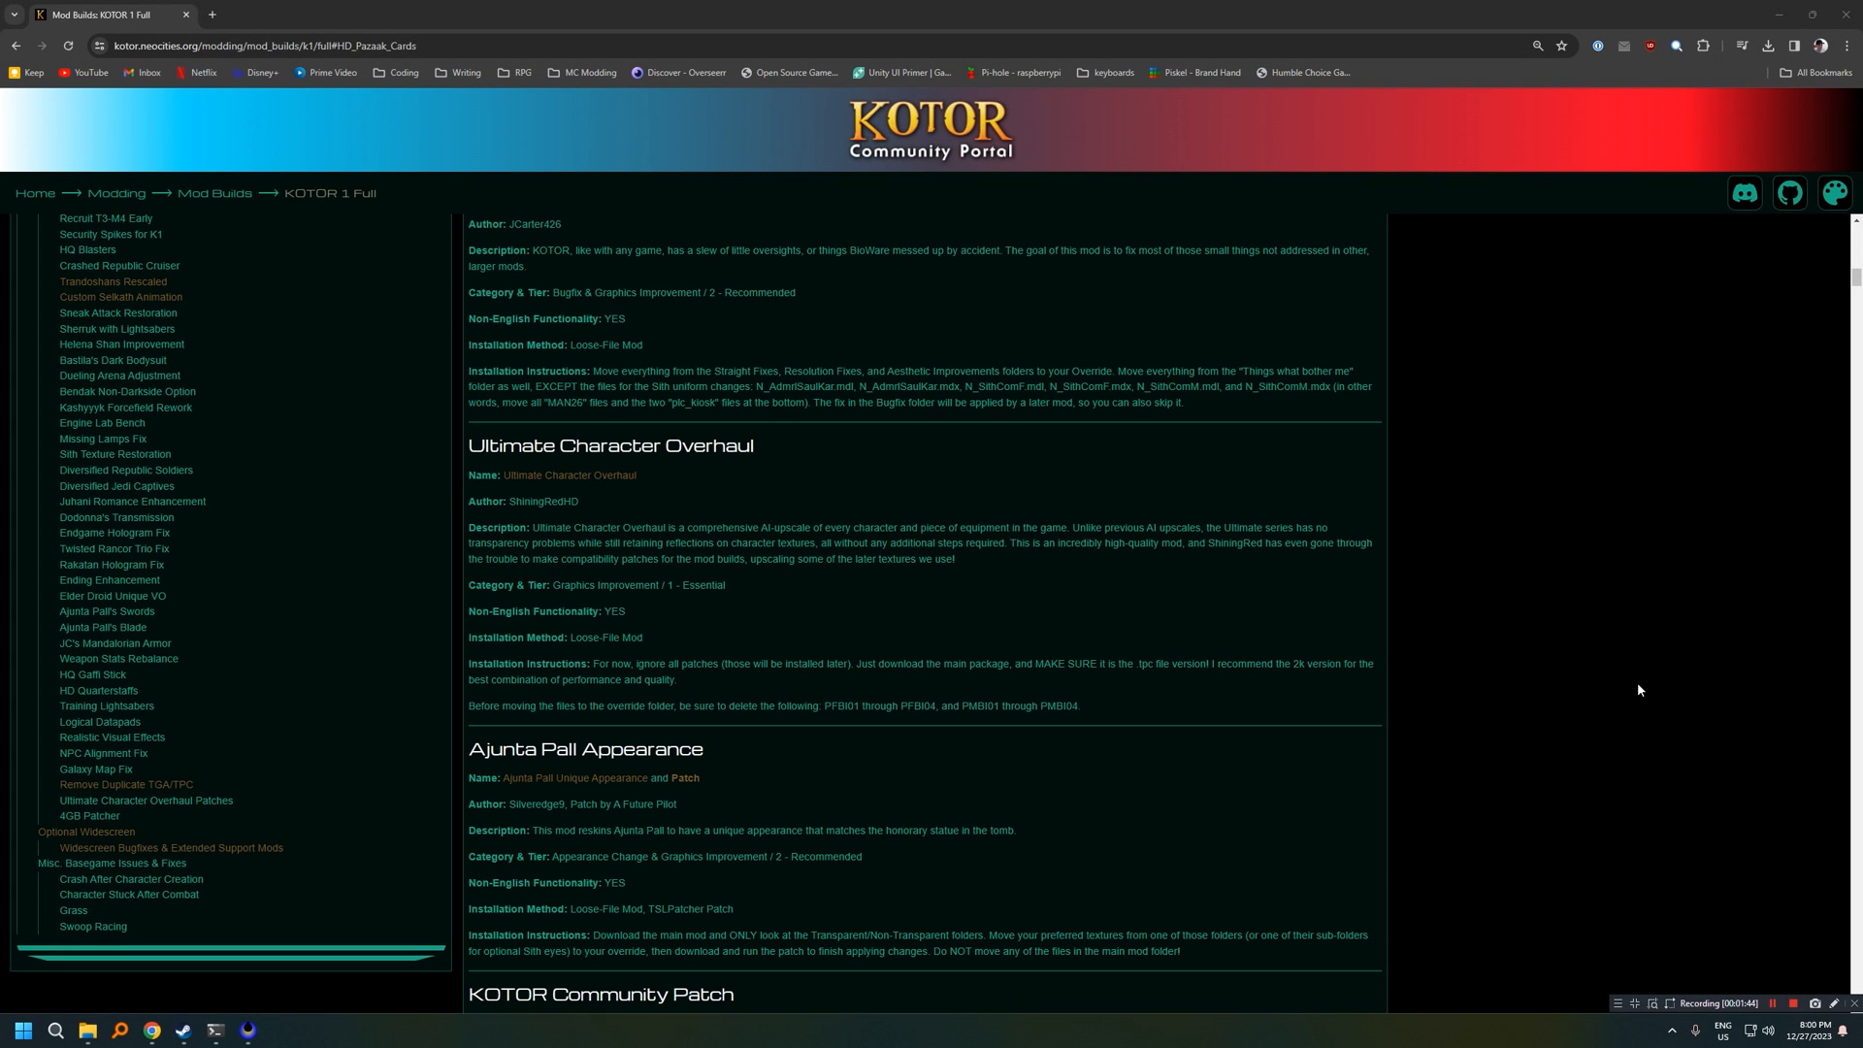
pyautogui.moveTo(1594, 652)
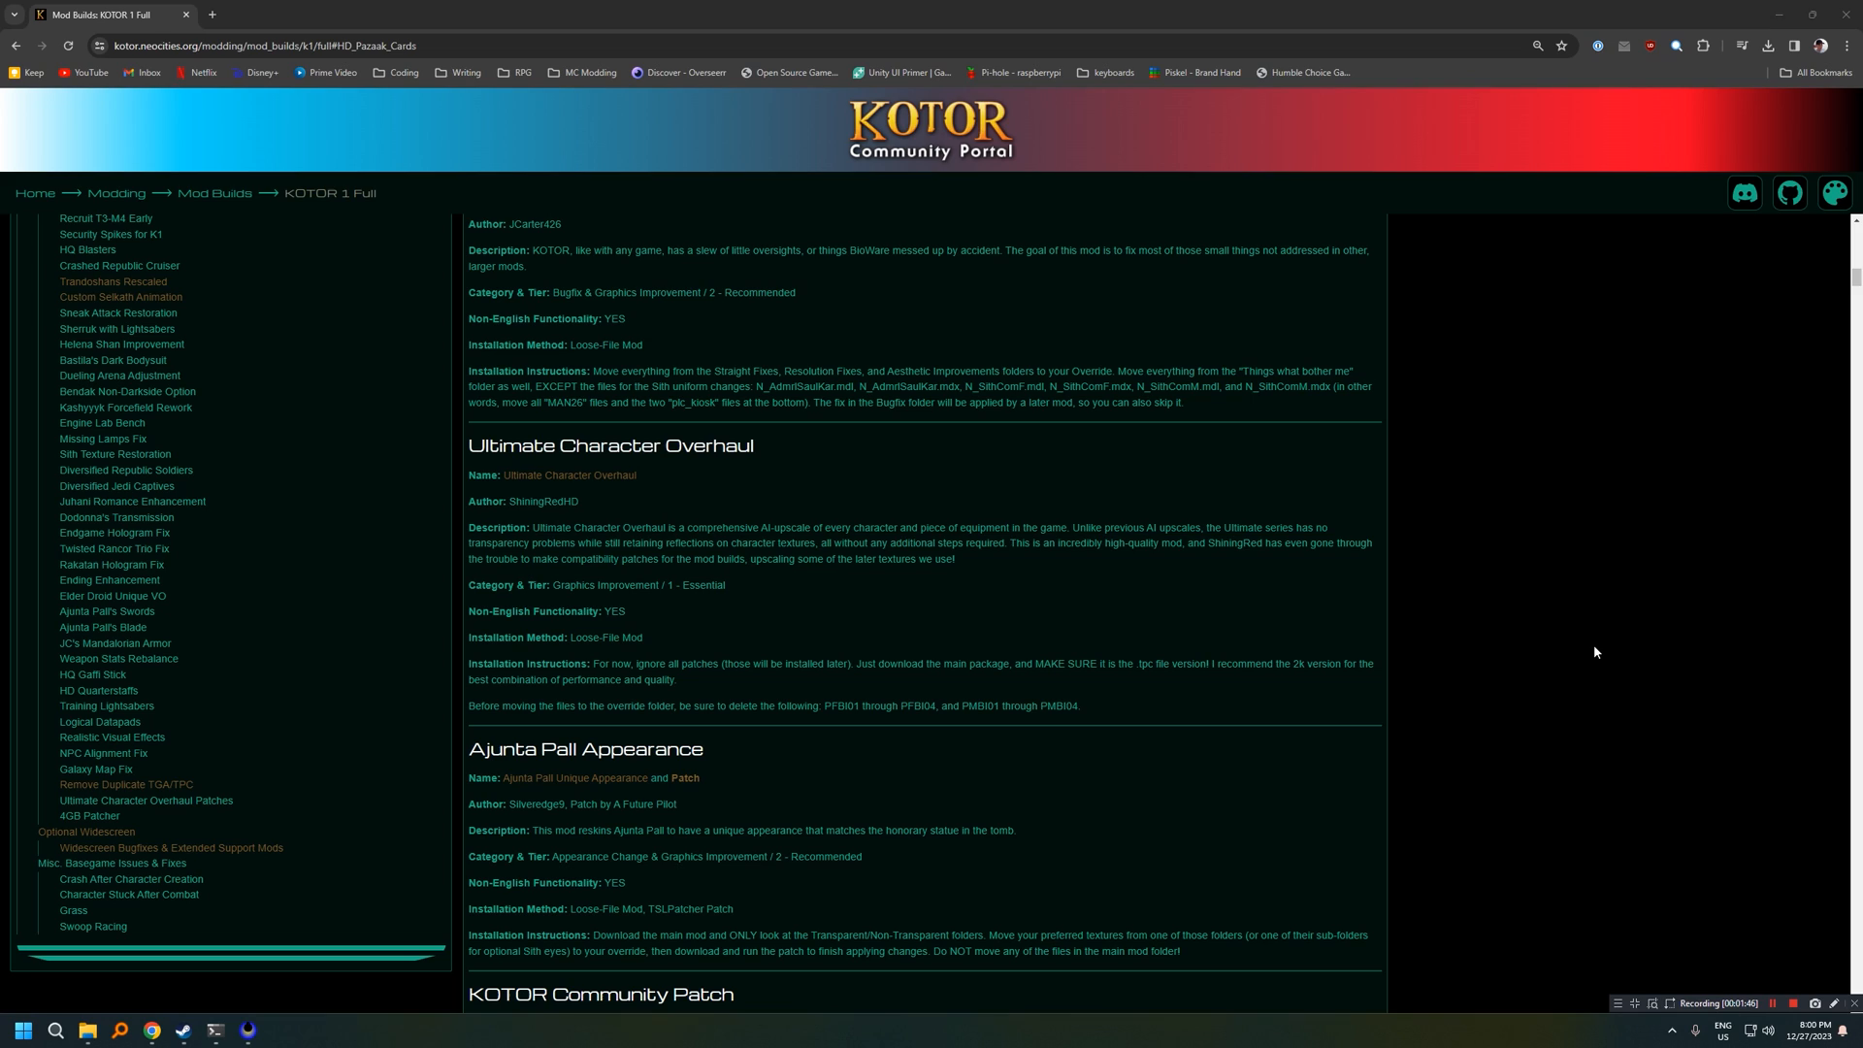
pyautogui.moveTo(758, 458)
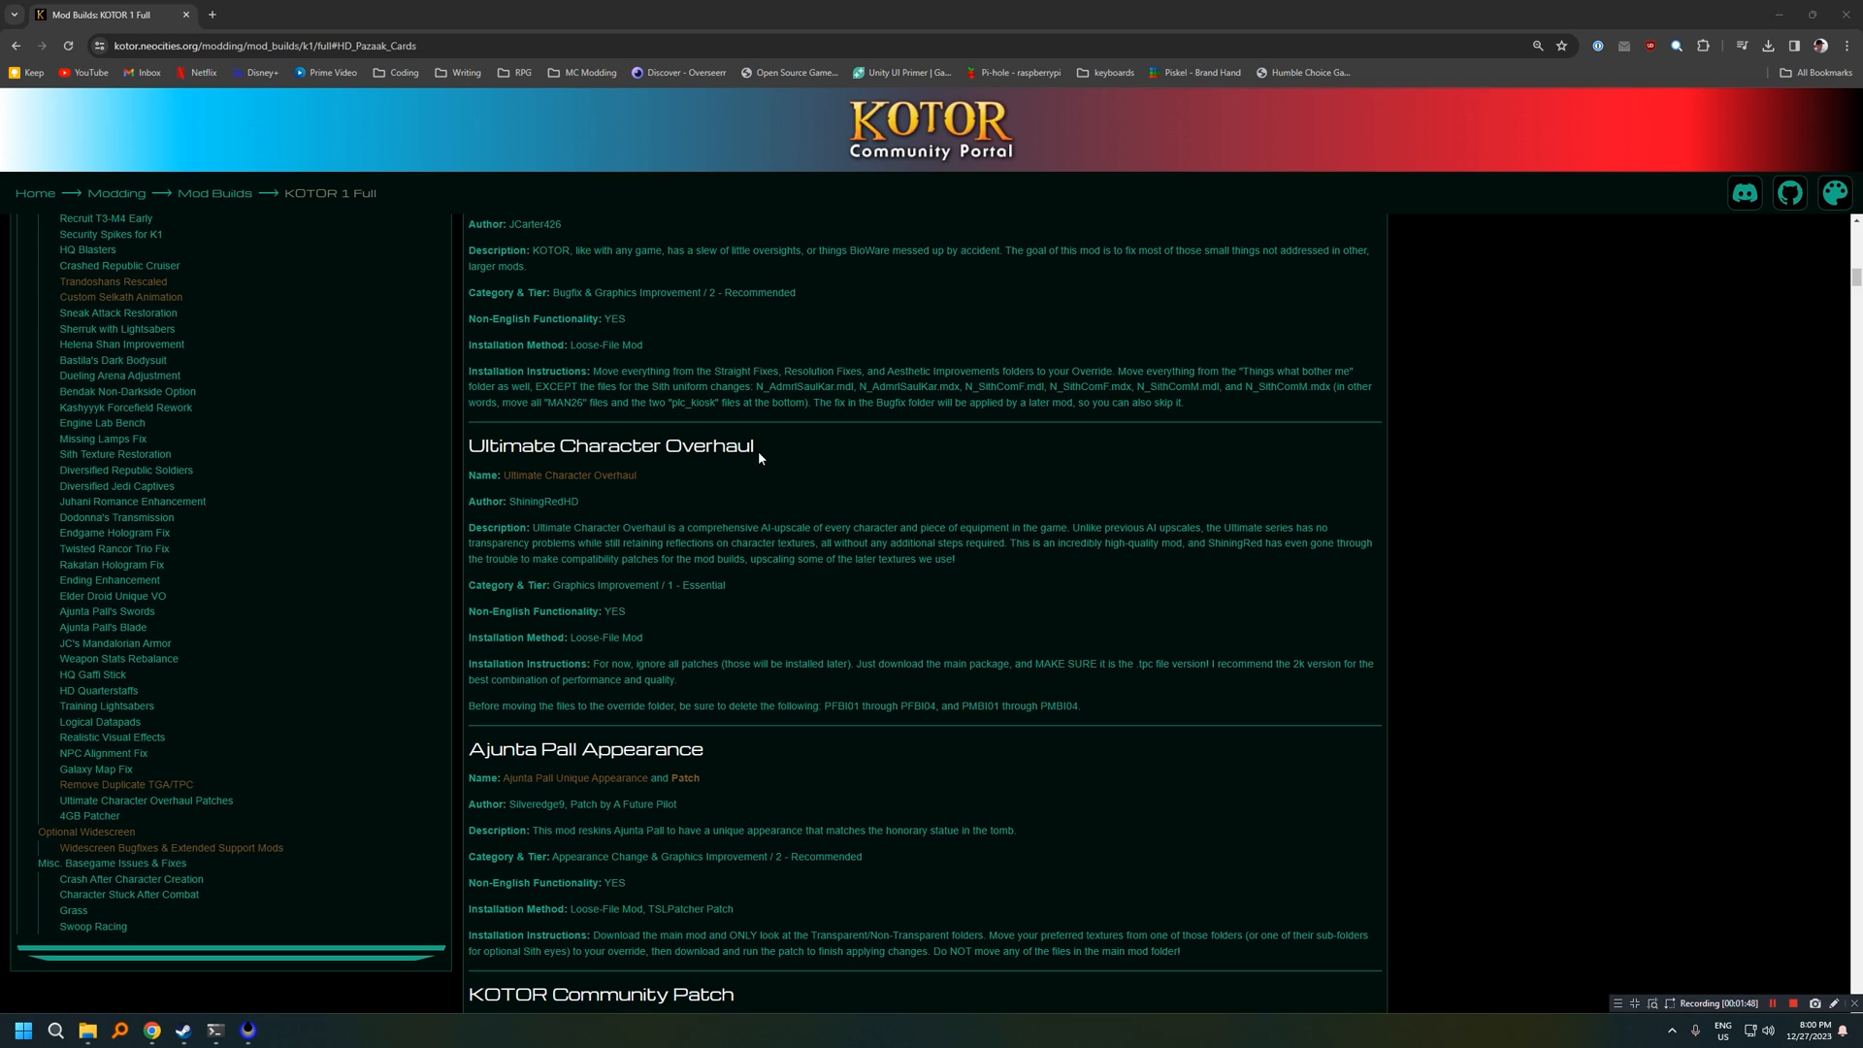
pyautogui.moveTo(681, 580)
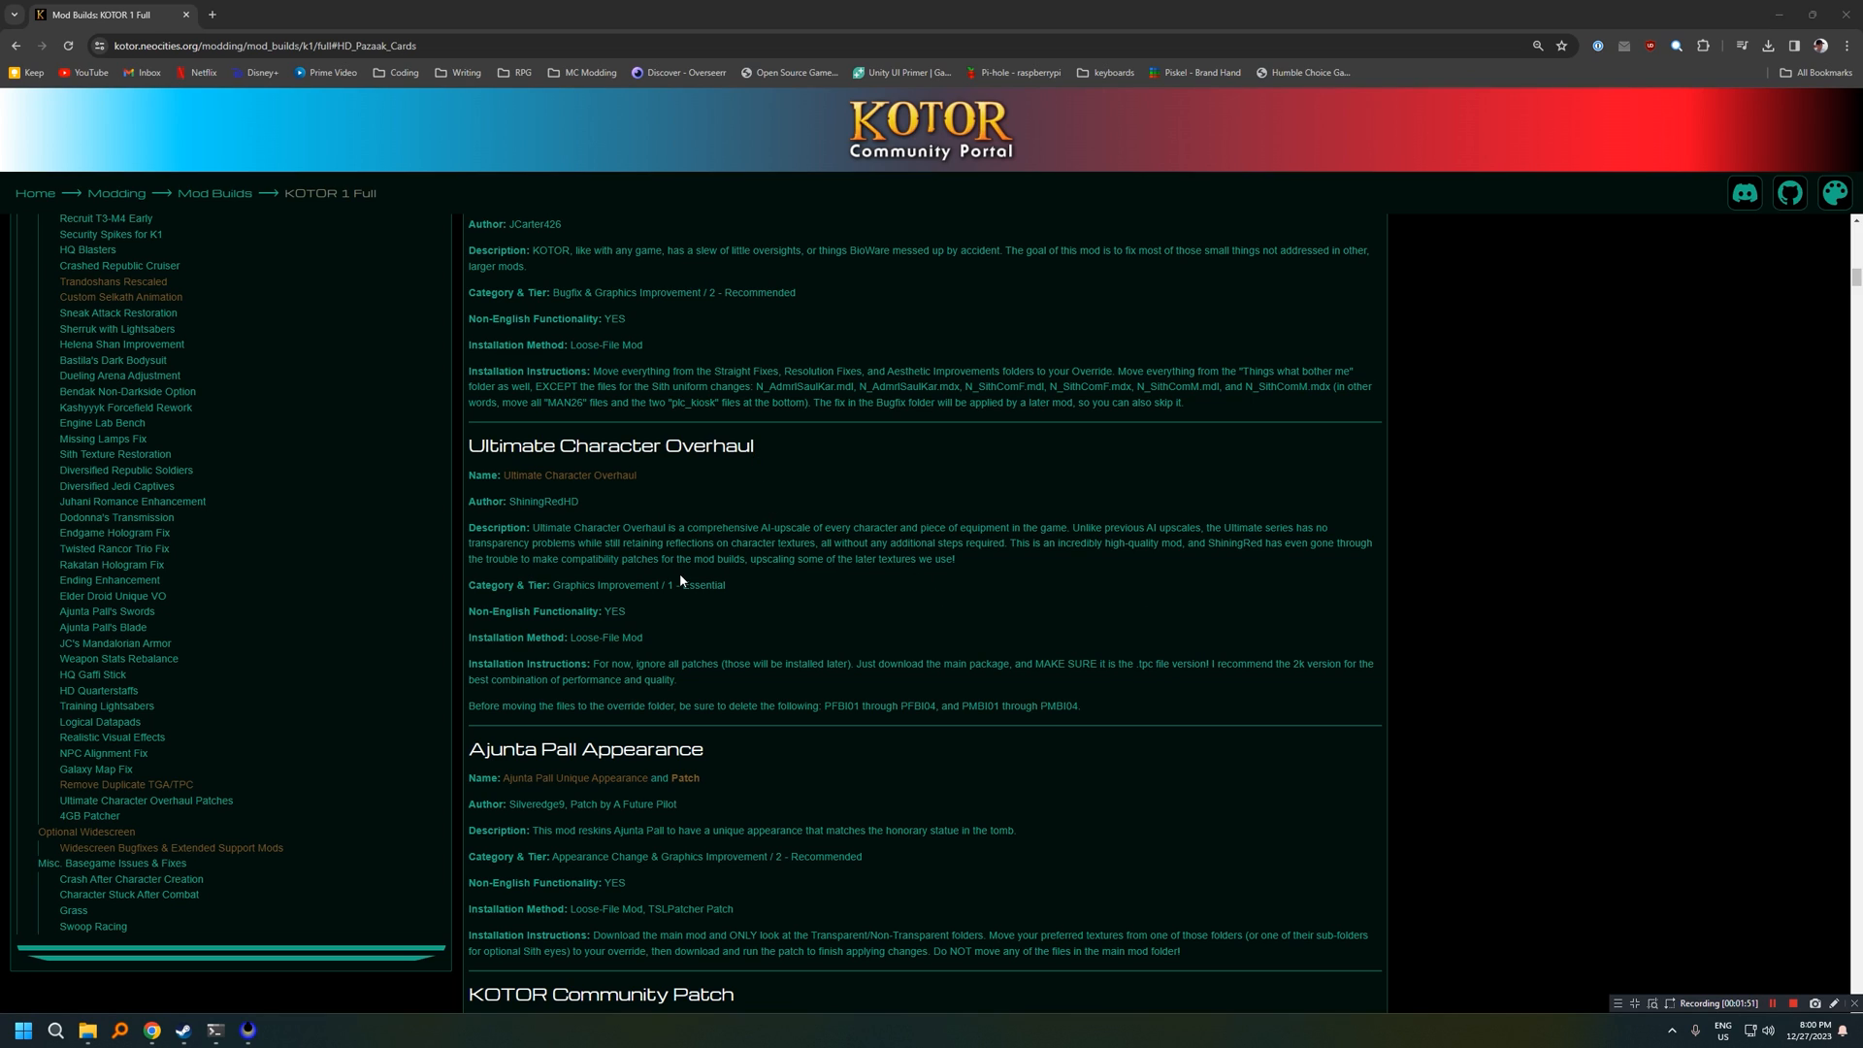
pyautogui.moveTo(583, 661)
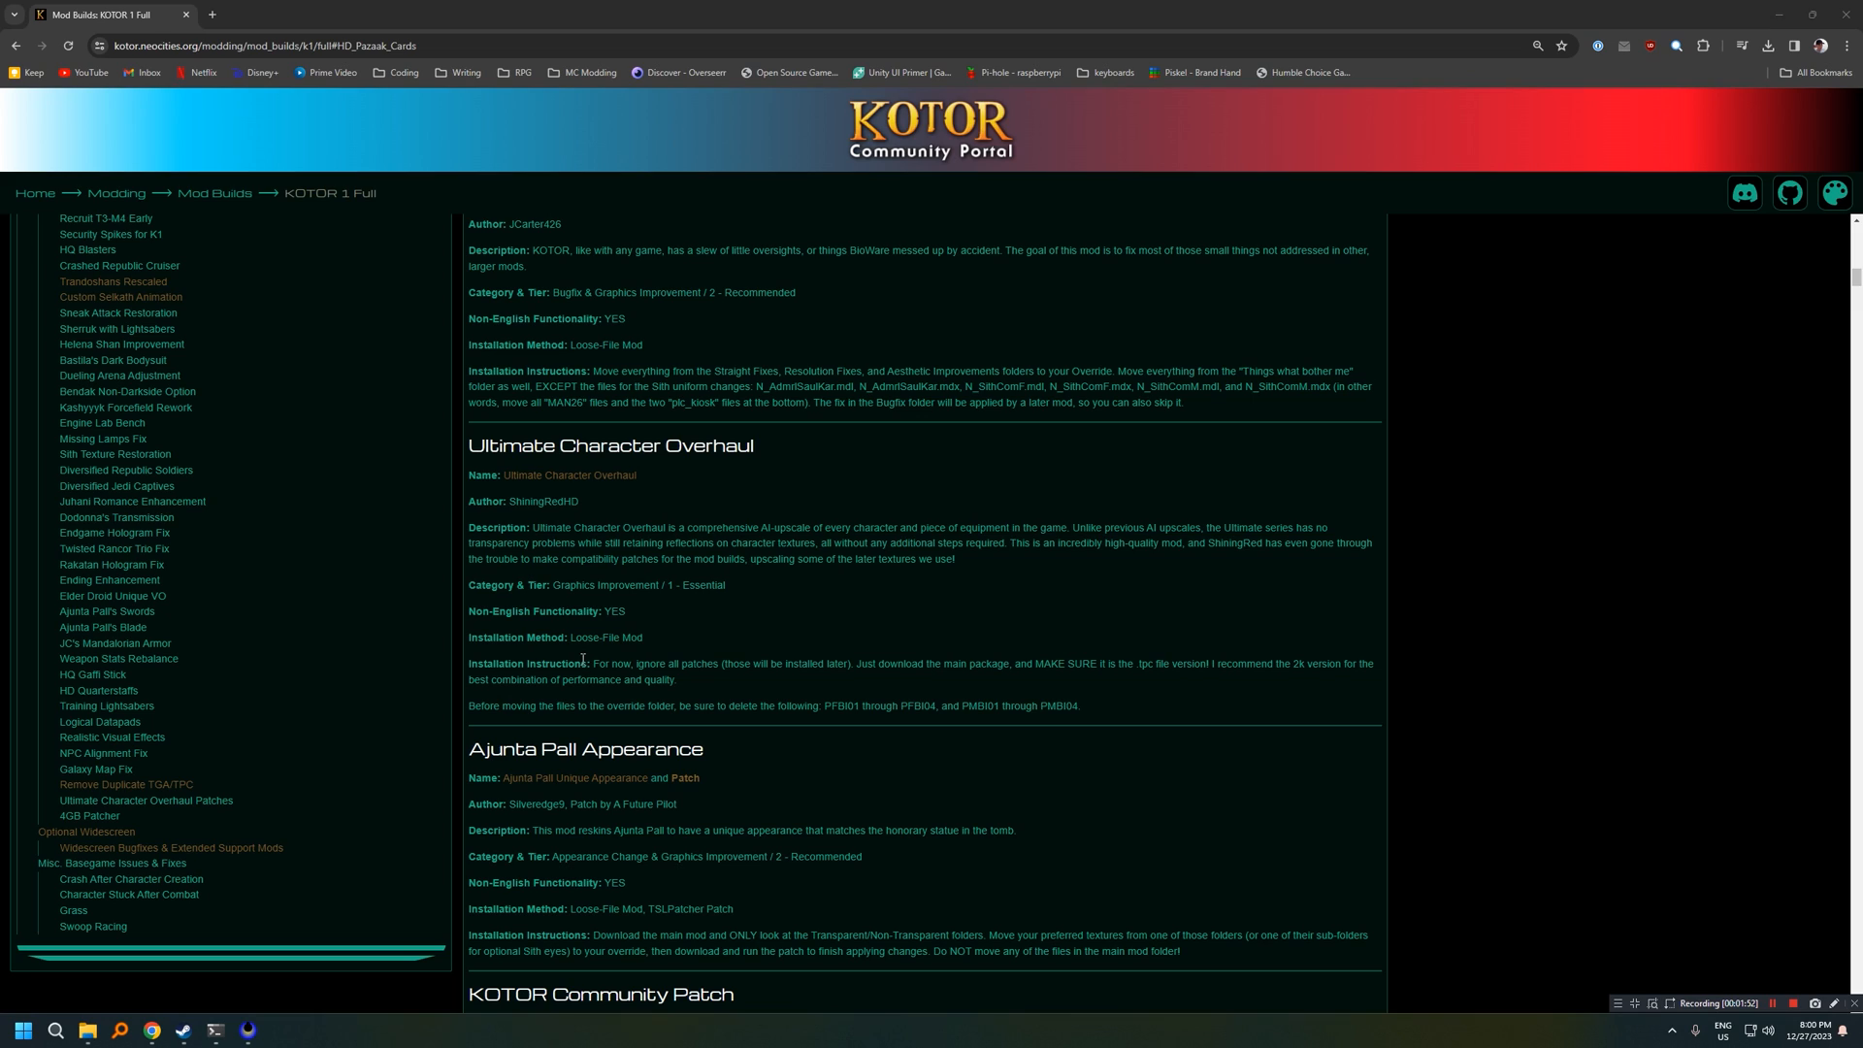
pyautogui.moveTo(809, 708)
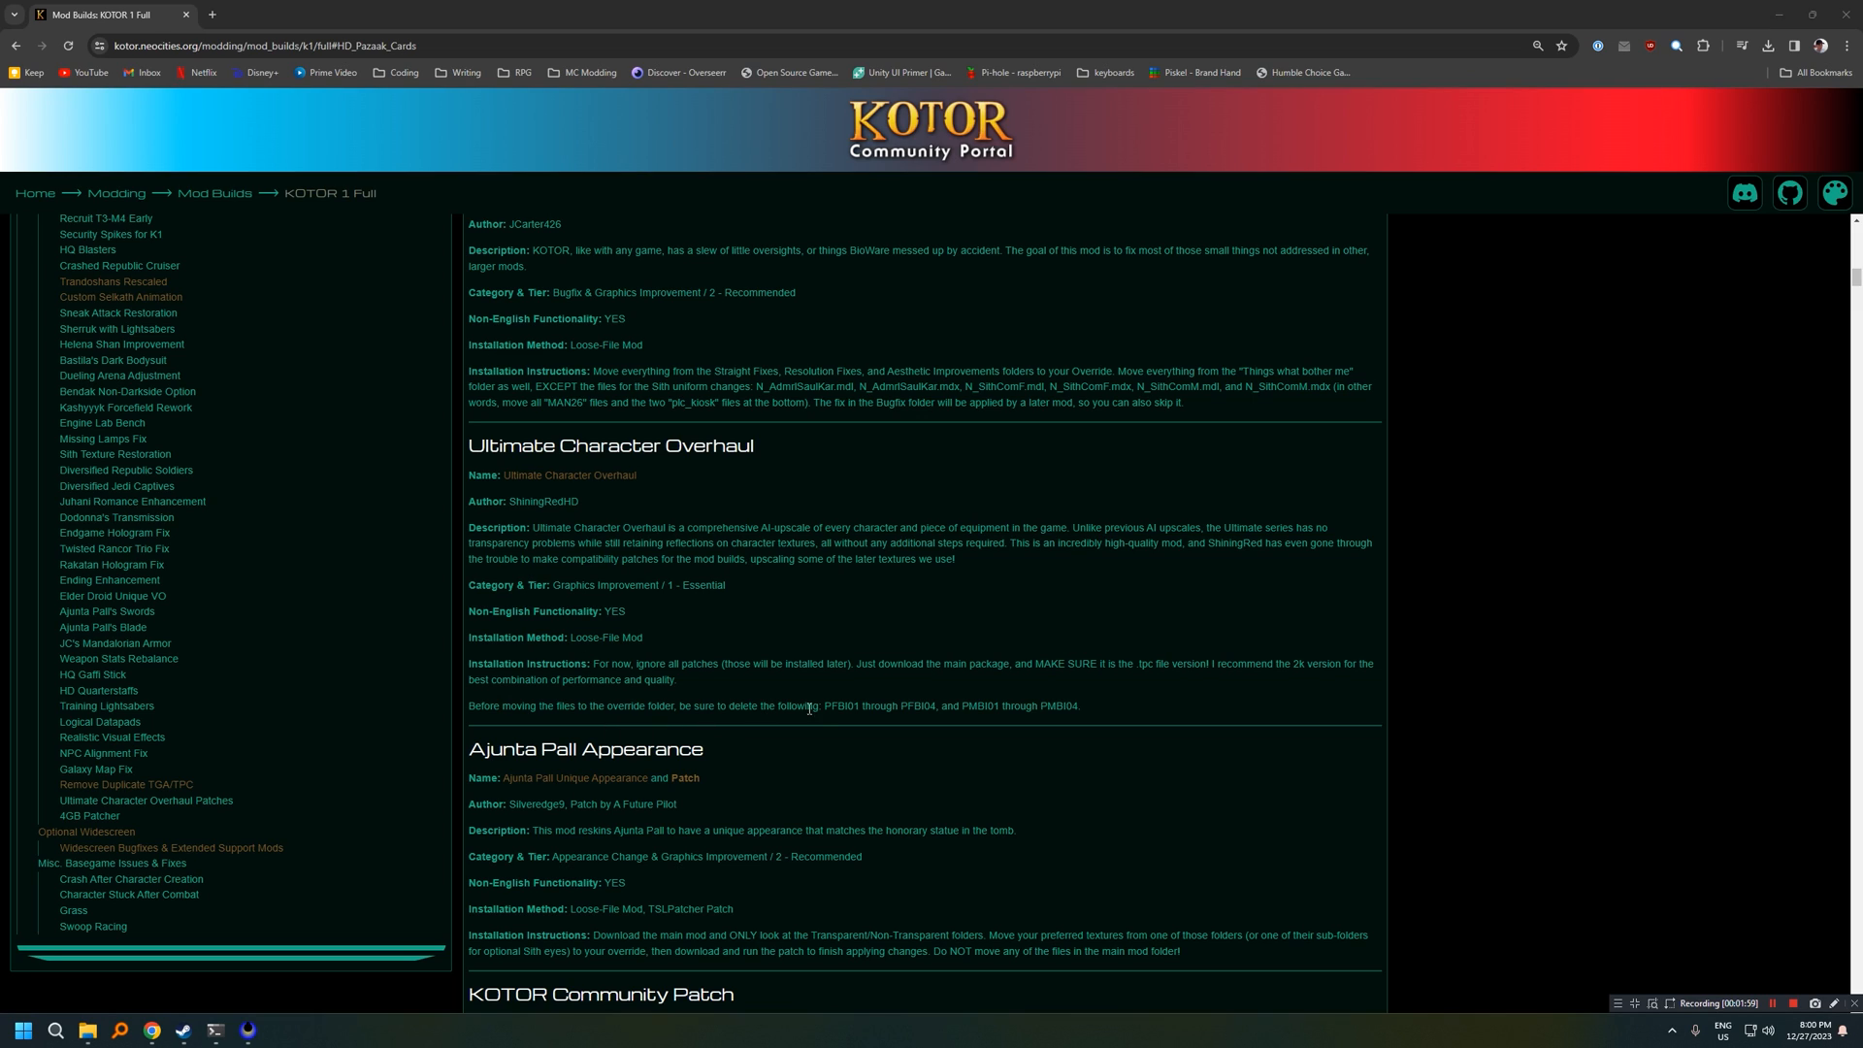
pyautogui.moveTo(499, 692)
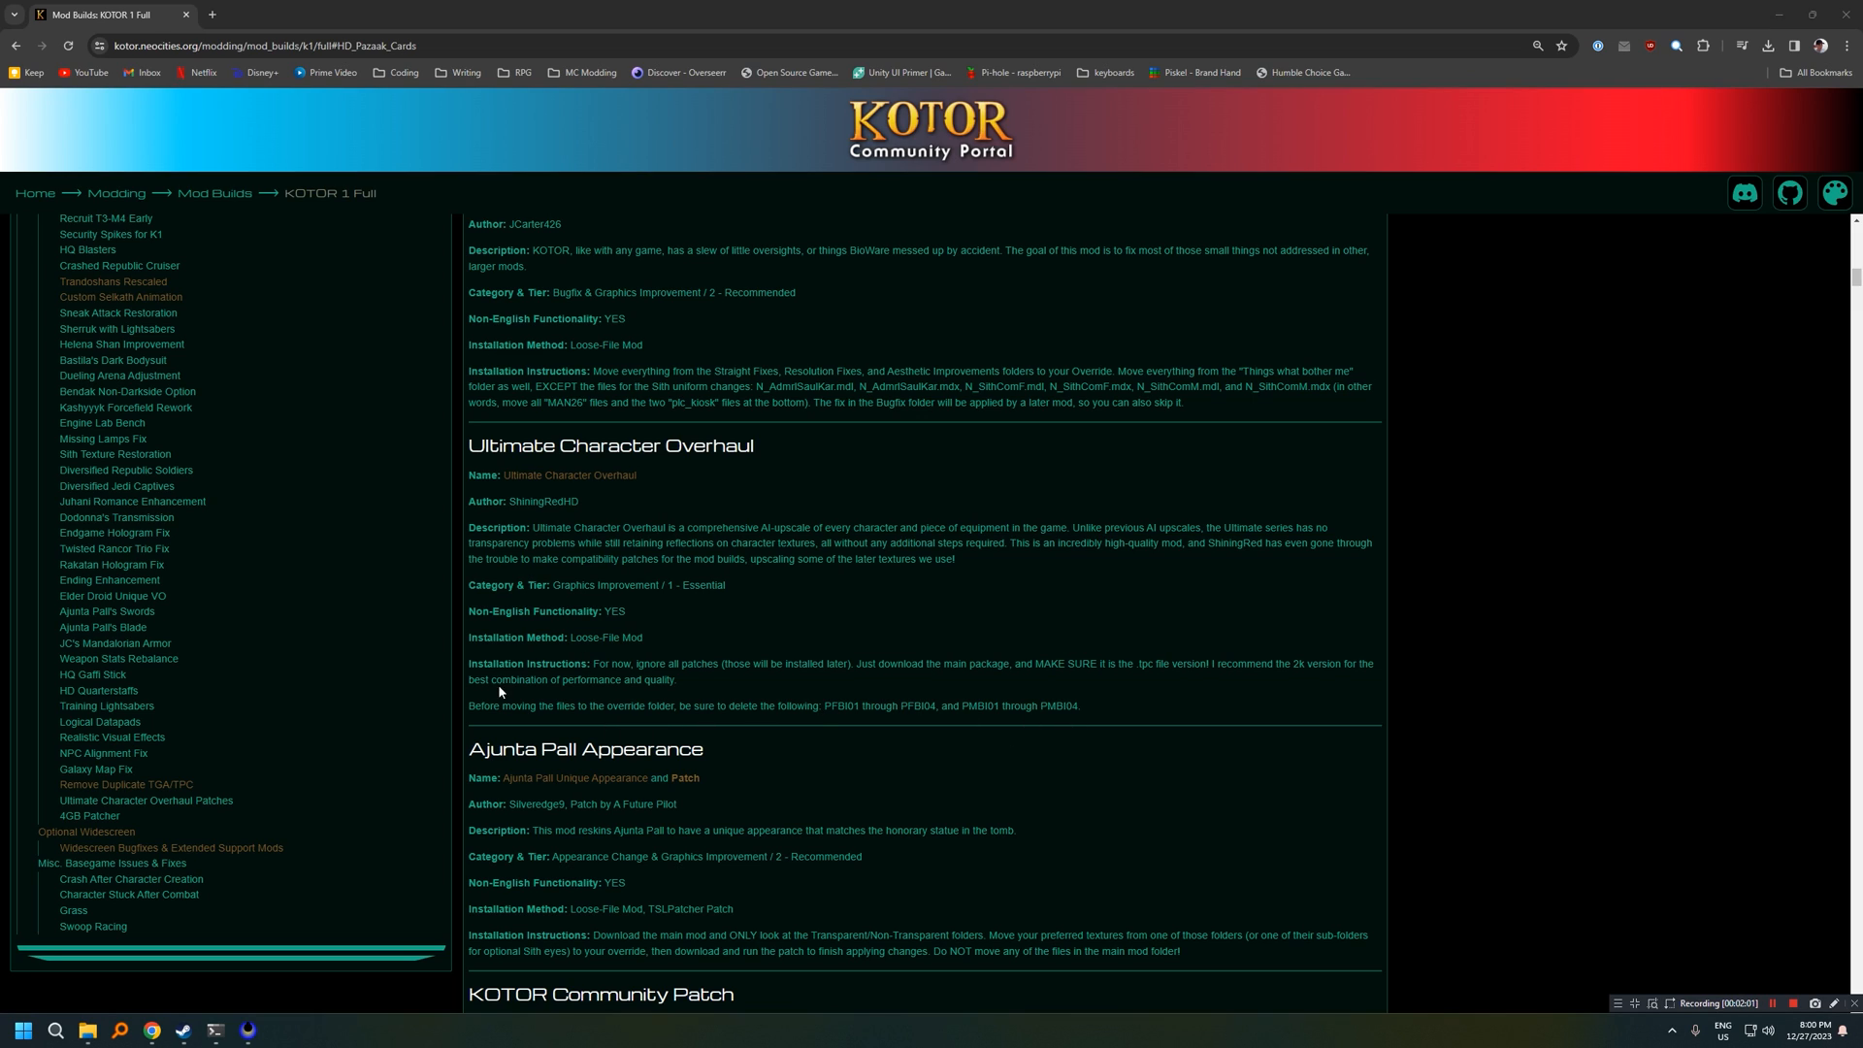
pyautogui.moveTo(656, 719)
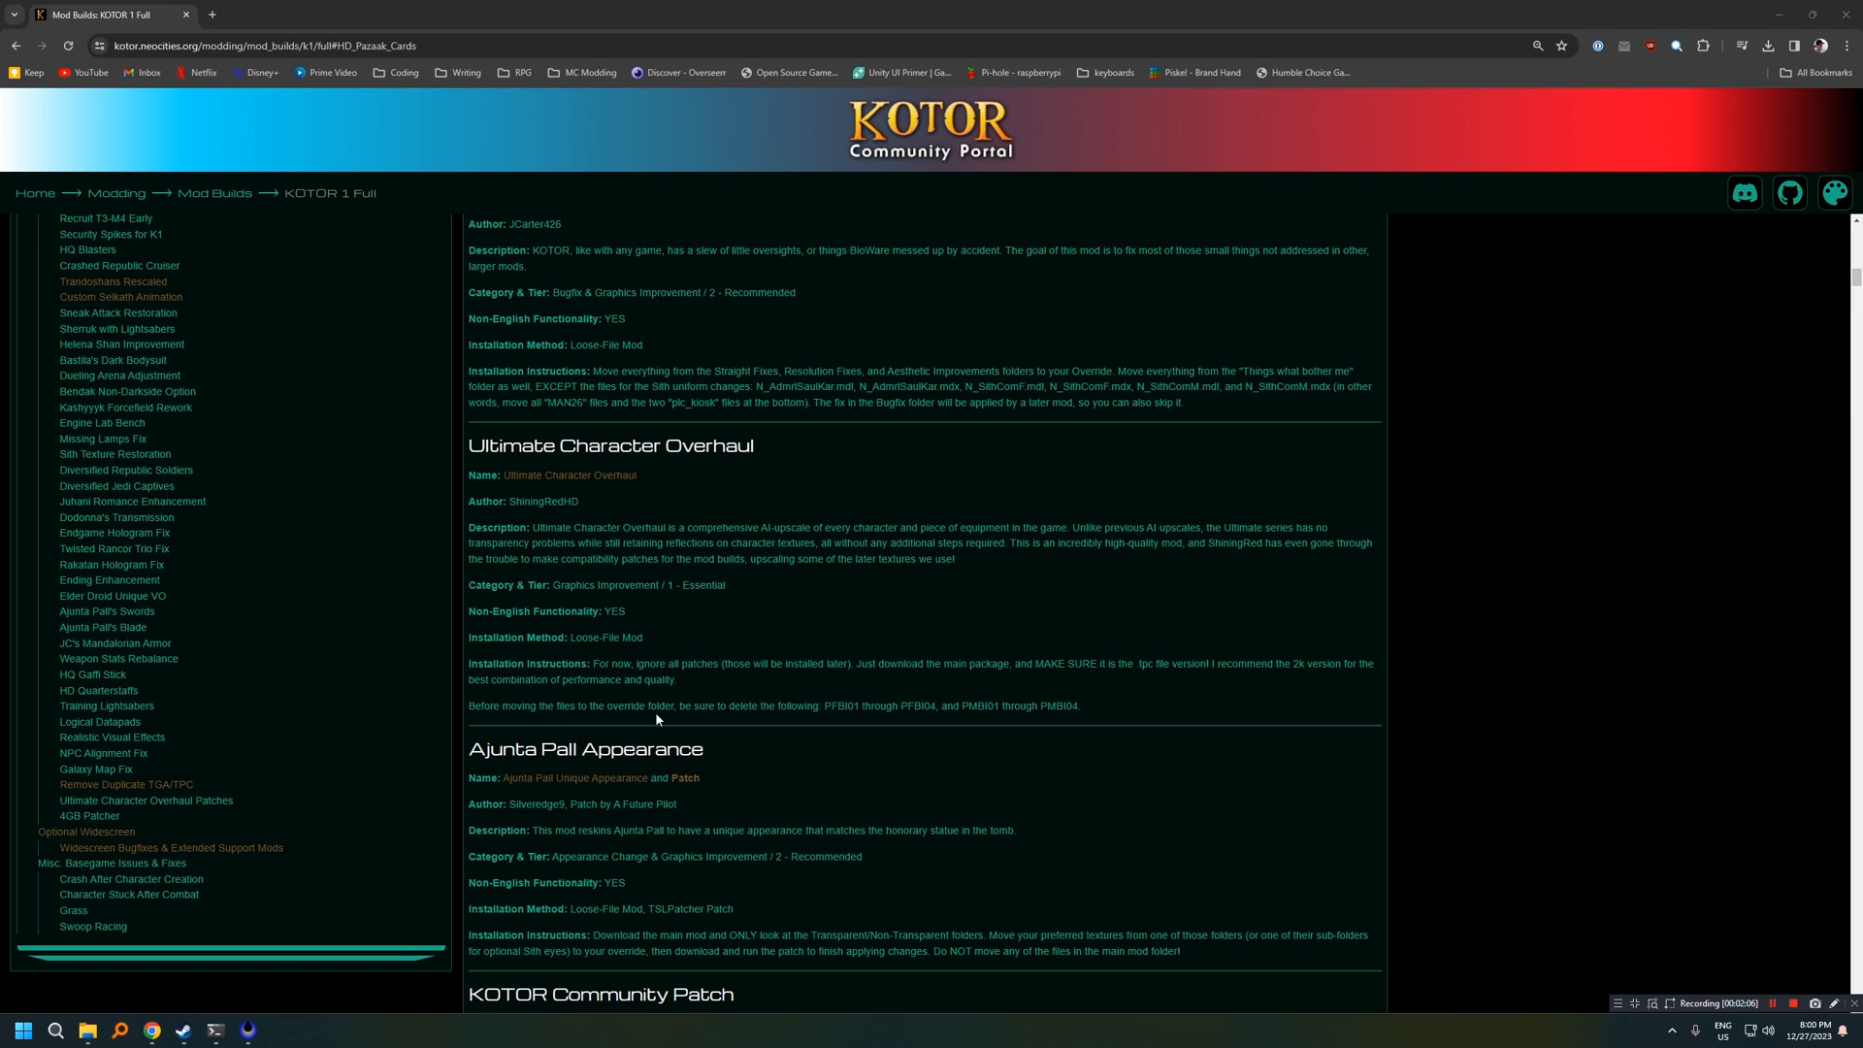
pyautogui.moveTo(1439, 7)
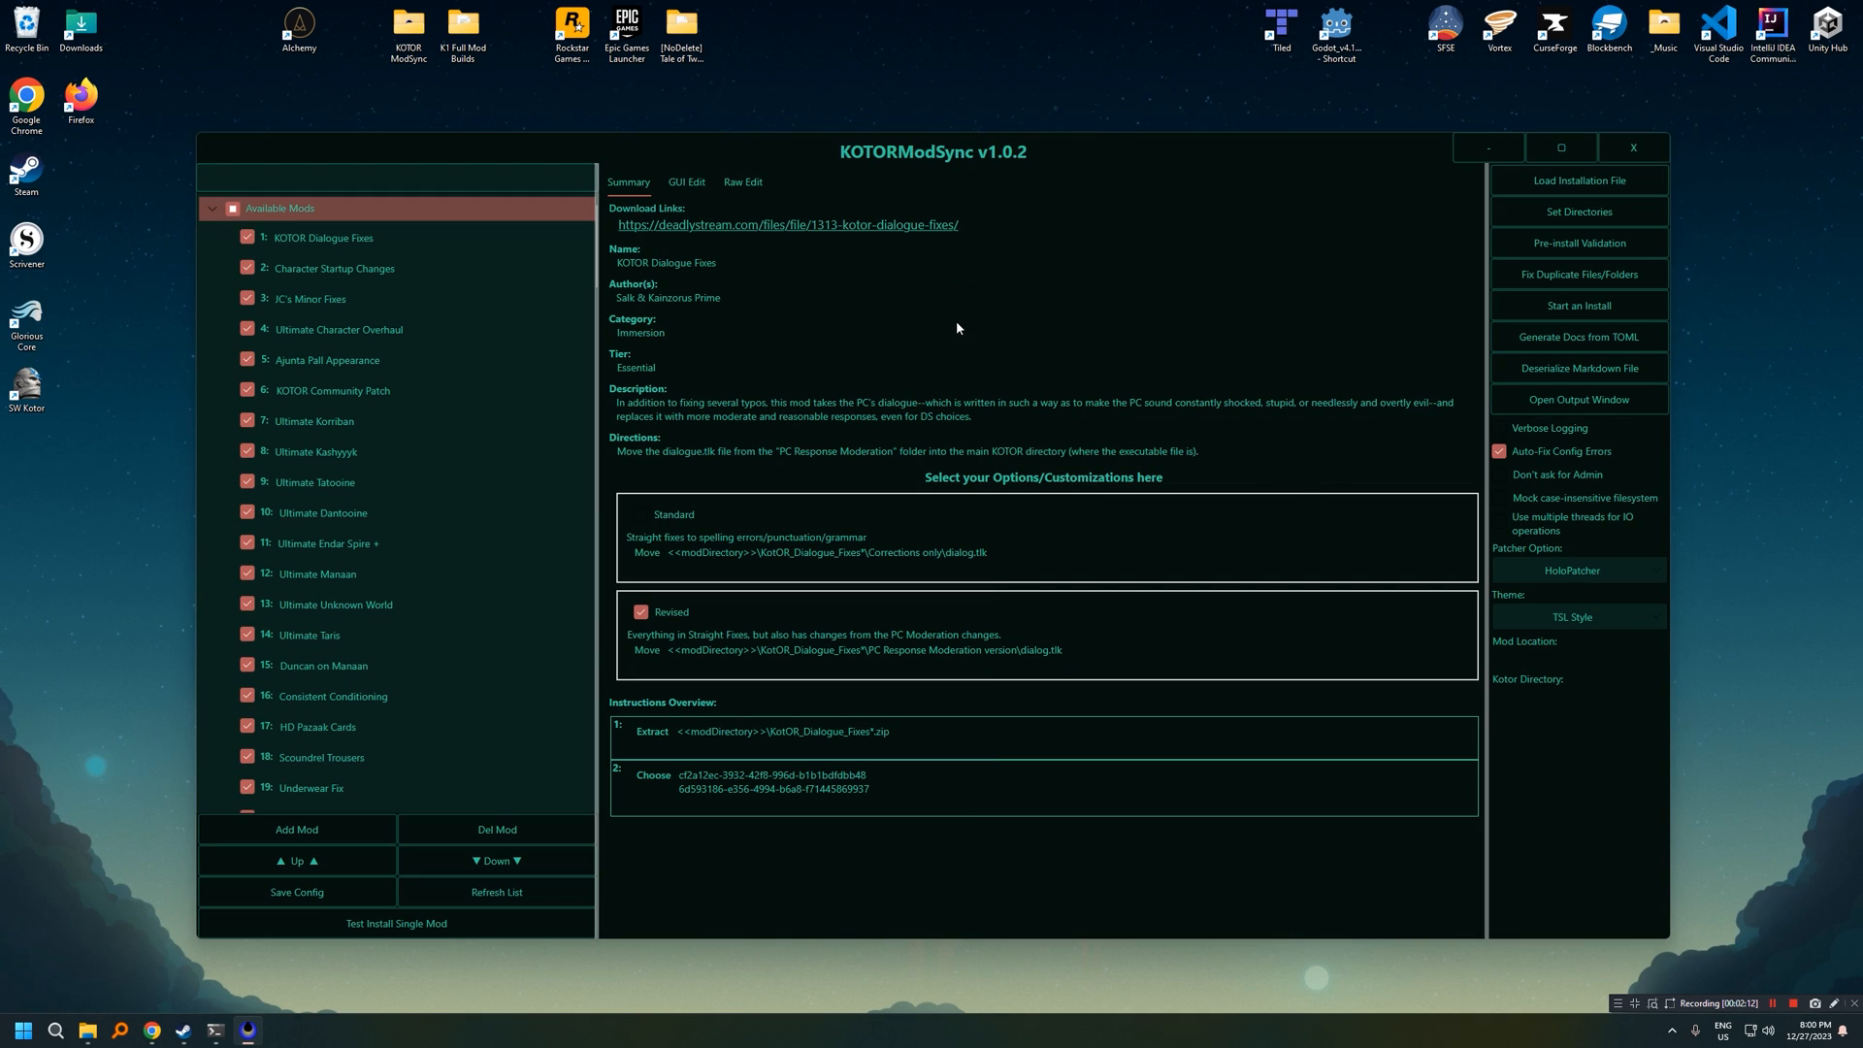
pyautogui.moveTo(962, 329)
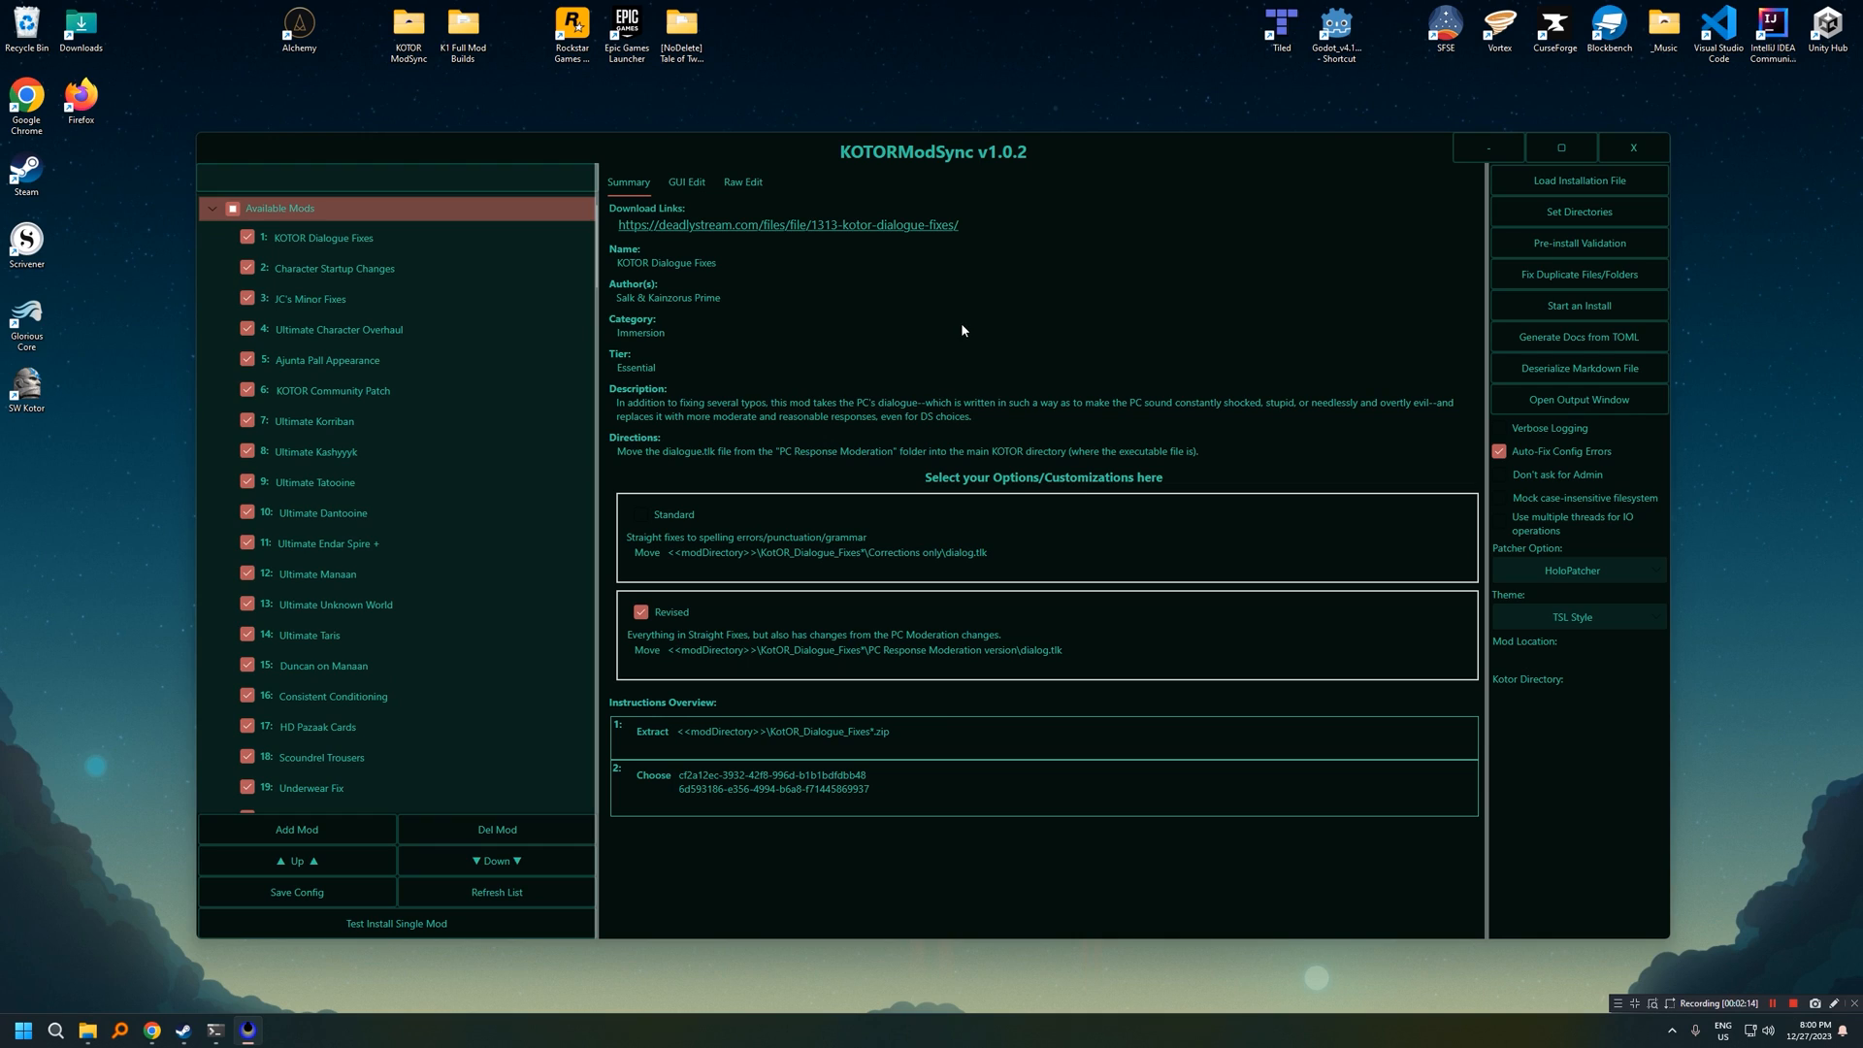
pyautogui.moveTo(867, 253)
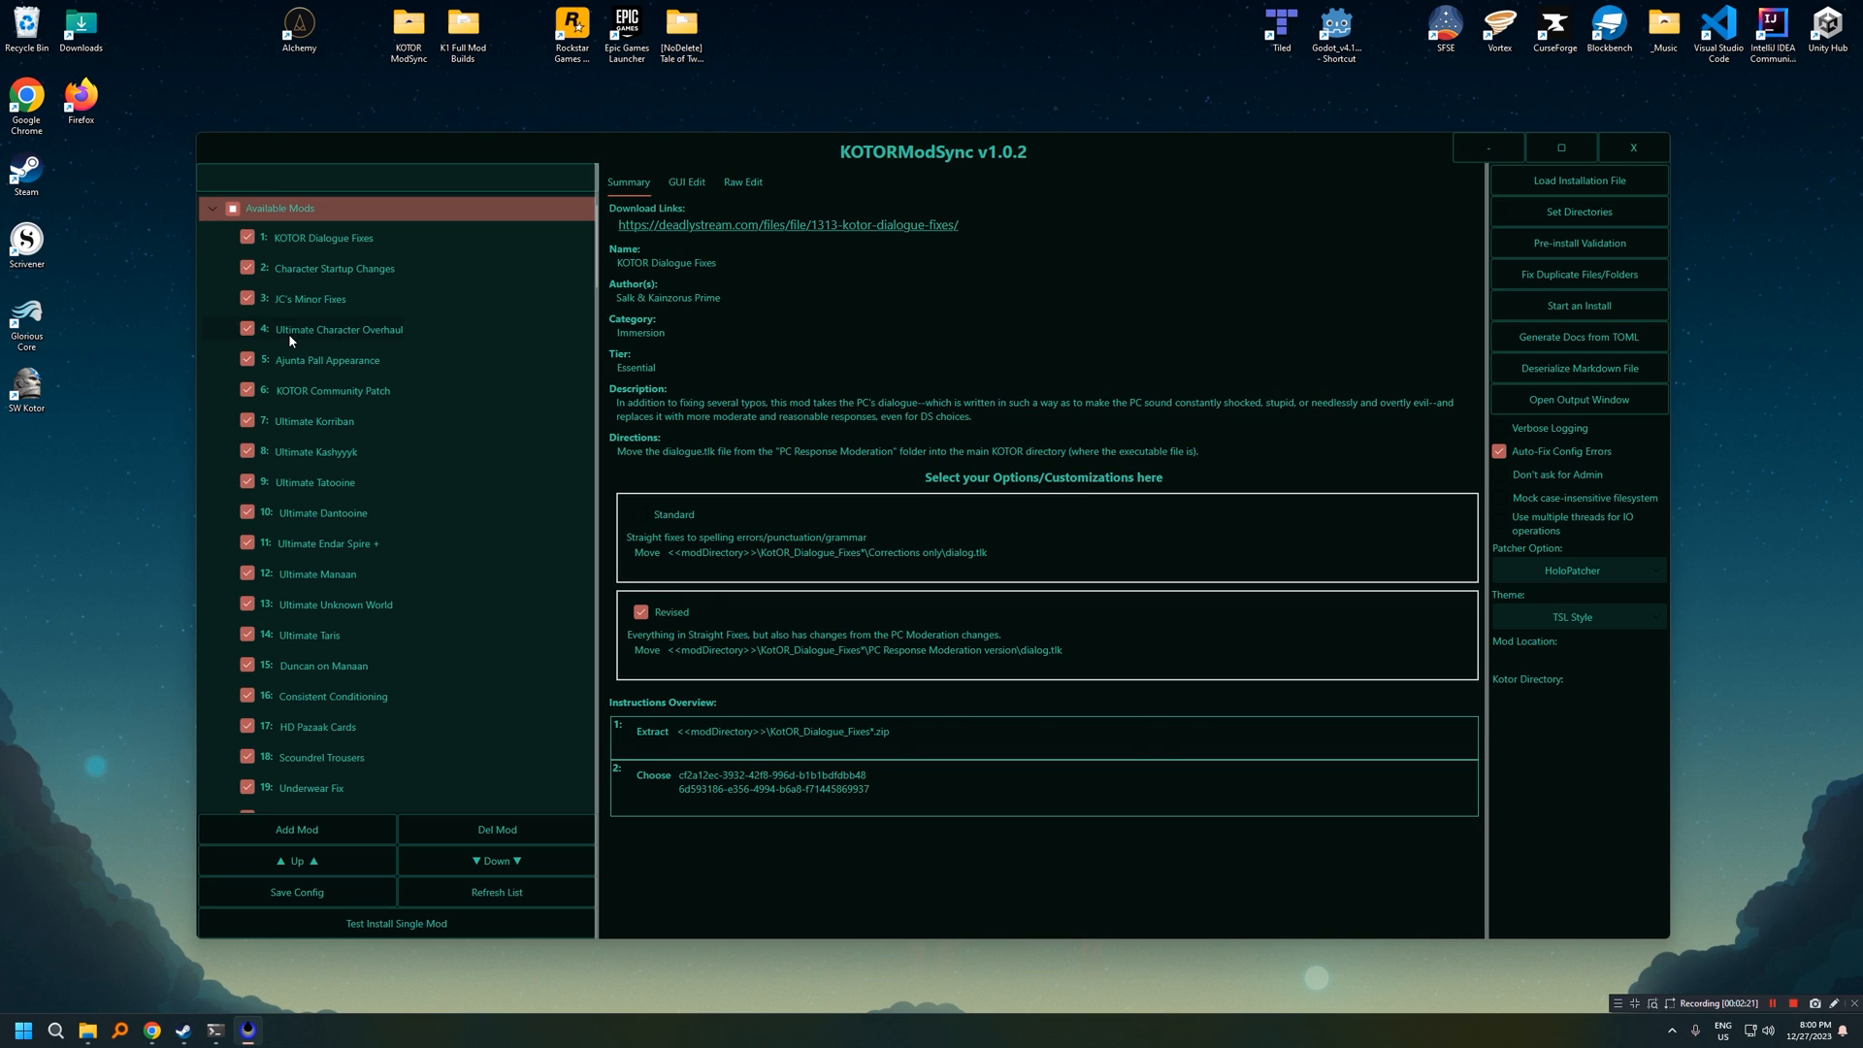
# Step: Select Ultimate Character Overhaul to see its extract, delete and move instructions
pyautogui.click(338, 328)
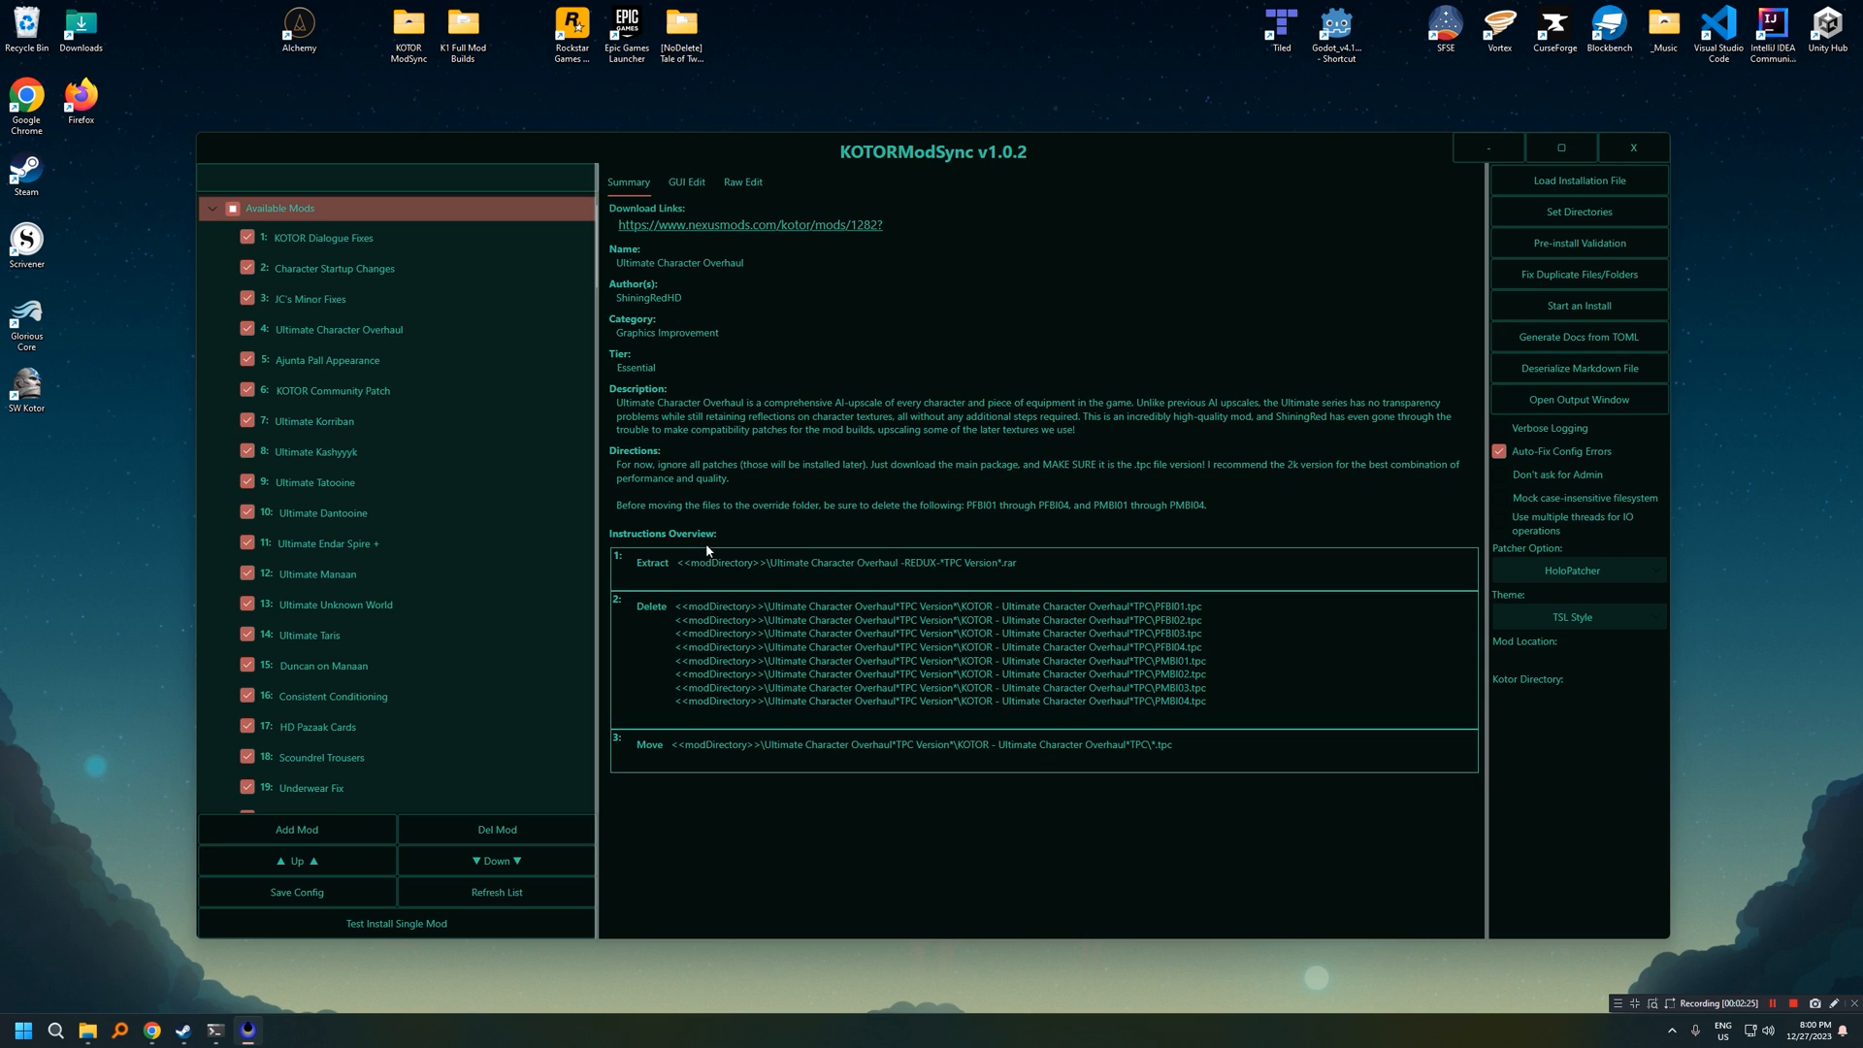
pyautogui.moveTo(1018, 573)
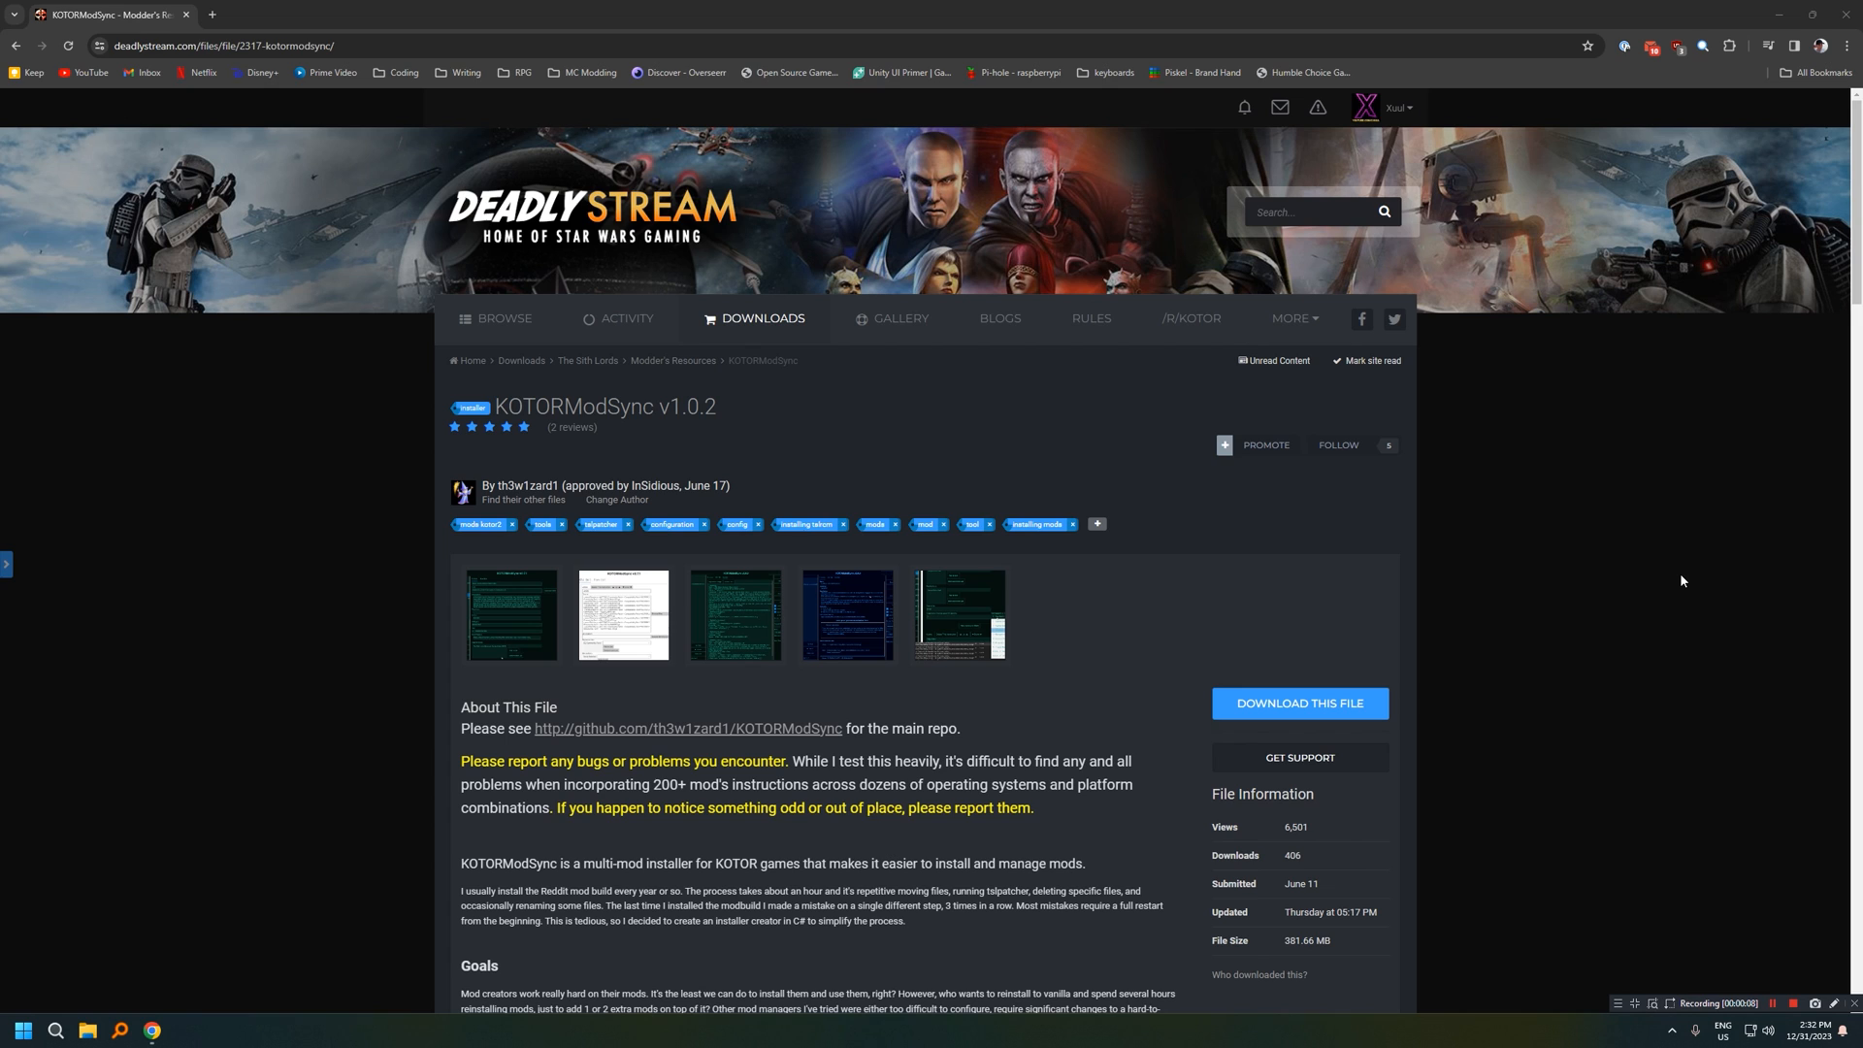
pyautogui.moveTo(1535, 483)
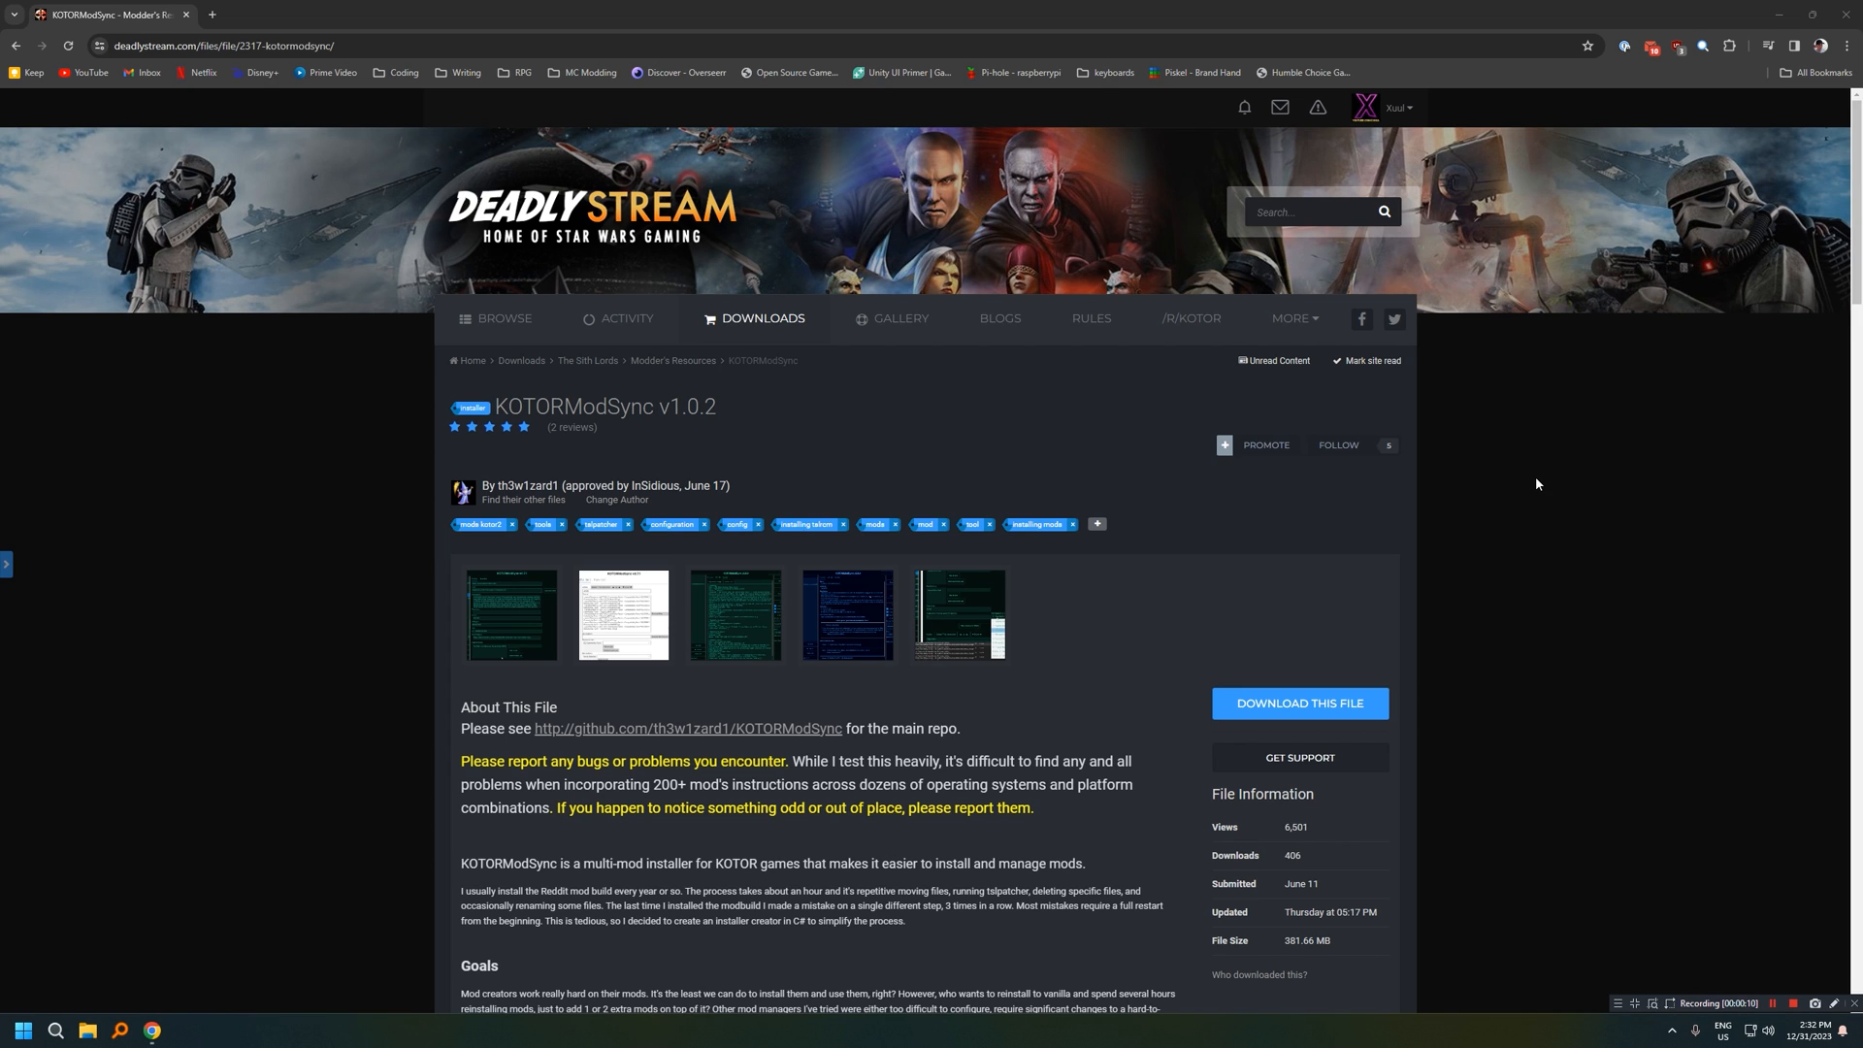
# Step: Open the KOTORModSync v1.0.2 download list with Windows, macOS and Linux builds
pyautogui.click(1298, 702)
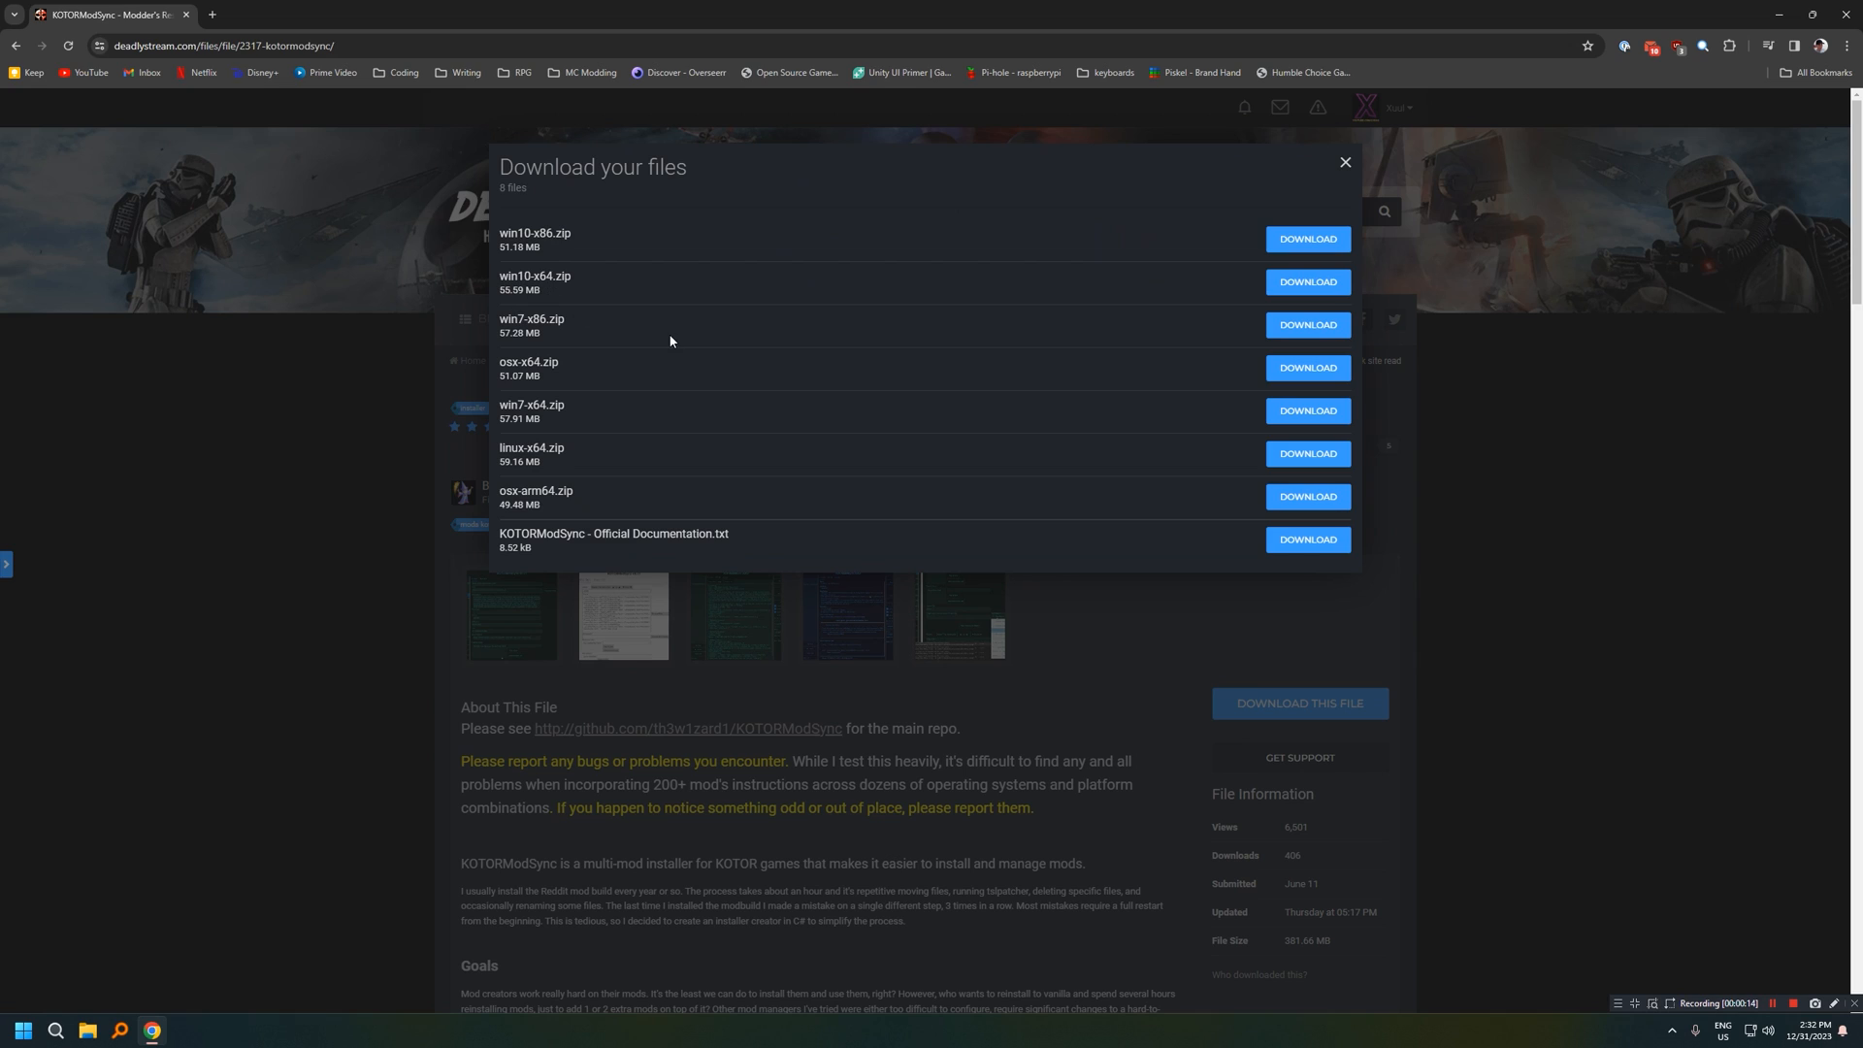
pyautogui.moveTo(790, 614)
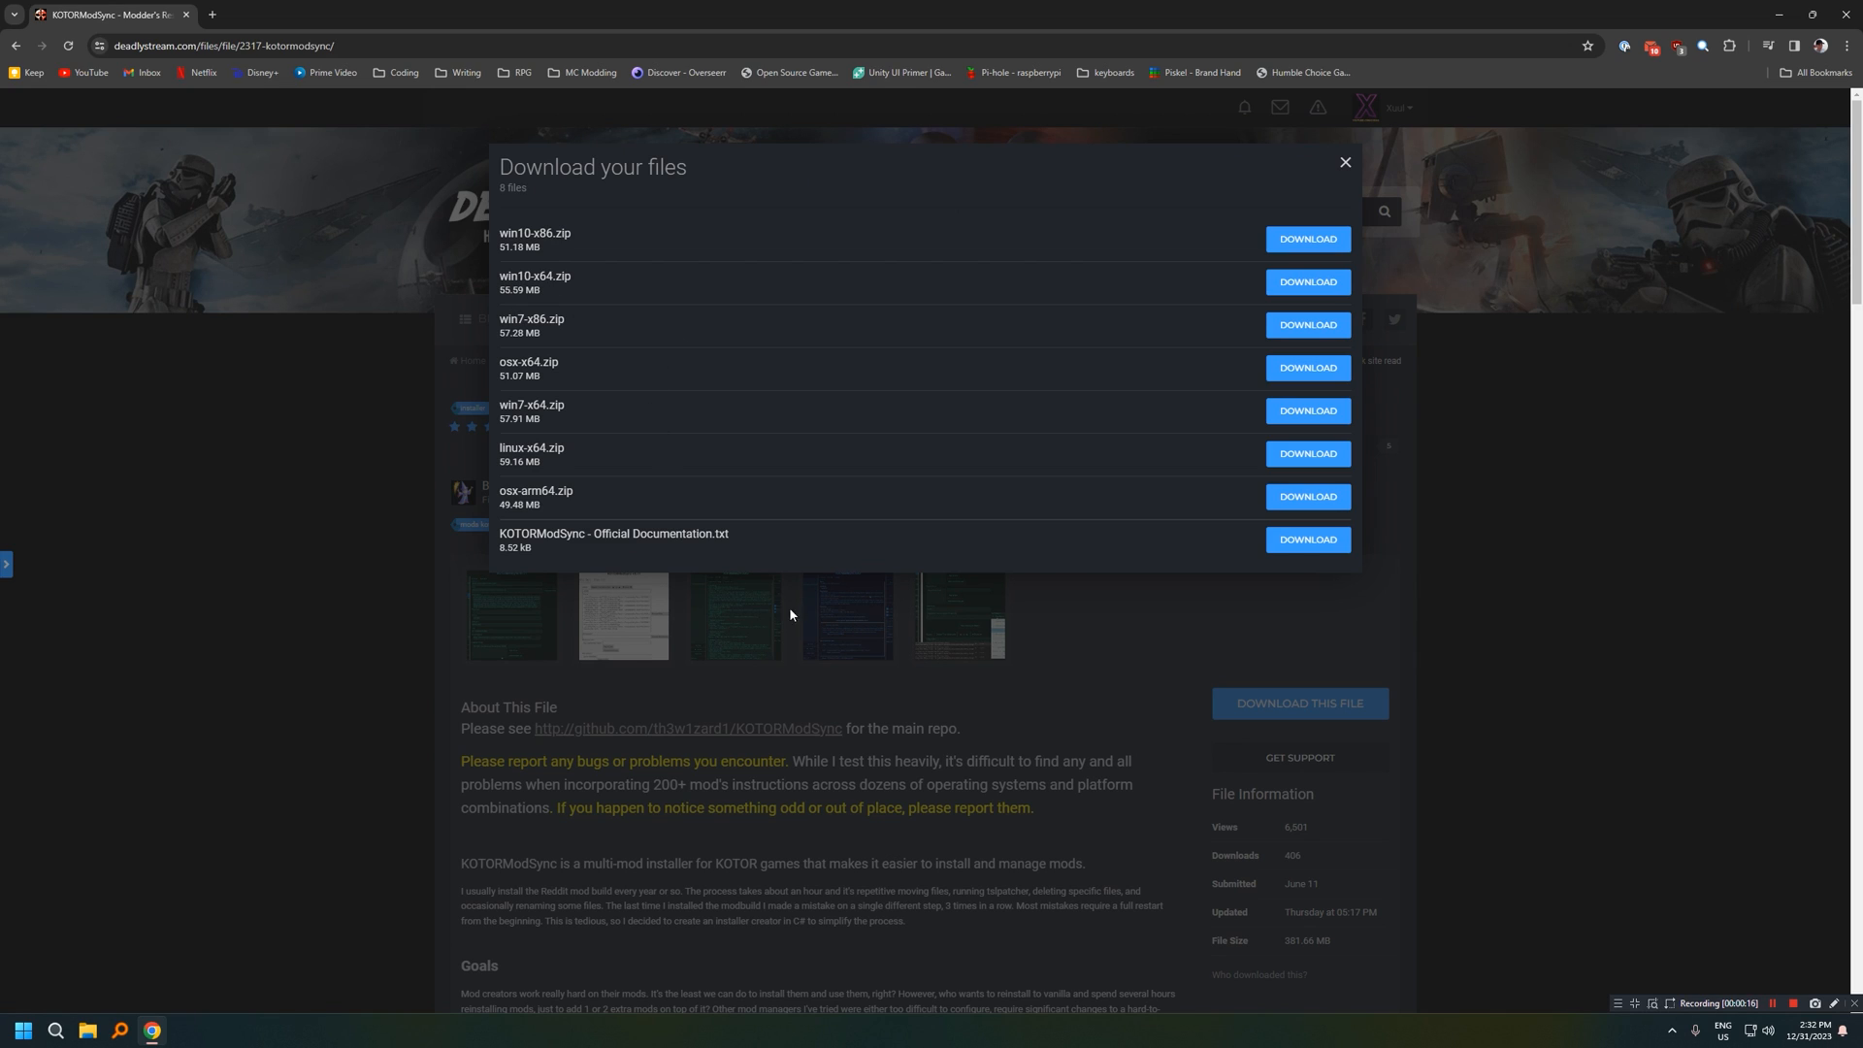
pyautogui.moveTo(700, 628)
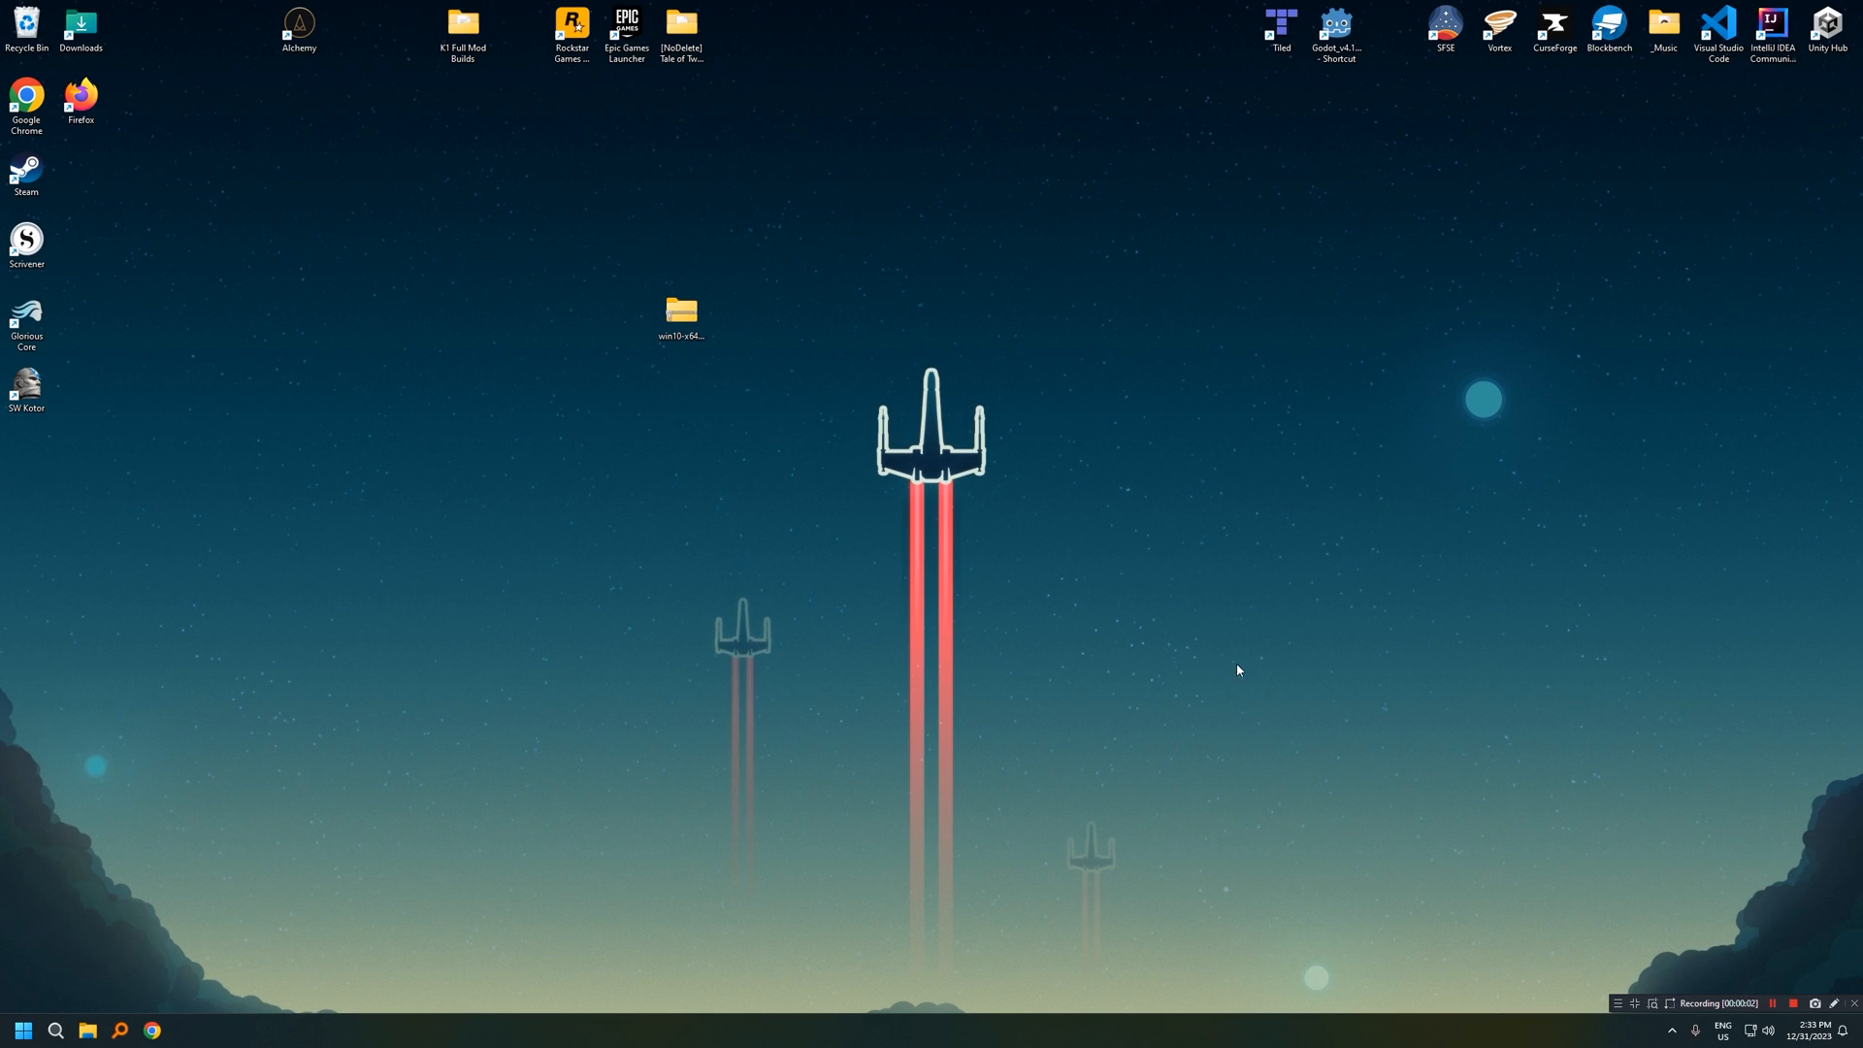
# Step: Extract the downloaded win10-x64 archive with NanaZip into a win10-x64 folder
pyautogui.rightClick(679, 311)
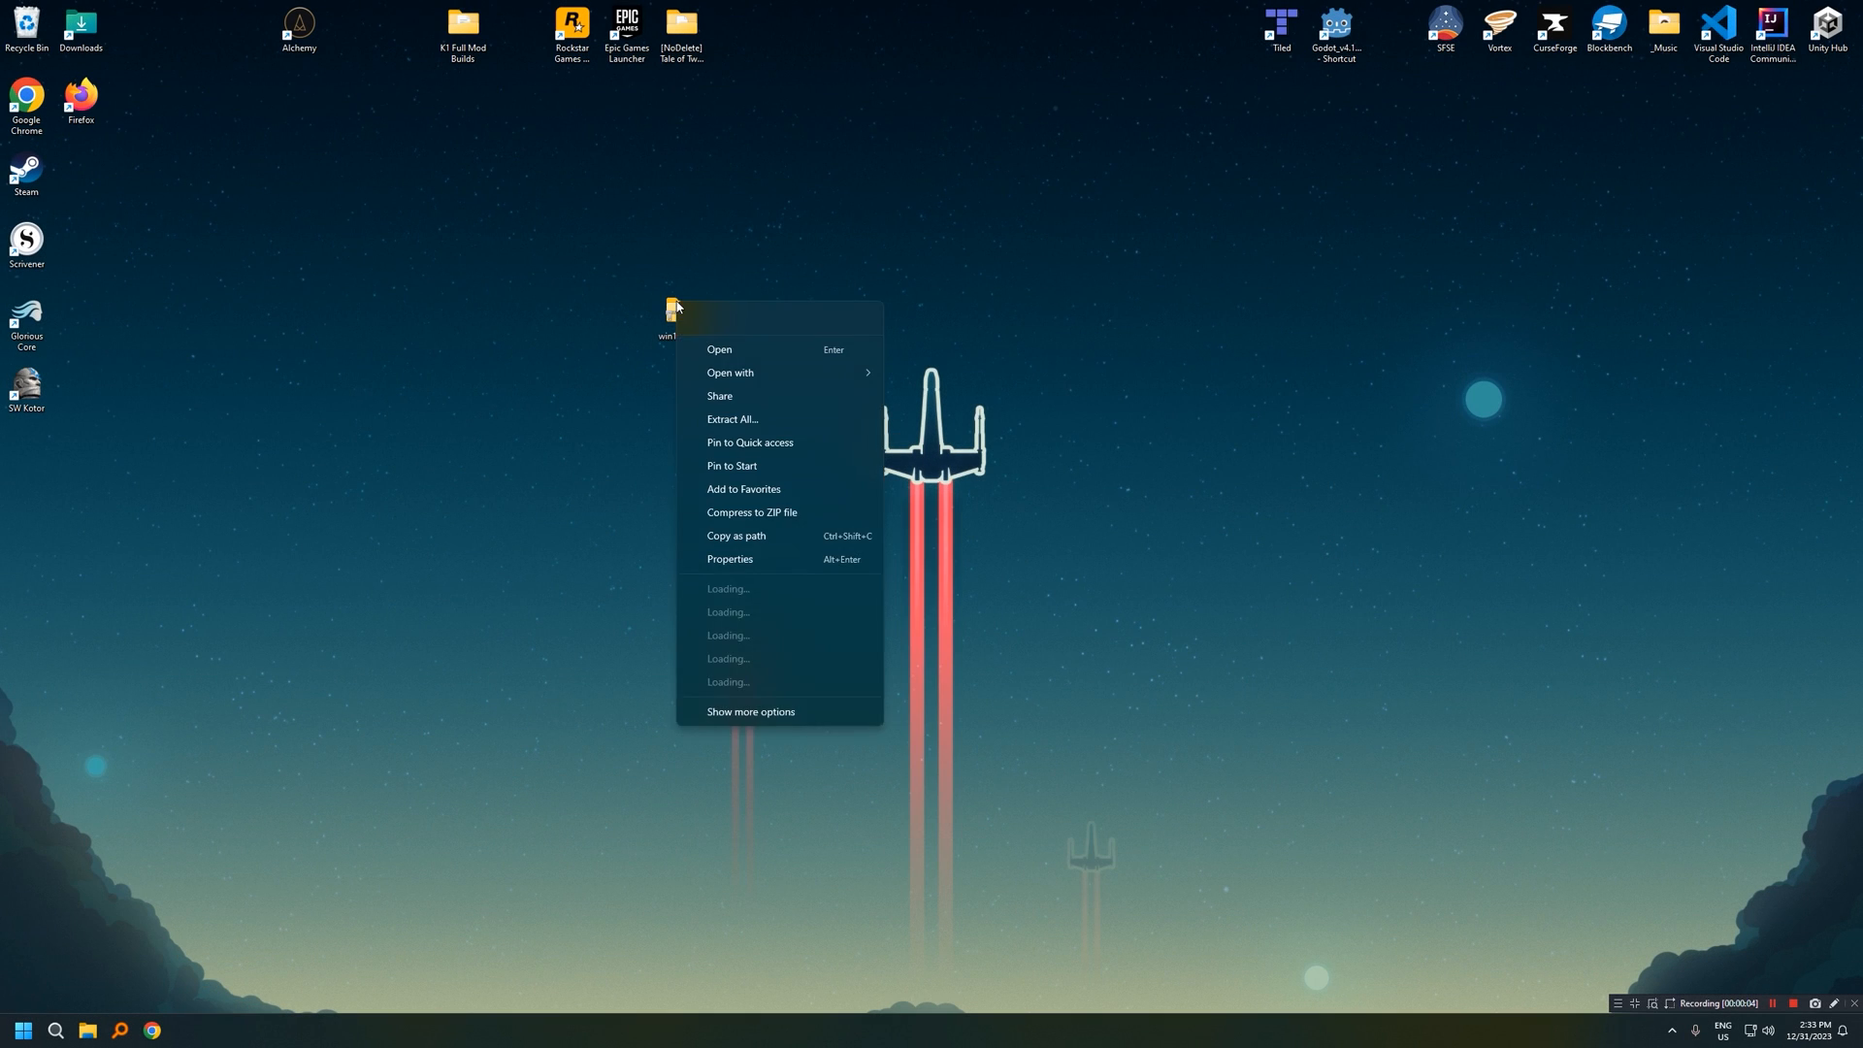
pyautogui.click(726, 588)
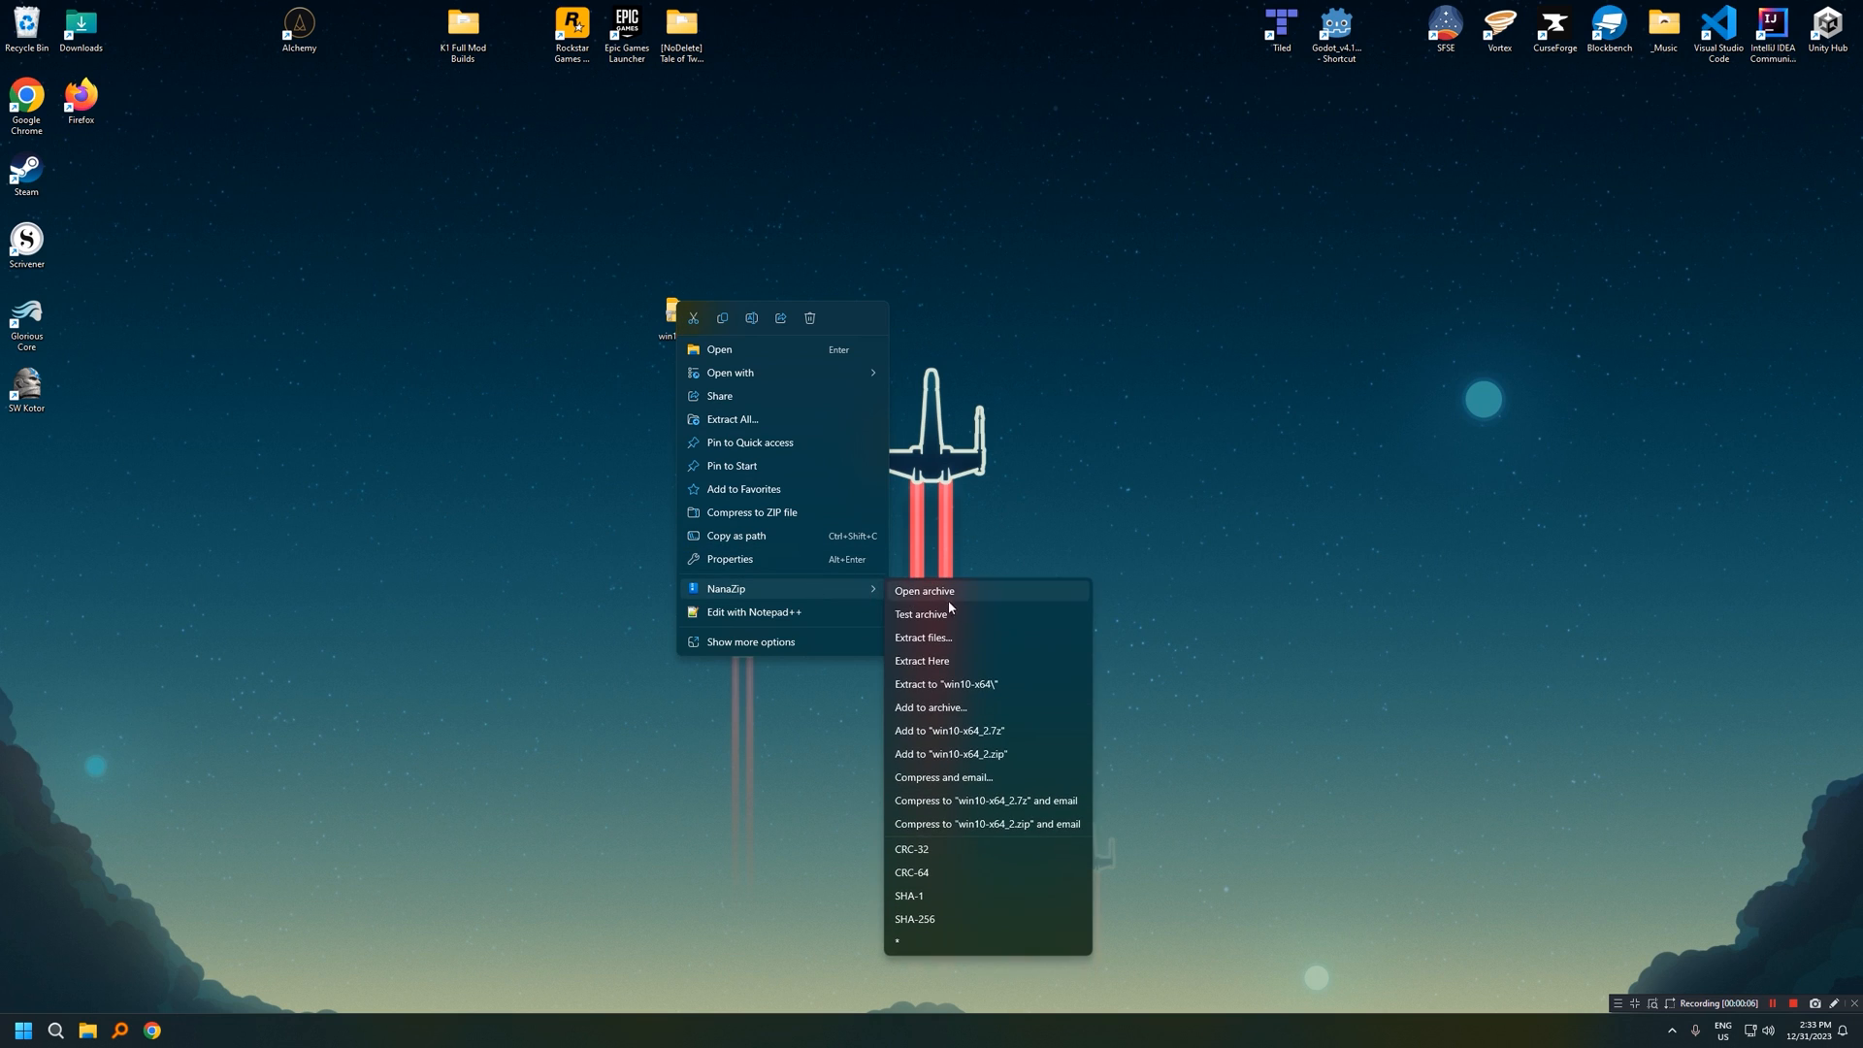
pyautogui.click(896, 650)
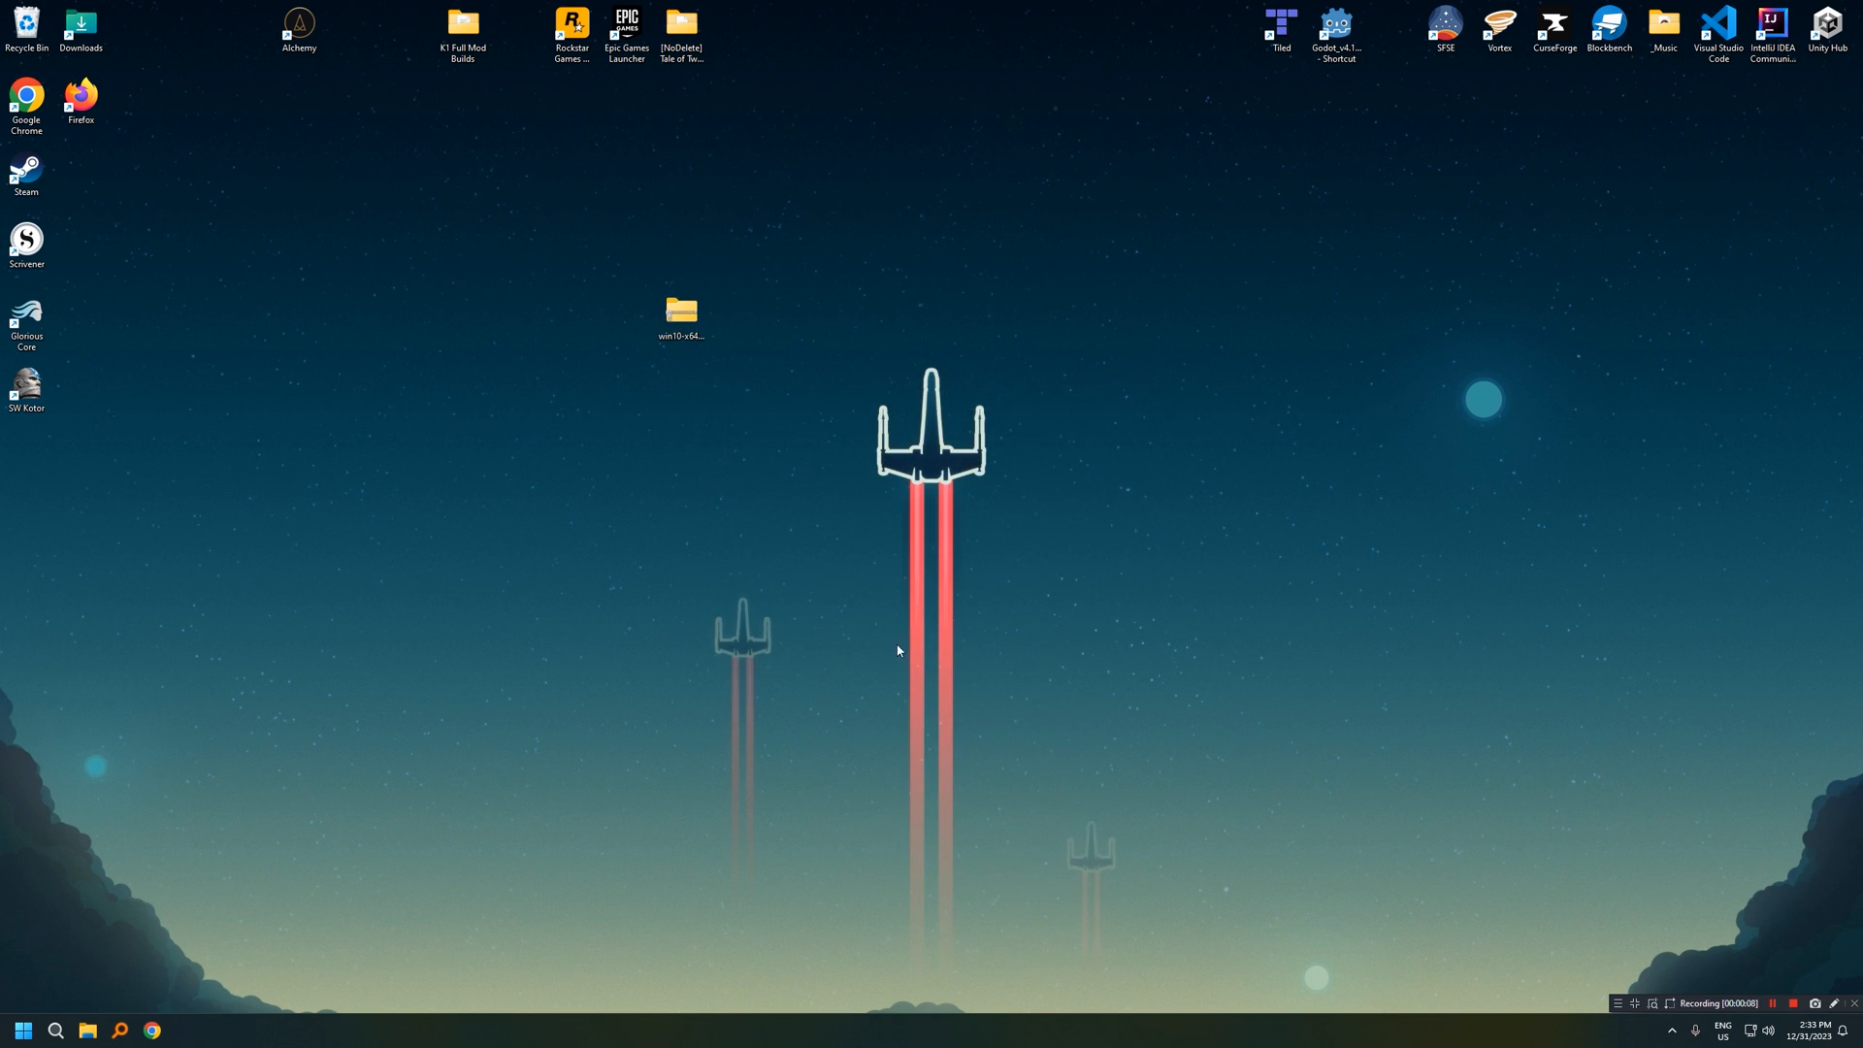
# Step: Move the KOTORModSync v1.0.2 folder onto the desktop and open it
pyautogui.doubleClick(682, 307)
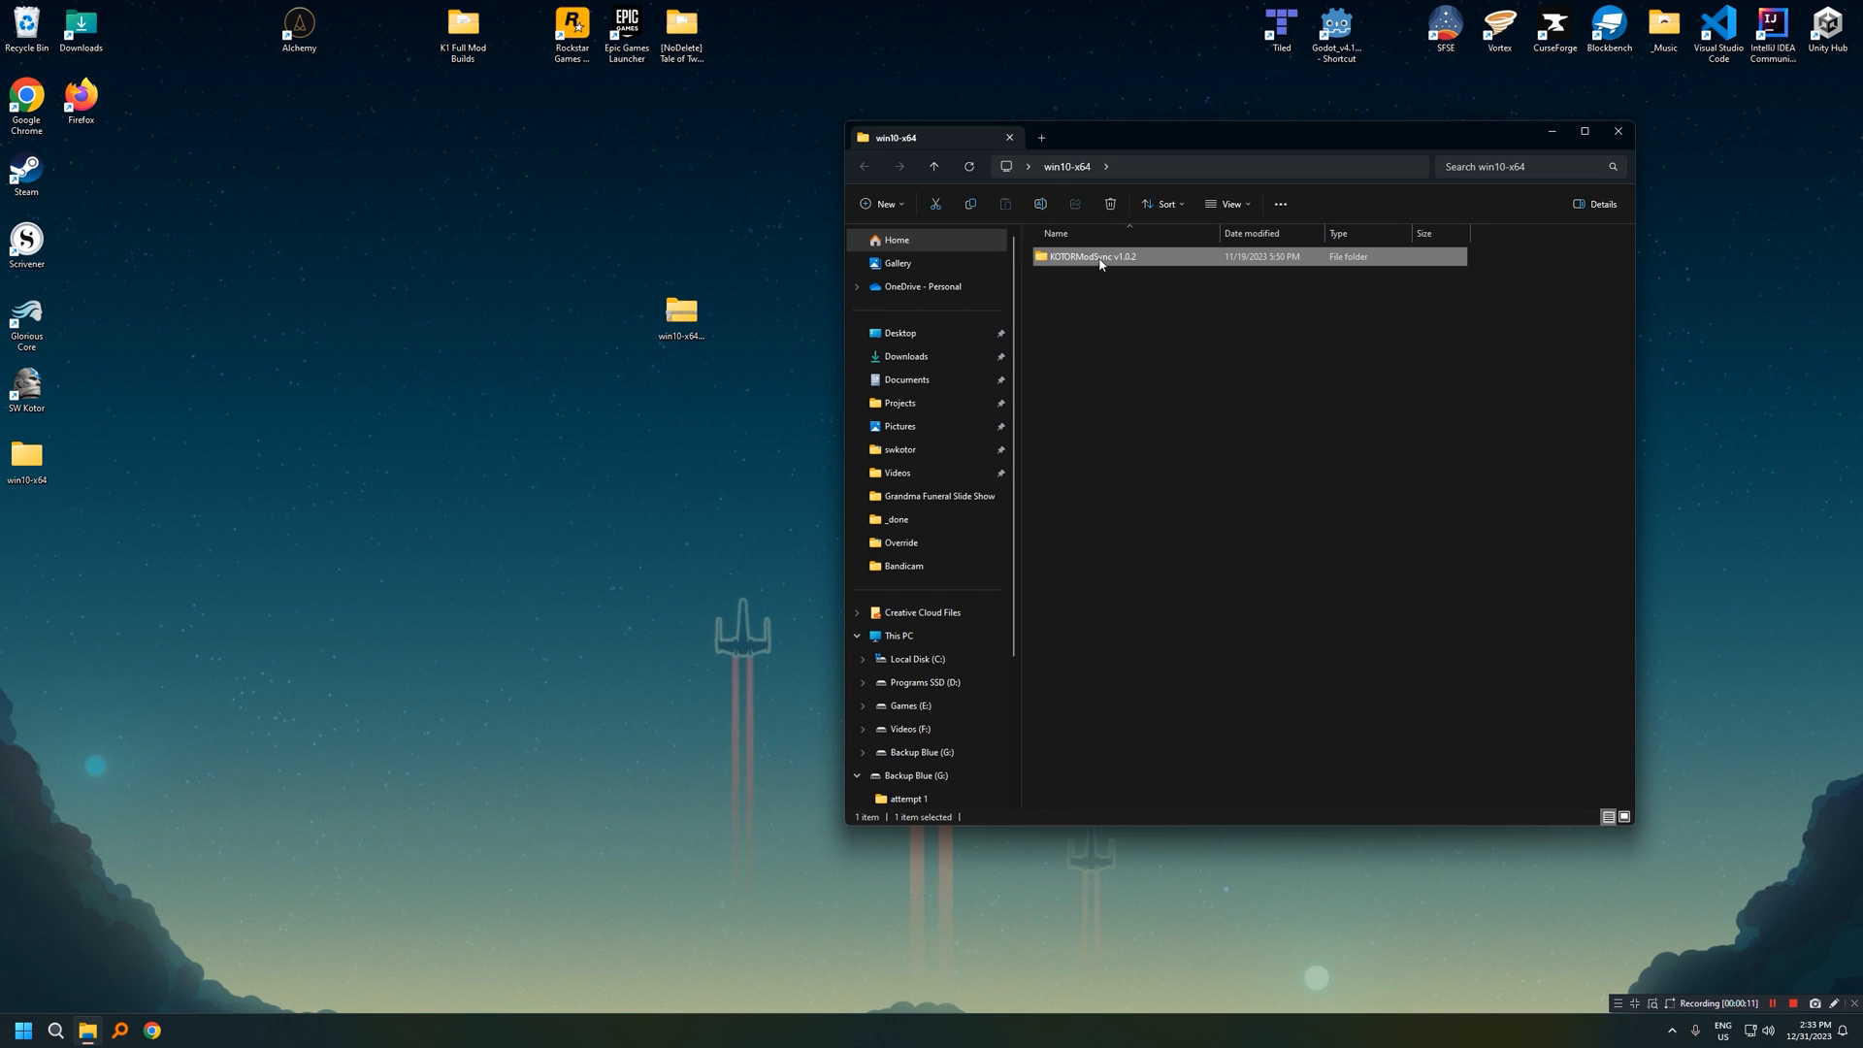
pyautogui.moveTo(1089, 255); pyautogui.dragTo(517, 247)
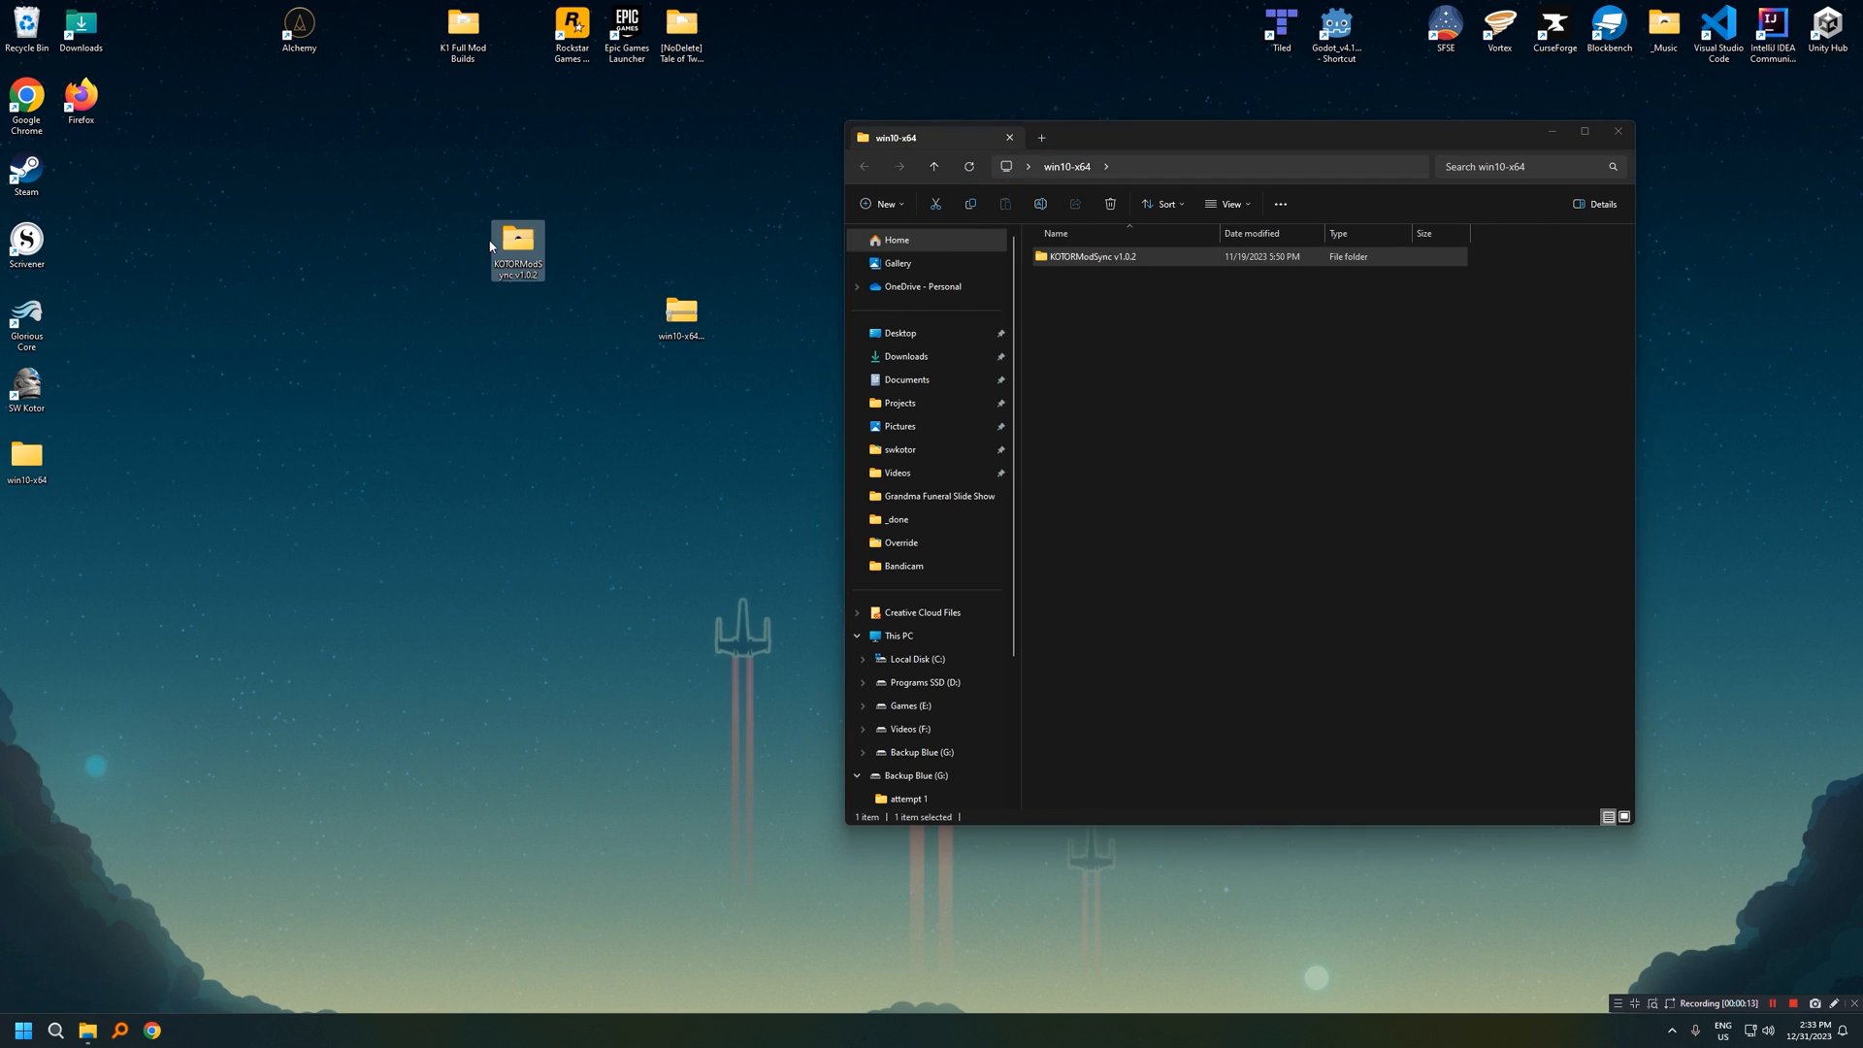
pyautogui.click(1616, 131)
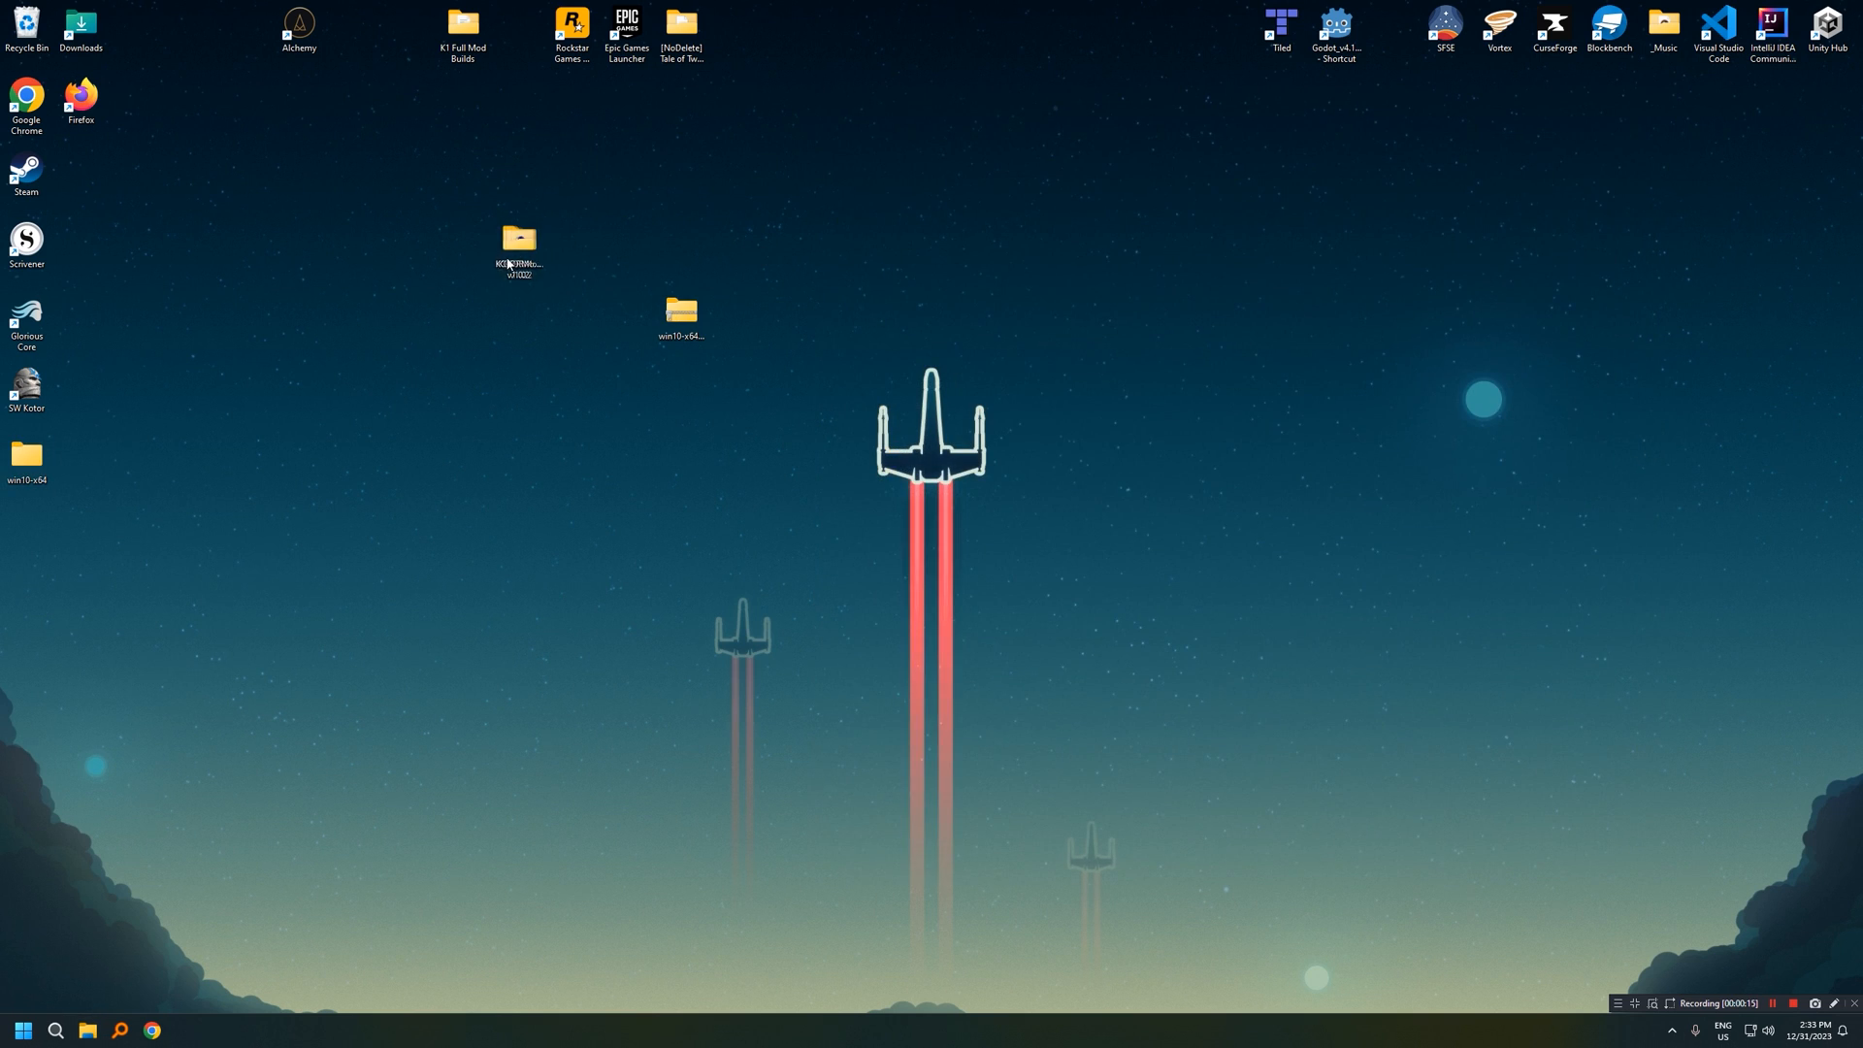
pyautogui.doubleClick(518, 243)
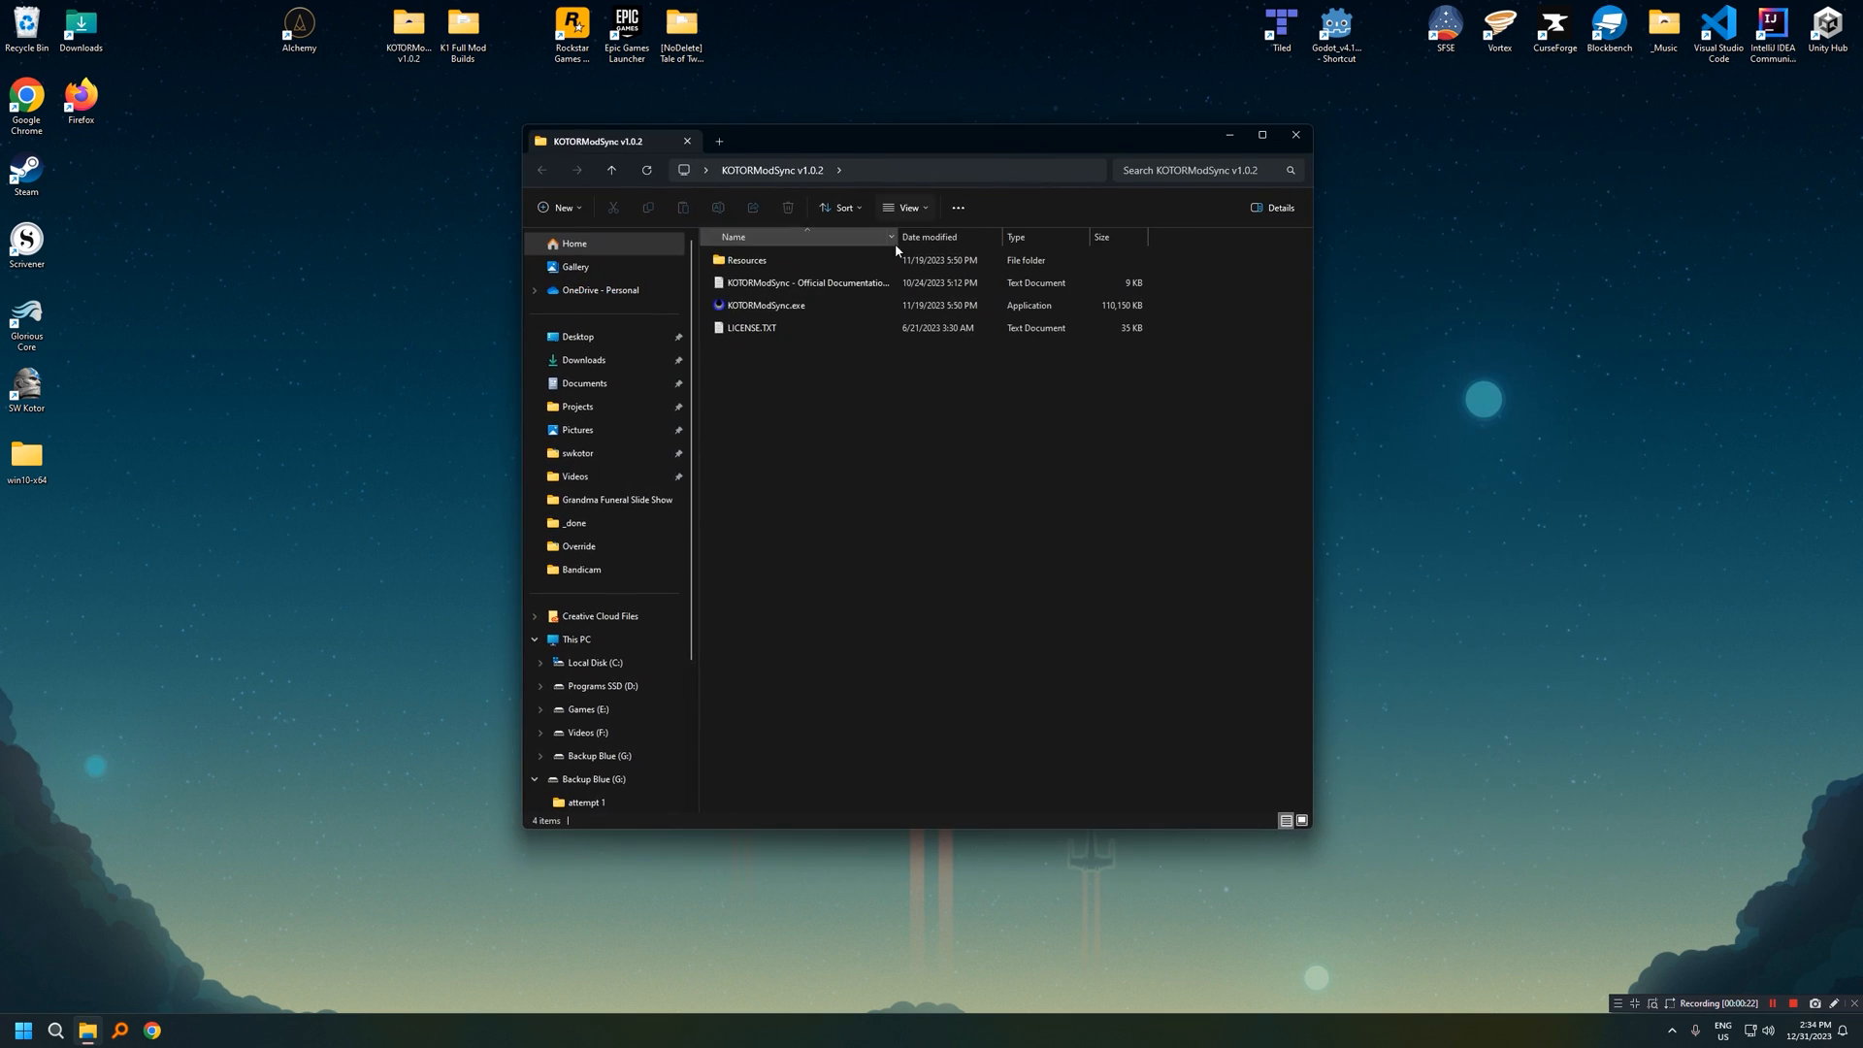
# Step: Launch KOTORModSync.exe from the KOTORModSync v1.0.2 folder
pyautogui.click(751, 328)
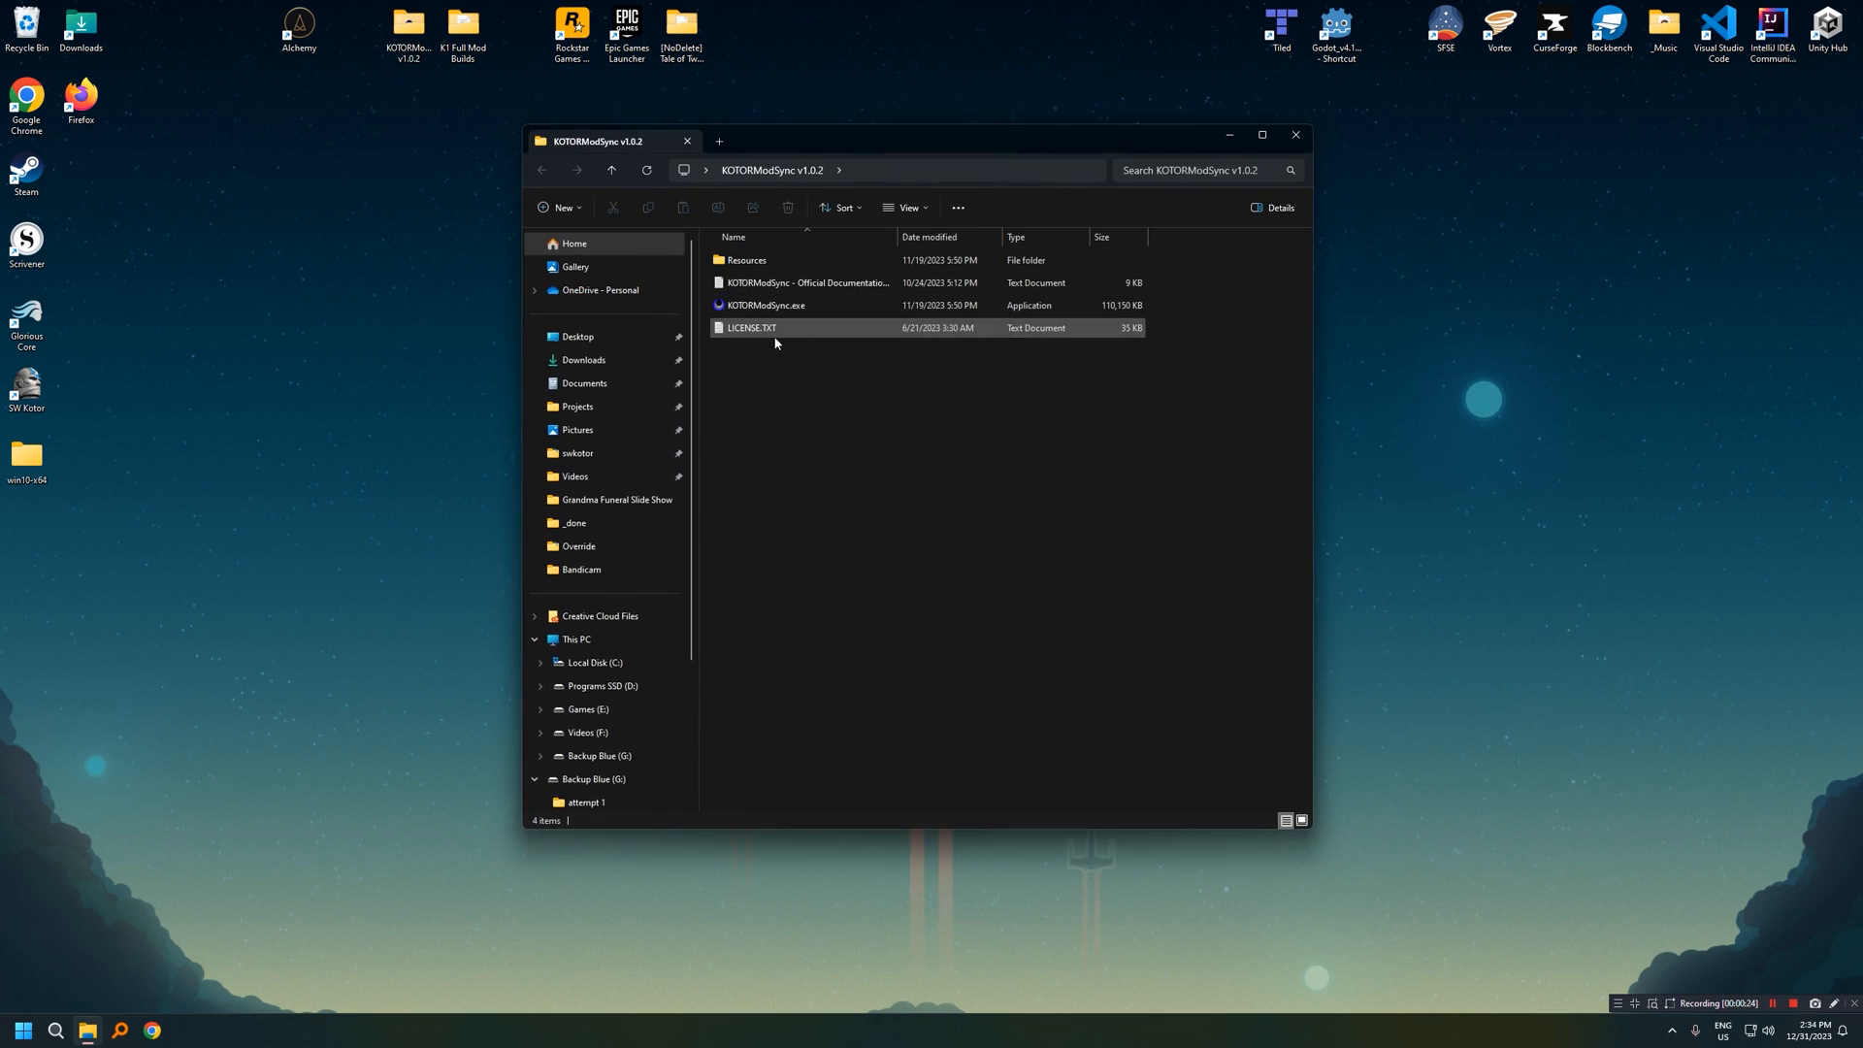
pyautogui.moveTo(764, 306)
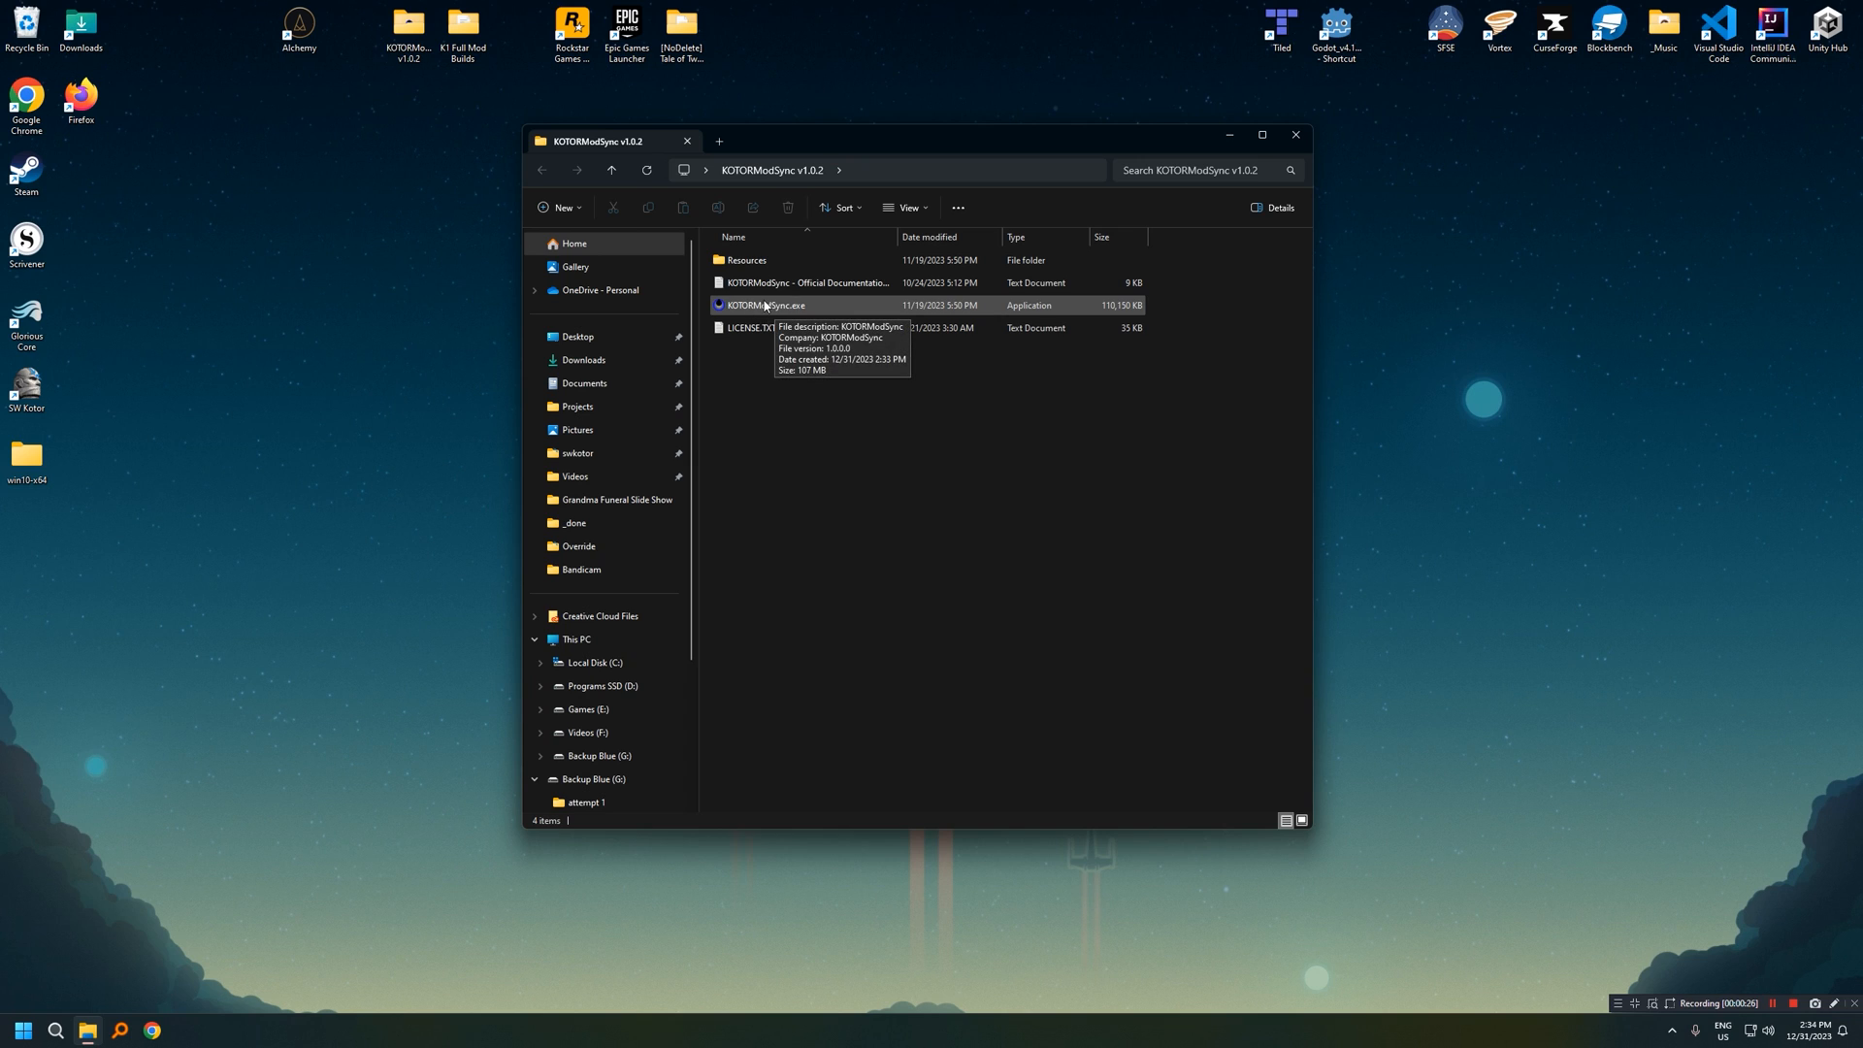
pyautogui.click(766, 304)
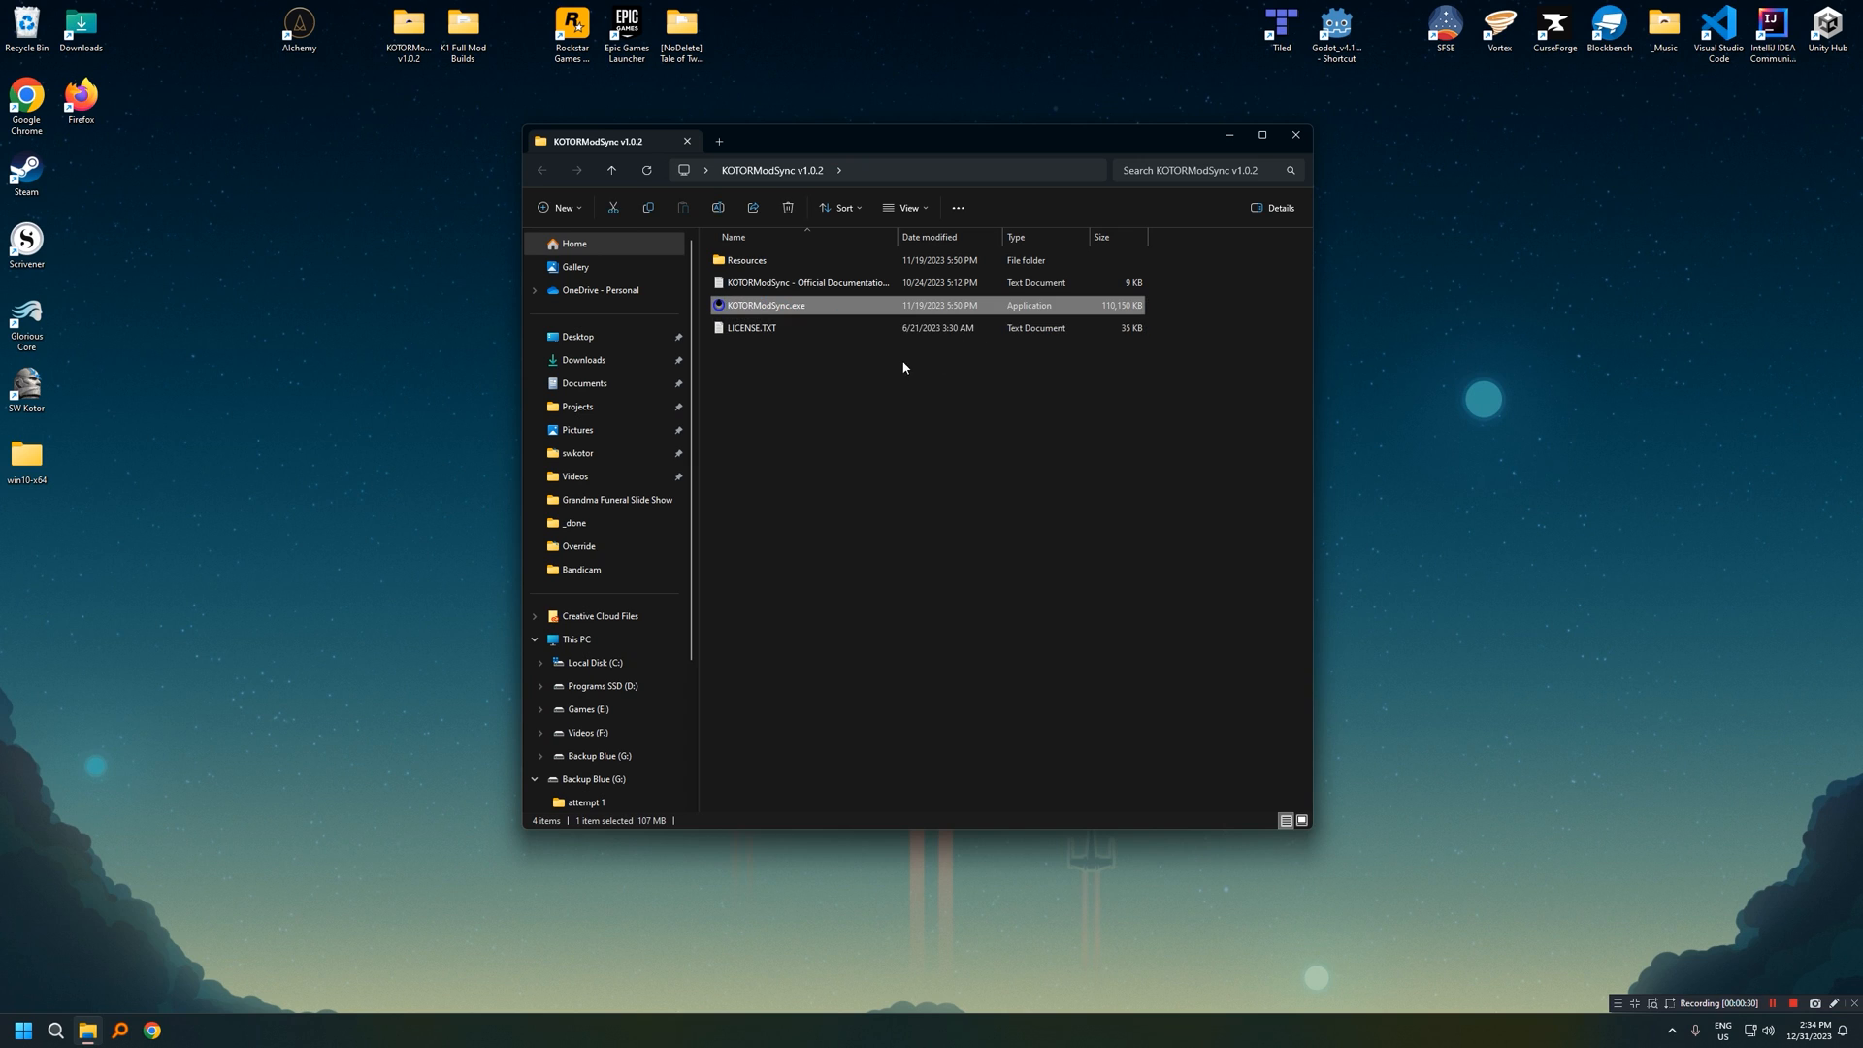
pyautogui.doubleClick(766, 305)
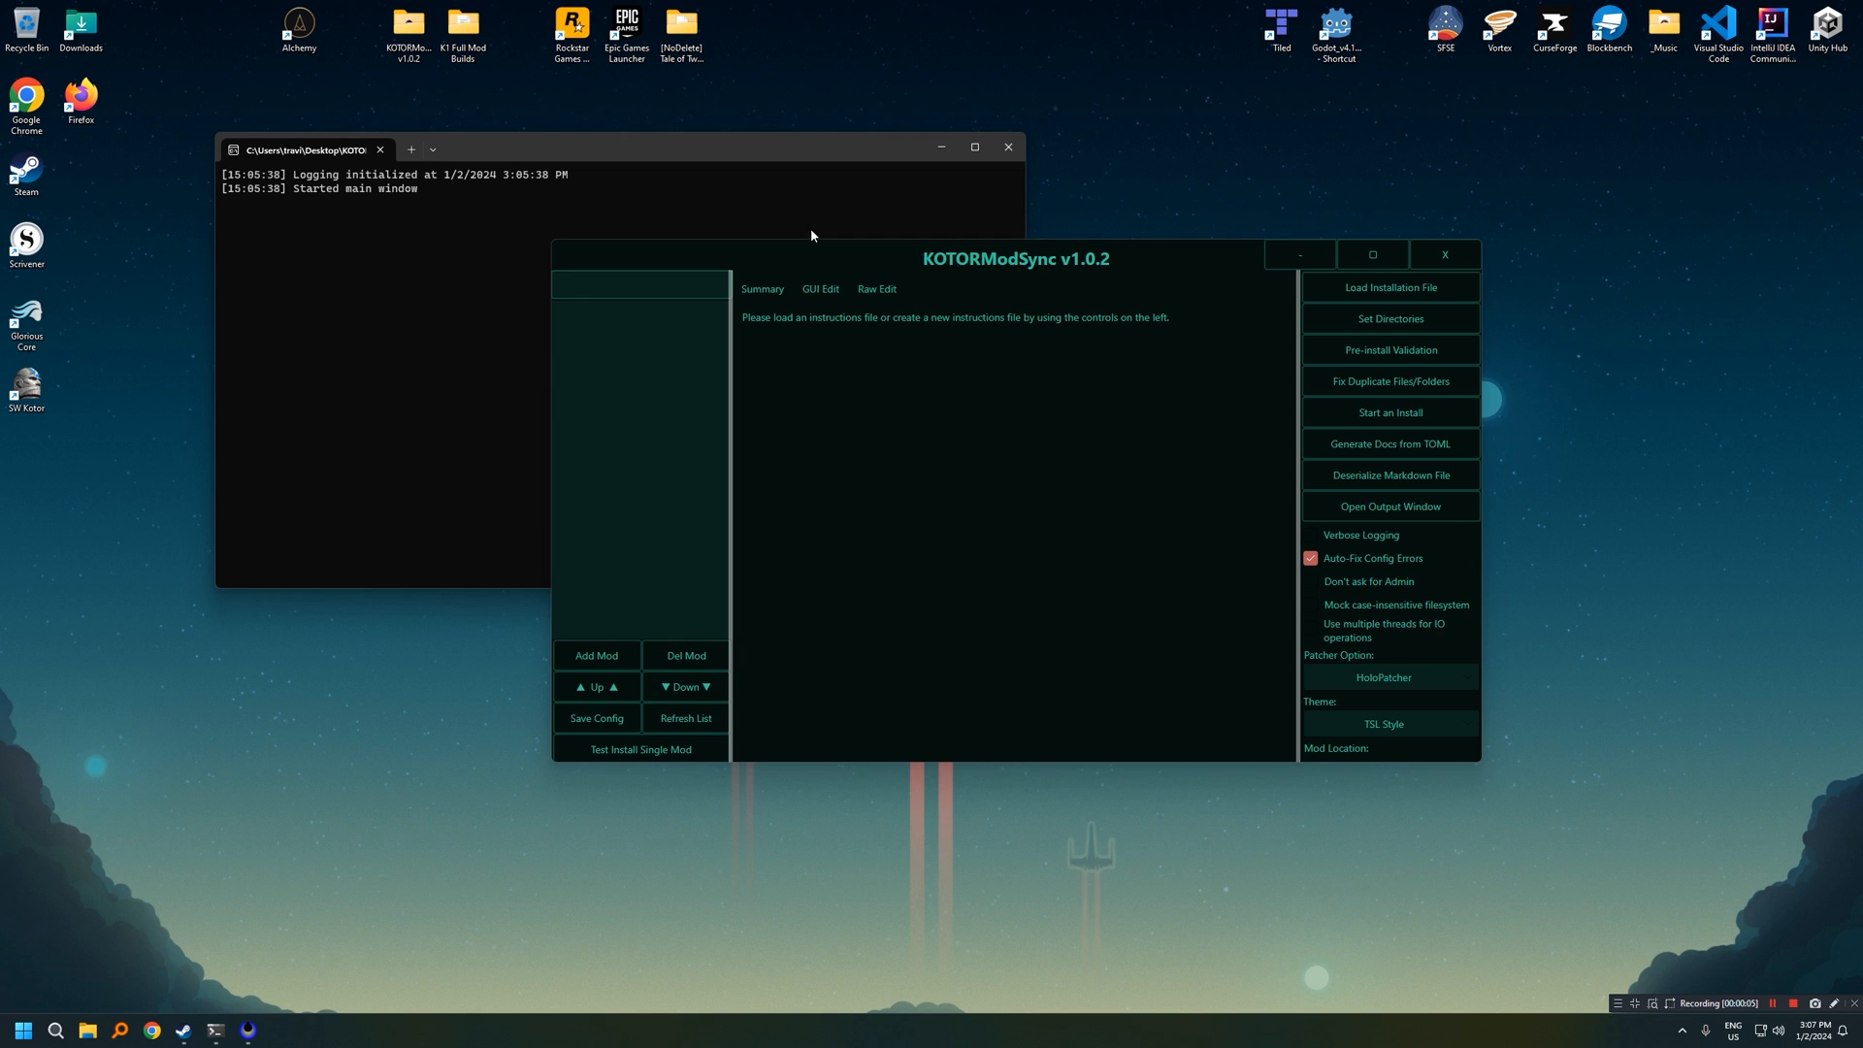
pyautogui.moveTo(1494, 757)
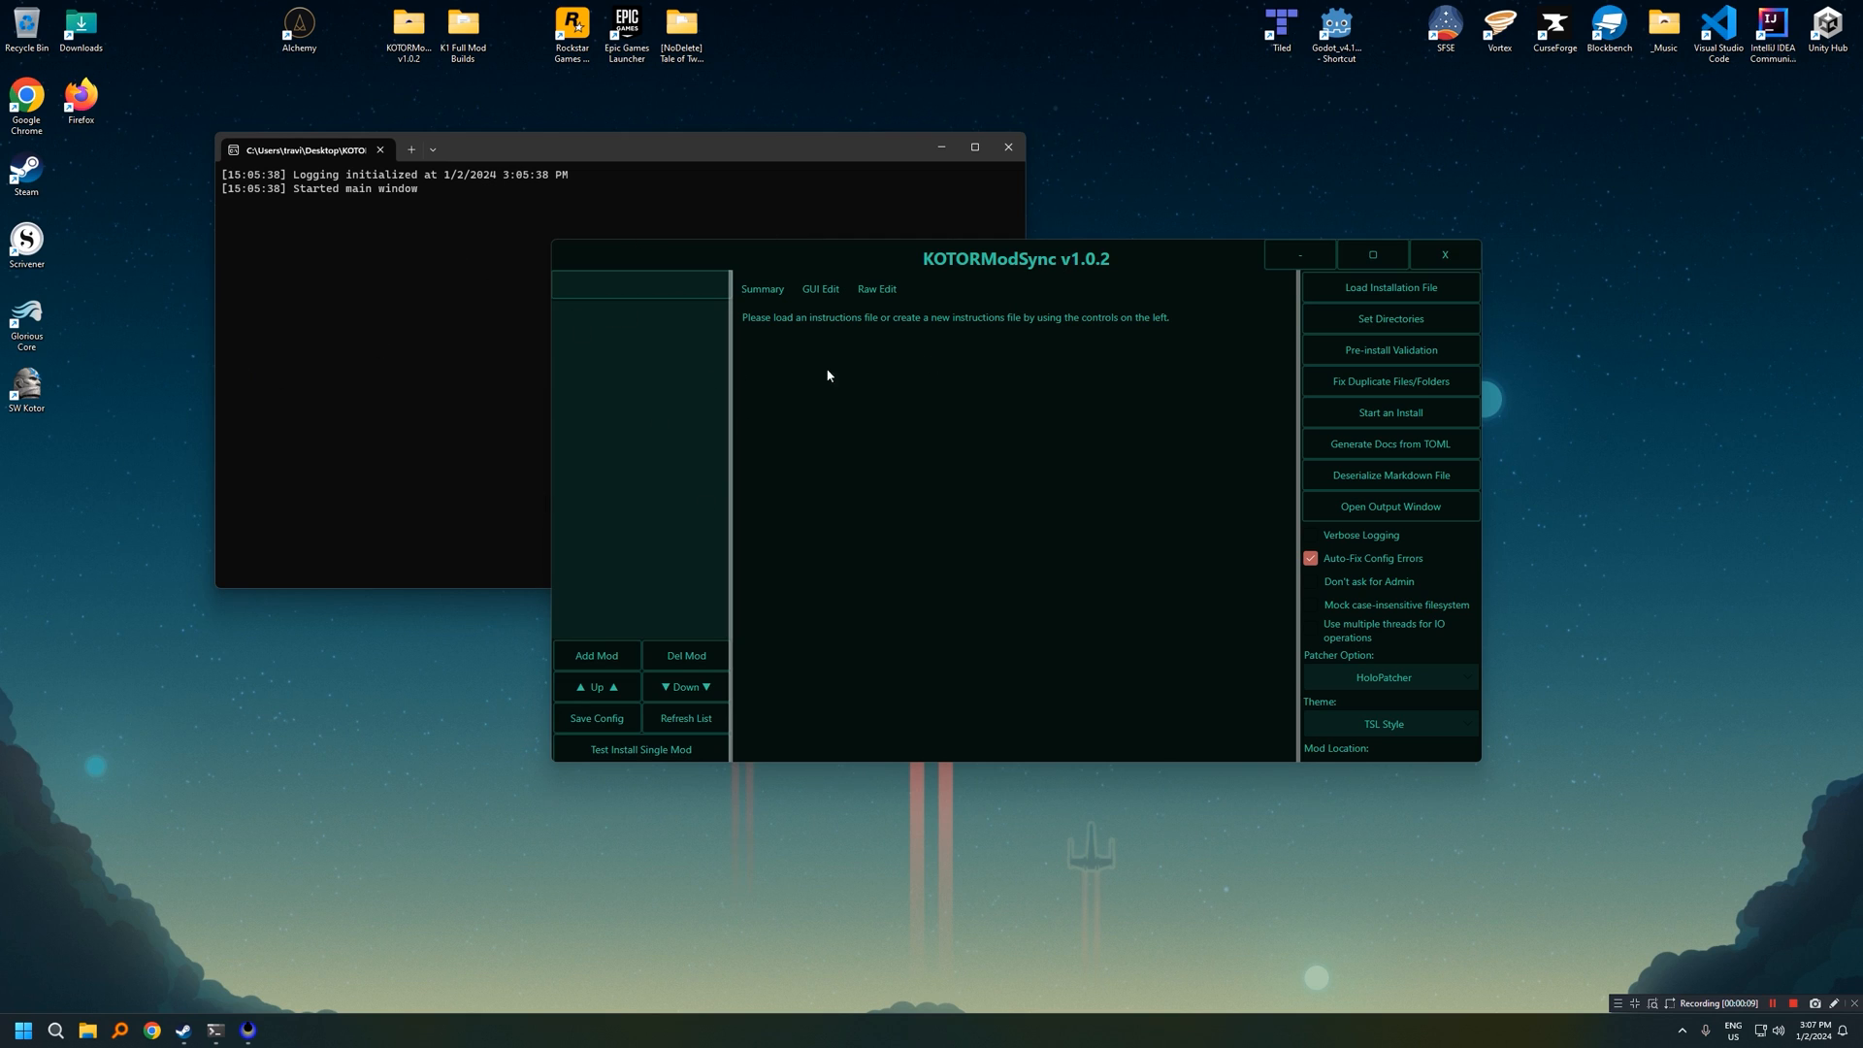
pyautogui.moveTo(565, 598)
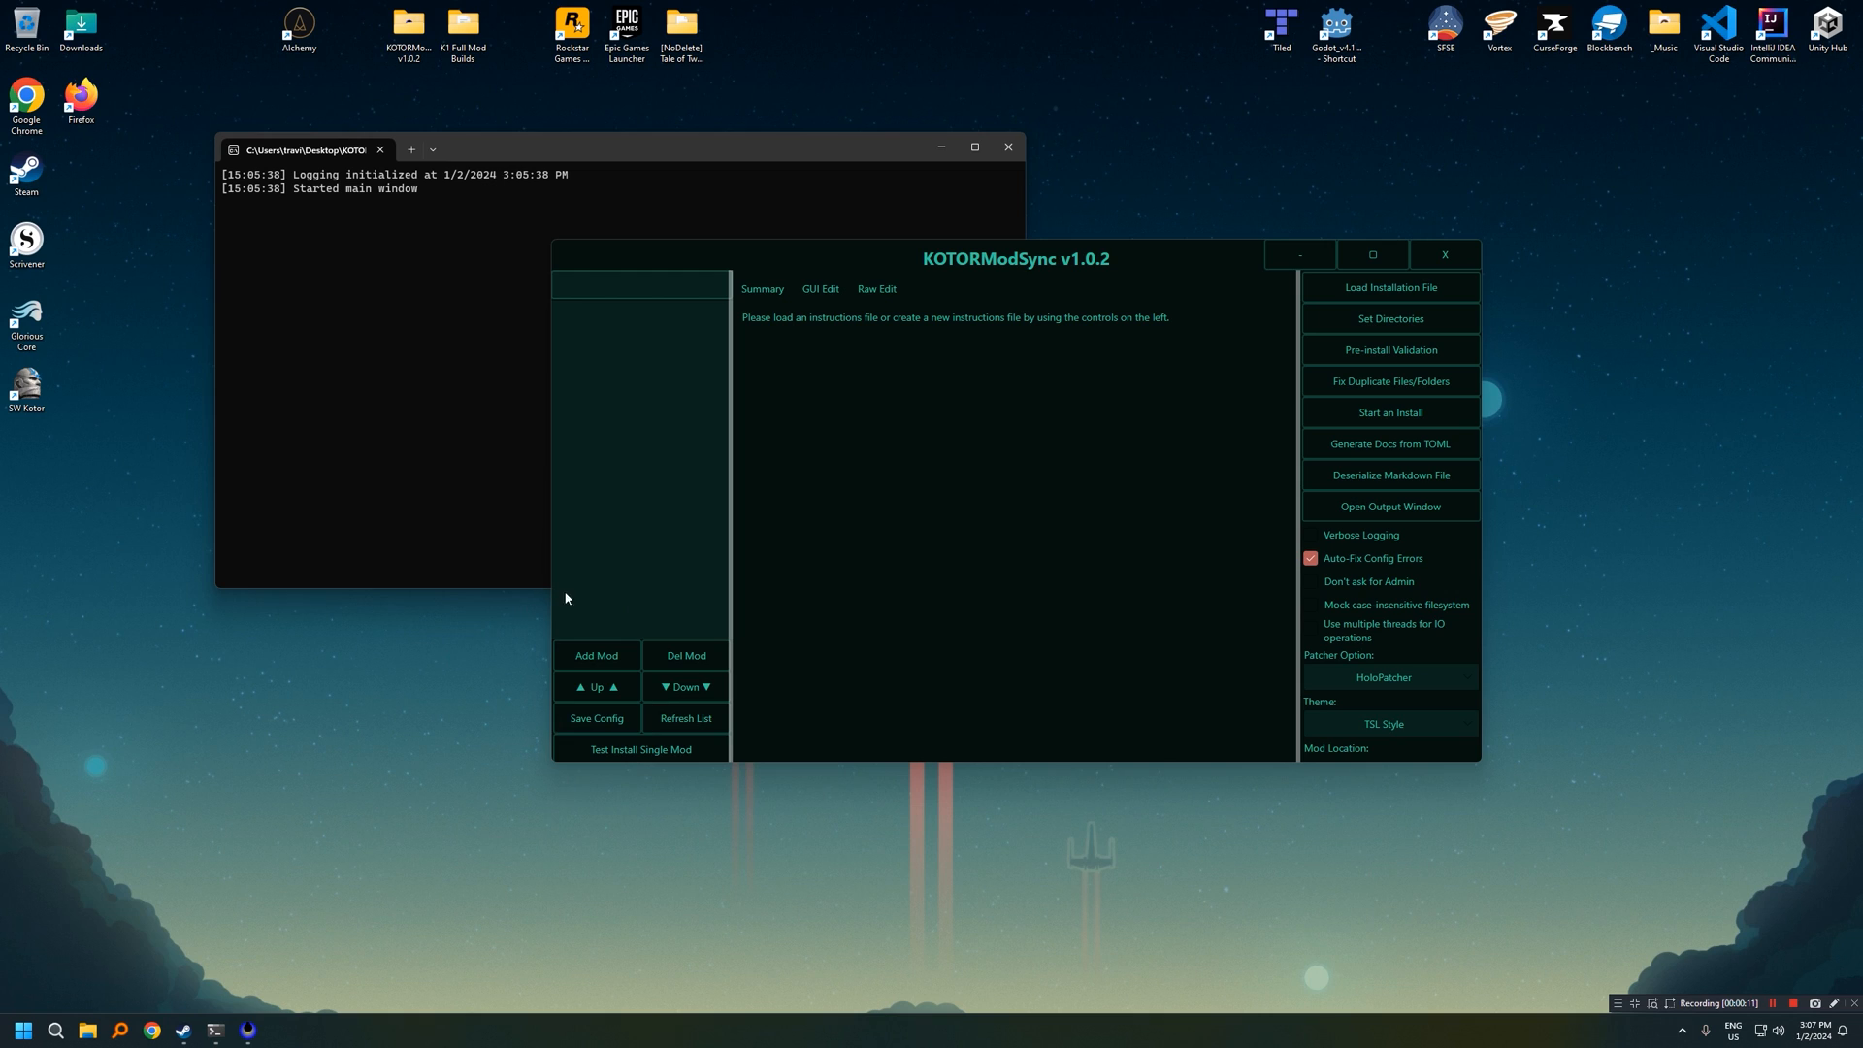
pyautogui.moveTo(593, 444)
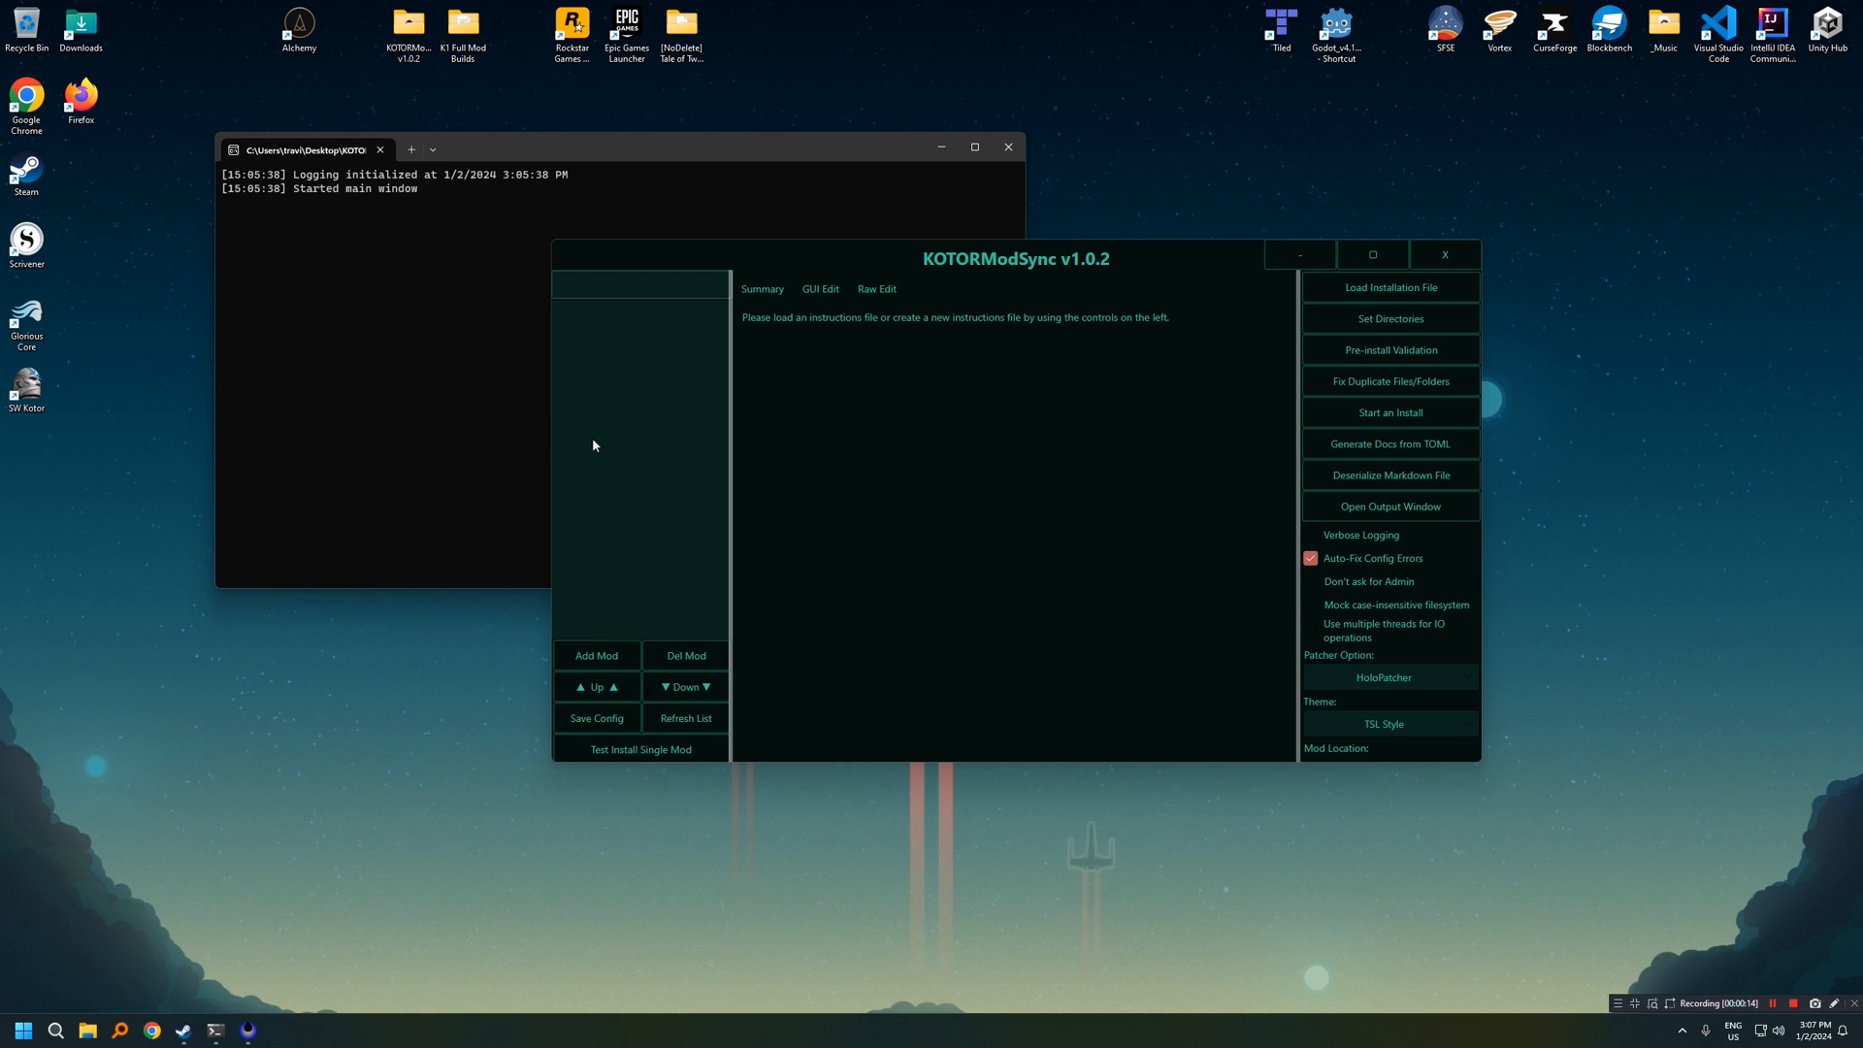
pyautogui.moveTo(1090, 623)
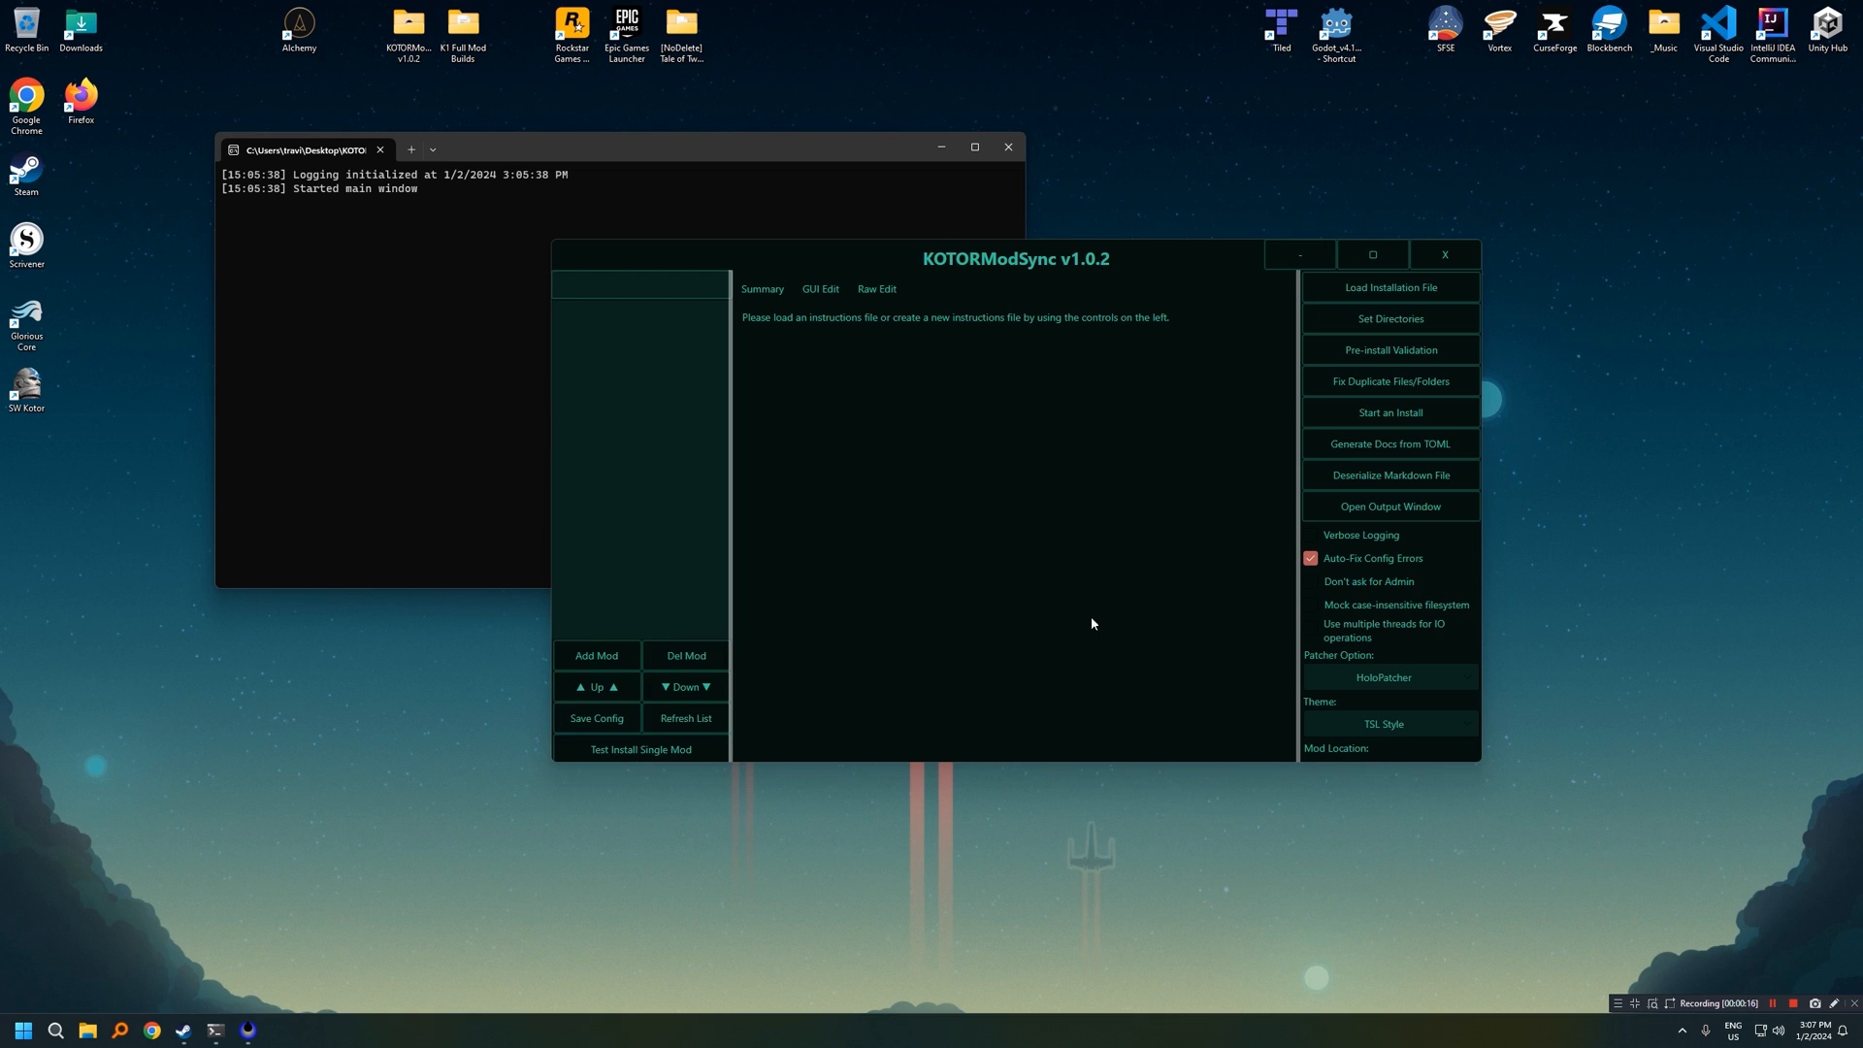
pyautogui.moveTo(1217, 632)
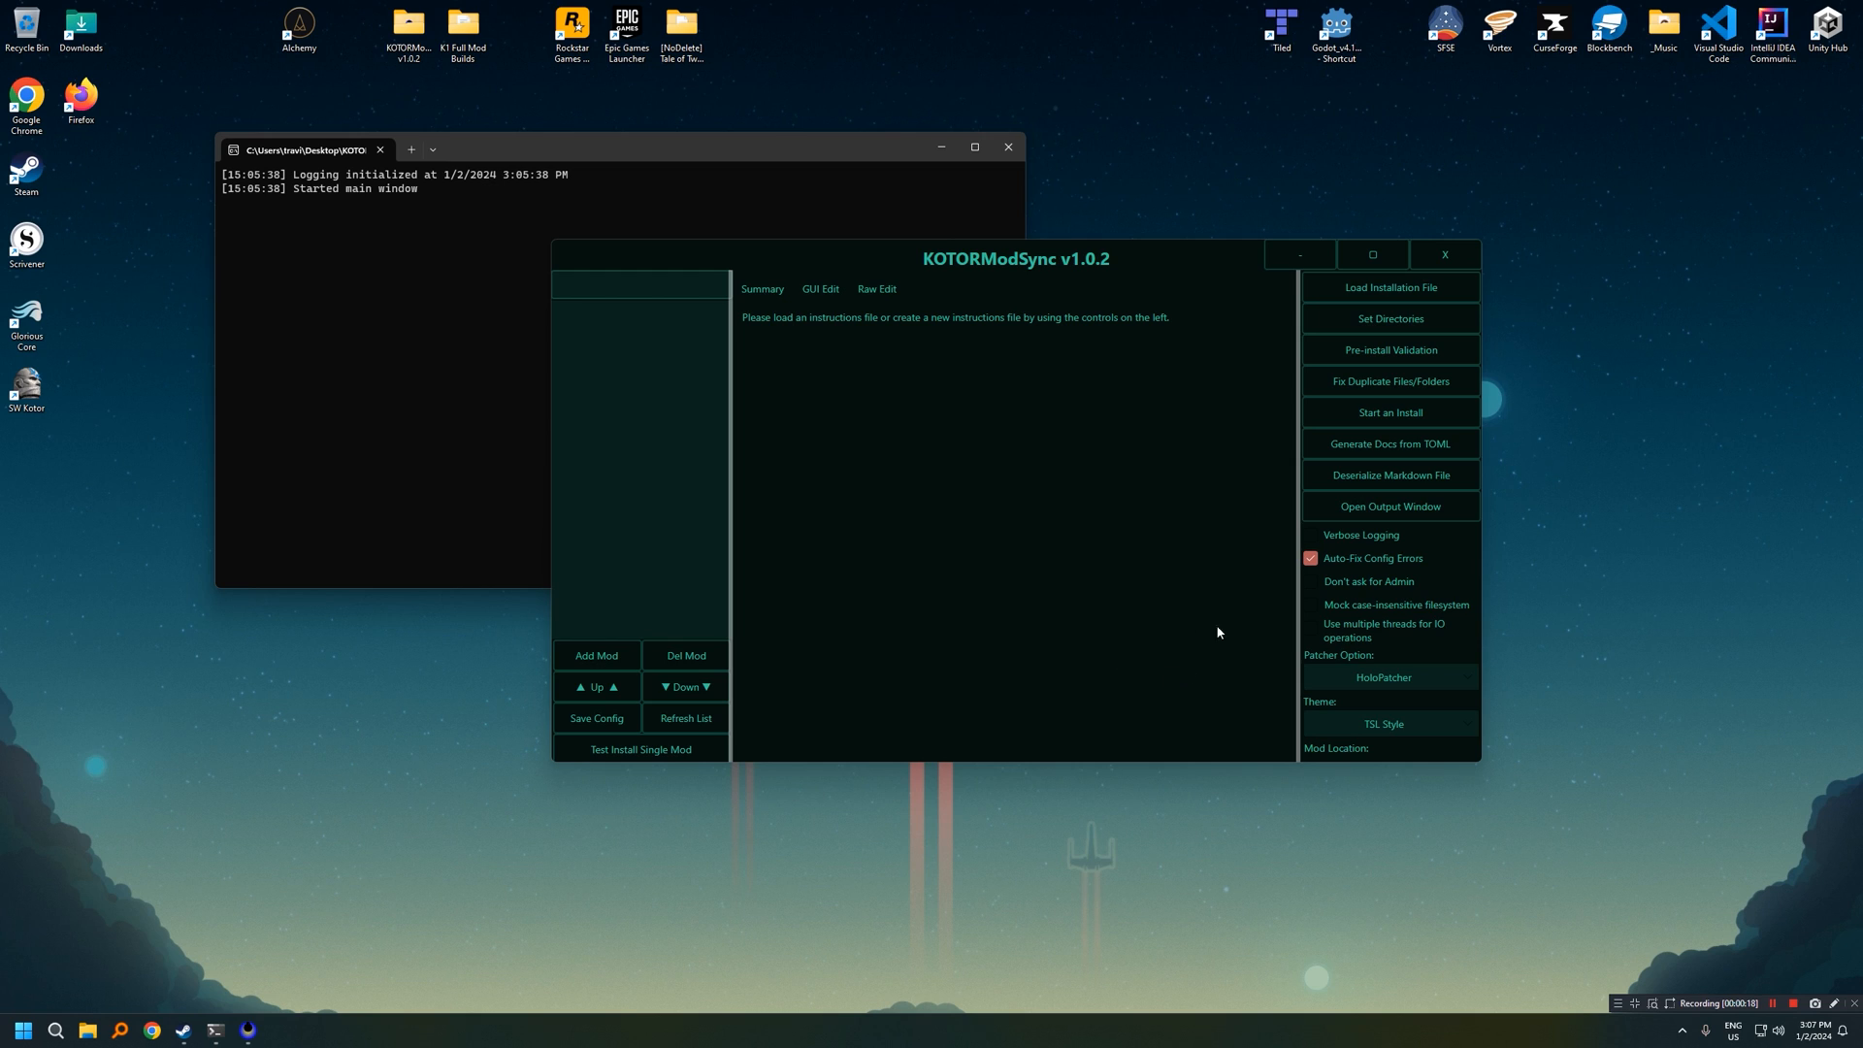
pyautogui.moveTo(1439, 708)
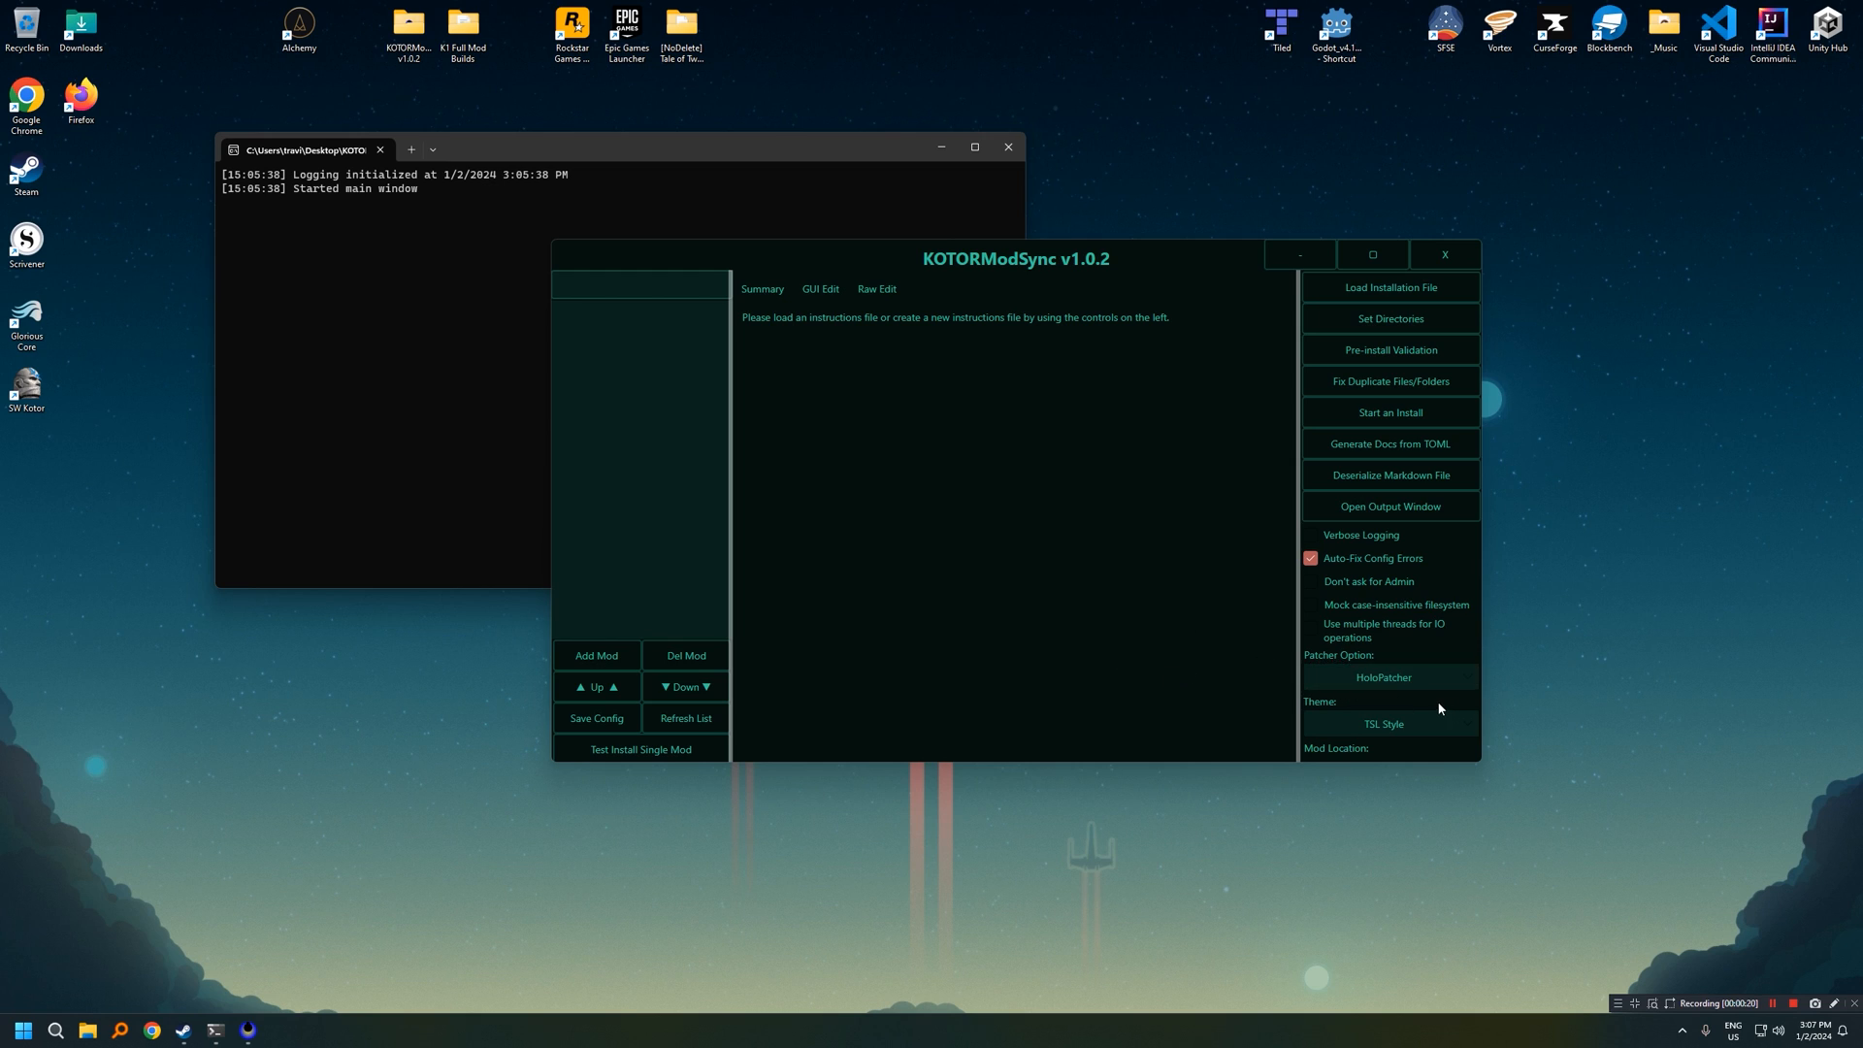
pyautogui.click(1387, 677)
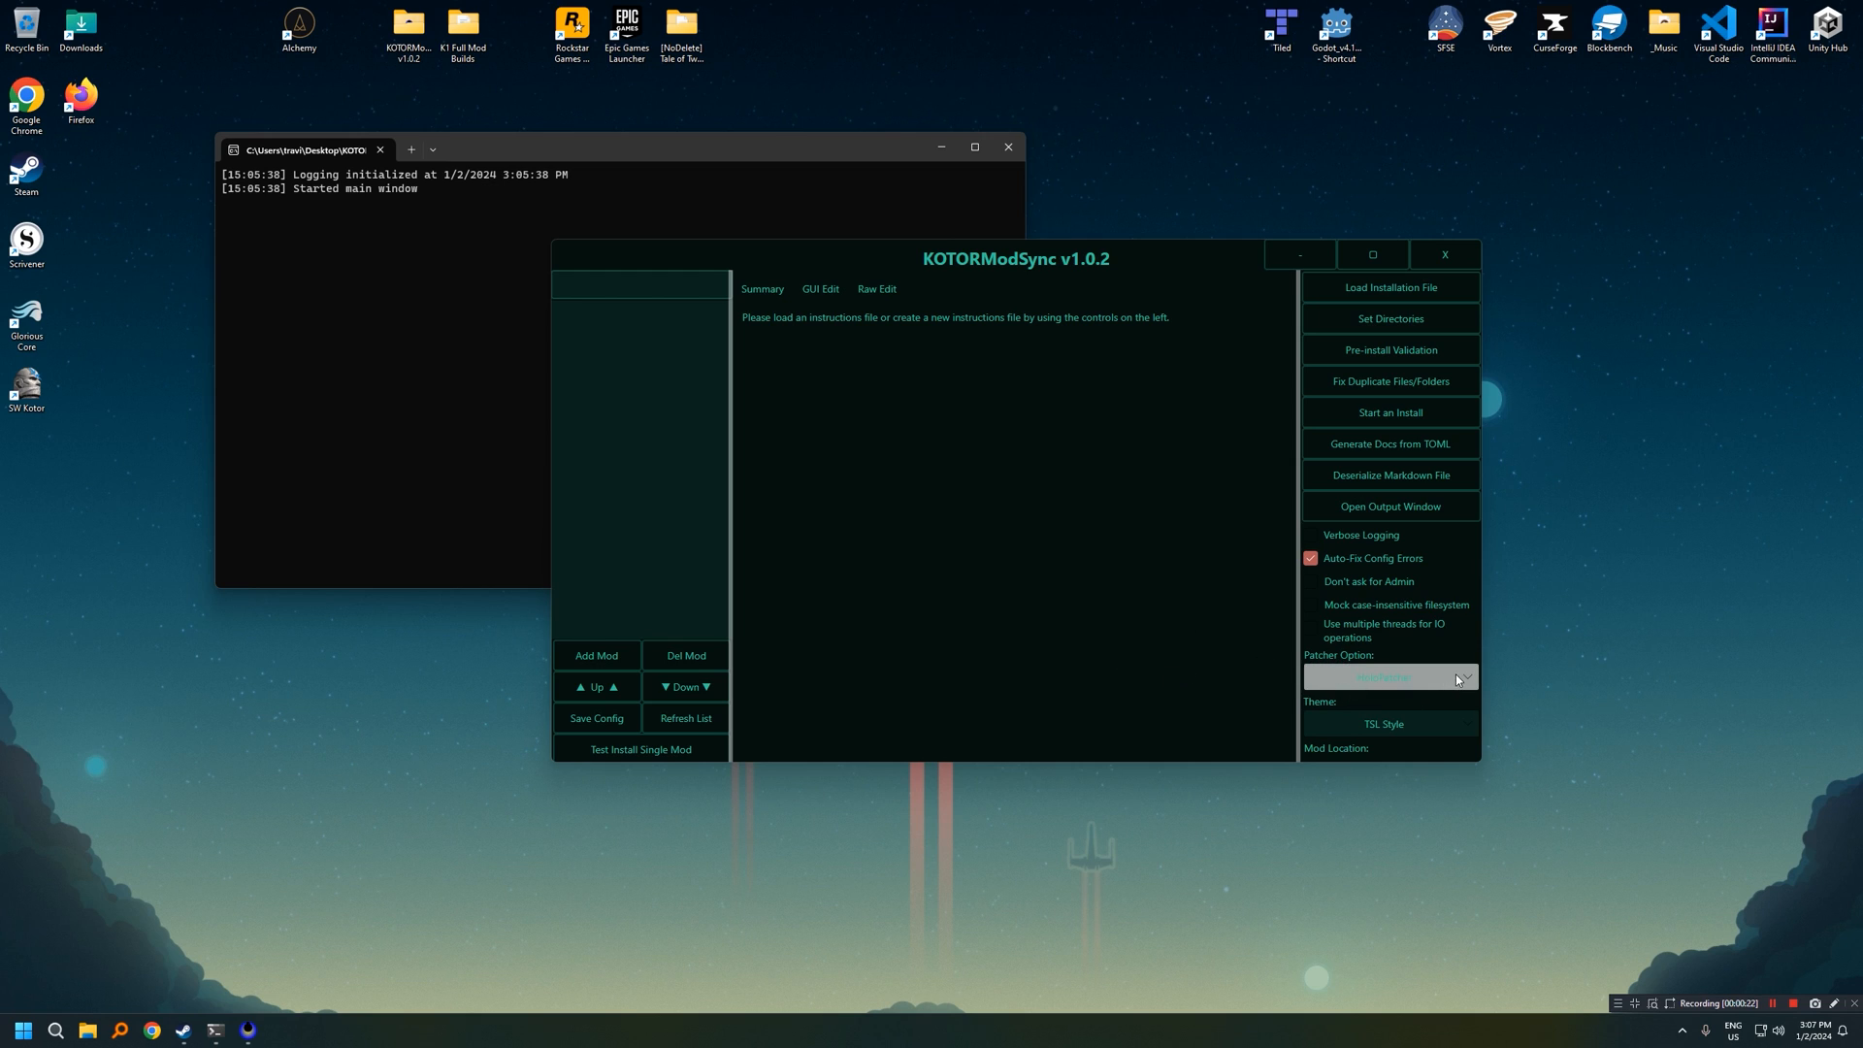
pyautogui.click(1388, 677)
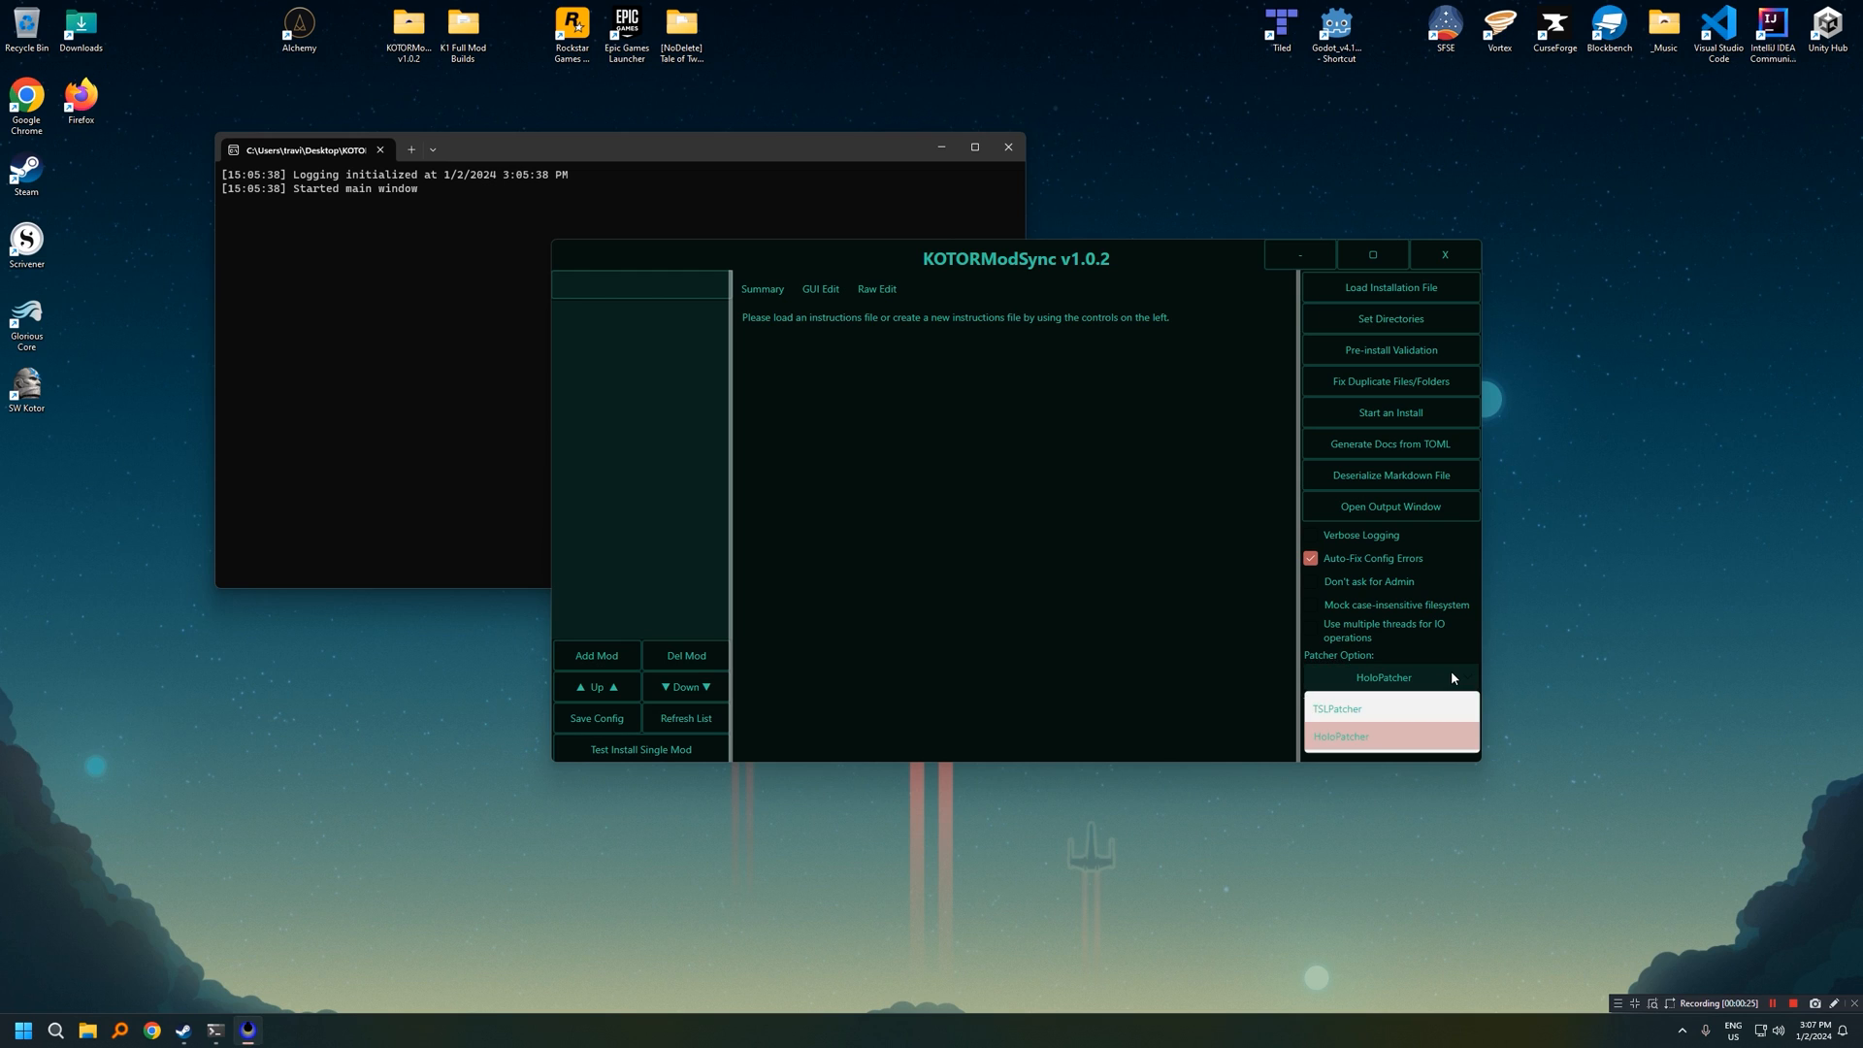
pyautogui.click(1340, 735)
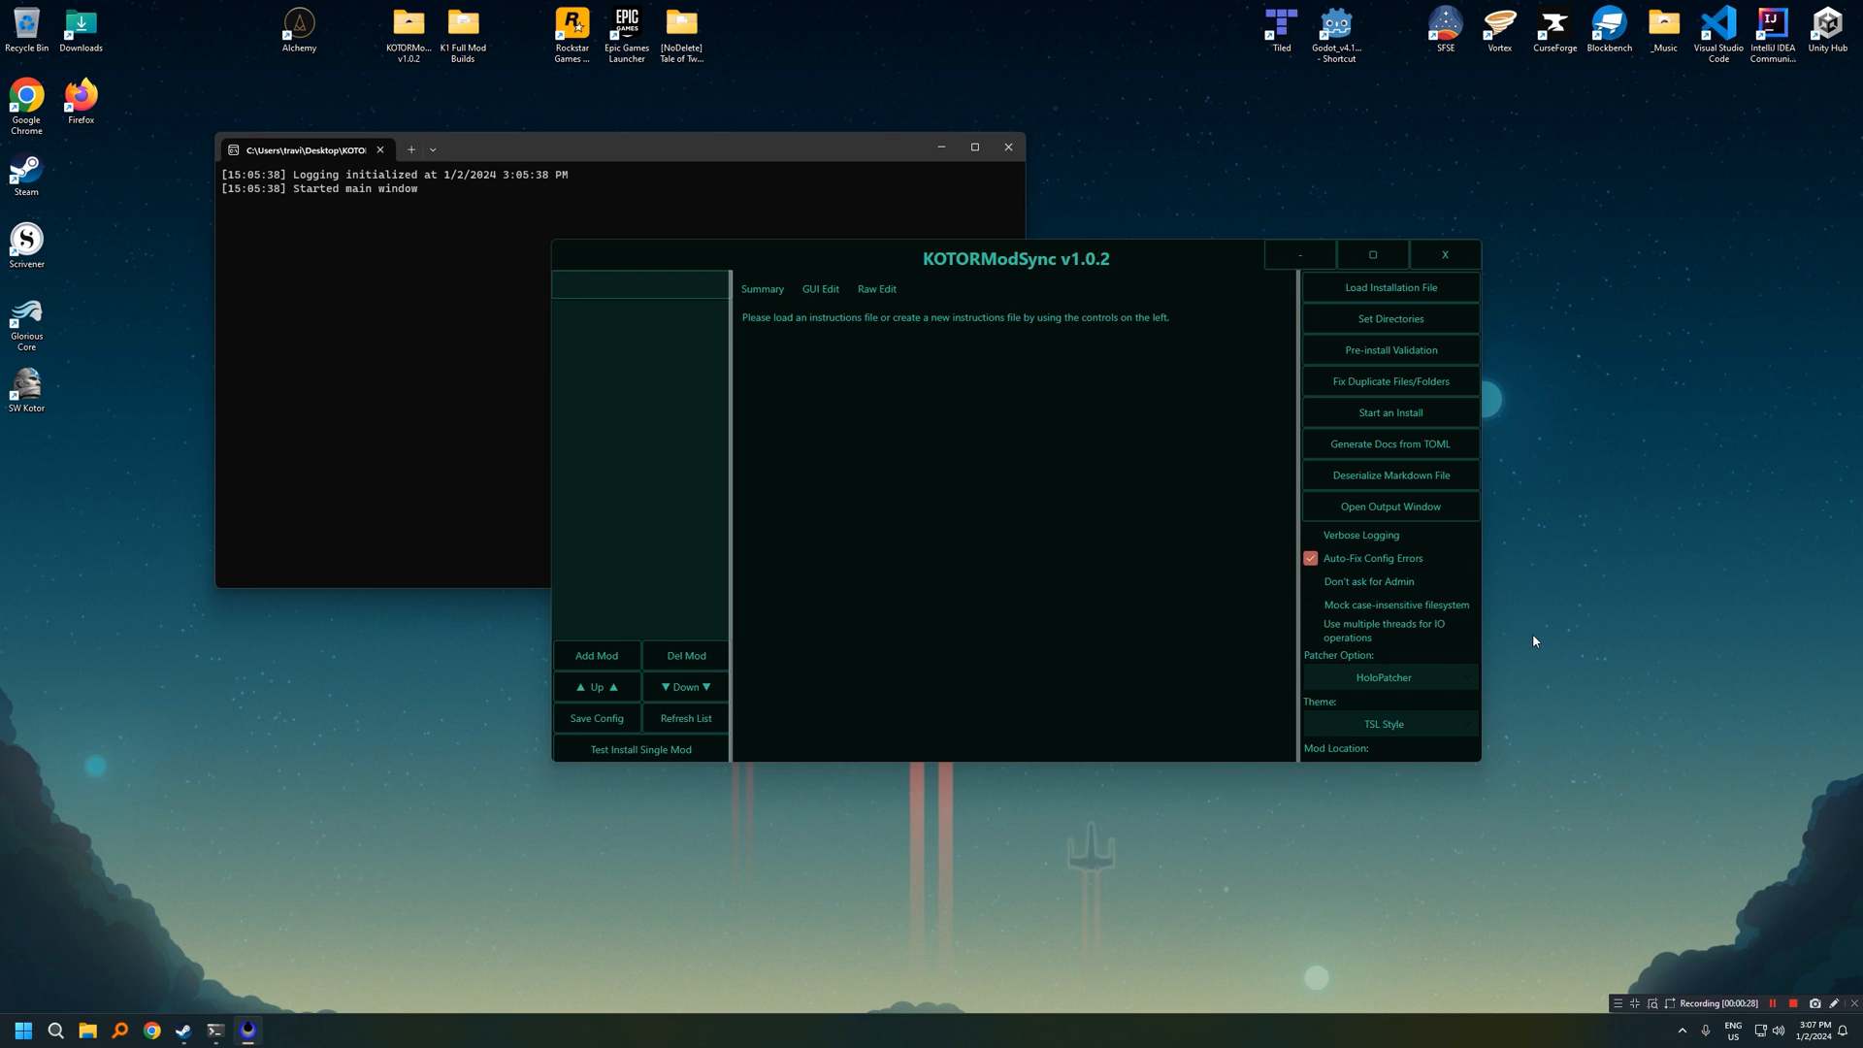
pyautogui.moveTo(1477, 631)
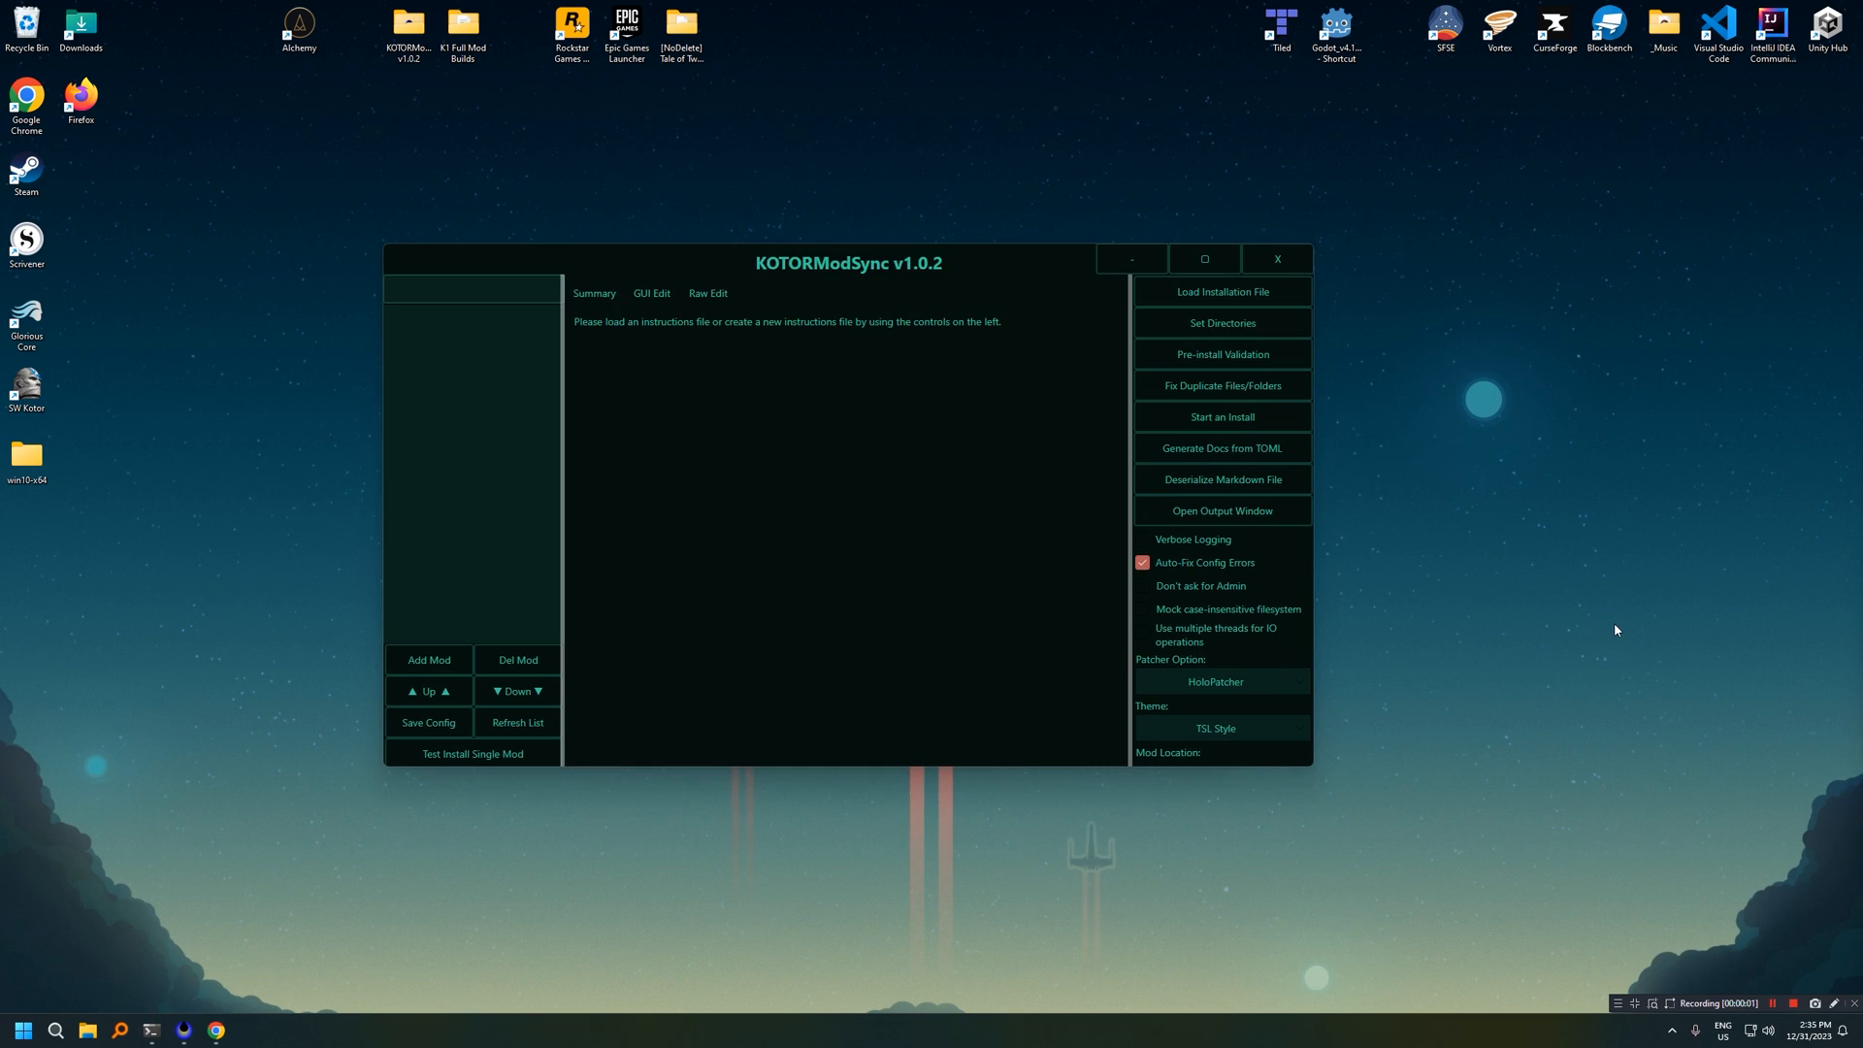
pyautogui.moveTo(1695, 487)
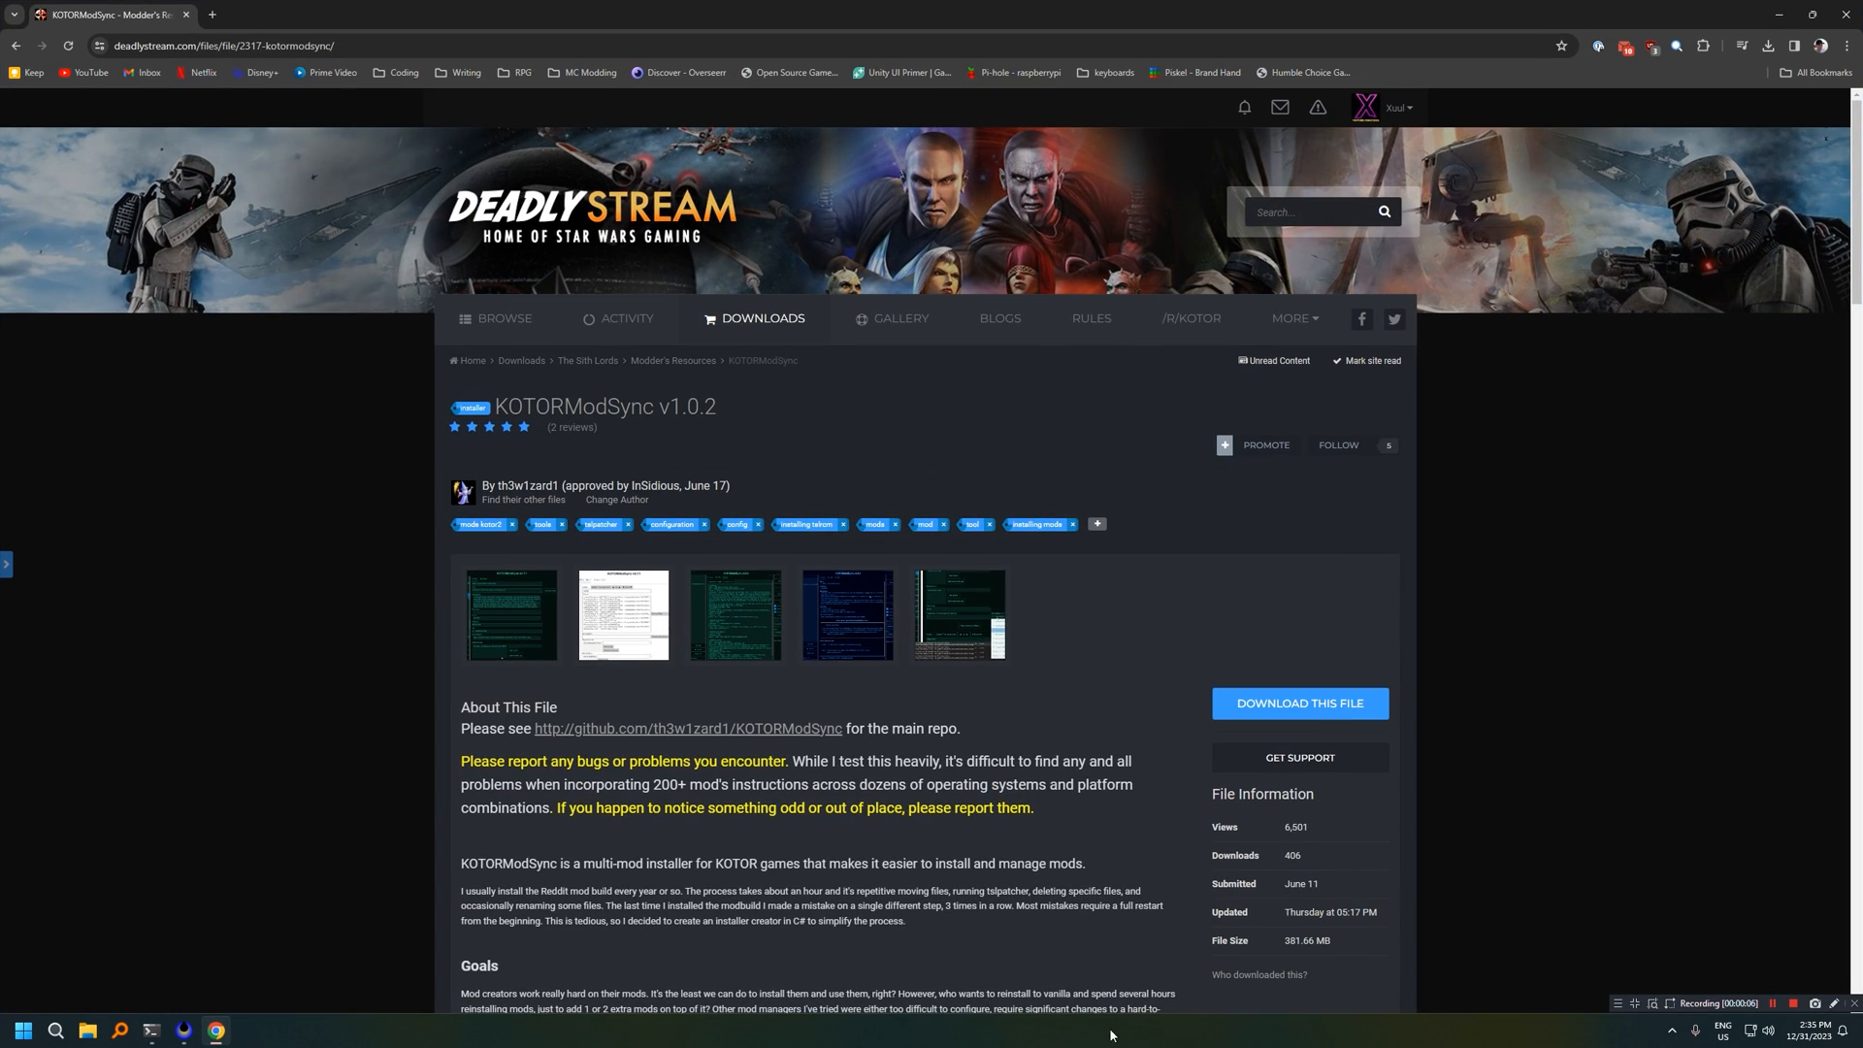
pyautogui.moveTo(1658, 535)
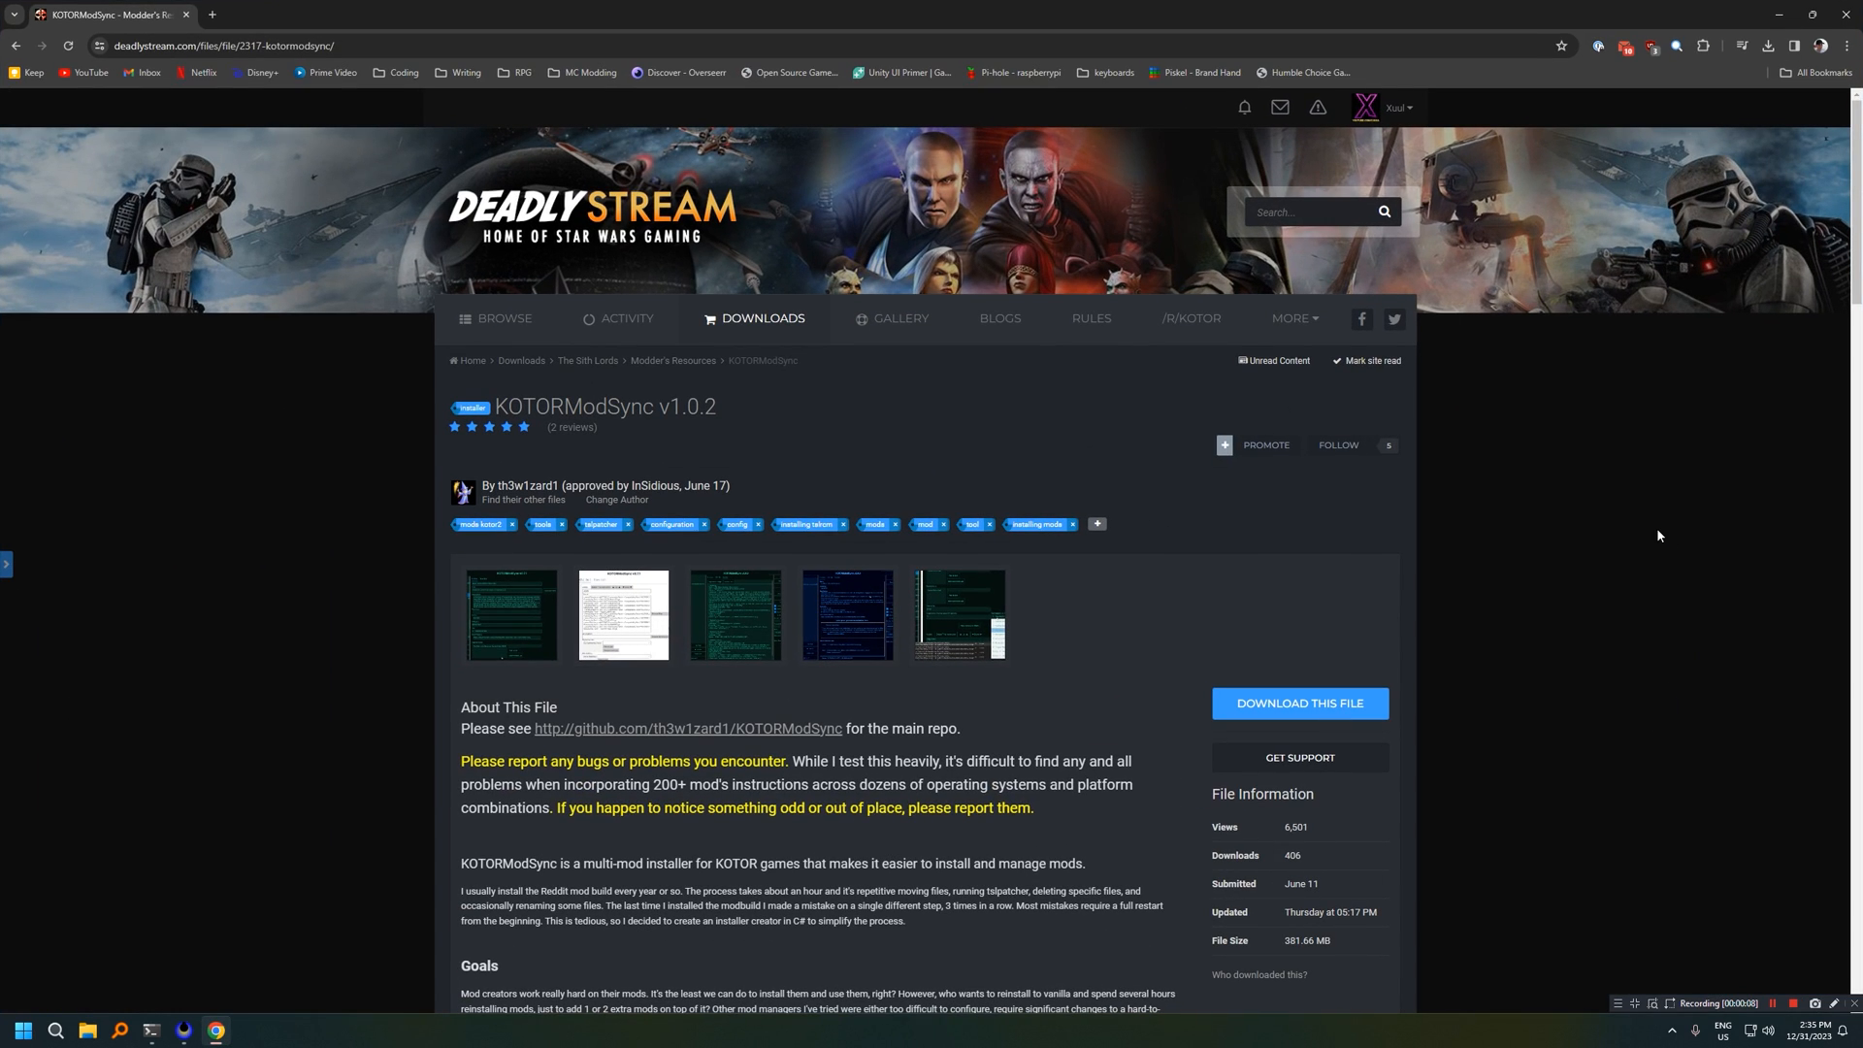
# Step: Scroll the download page to the attached KOTOR1 and KOTOR2 TOML instruction files
pyautogui.scroll(-3)
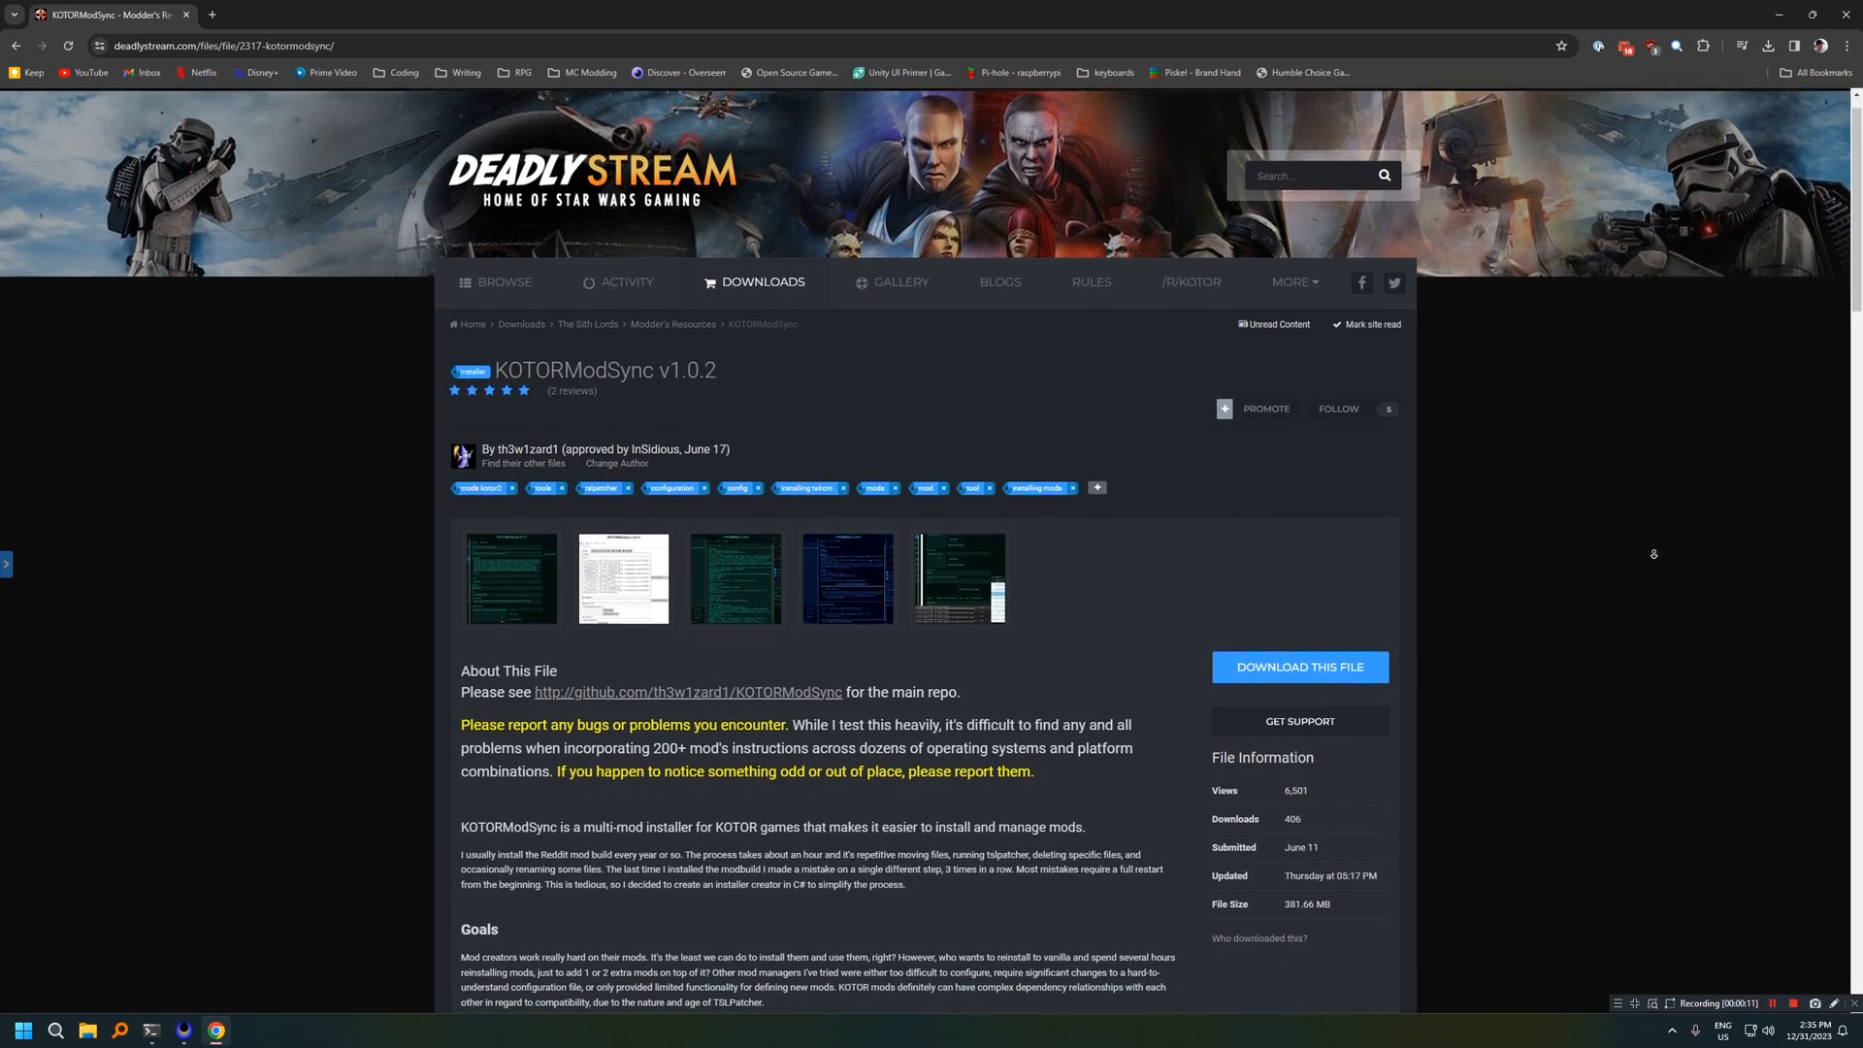
pyautogui.scroll(-3)
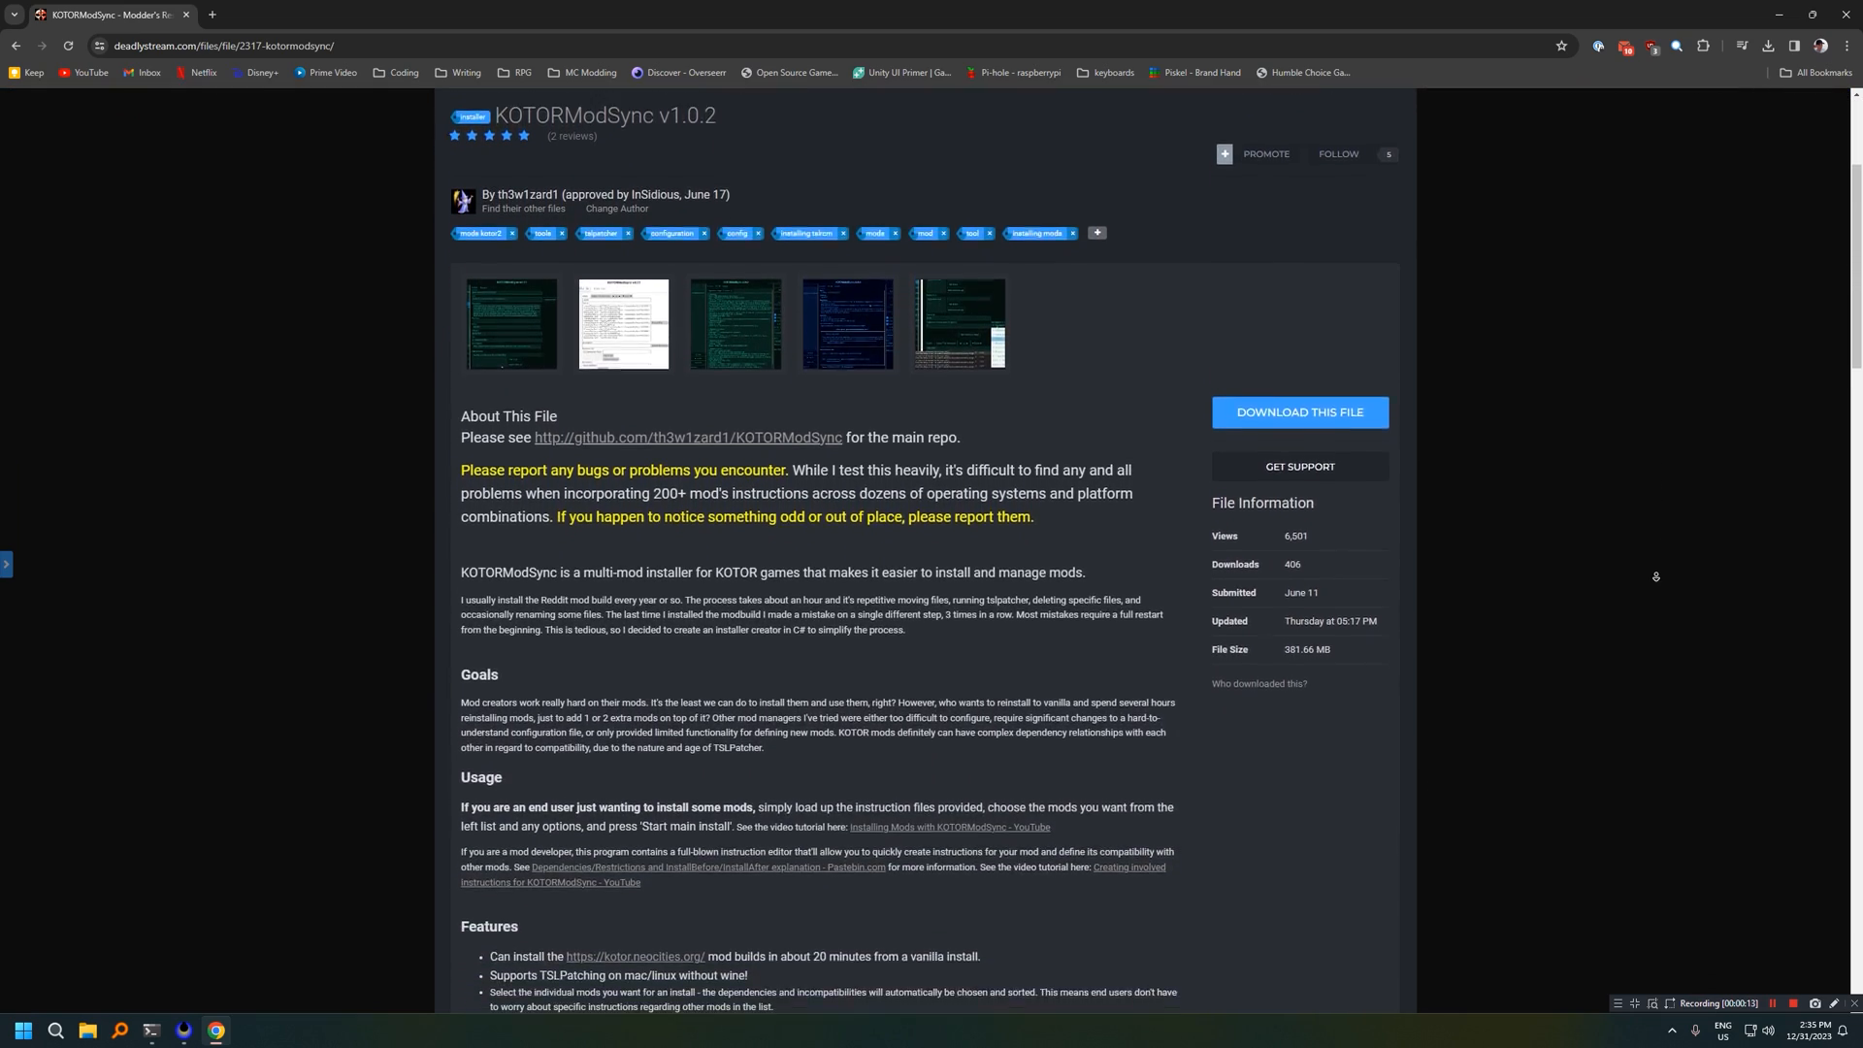
pyautogui.scroll(-3)
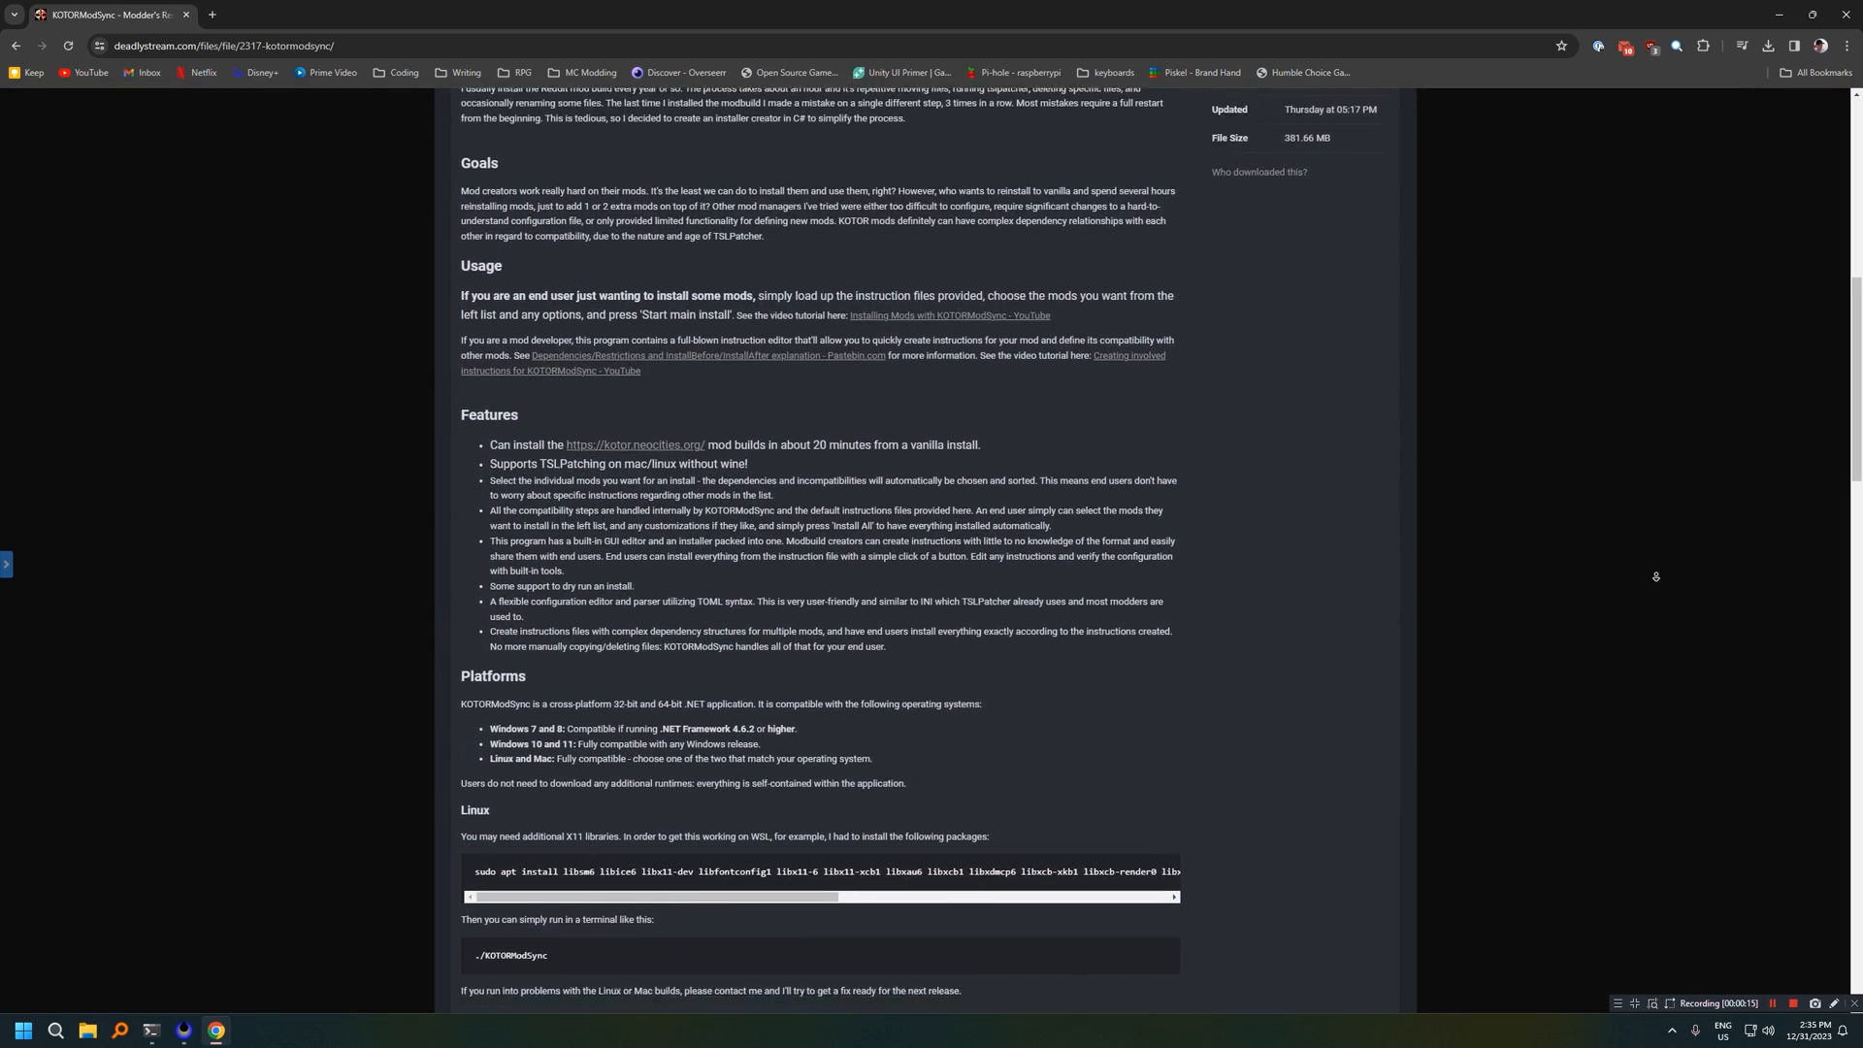
pyautogui.scroll(-3)
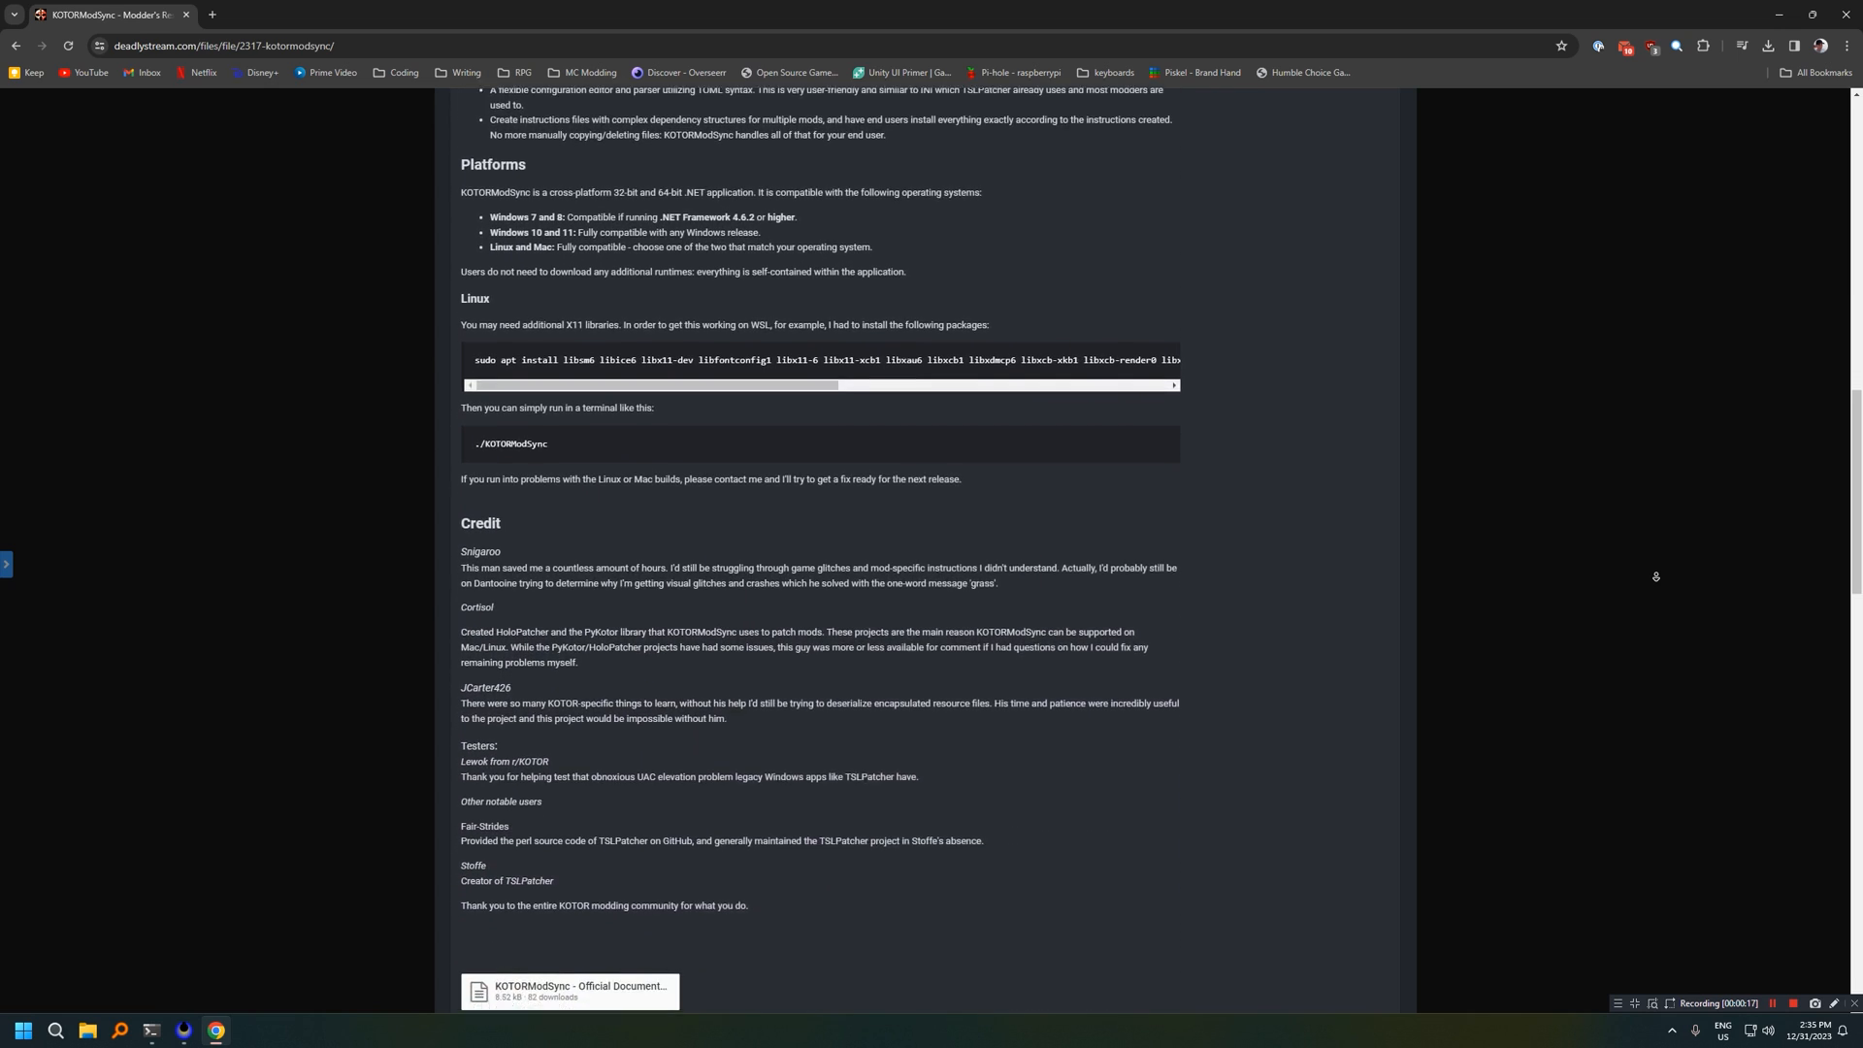
pyautogui.scroll(-3)
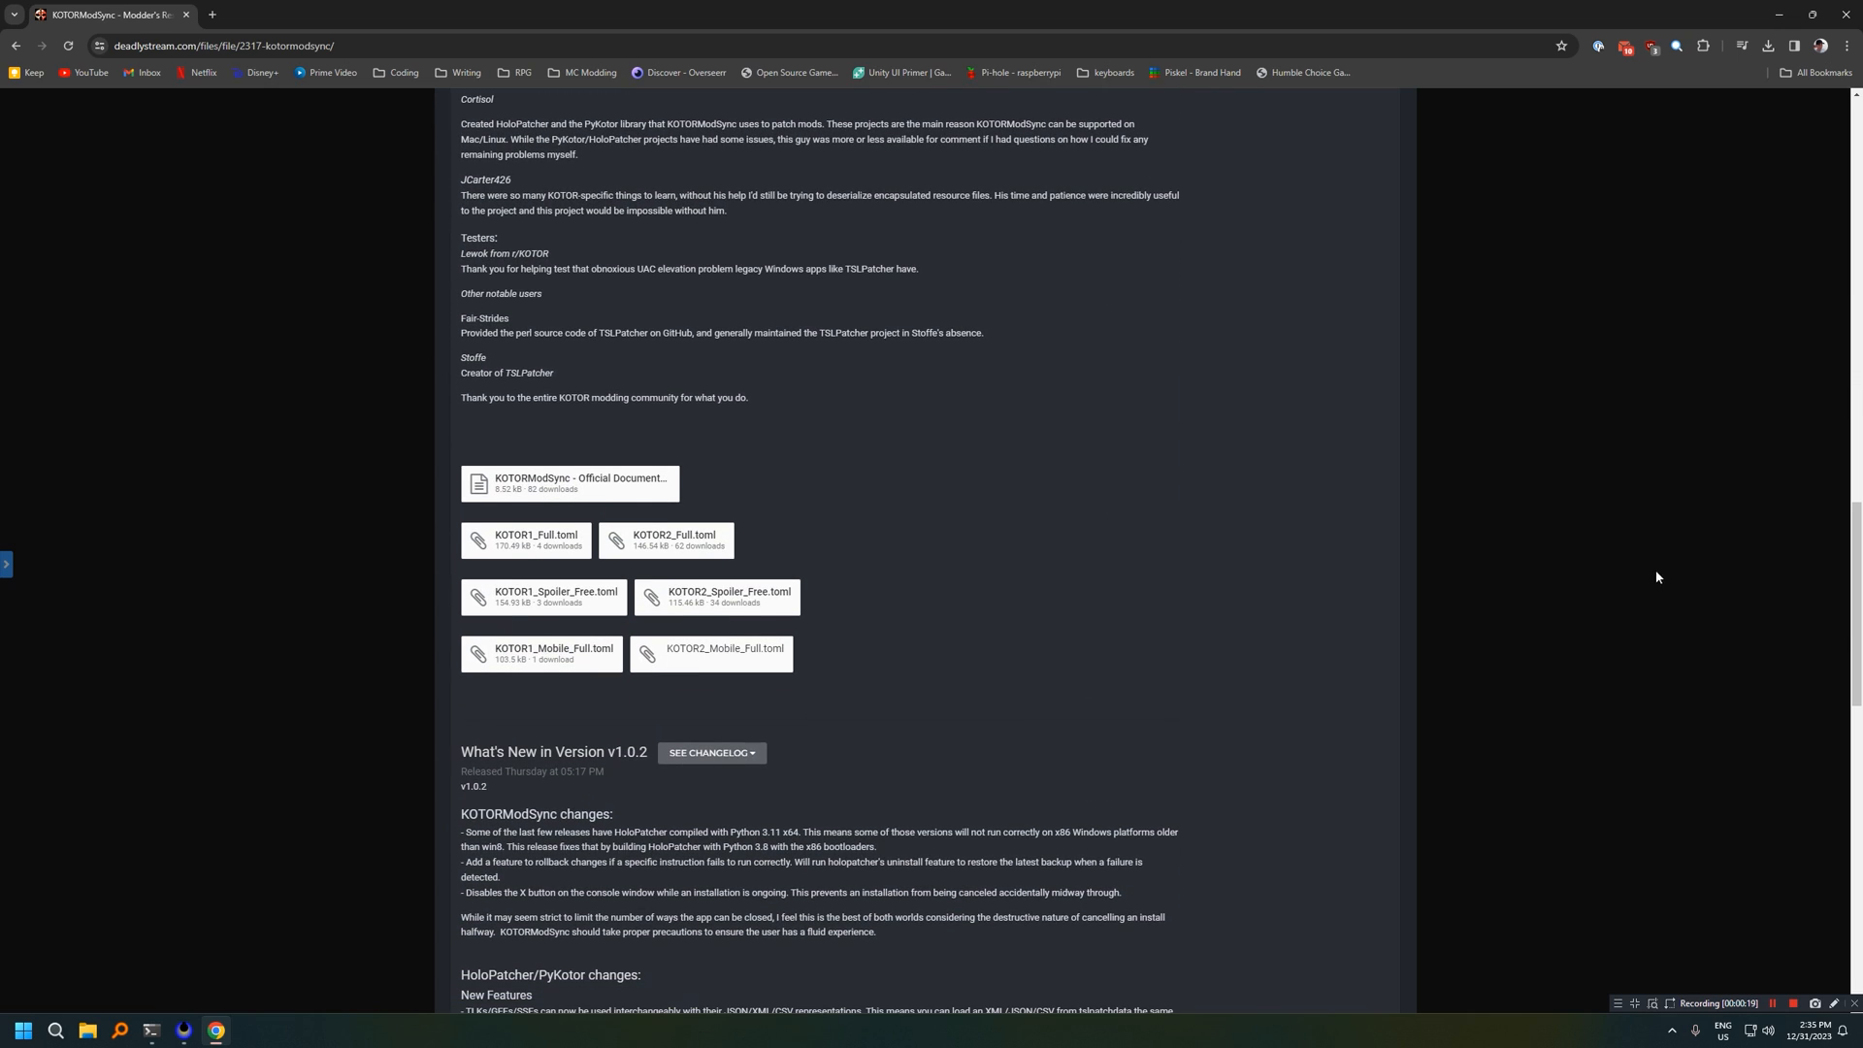
pyautogui.moveTo(581, 551)
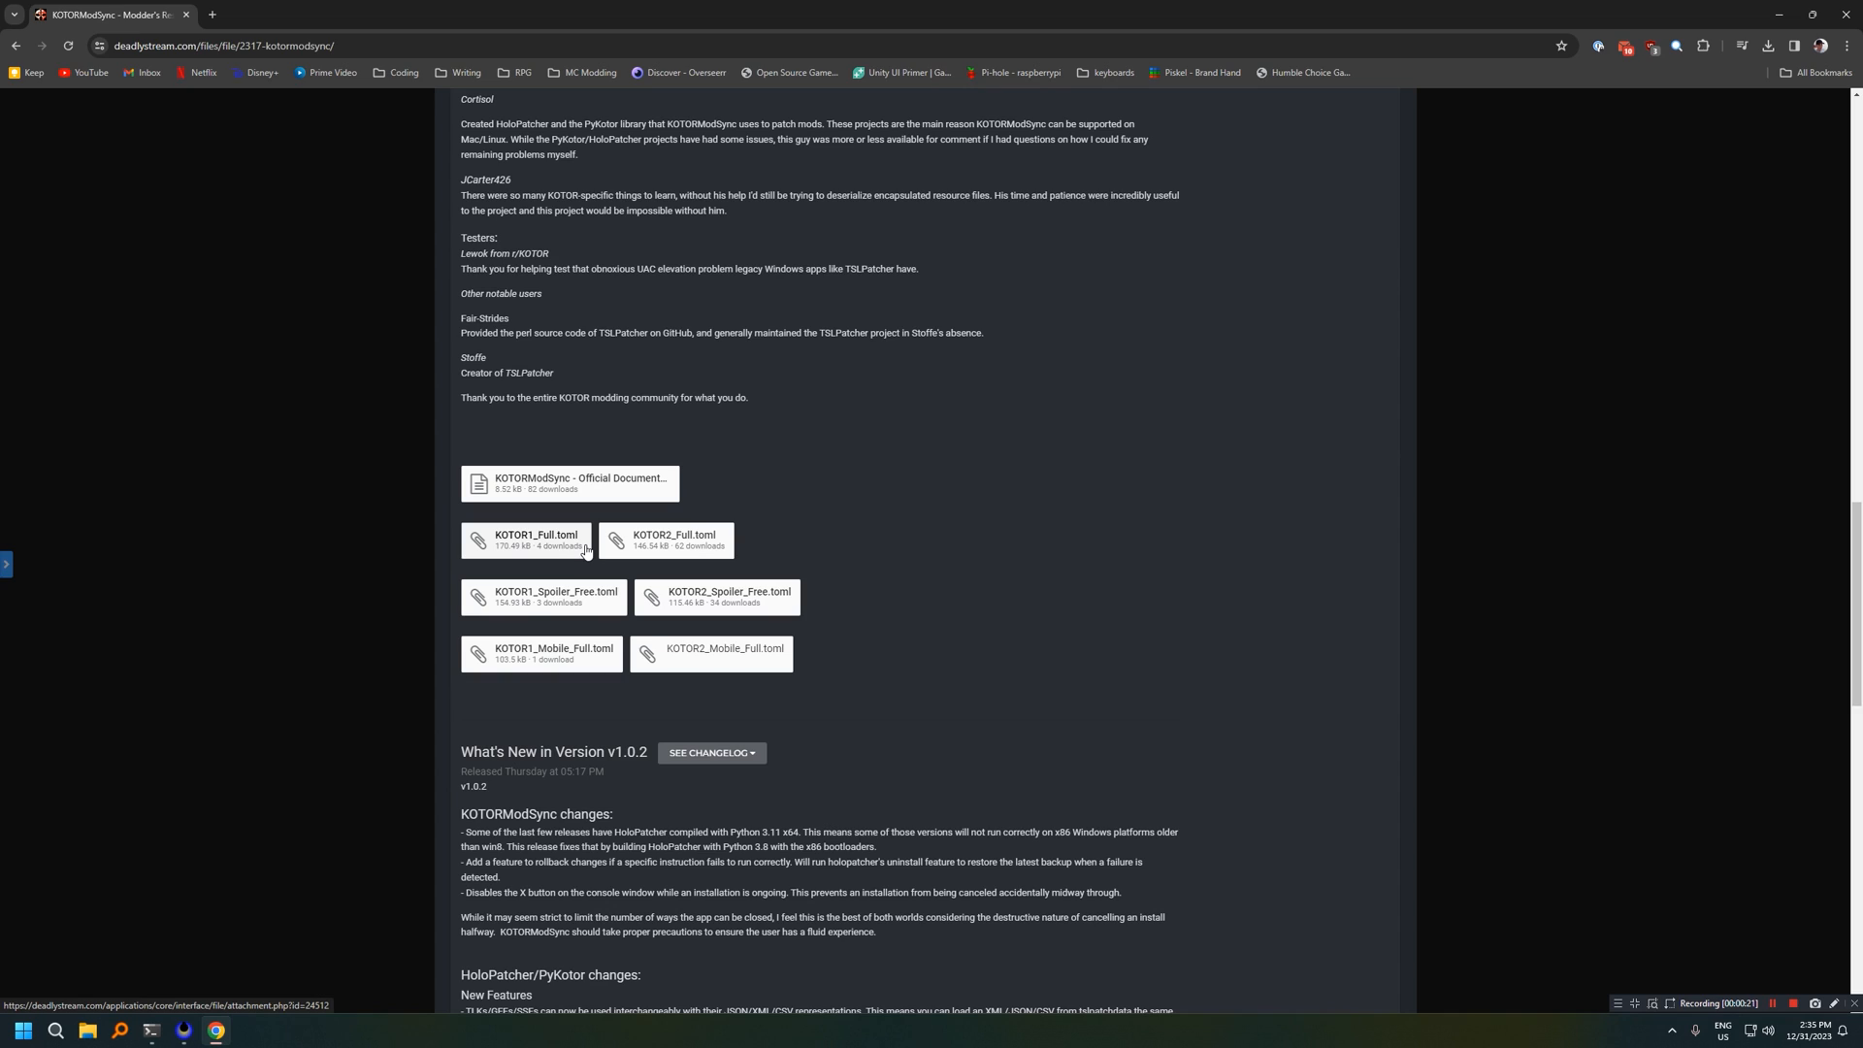
pyautogui.moveTo(699, 624)
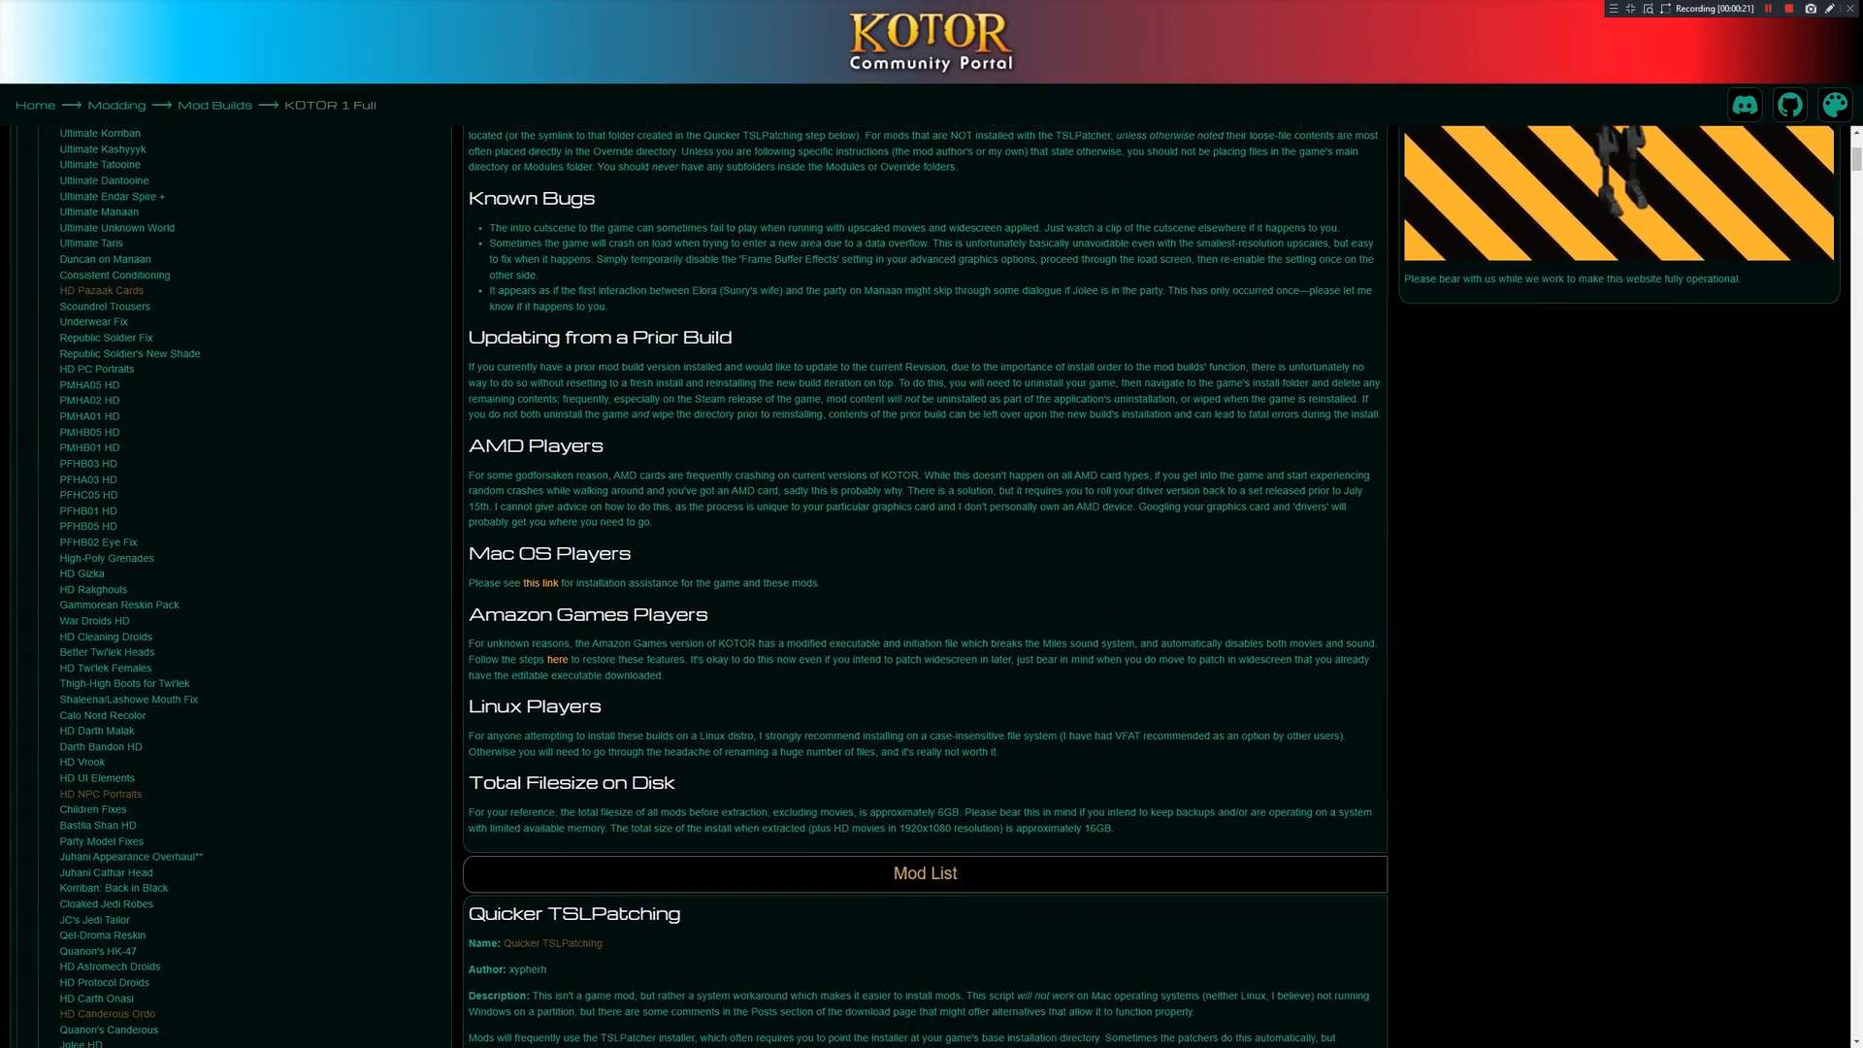
# Step: Scroll the KOTOR 1 Full mod list from Quicker TSLPatching to the Ultimate upscales
pyautogui.scroll(-3)
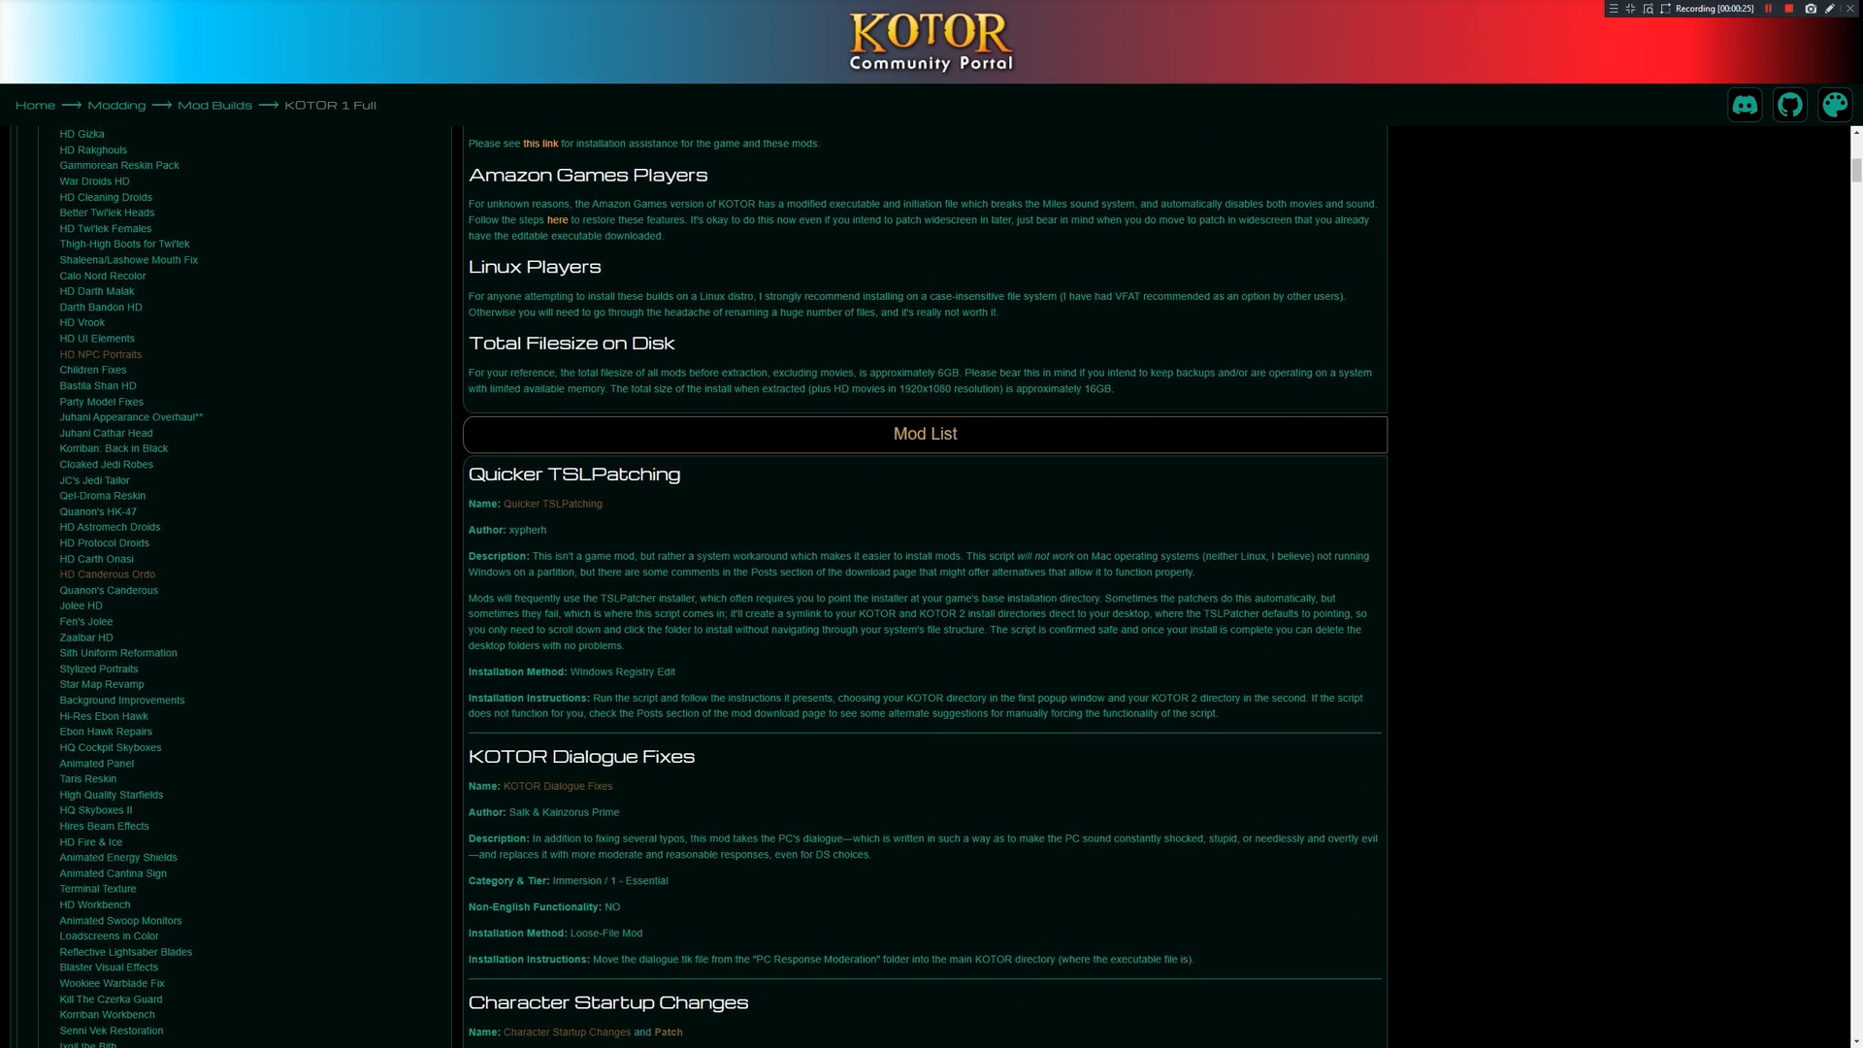
pyautogui.scroll(-3)
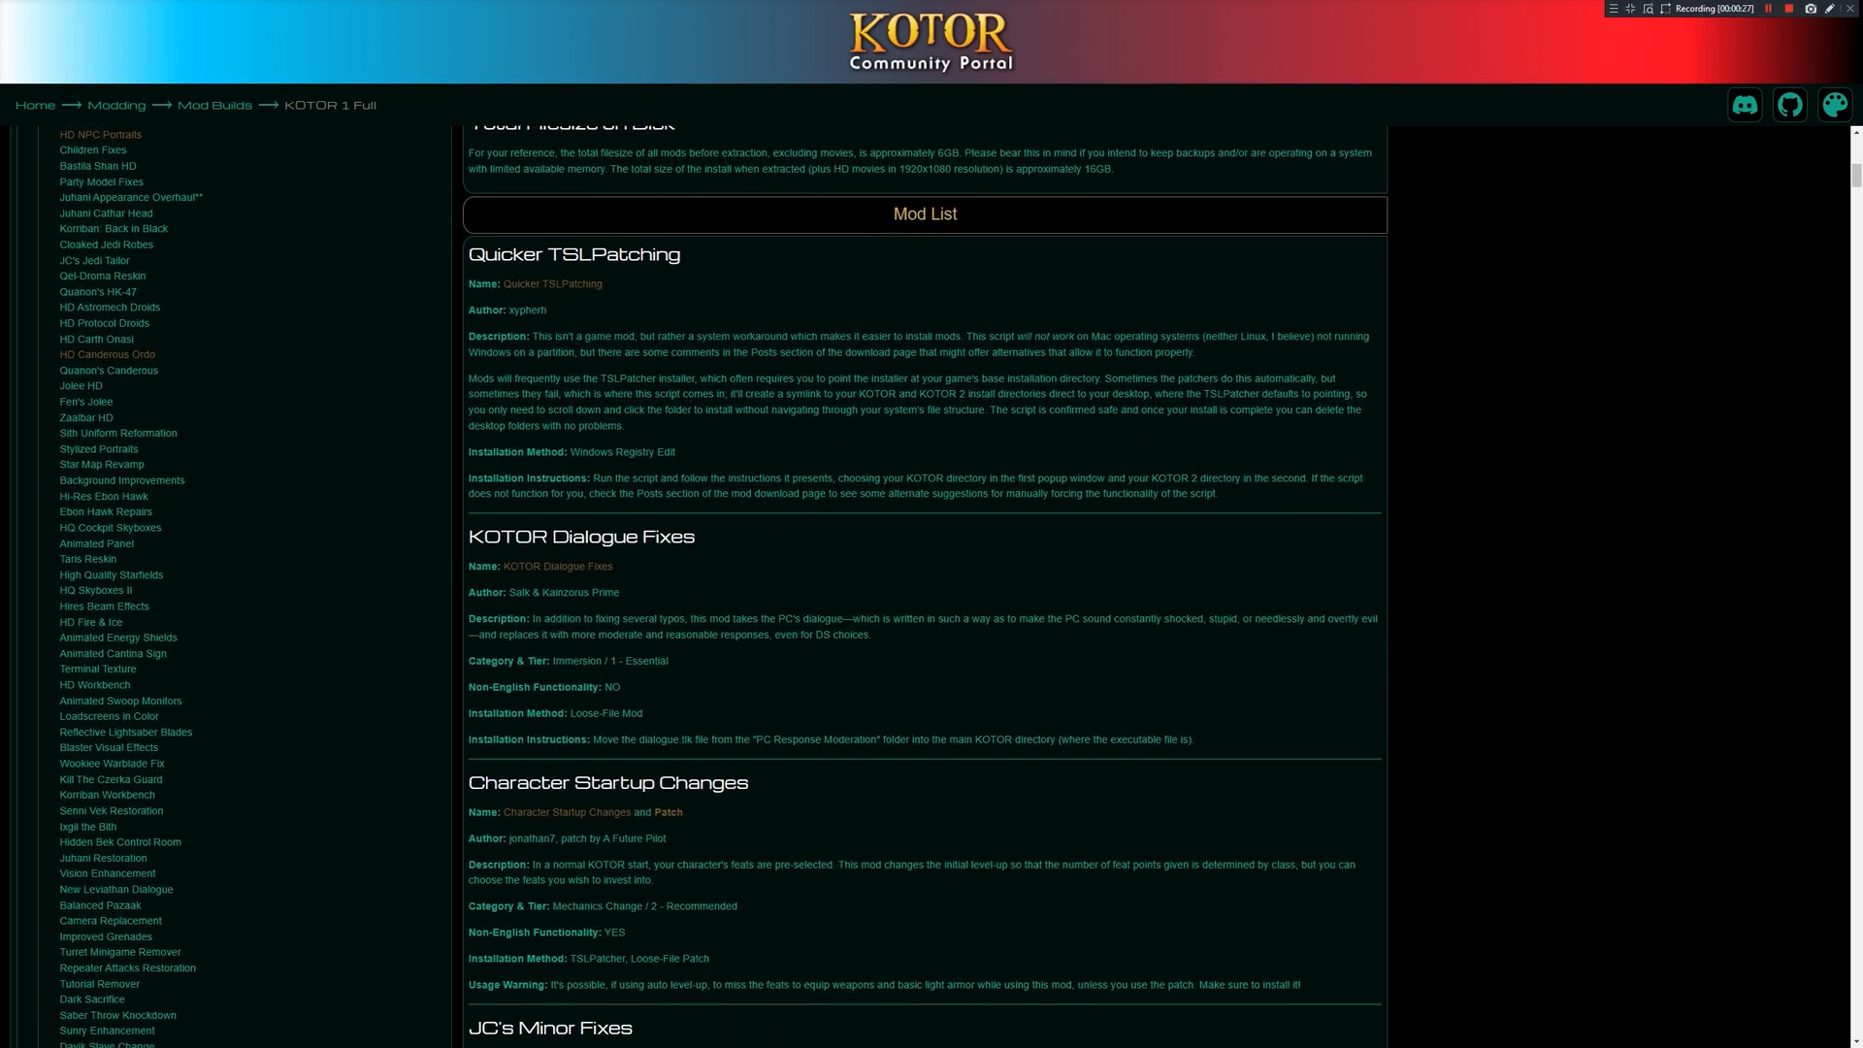
pyautogui.scroll(-3)
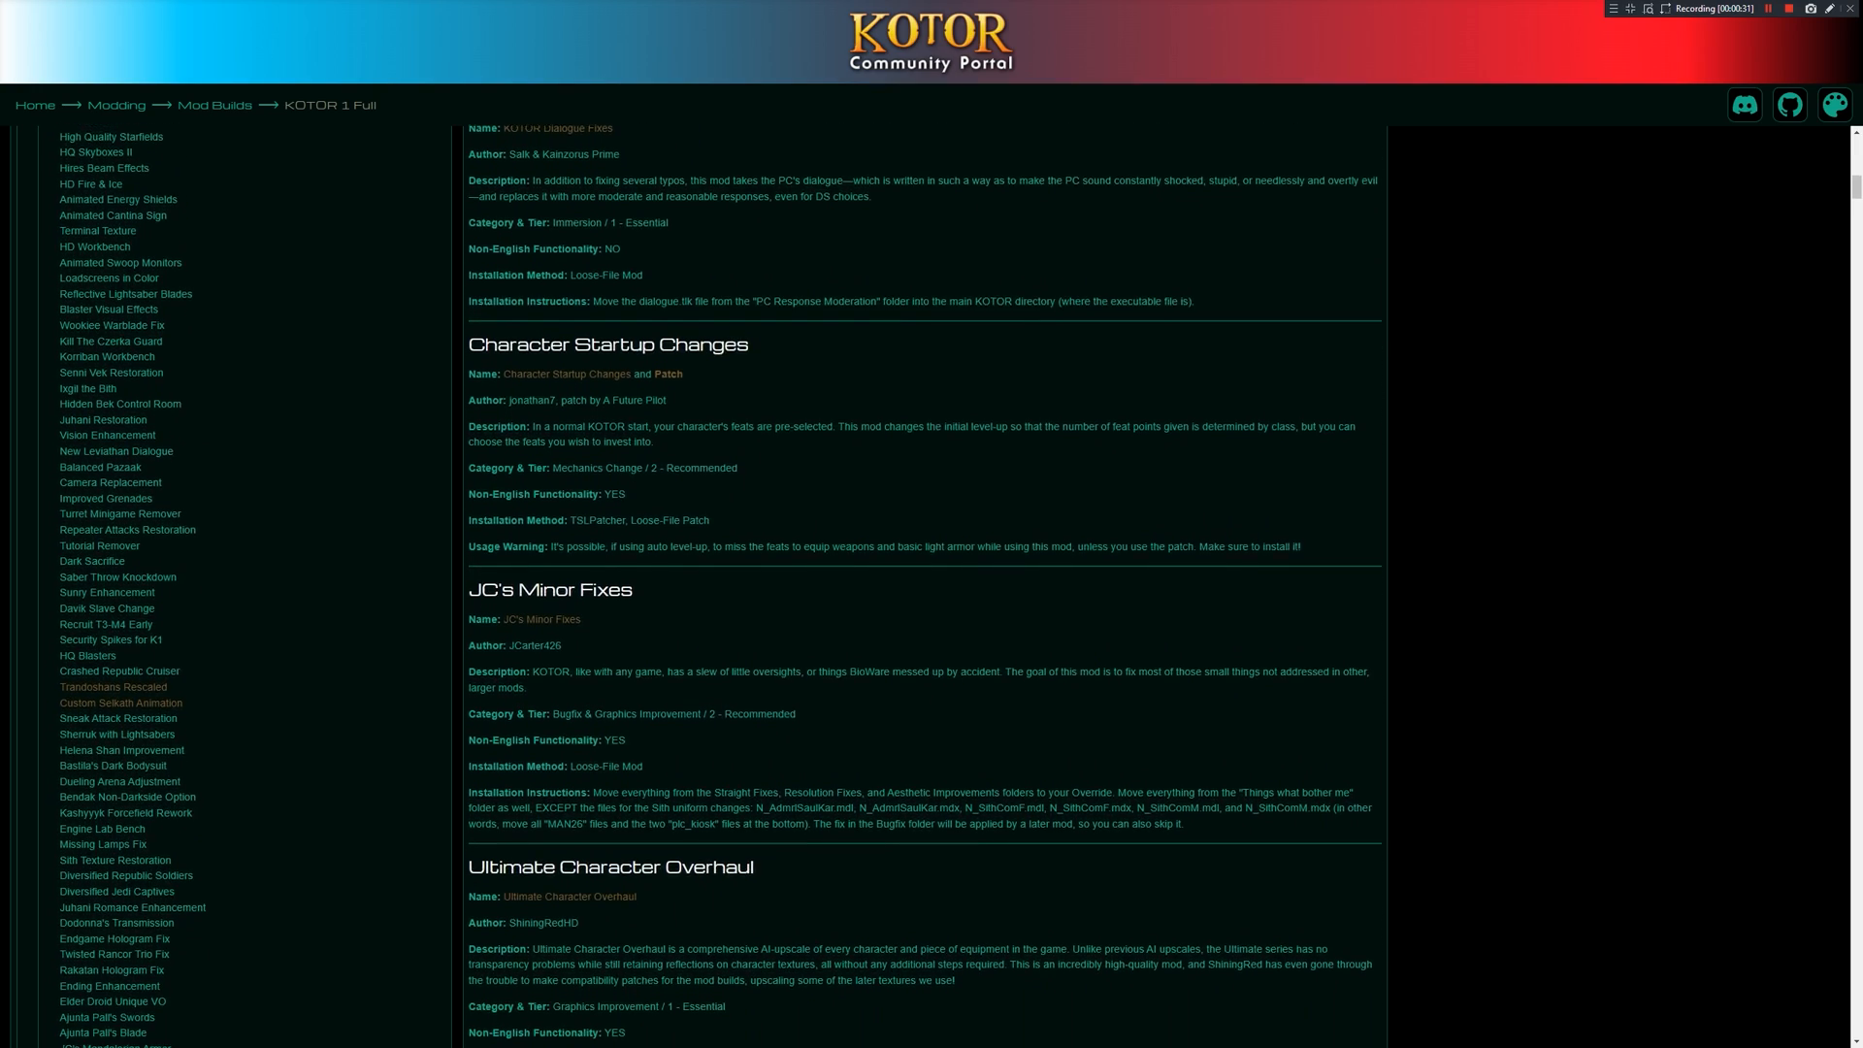
pyautogui.scroll(-3)
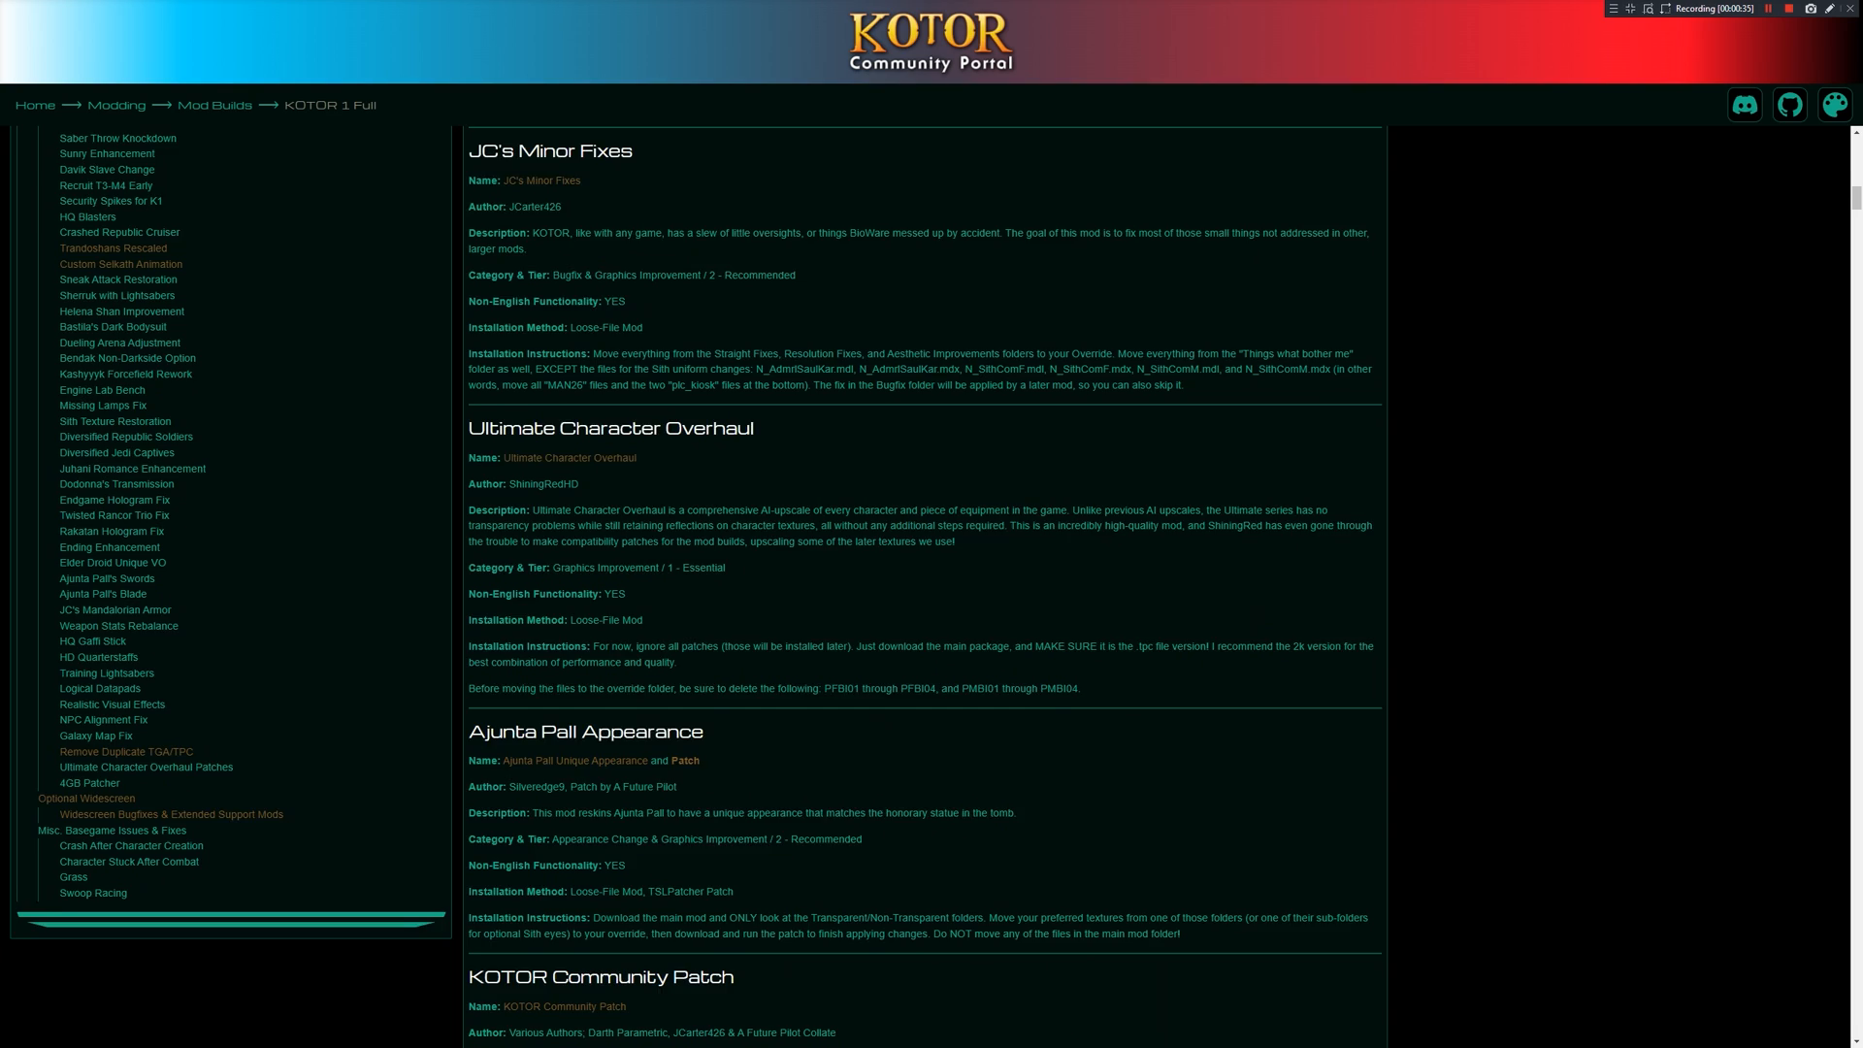
pyautogui.scroll(-3)
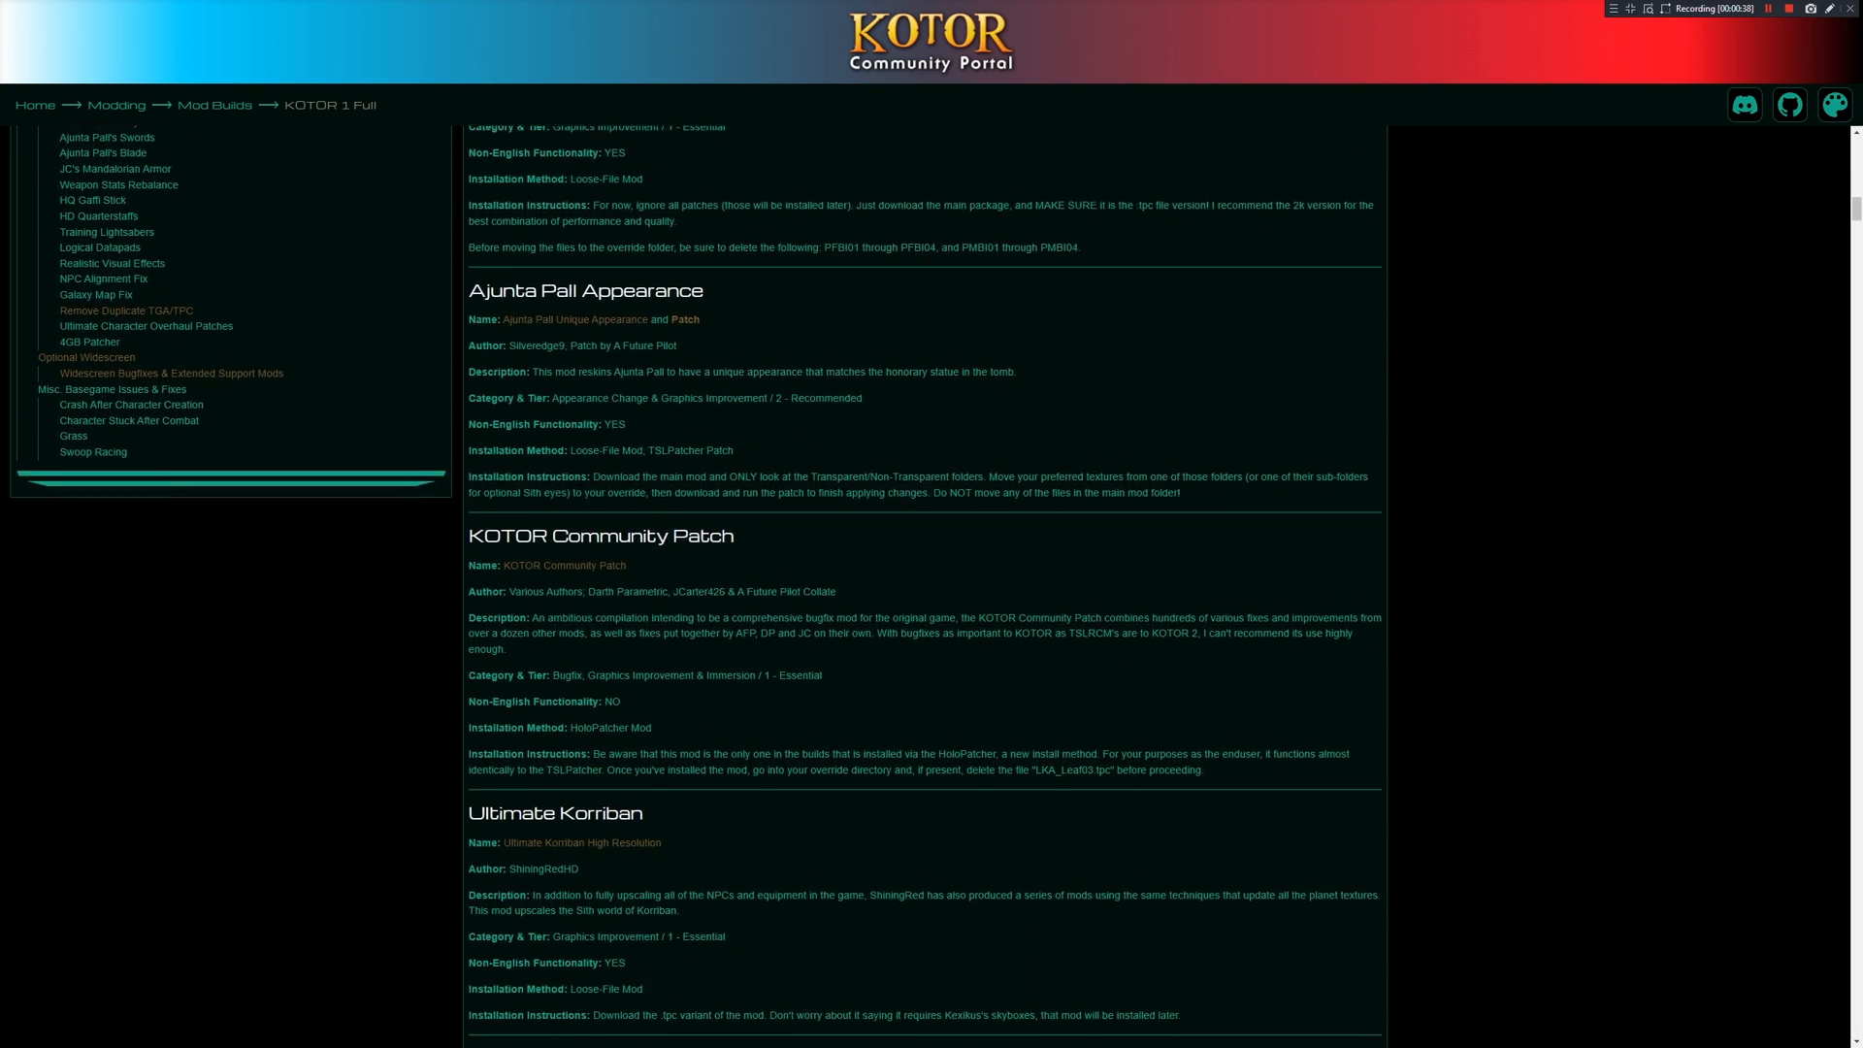
pyautogui.scroll(-3)
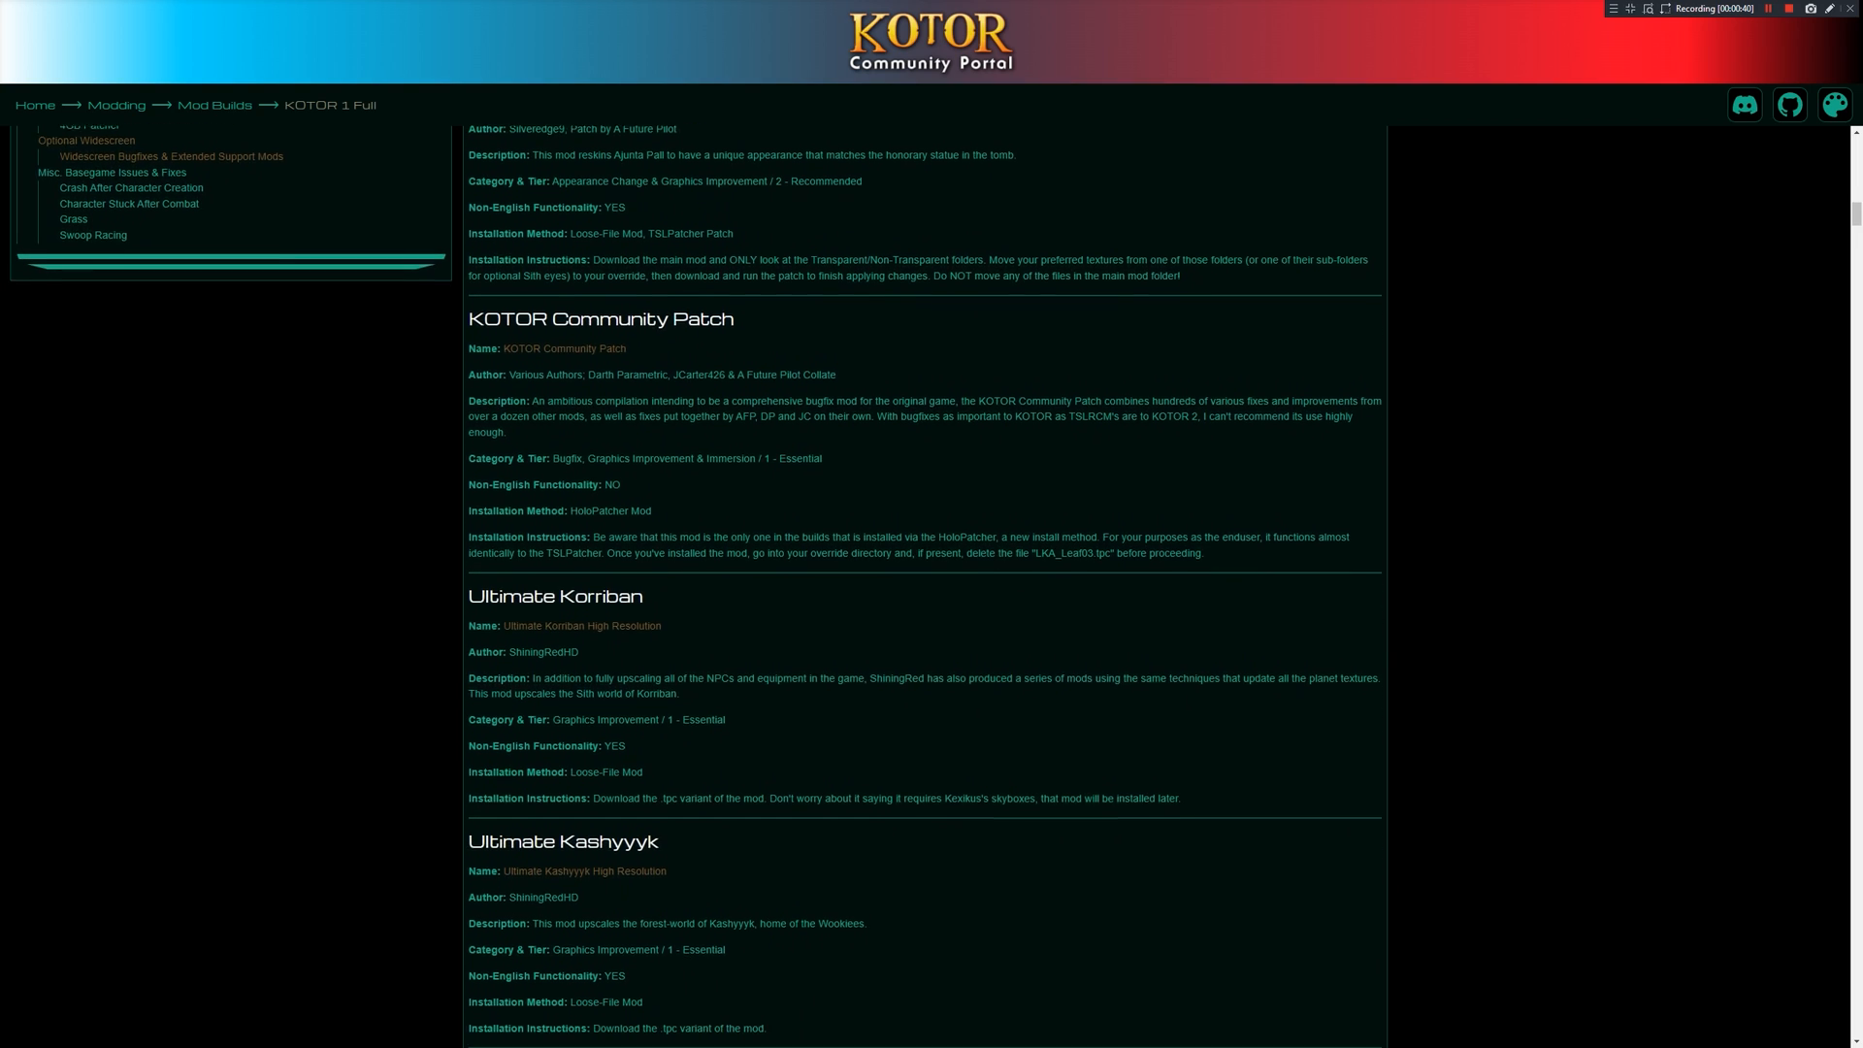
pyautogui.scroll(-3)
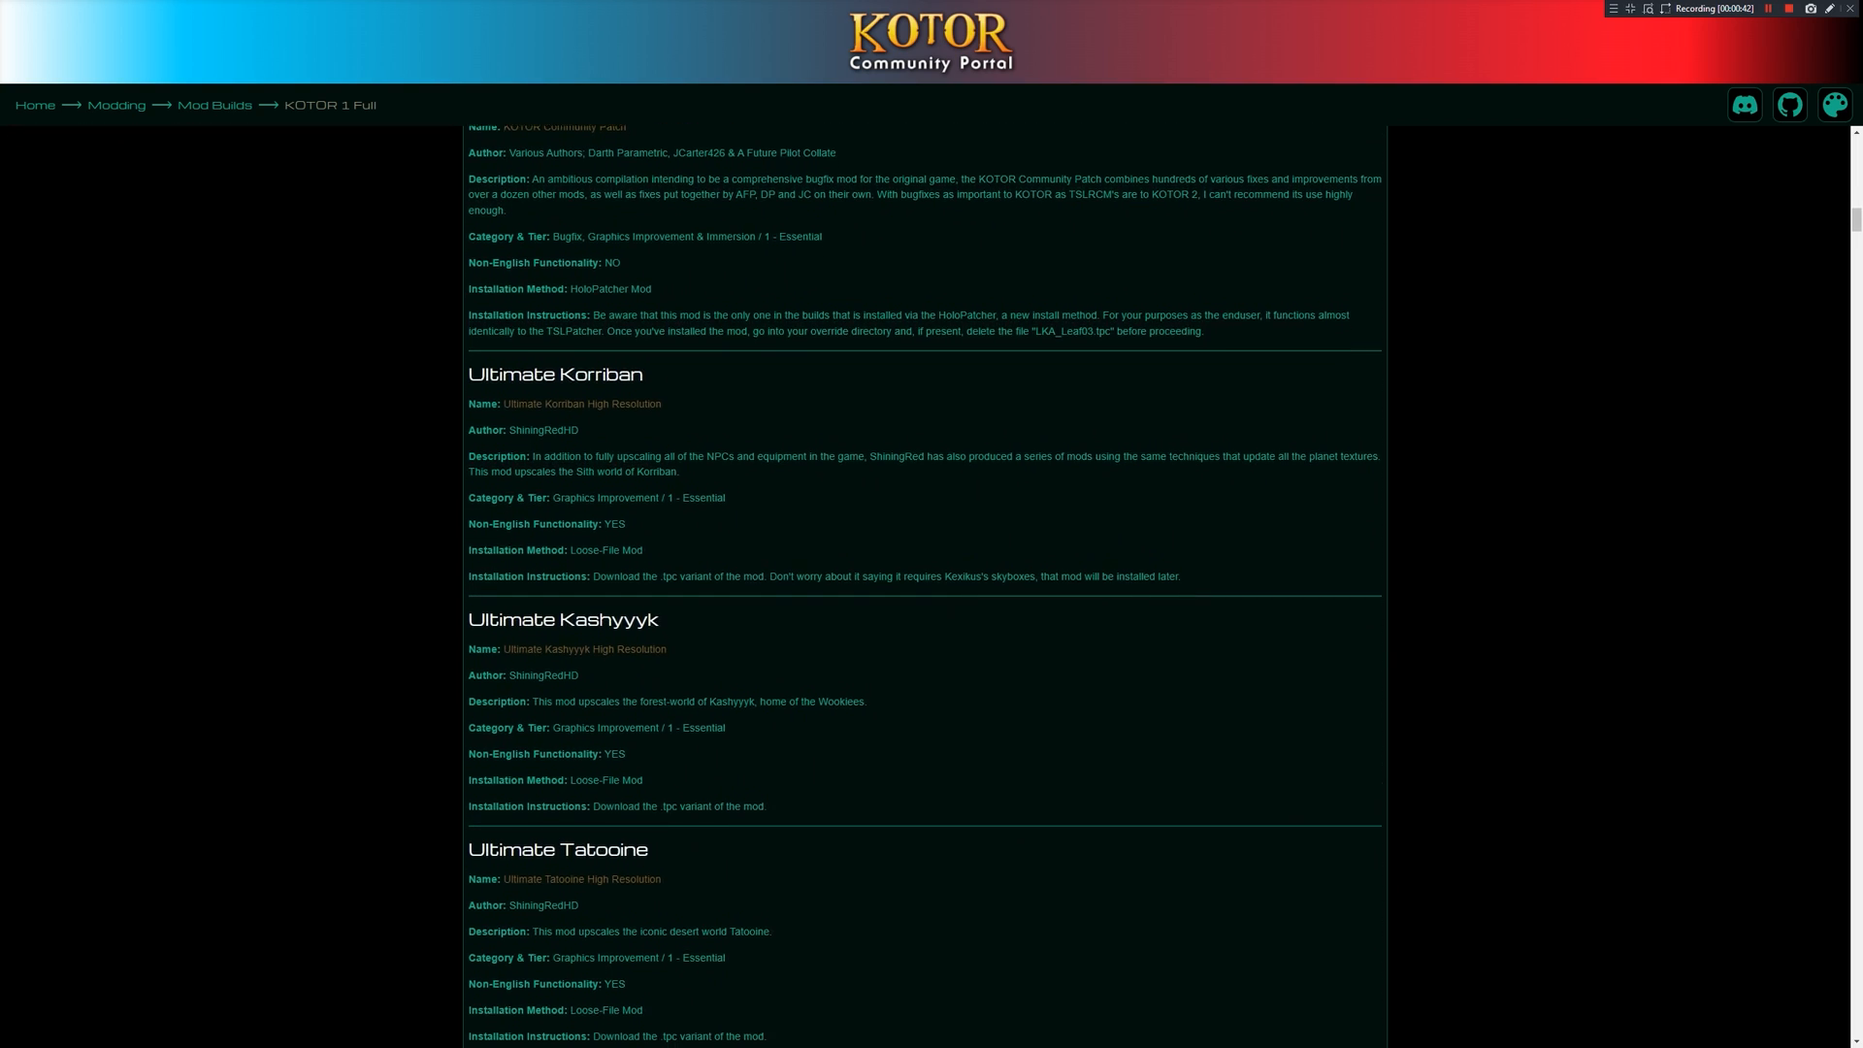
pyautogui.scroll(-3)
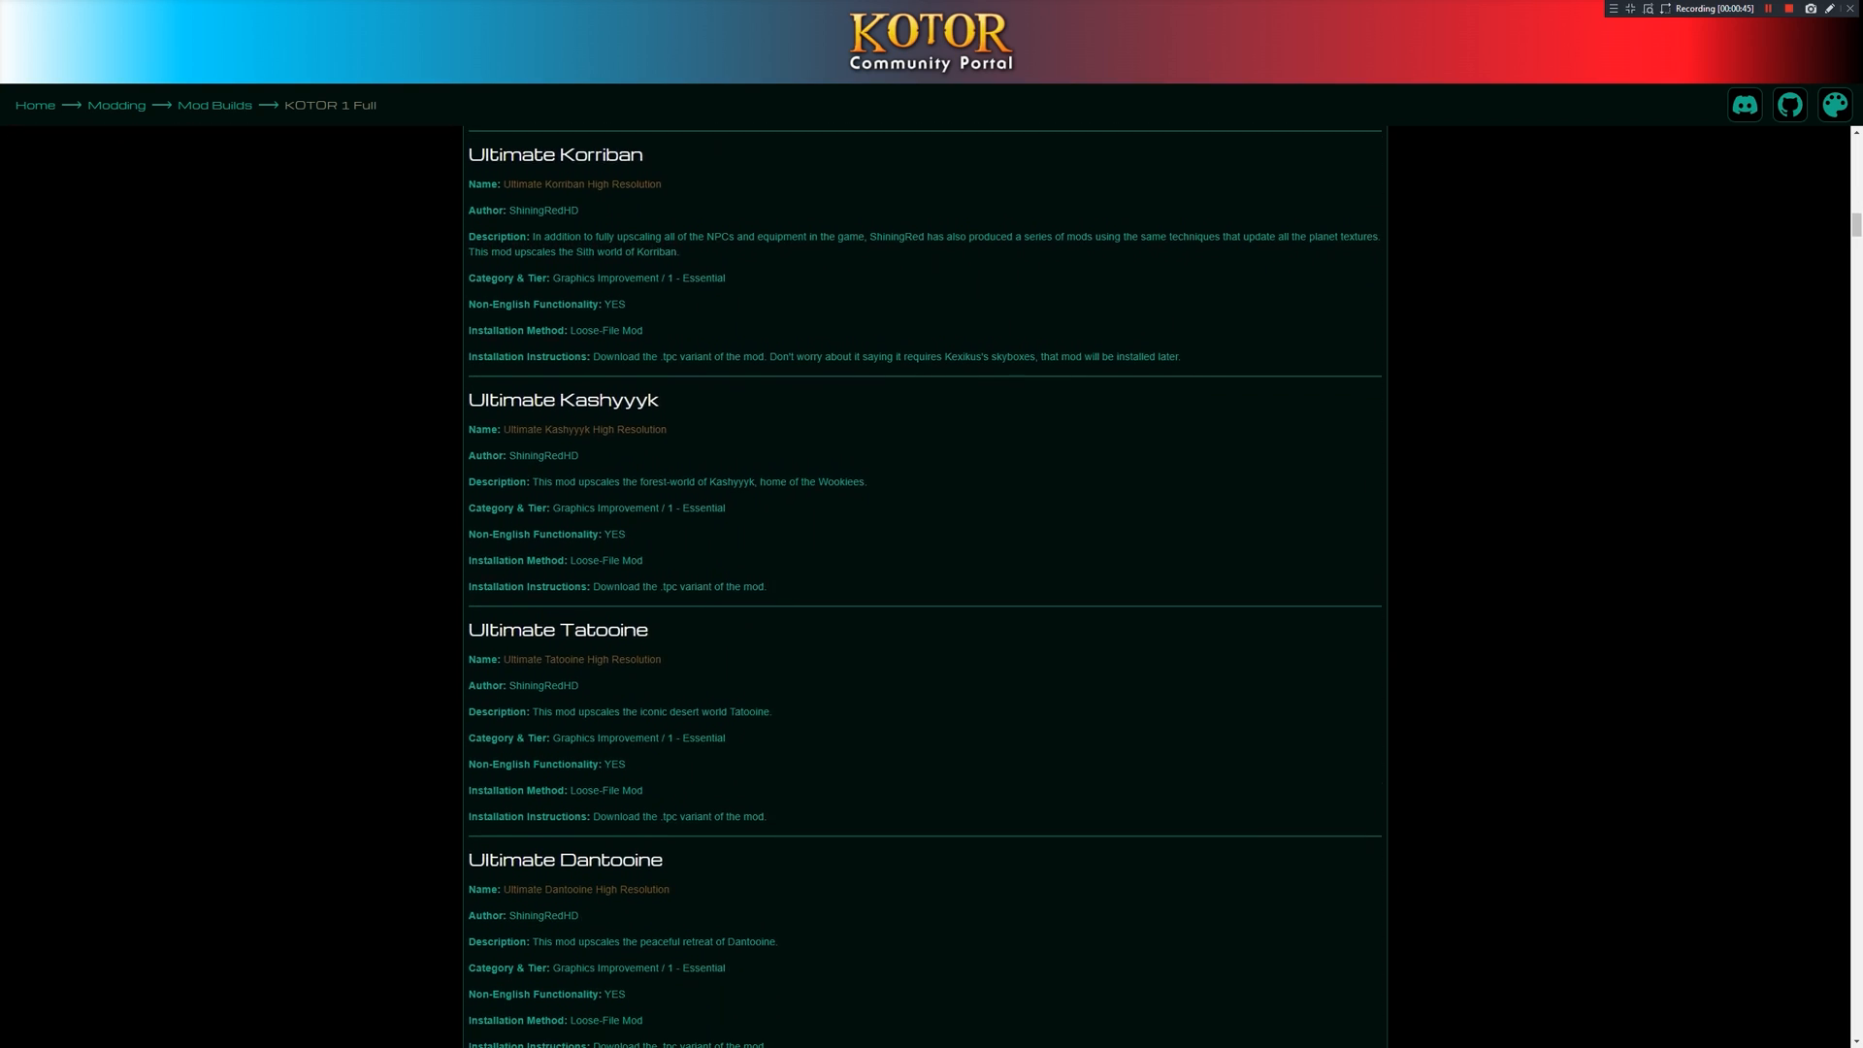
pyautogui.scroll(-3)
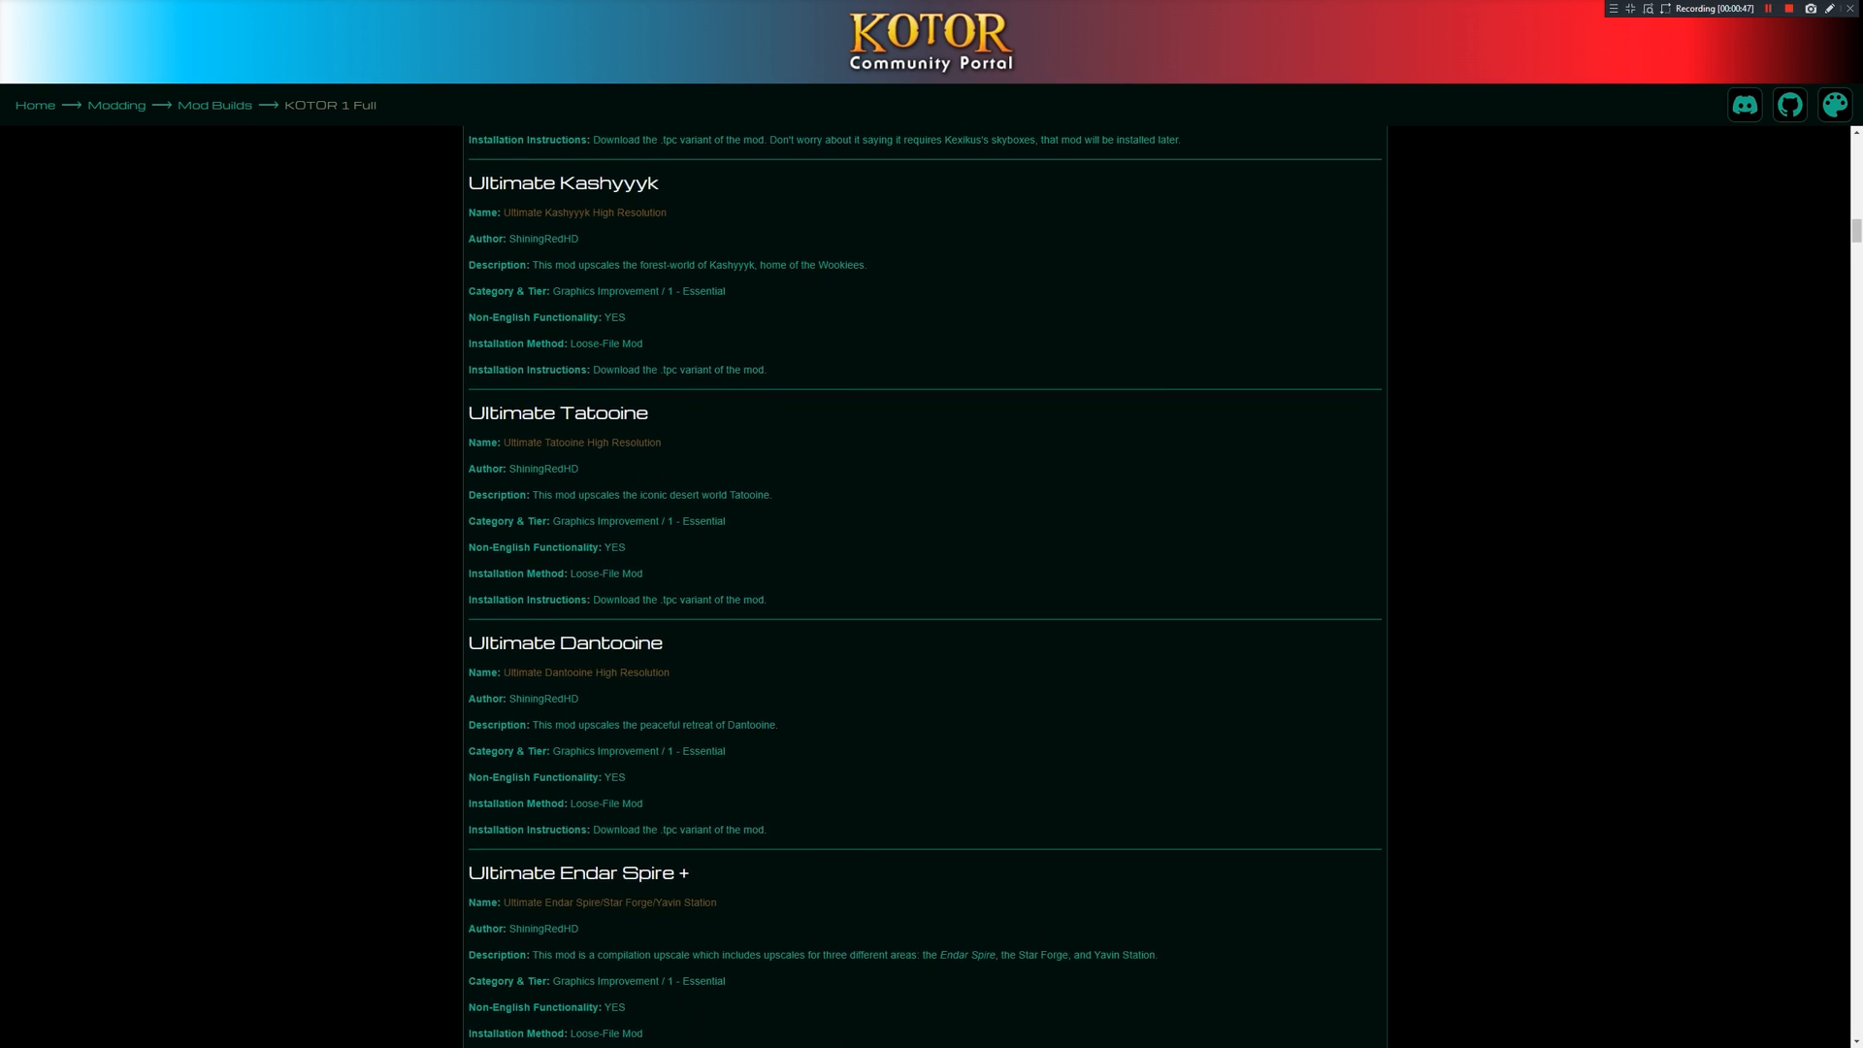
pyautogui.scroll(-3)
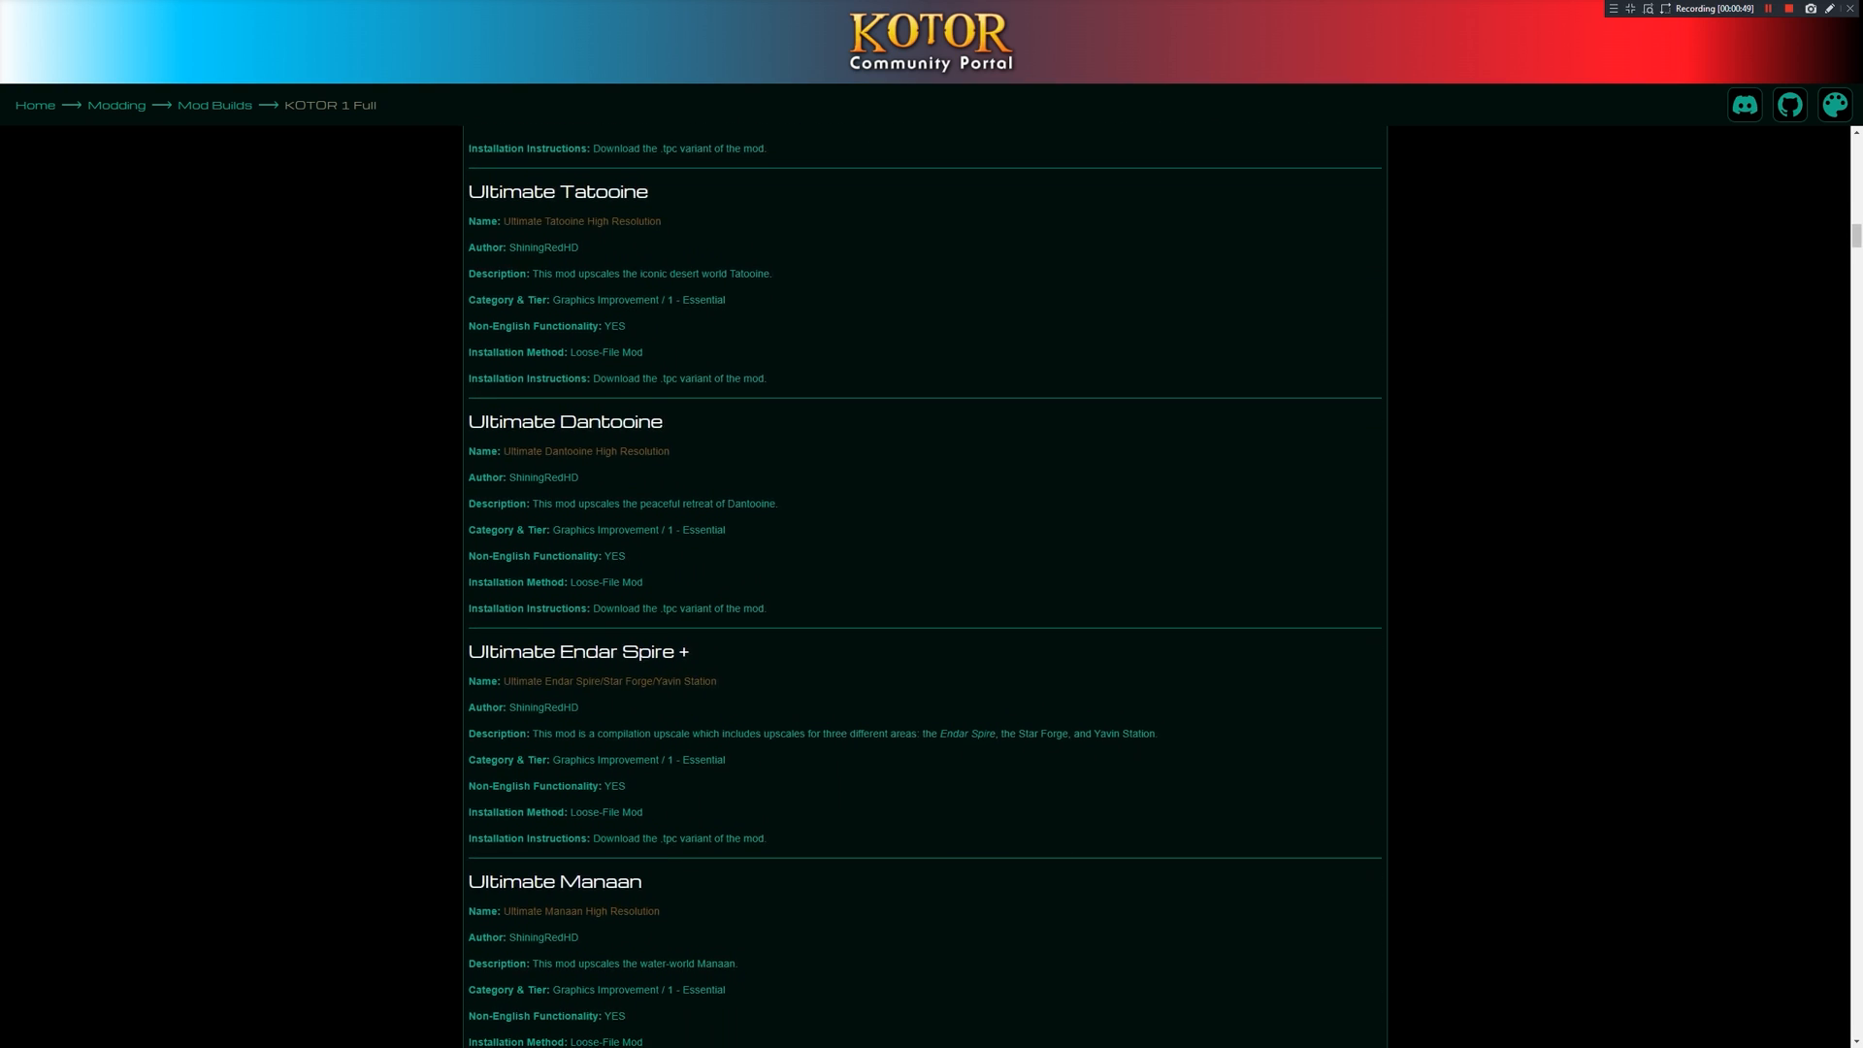
pyautogui.scroll(-3)
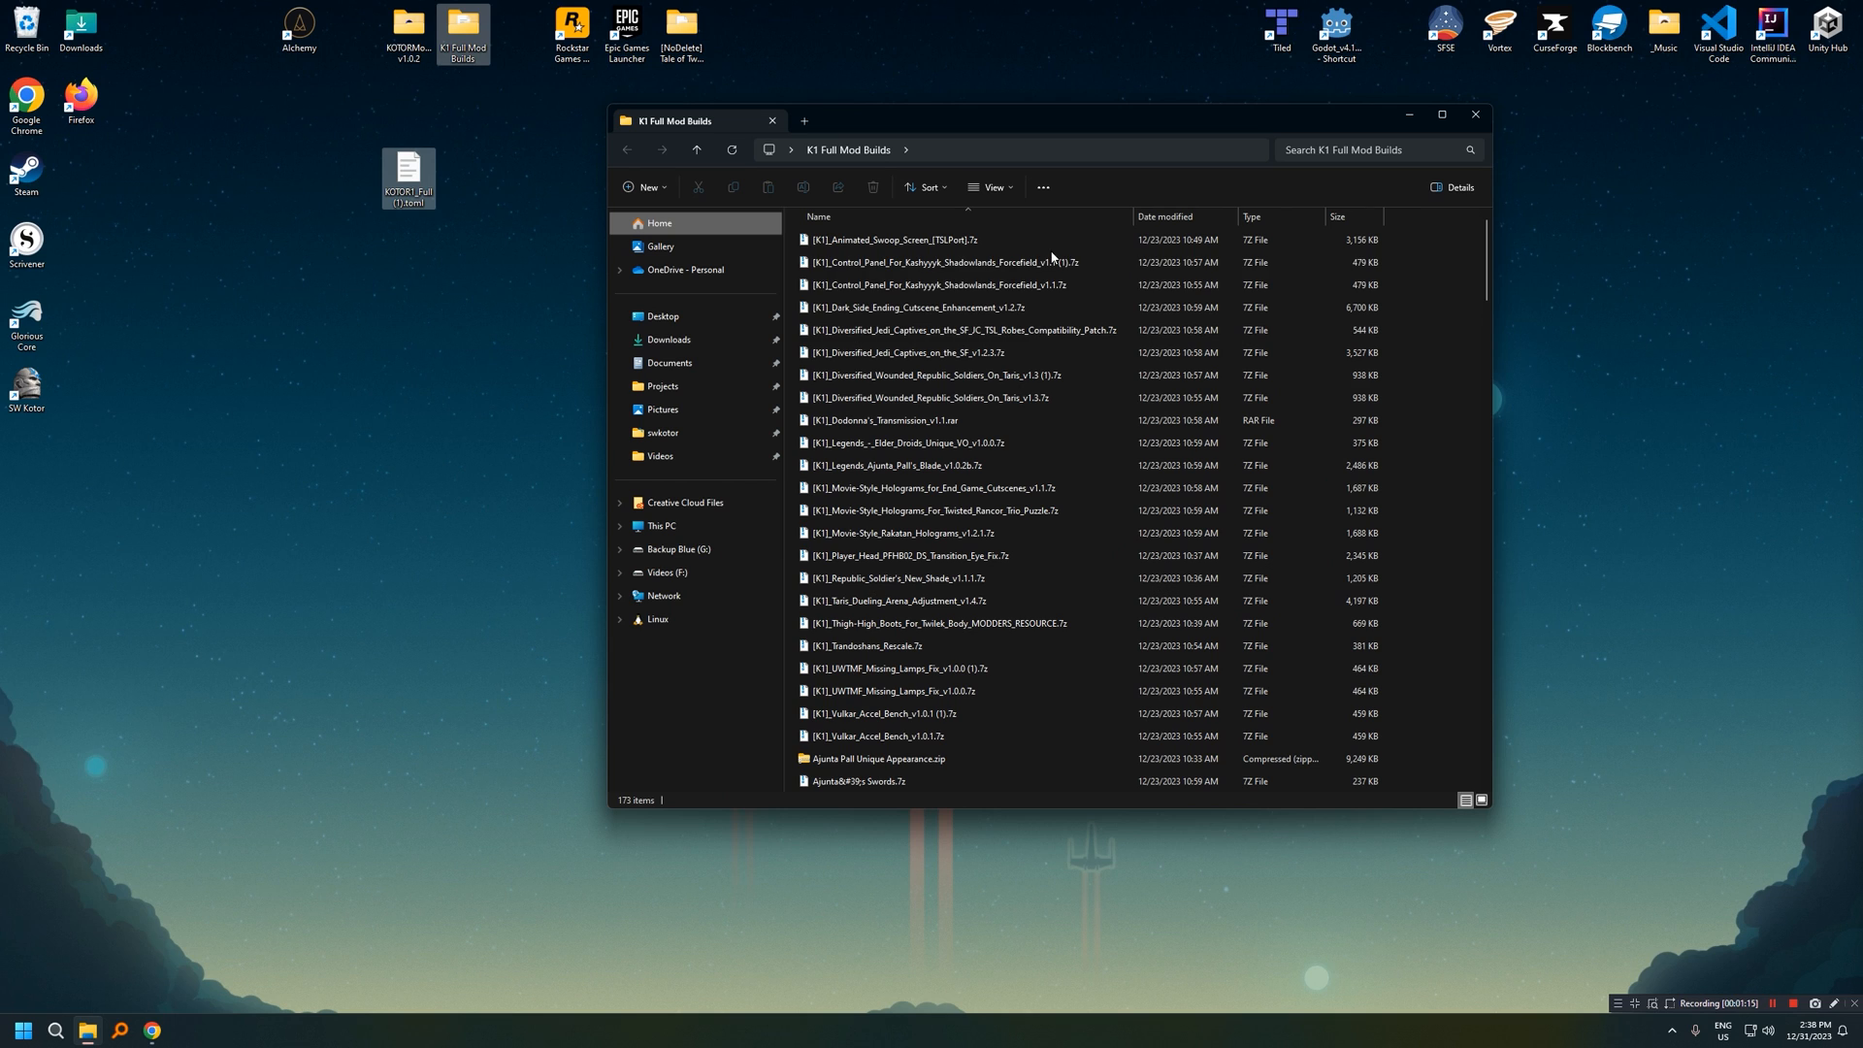
# Step: Scroll the K1 Full Mod Builds archive listing down to the Ultimate upscales
pyautogui.scroll(-3)
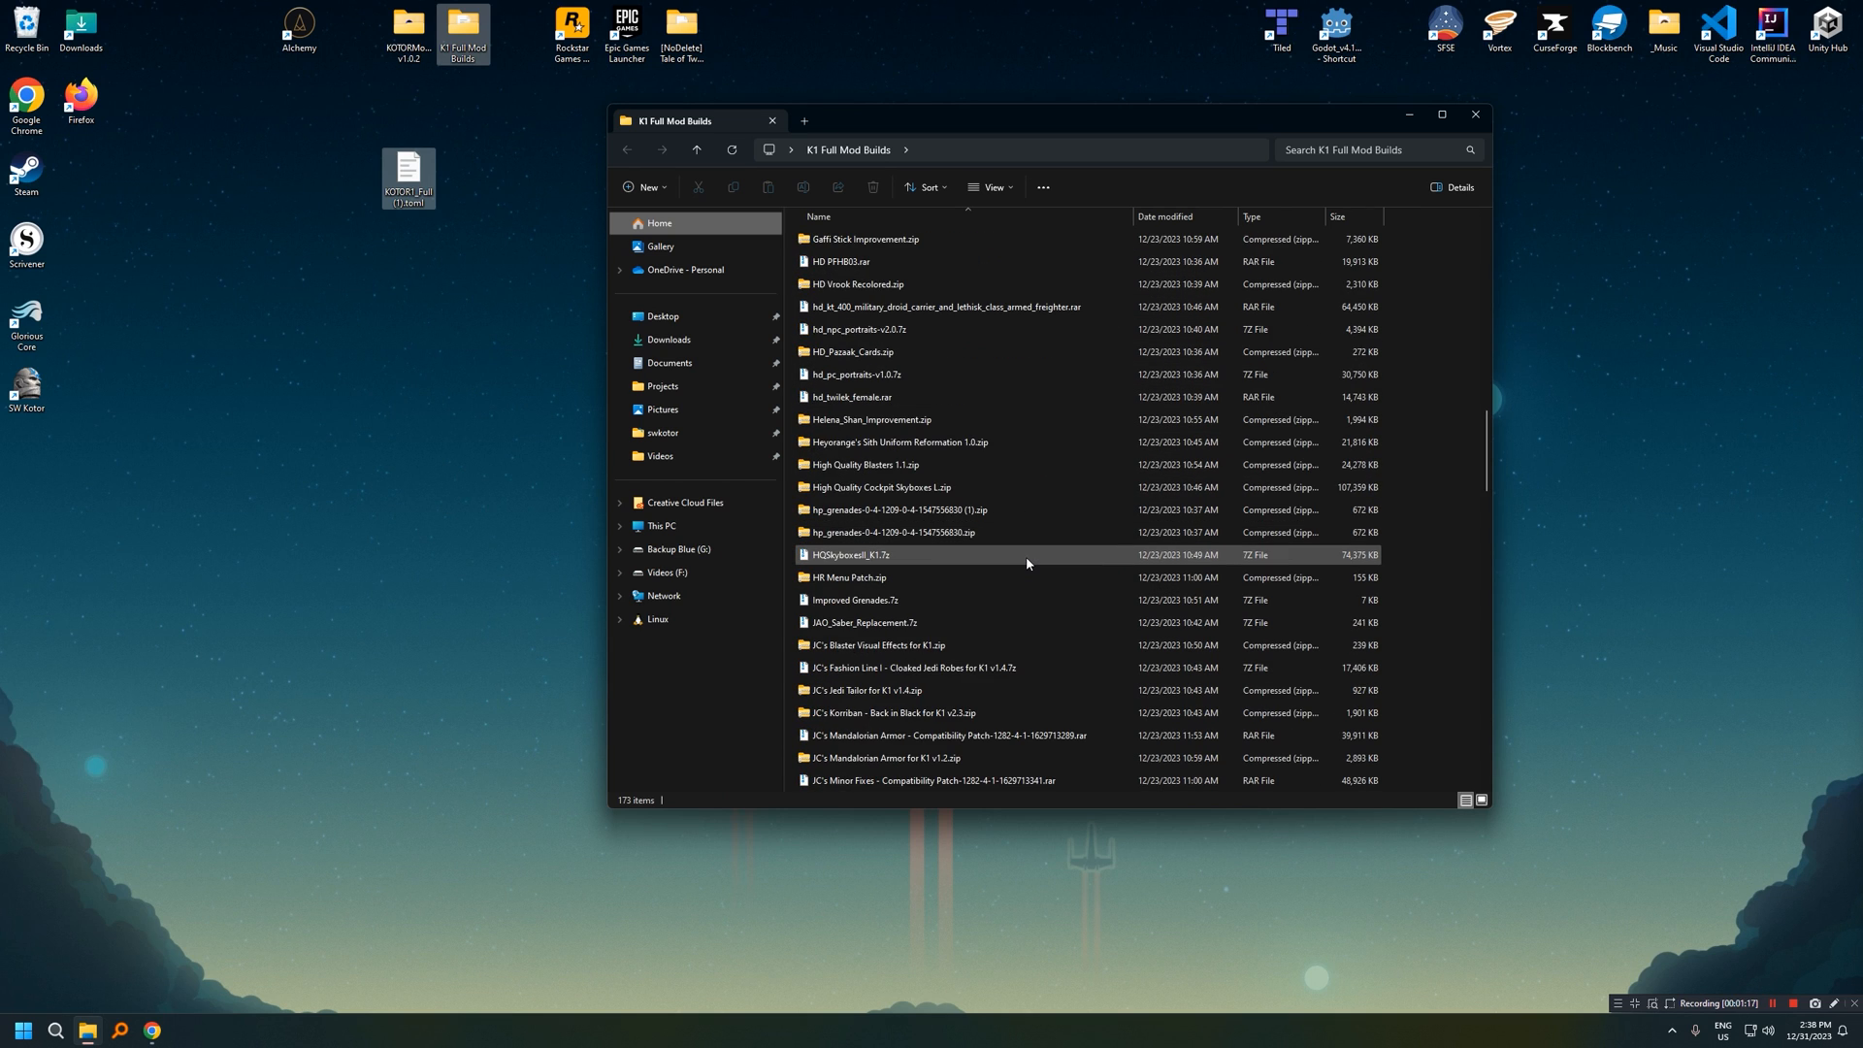
pyautogui.scroll(-3)
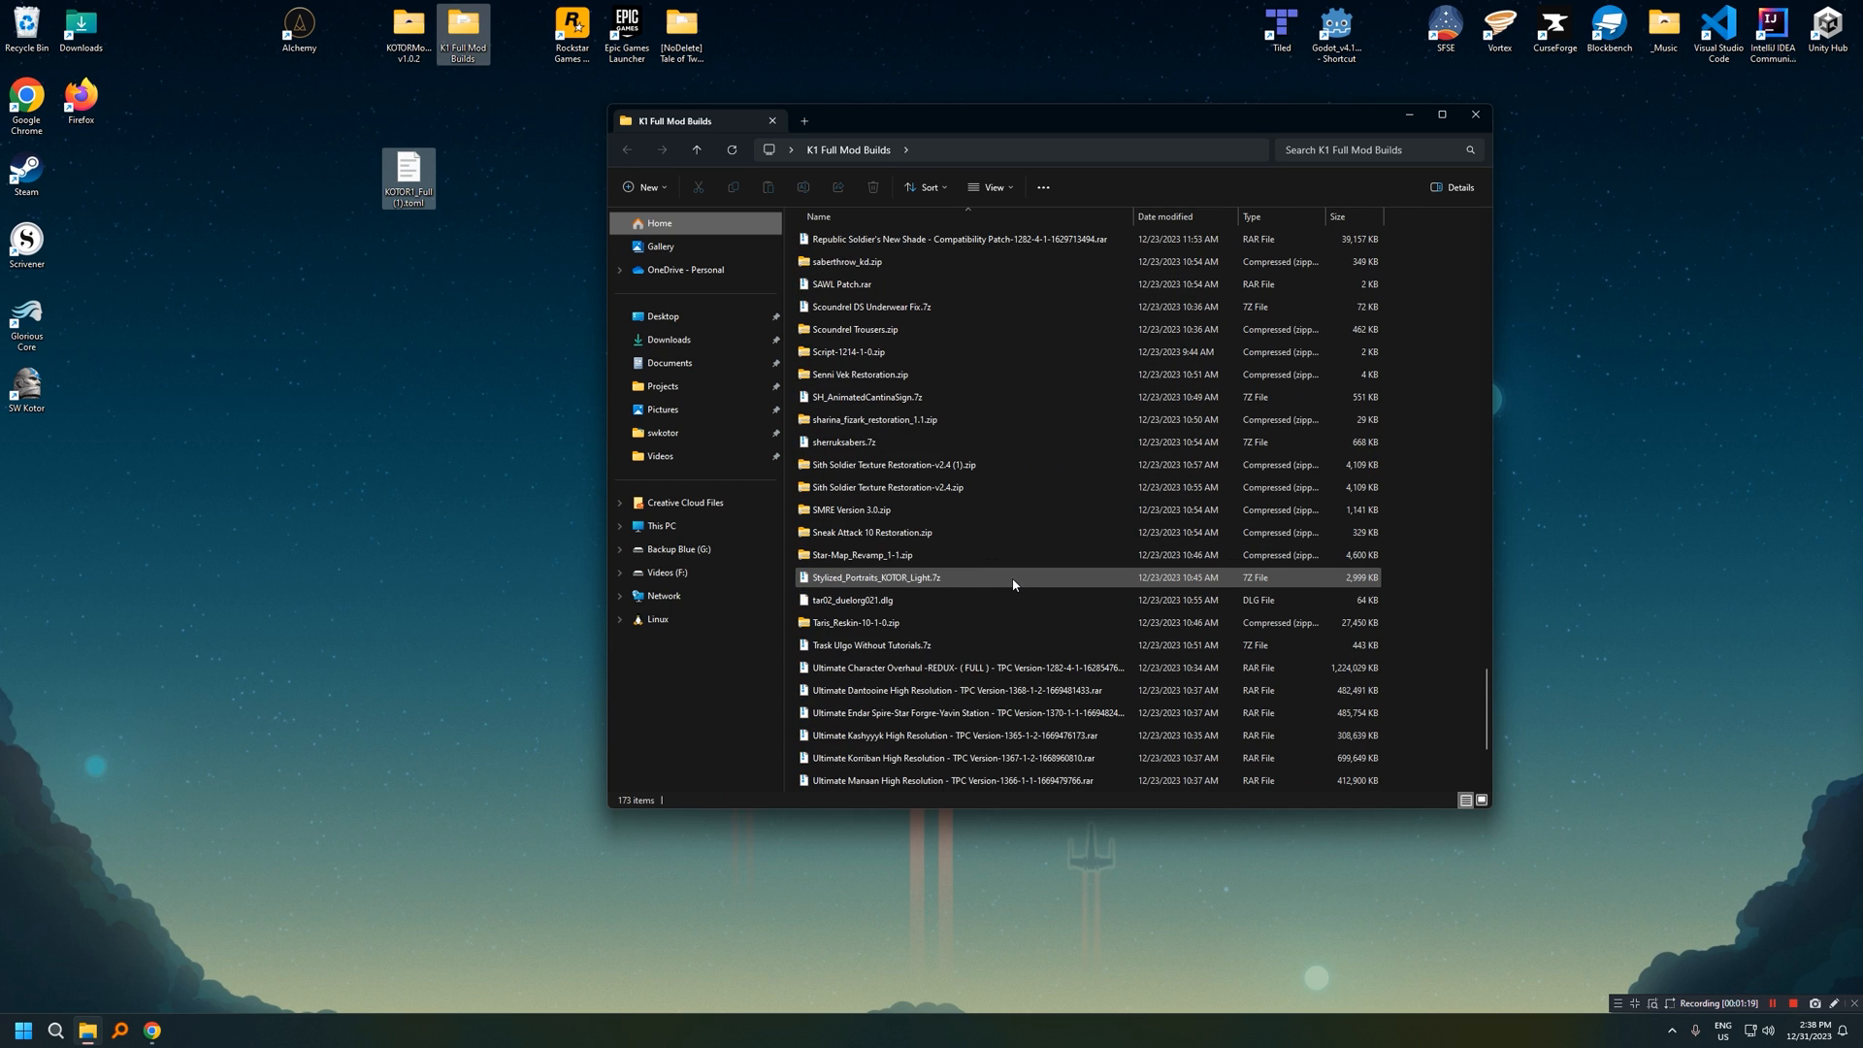
pyautogui.scroll(-3)
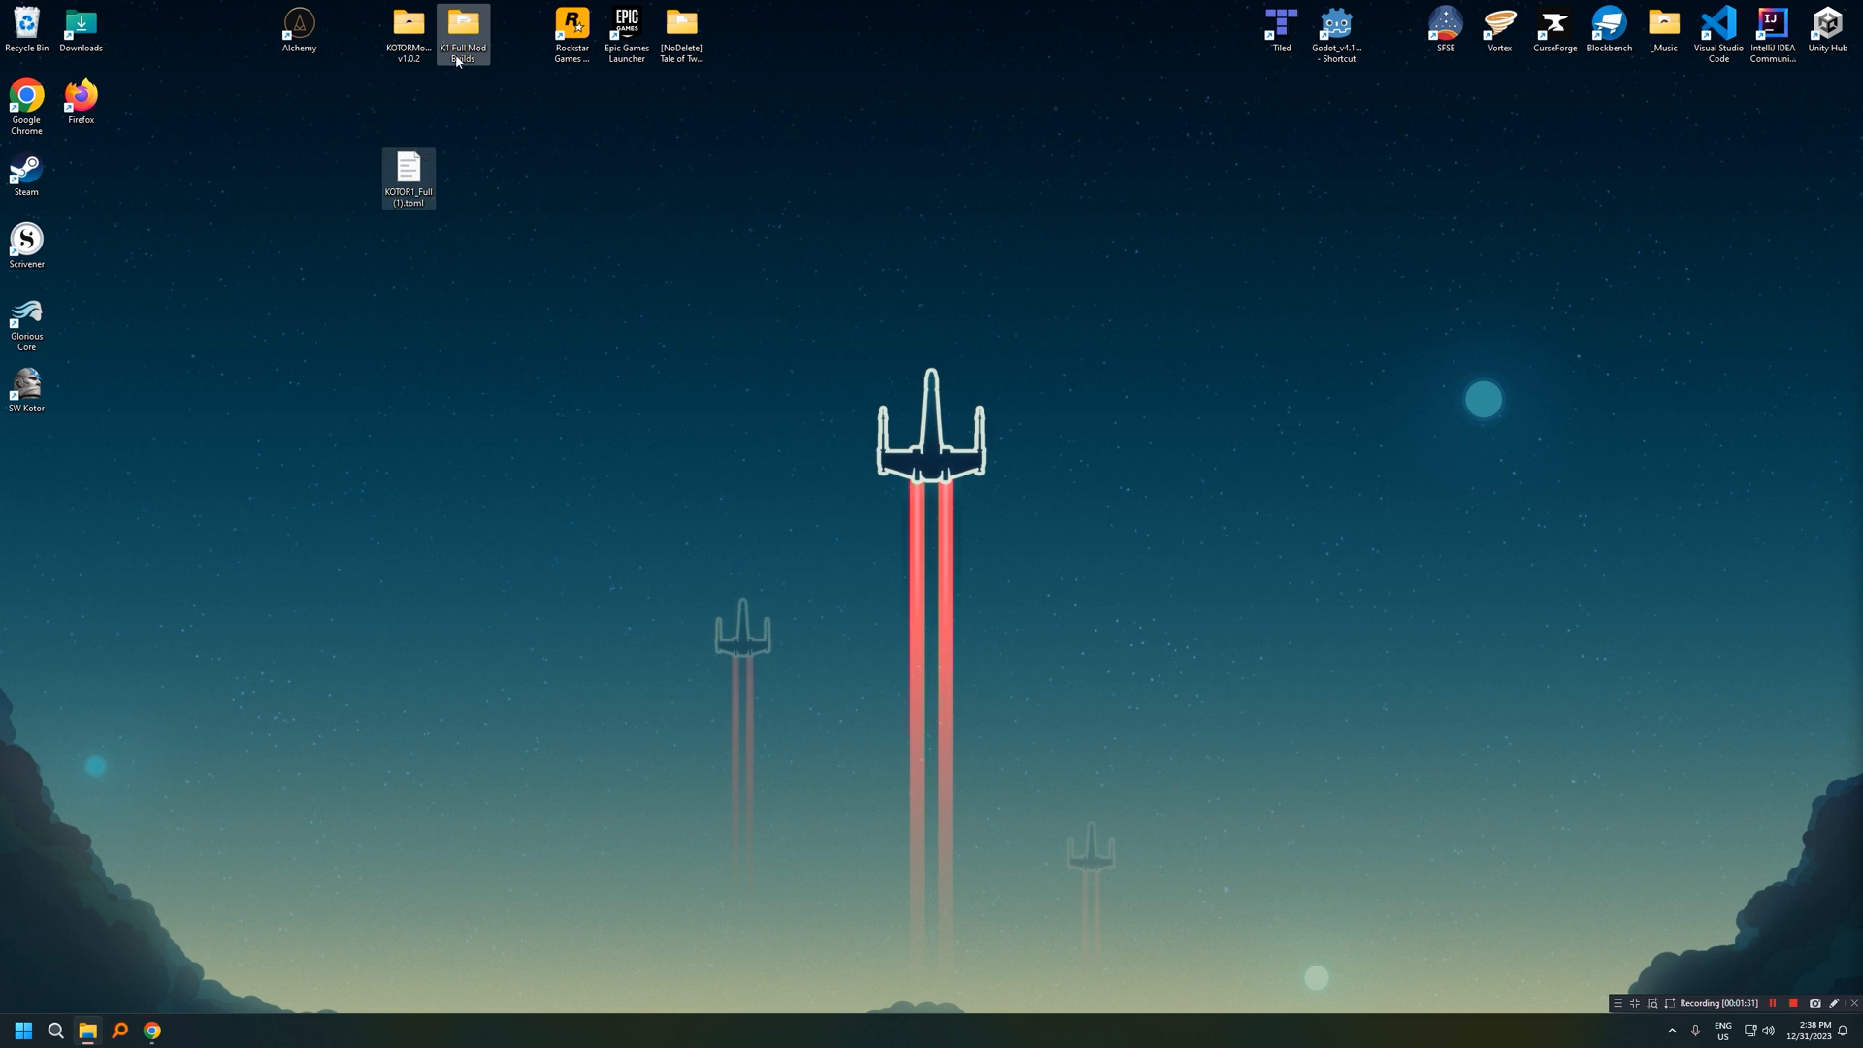
# Step: Load KOTOR1_Full (1).toml from the Desktop and scroll through its mod list
pyautogui.doubleClick(407, 32)
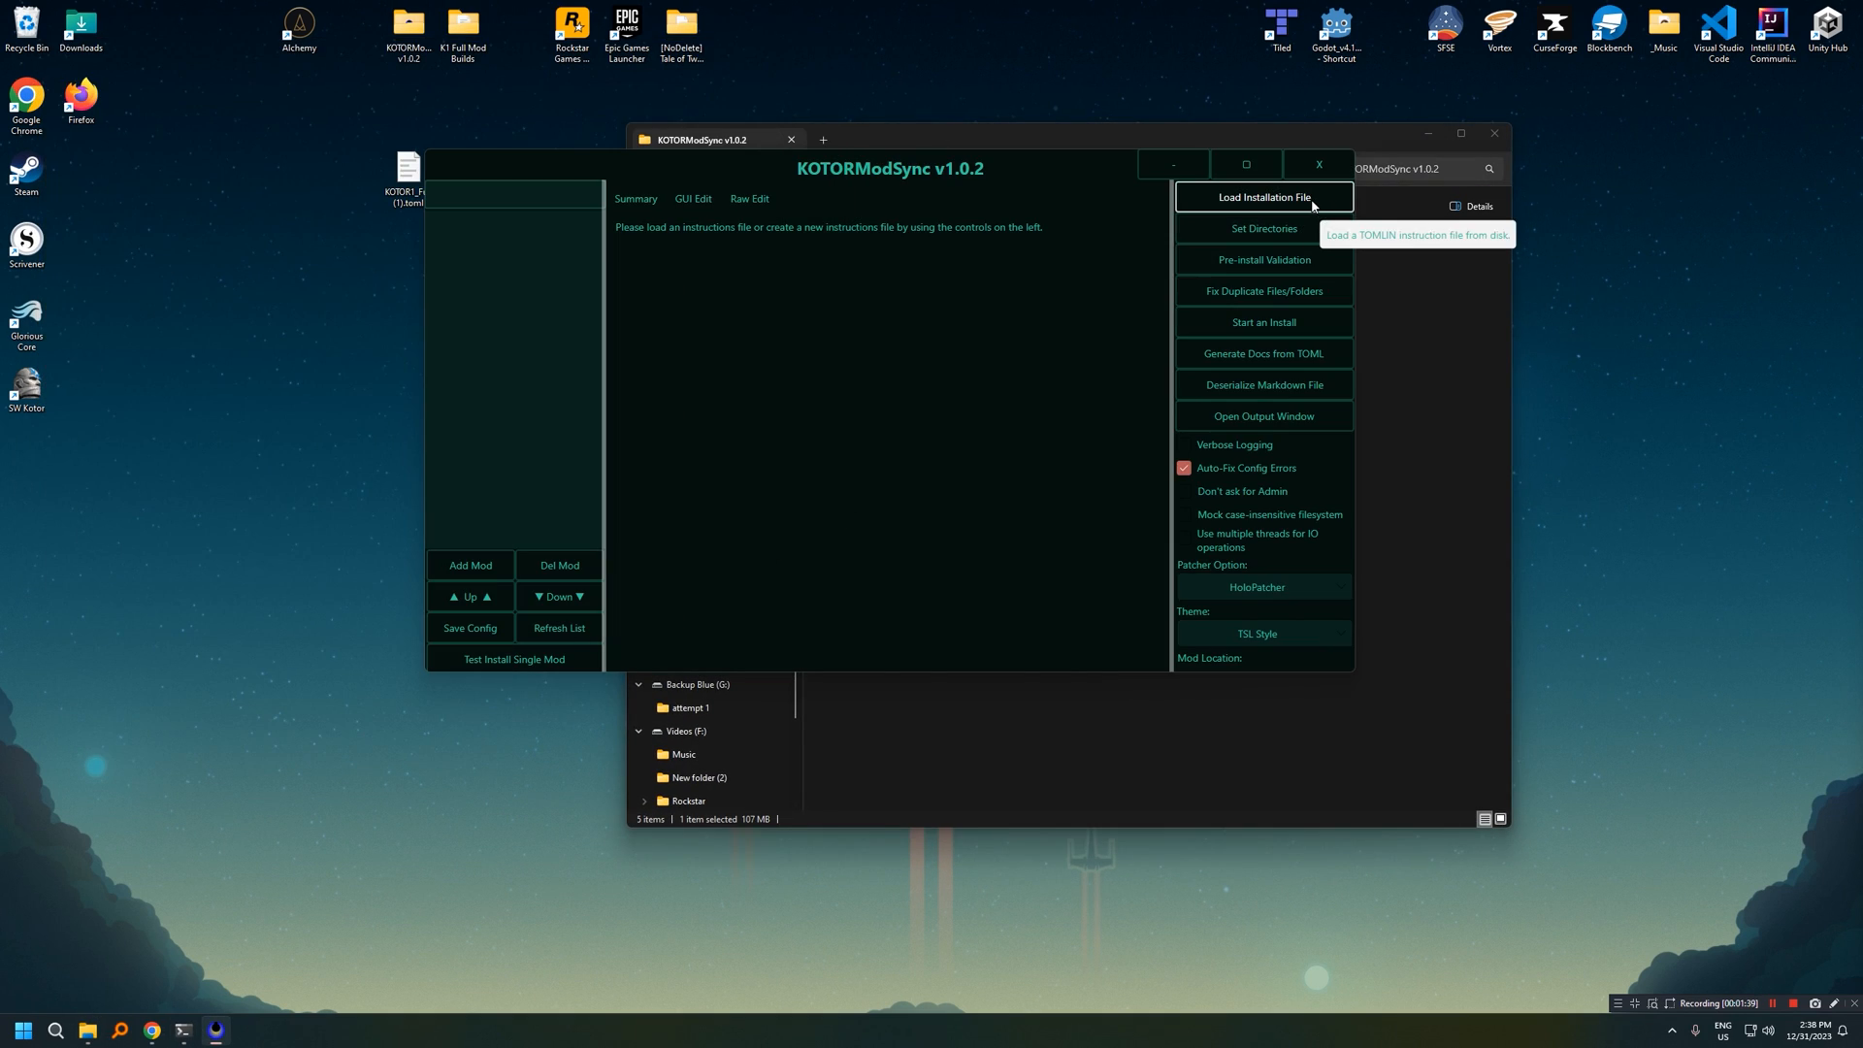
pyautogui.click(1263, 196)
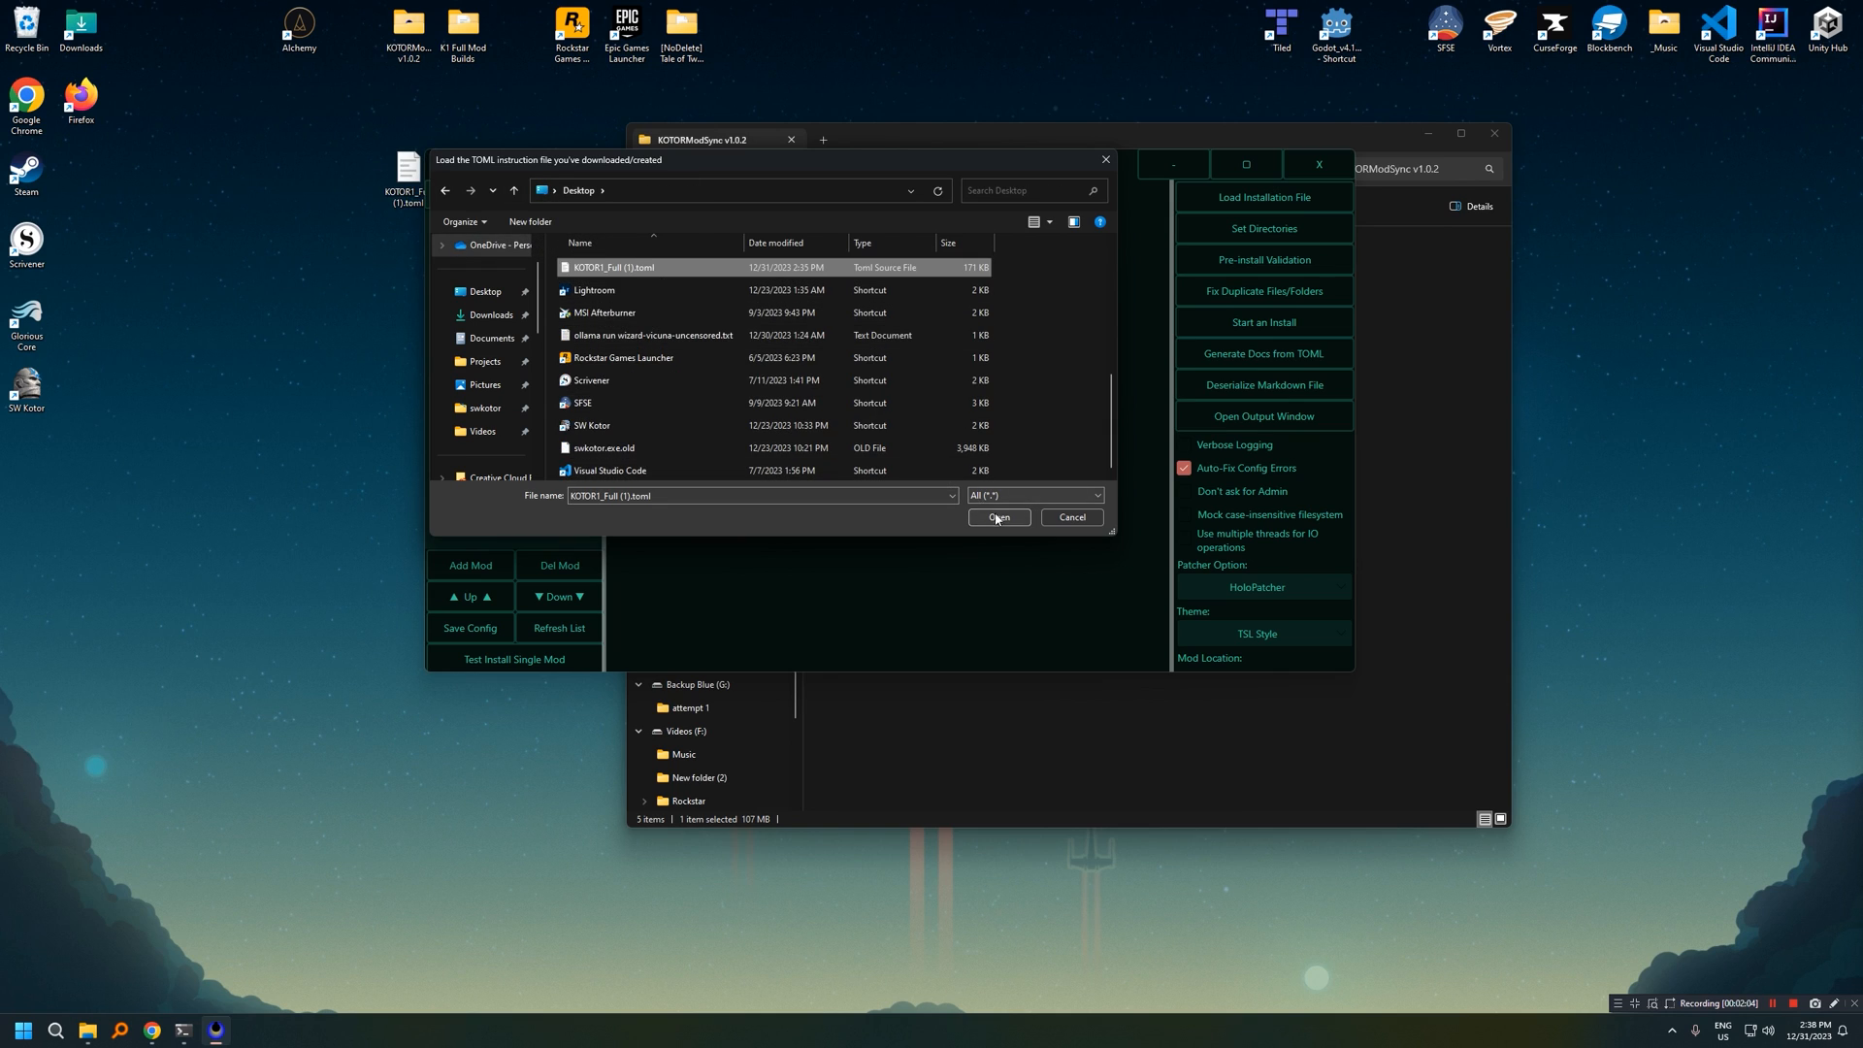
pyautogui.click(997, 517)
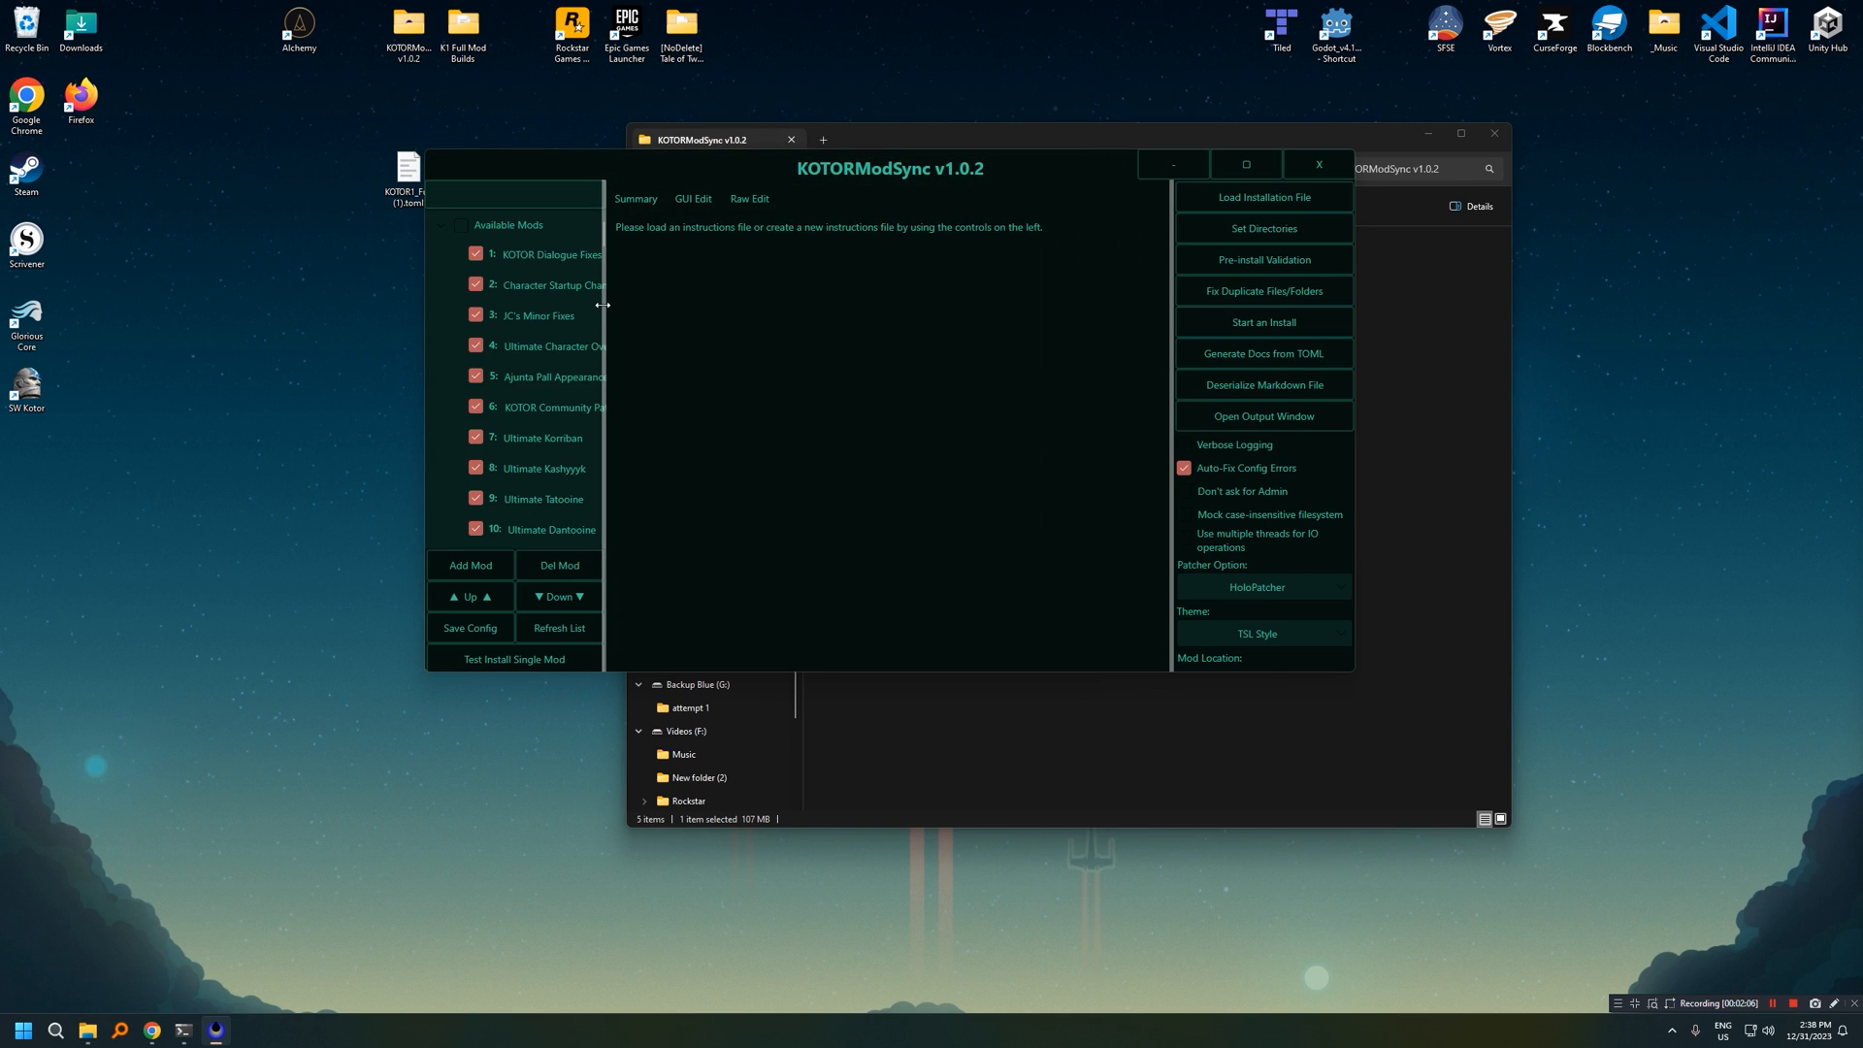
pyautogui.scroll(-3)
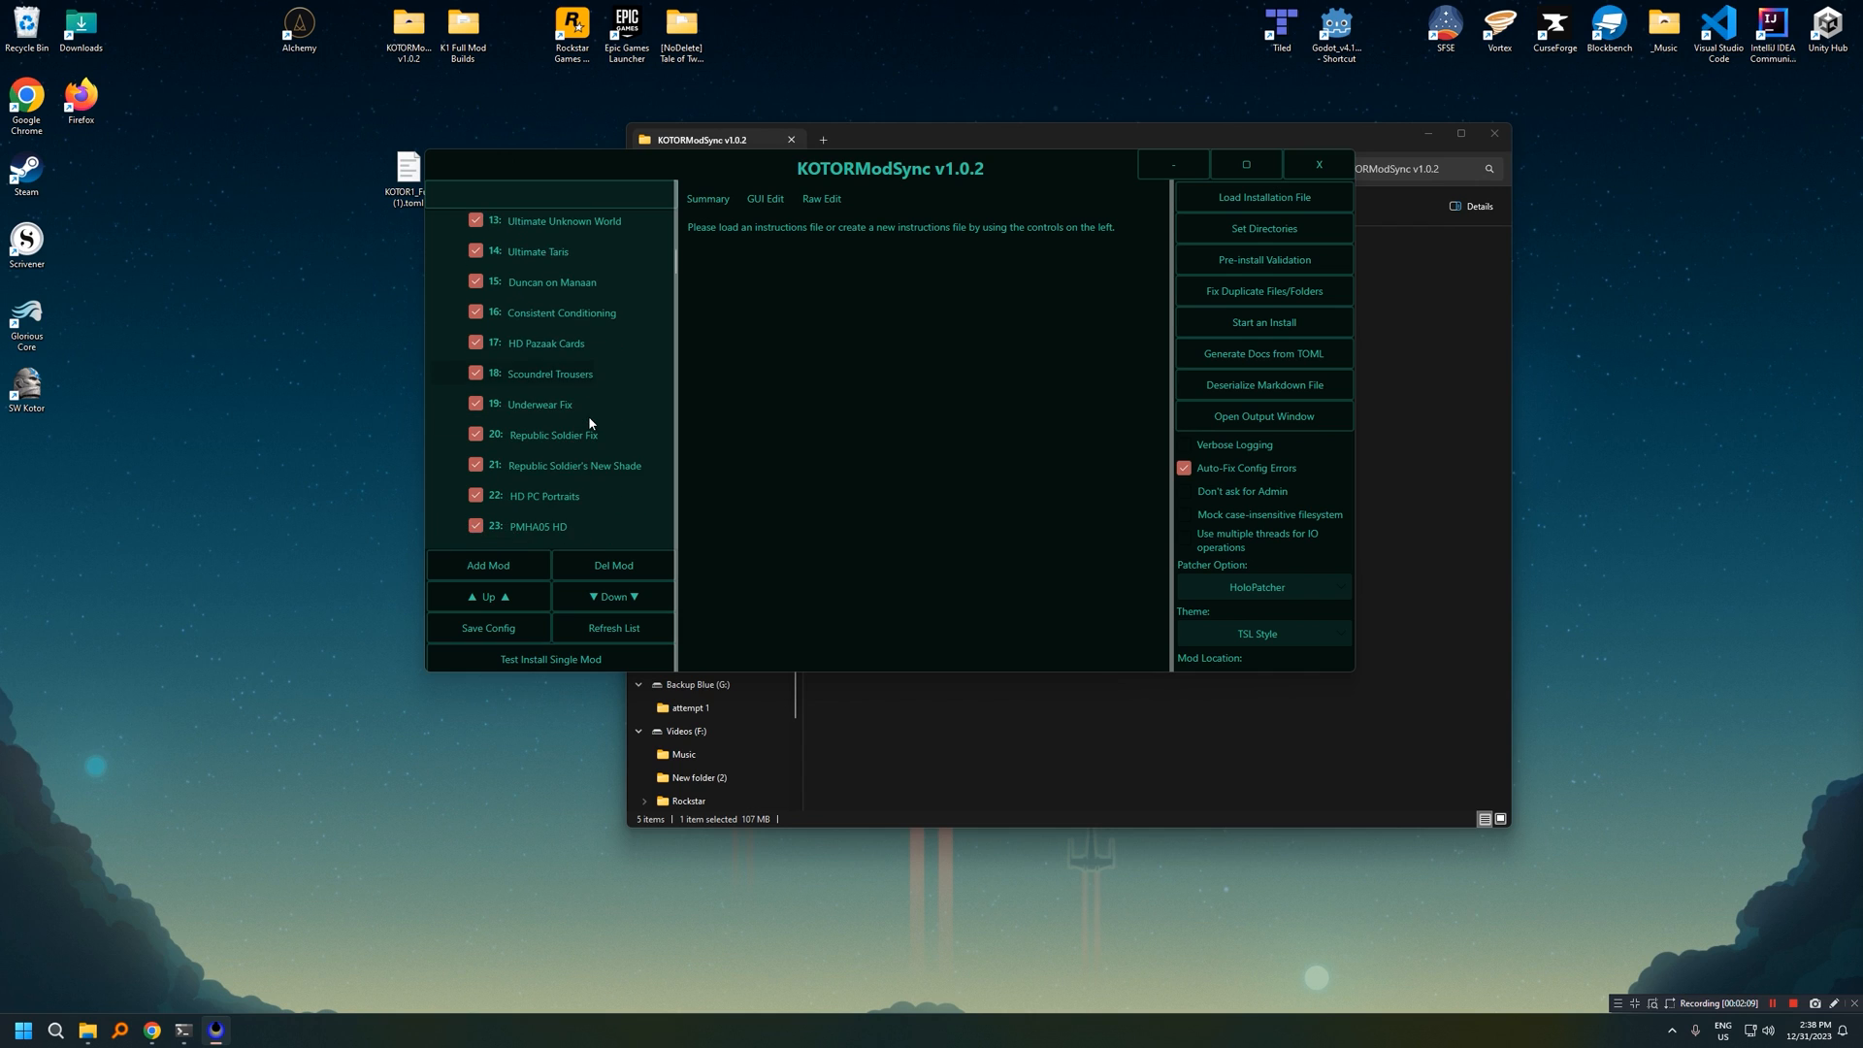
pyautogui.scroll(-3)
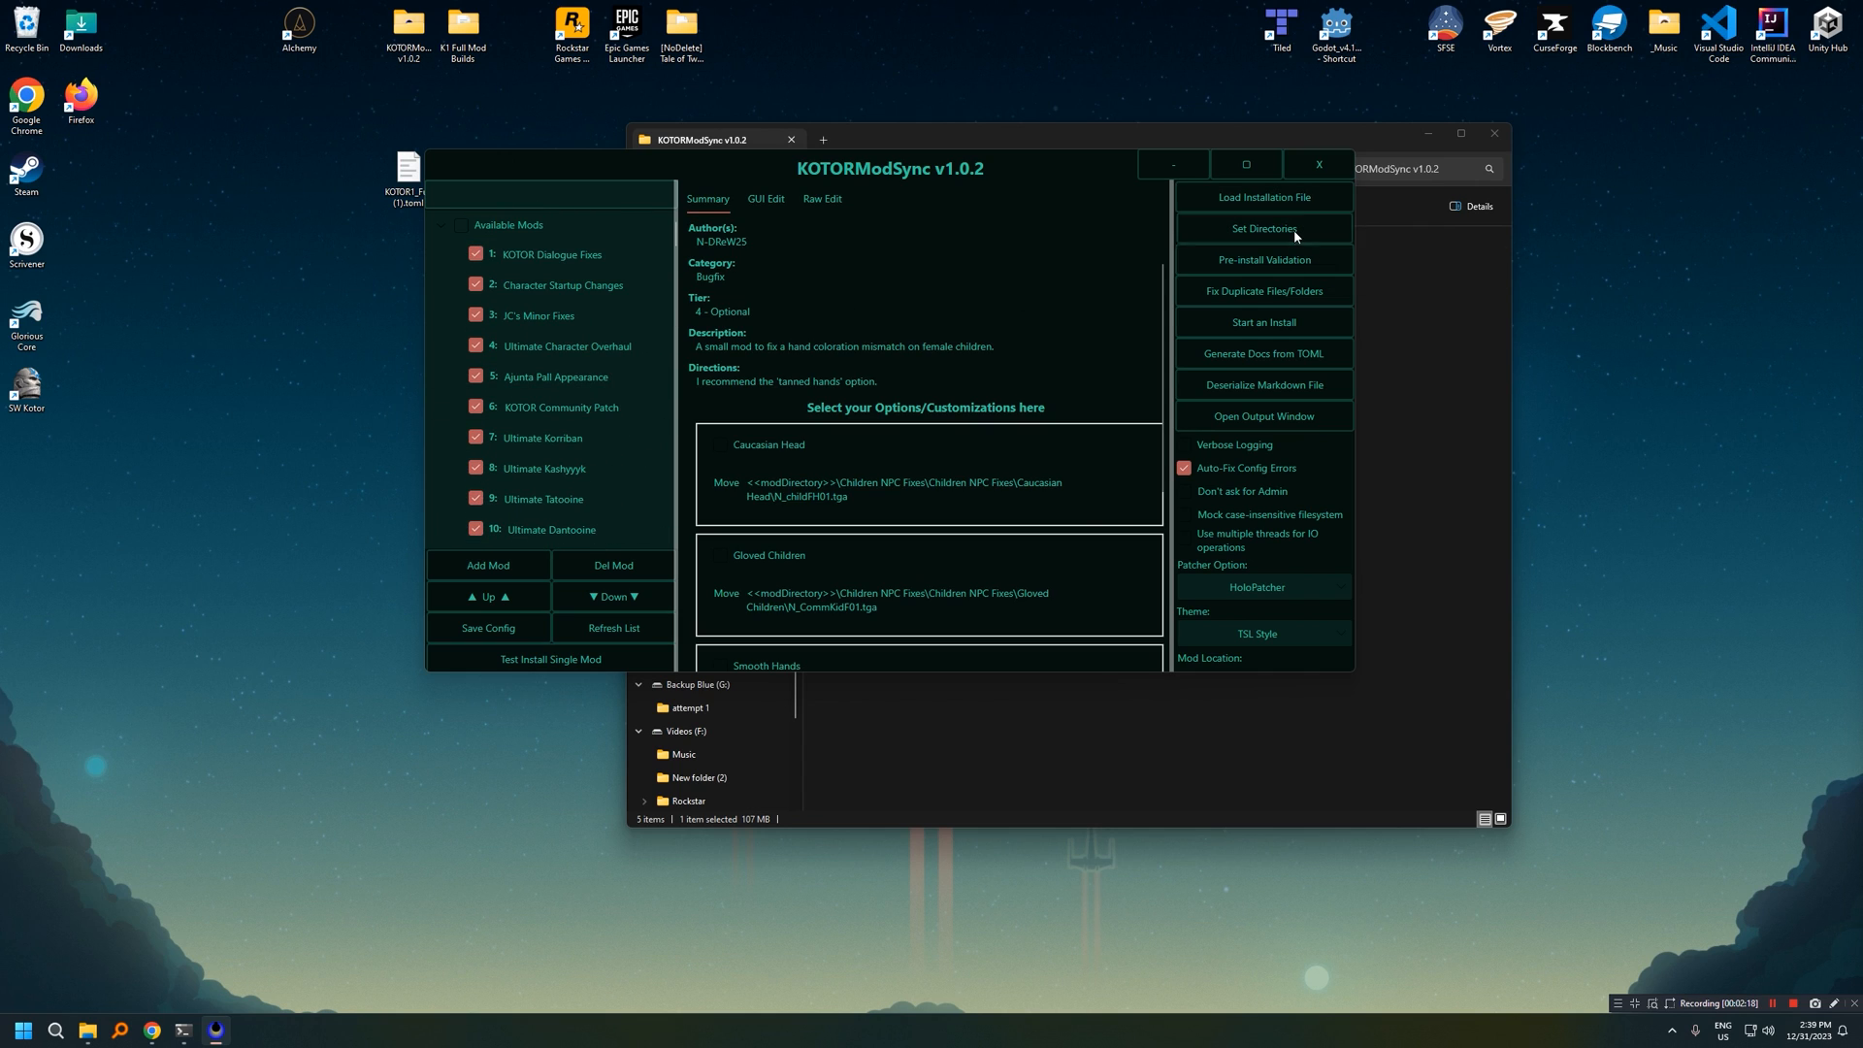
# Step: Choose the Steam swkotor install folder as the game directory
pyautogui.click(1263, 228)
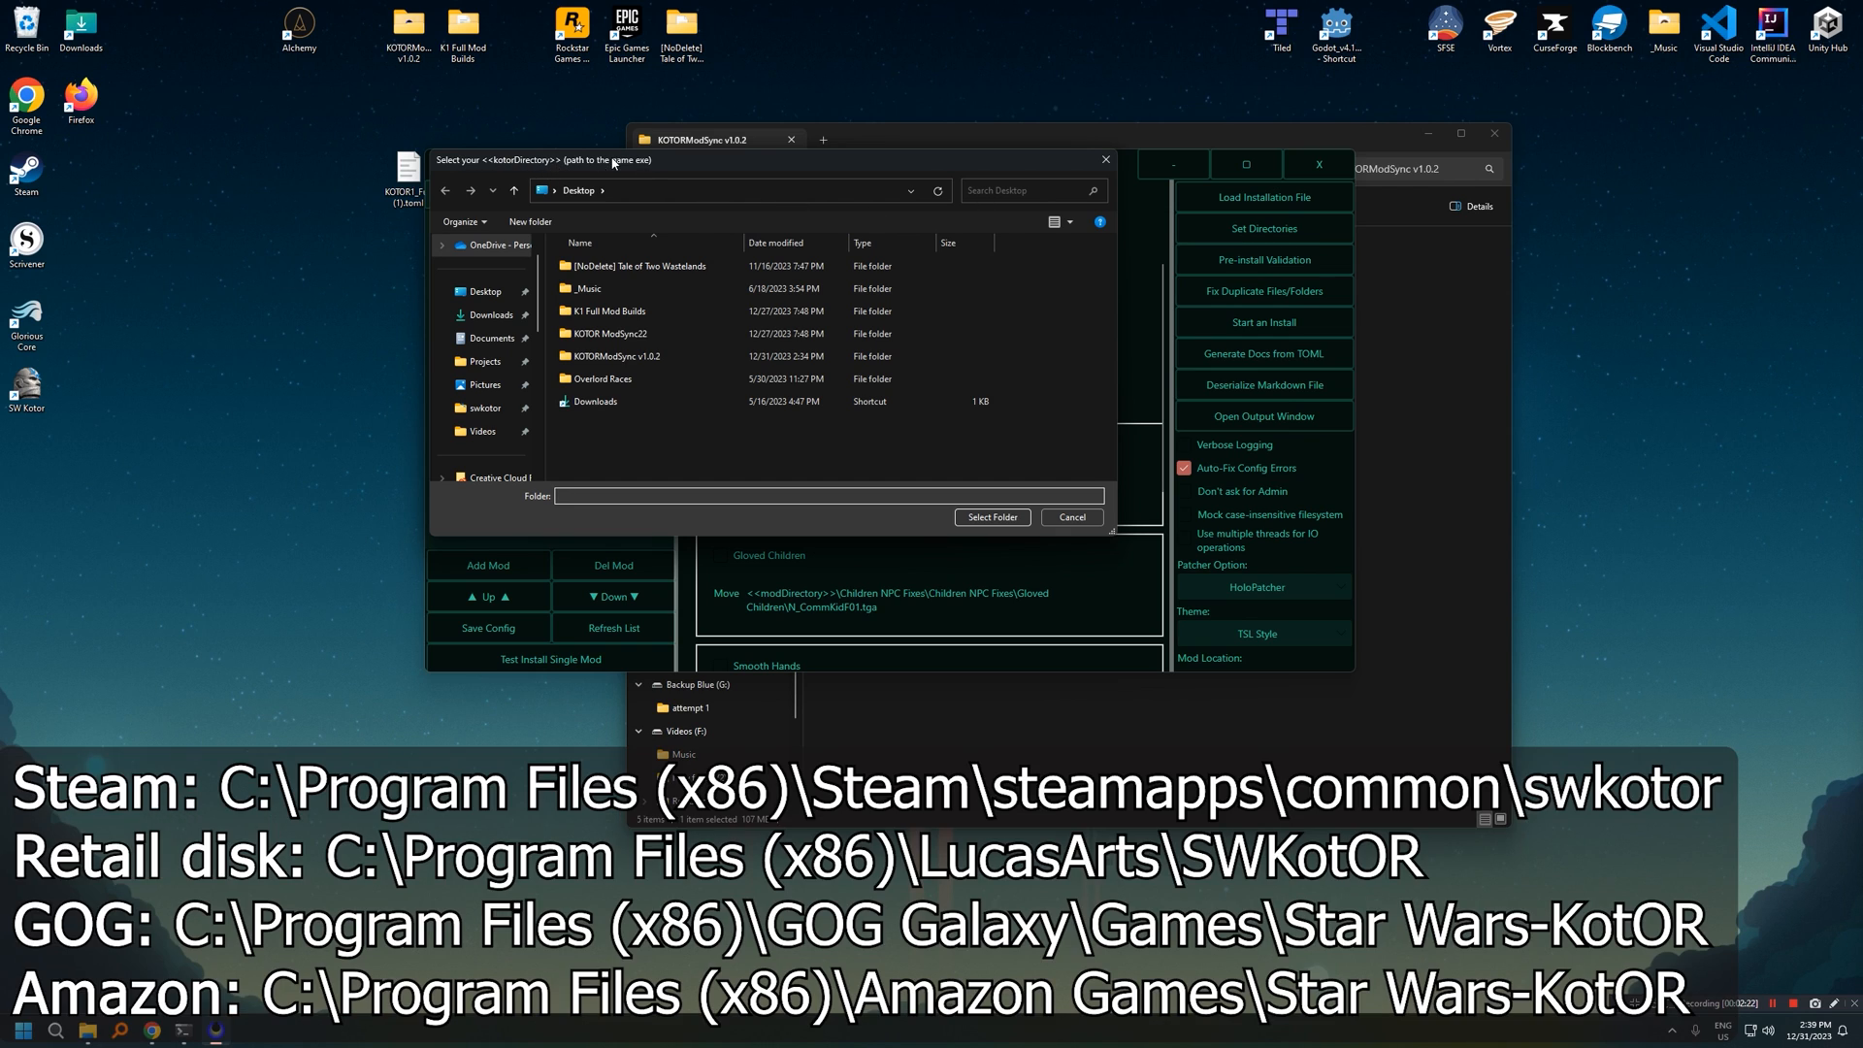
pyautogui.click(602, 378)
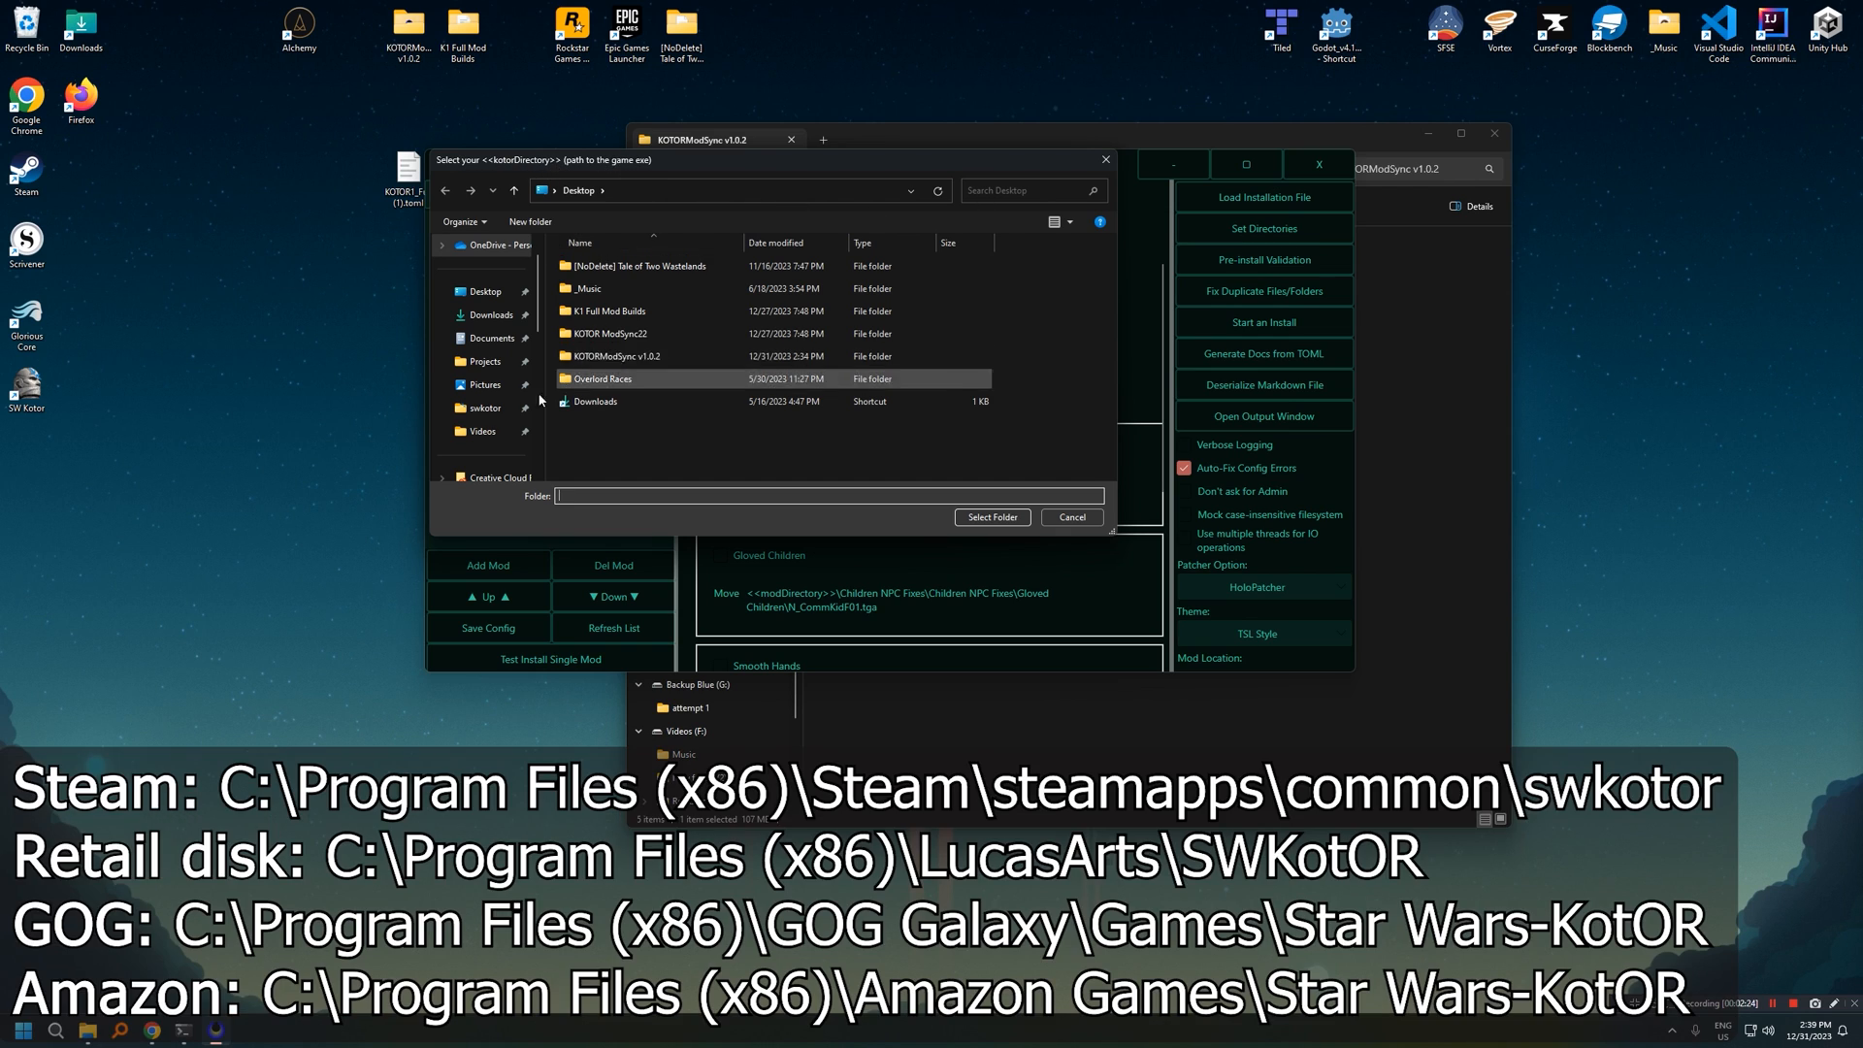
pyautogui.click(483, 408)
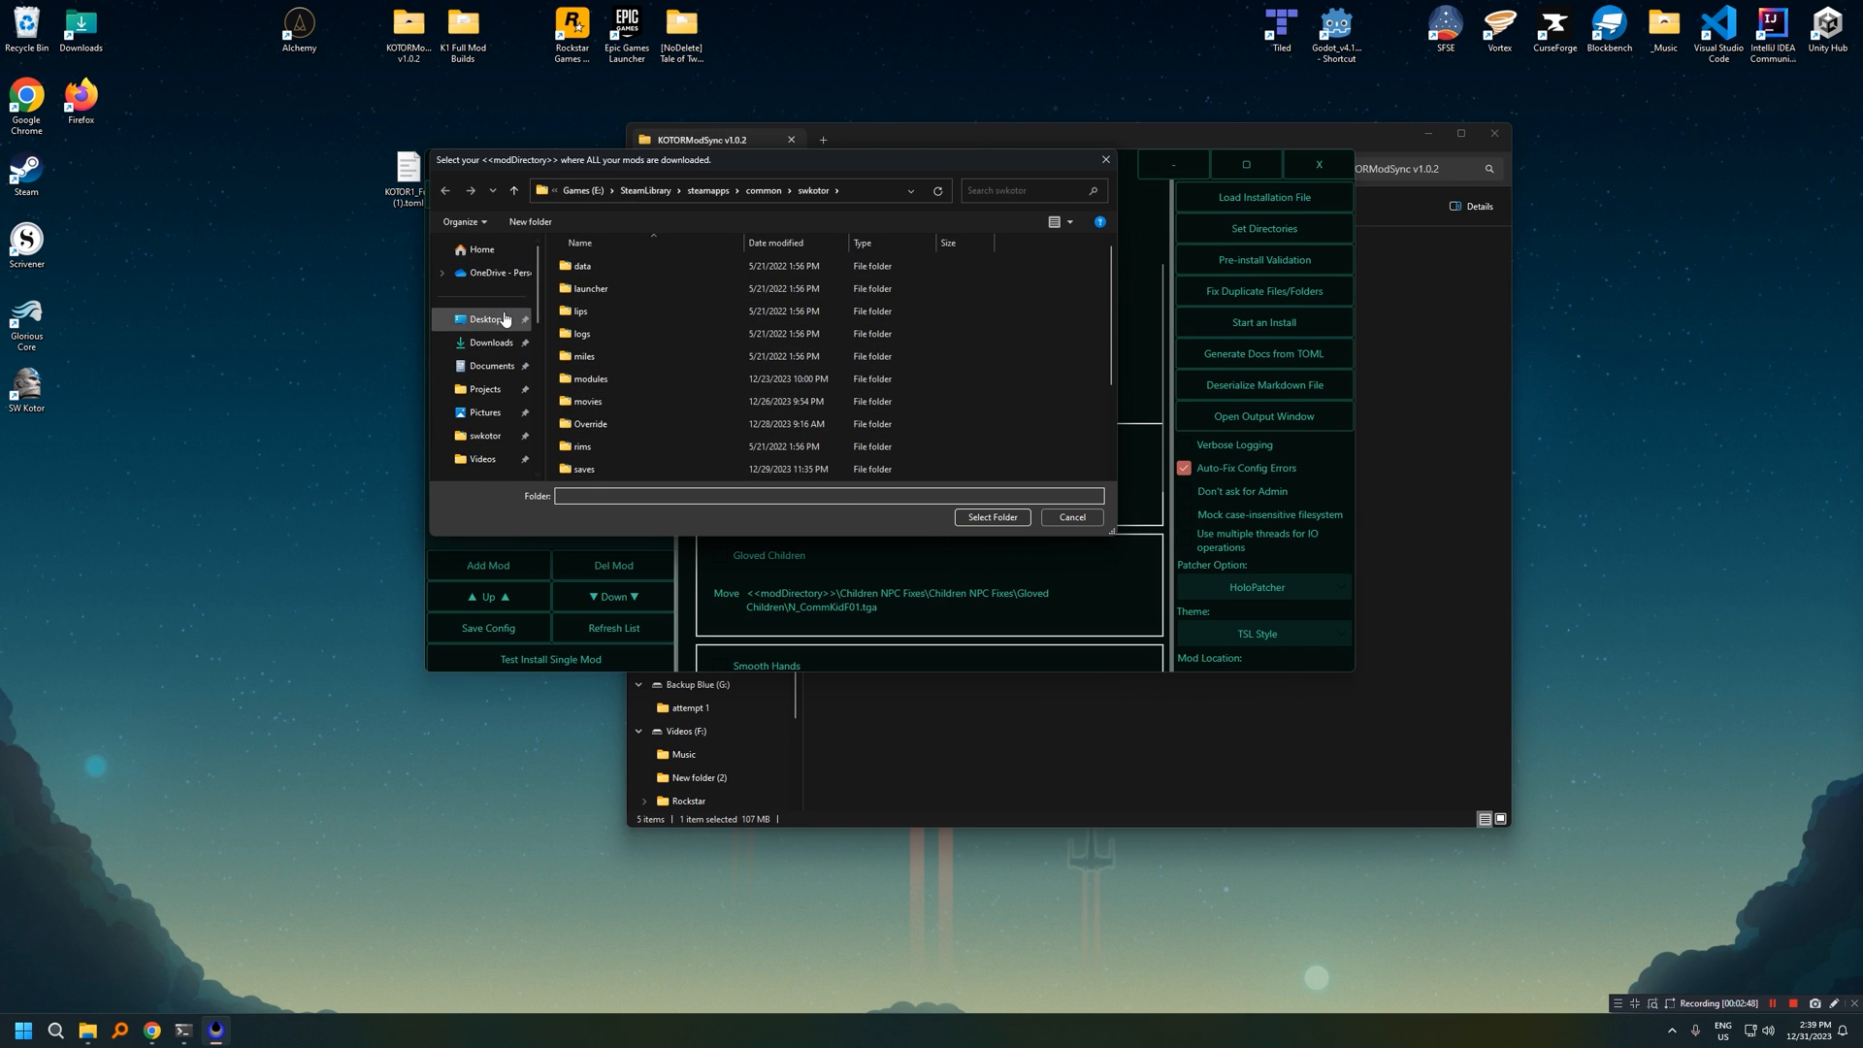
# Step: Choose Desktop > K1 Full Mod Builds as the mod directory
pyautogui.click(482, 318)
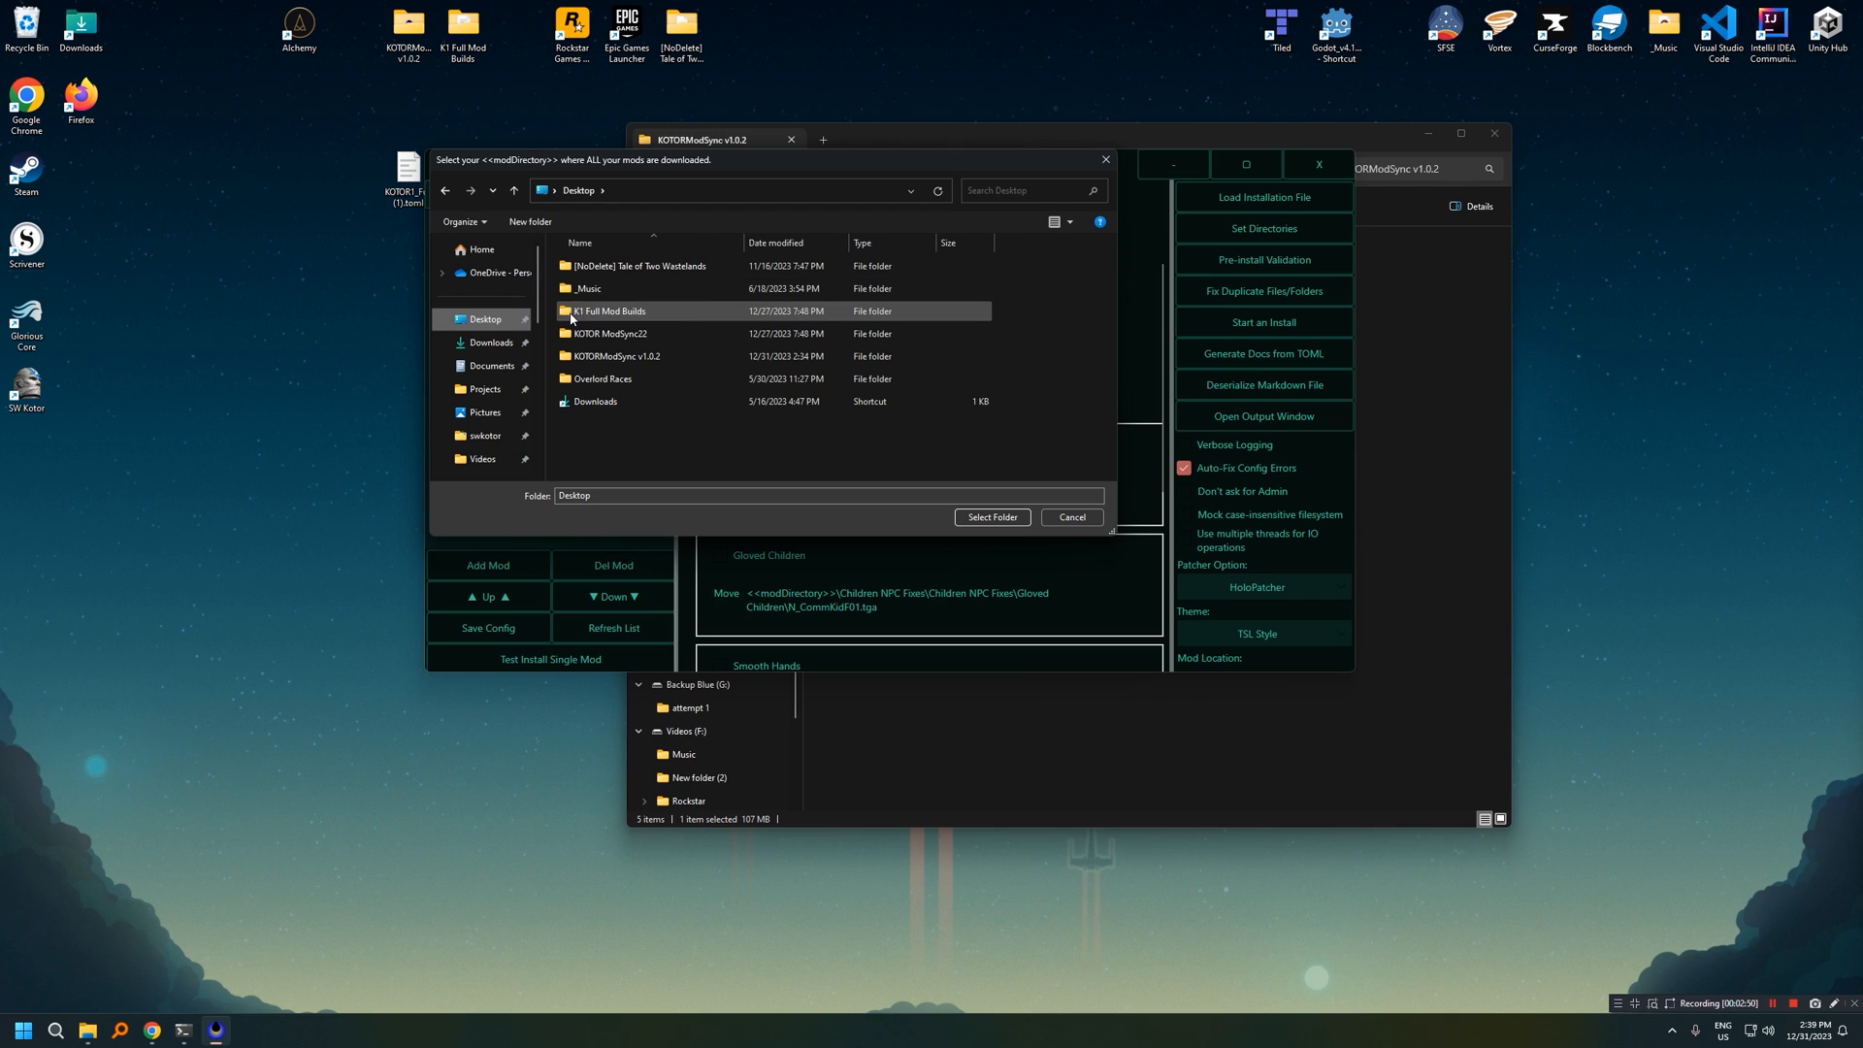
pyautogui.click(609, 311)
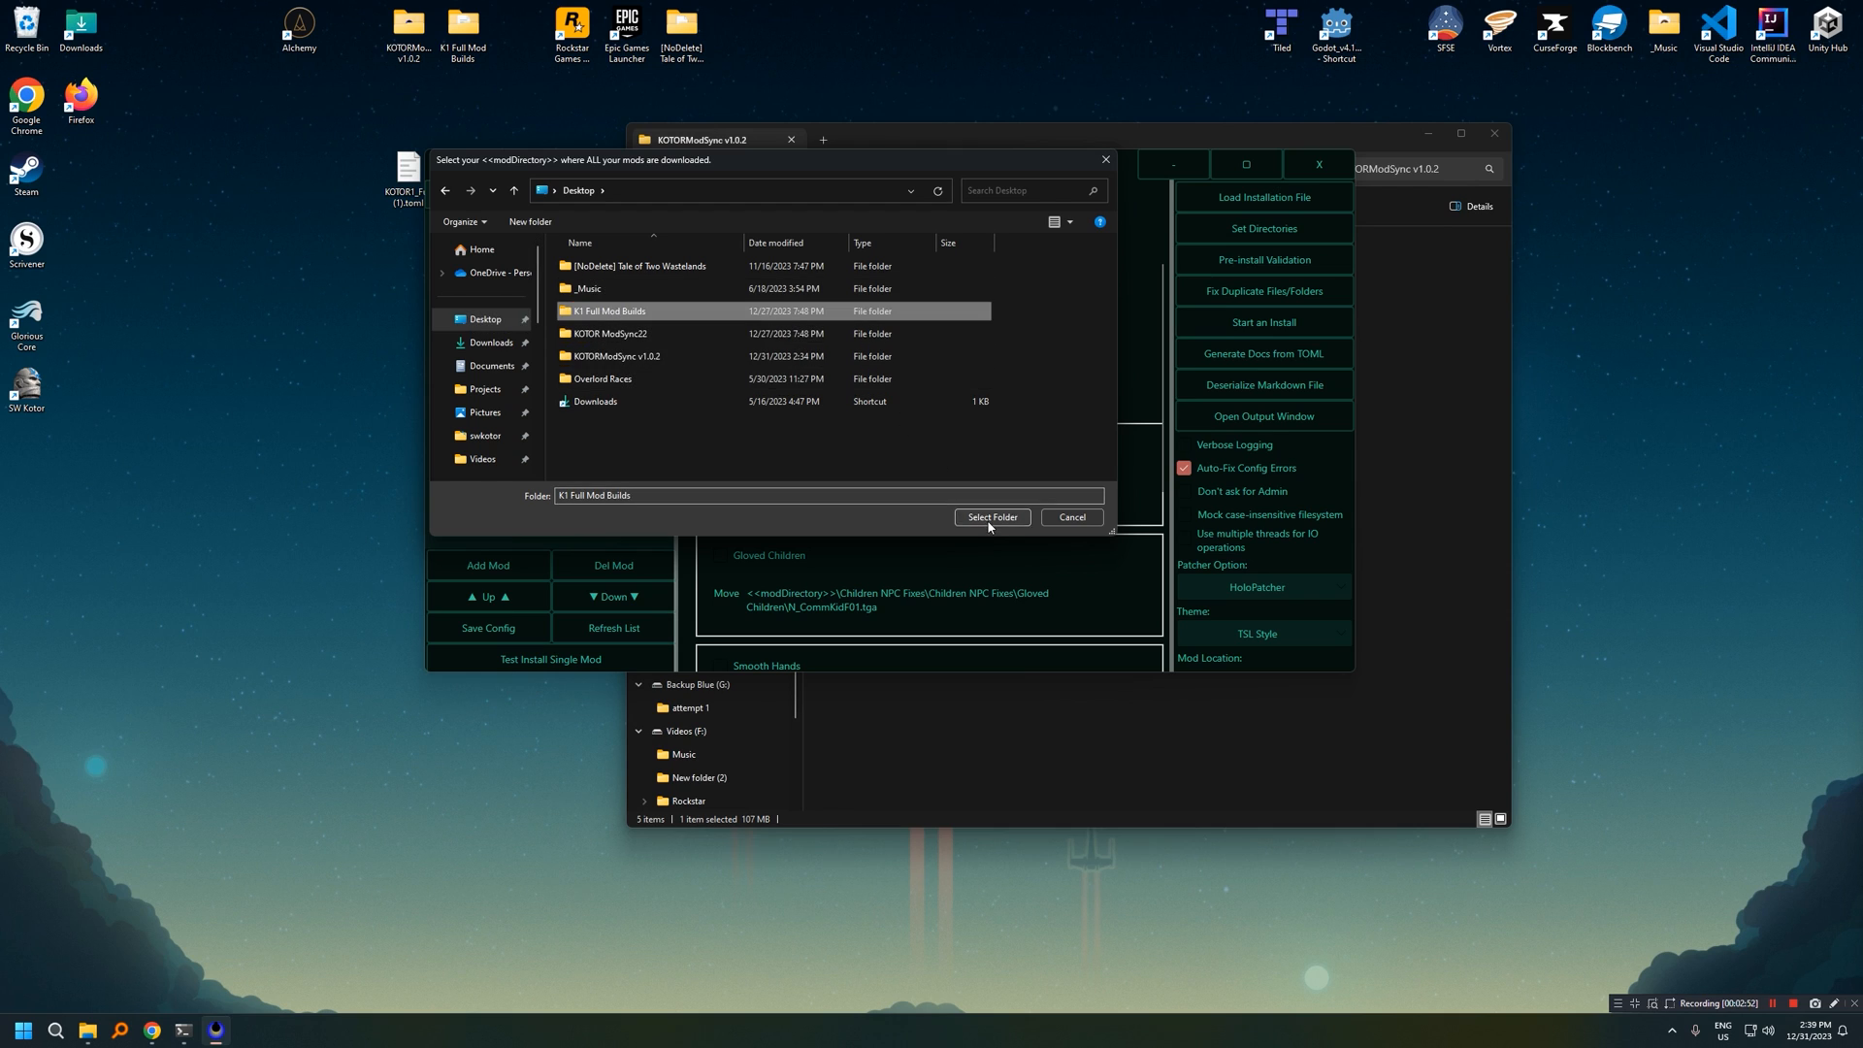
pyautogui.click(992, 517)
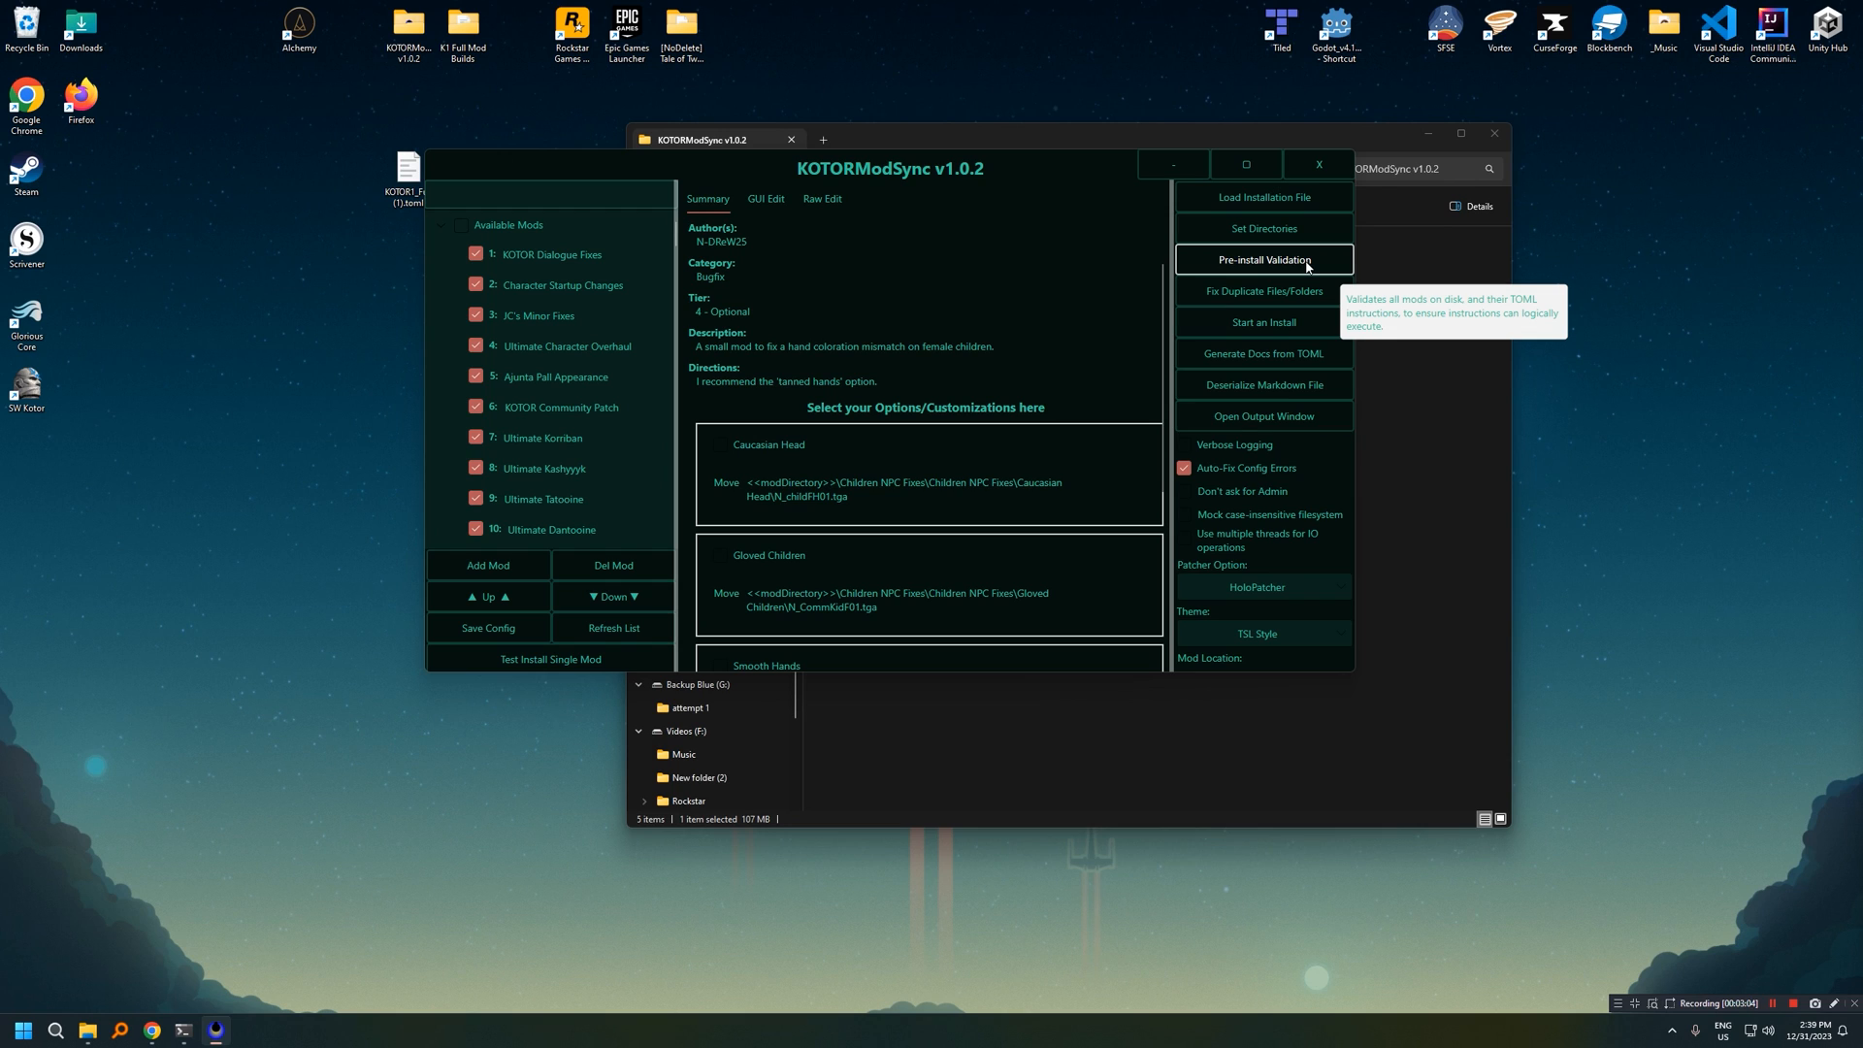
# Step: Run pre-install validation and dismiss the 'some components failed to validate' message
pyautogui.click(1263, 259)
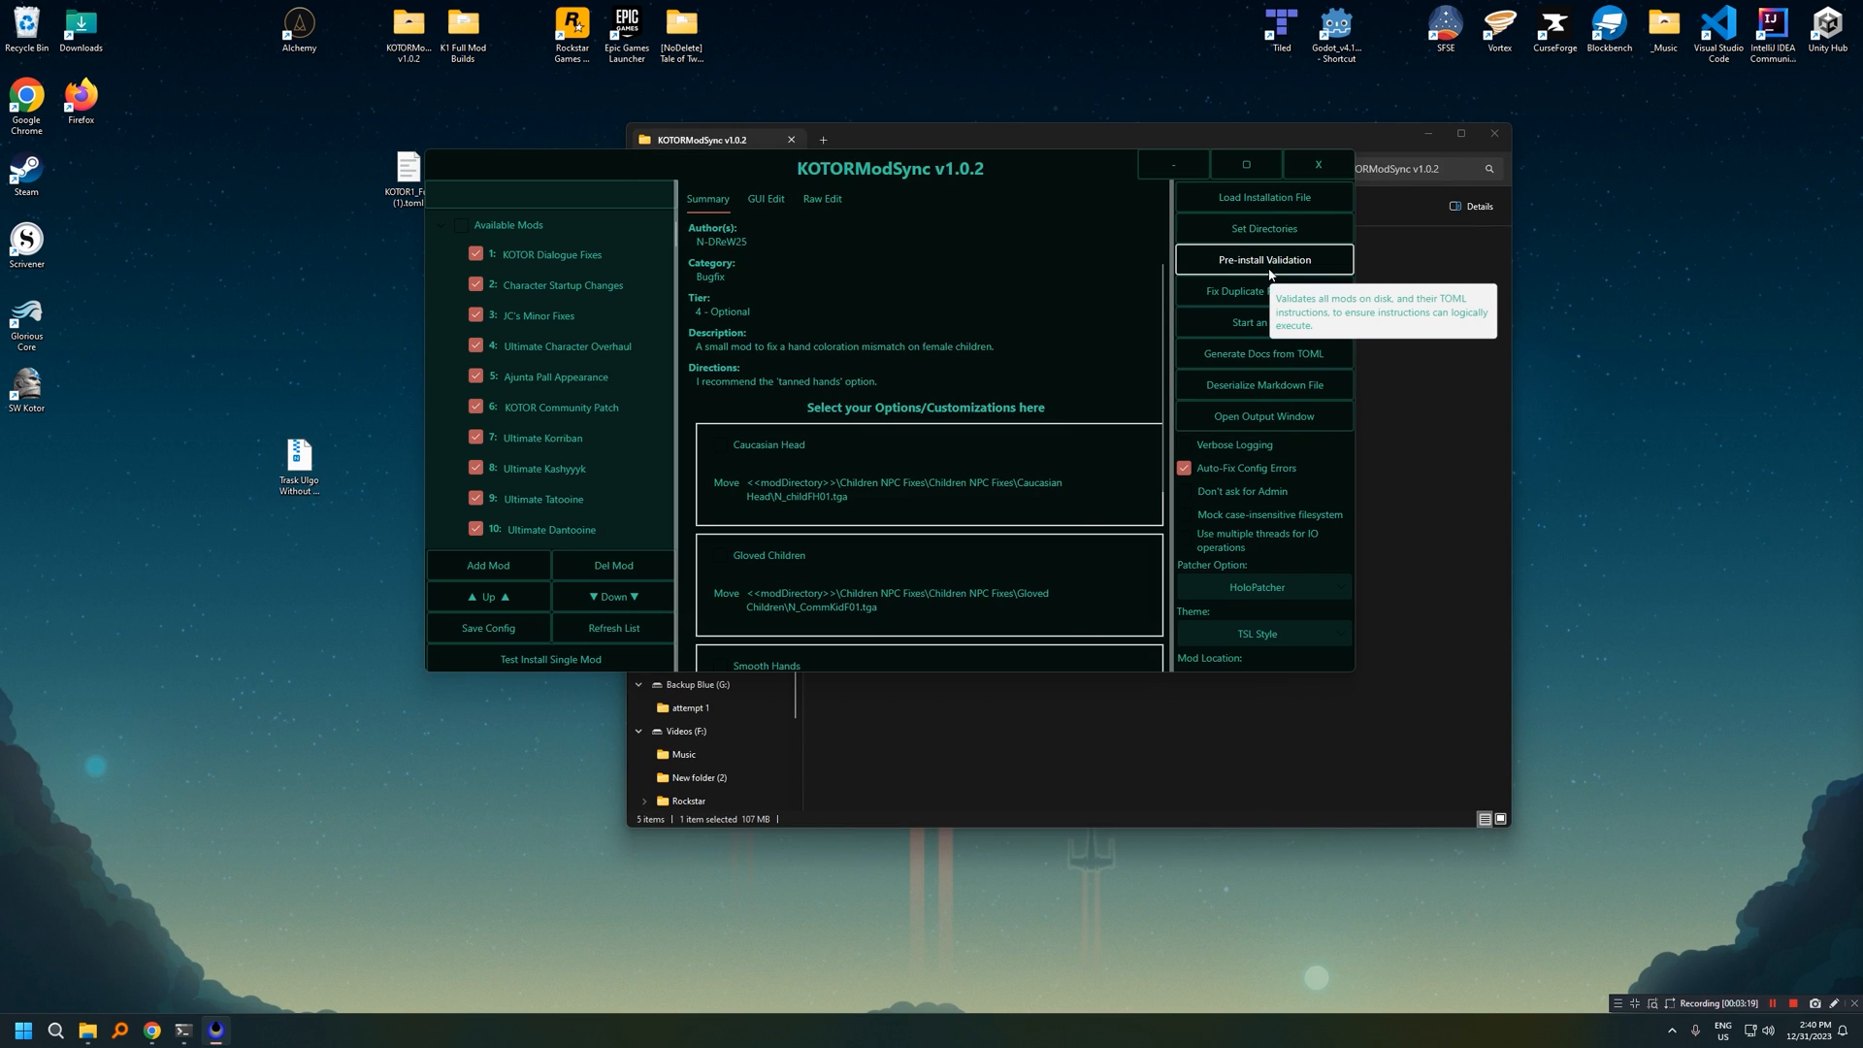
pyautogui.click(1263, 259)
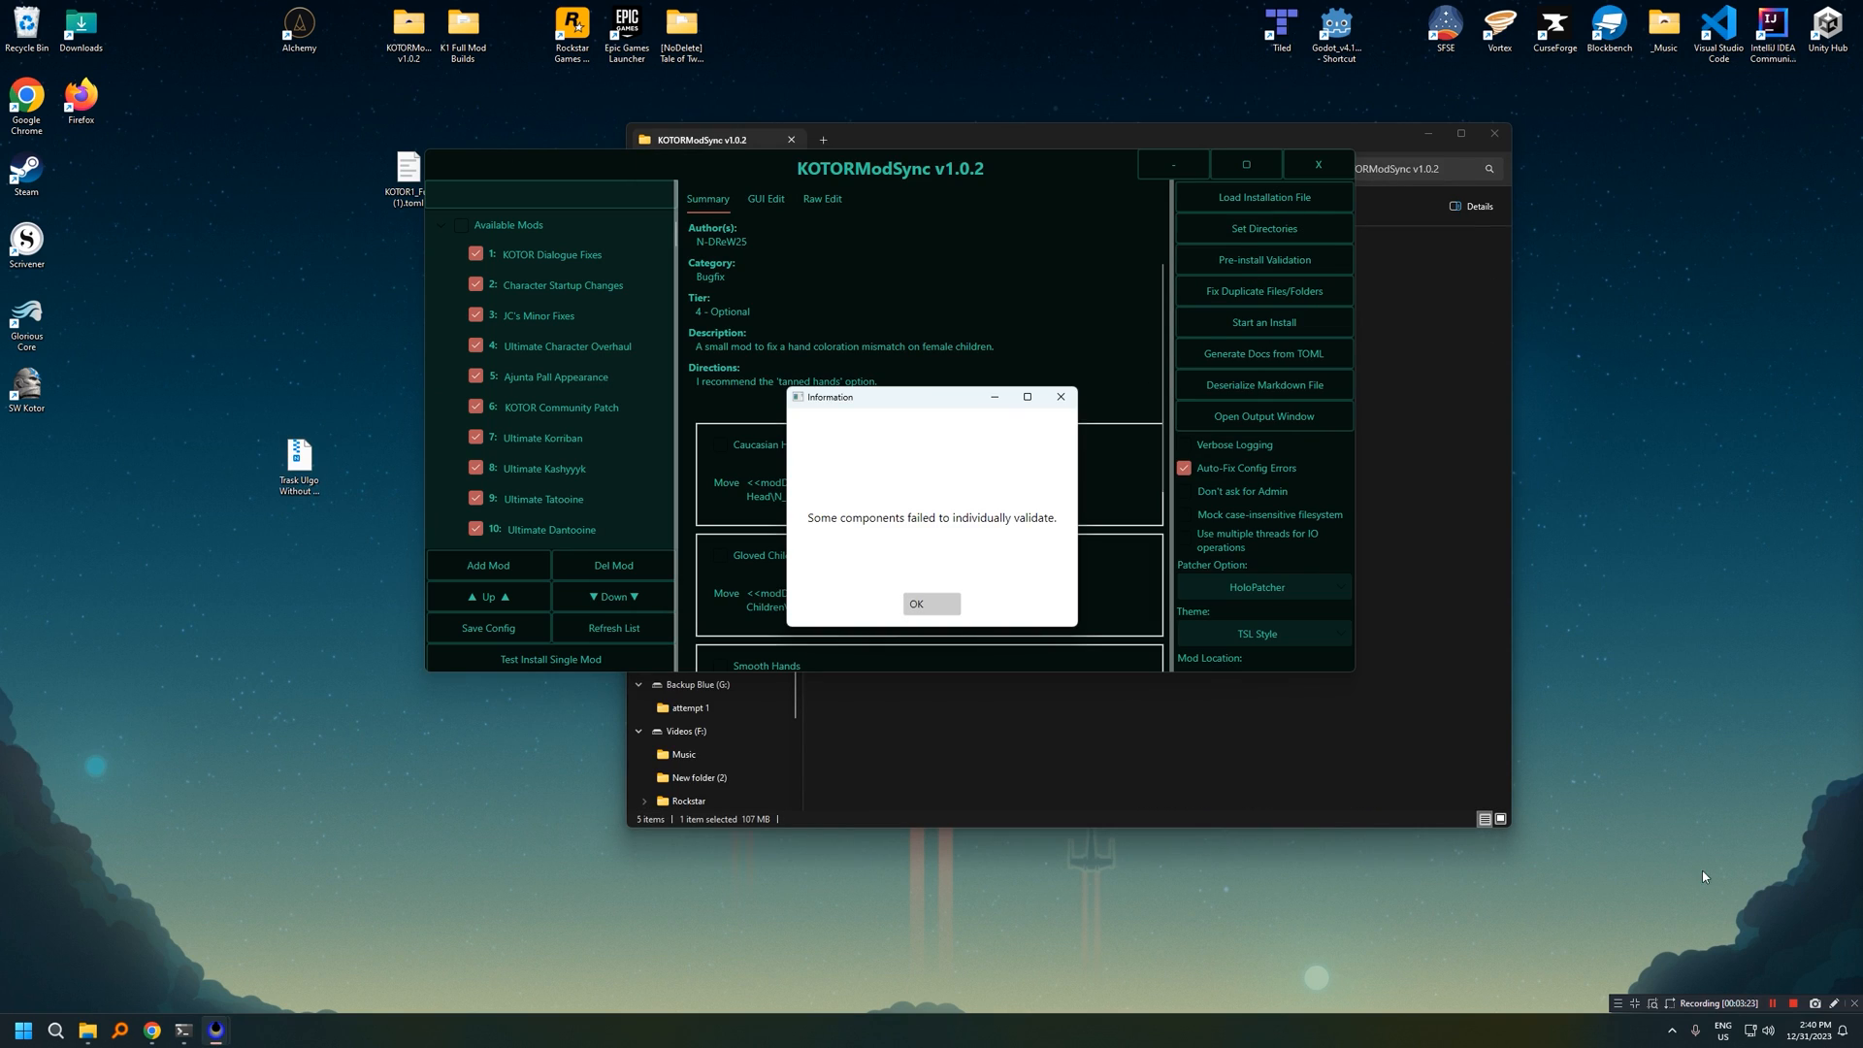
pyautogui.click(930, 603)
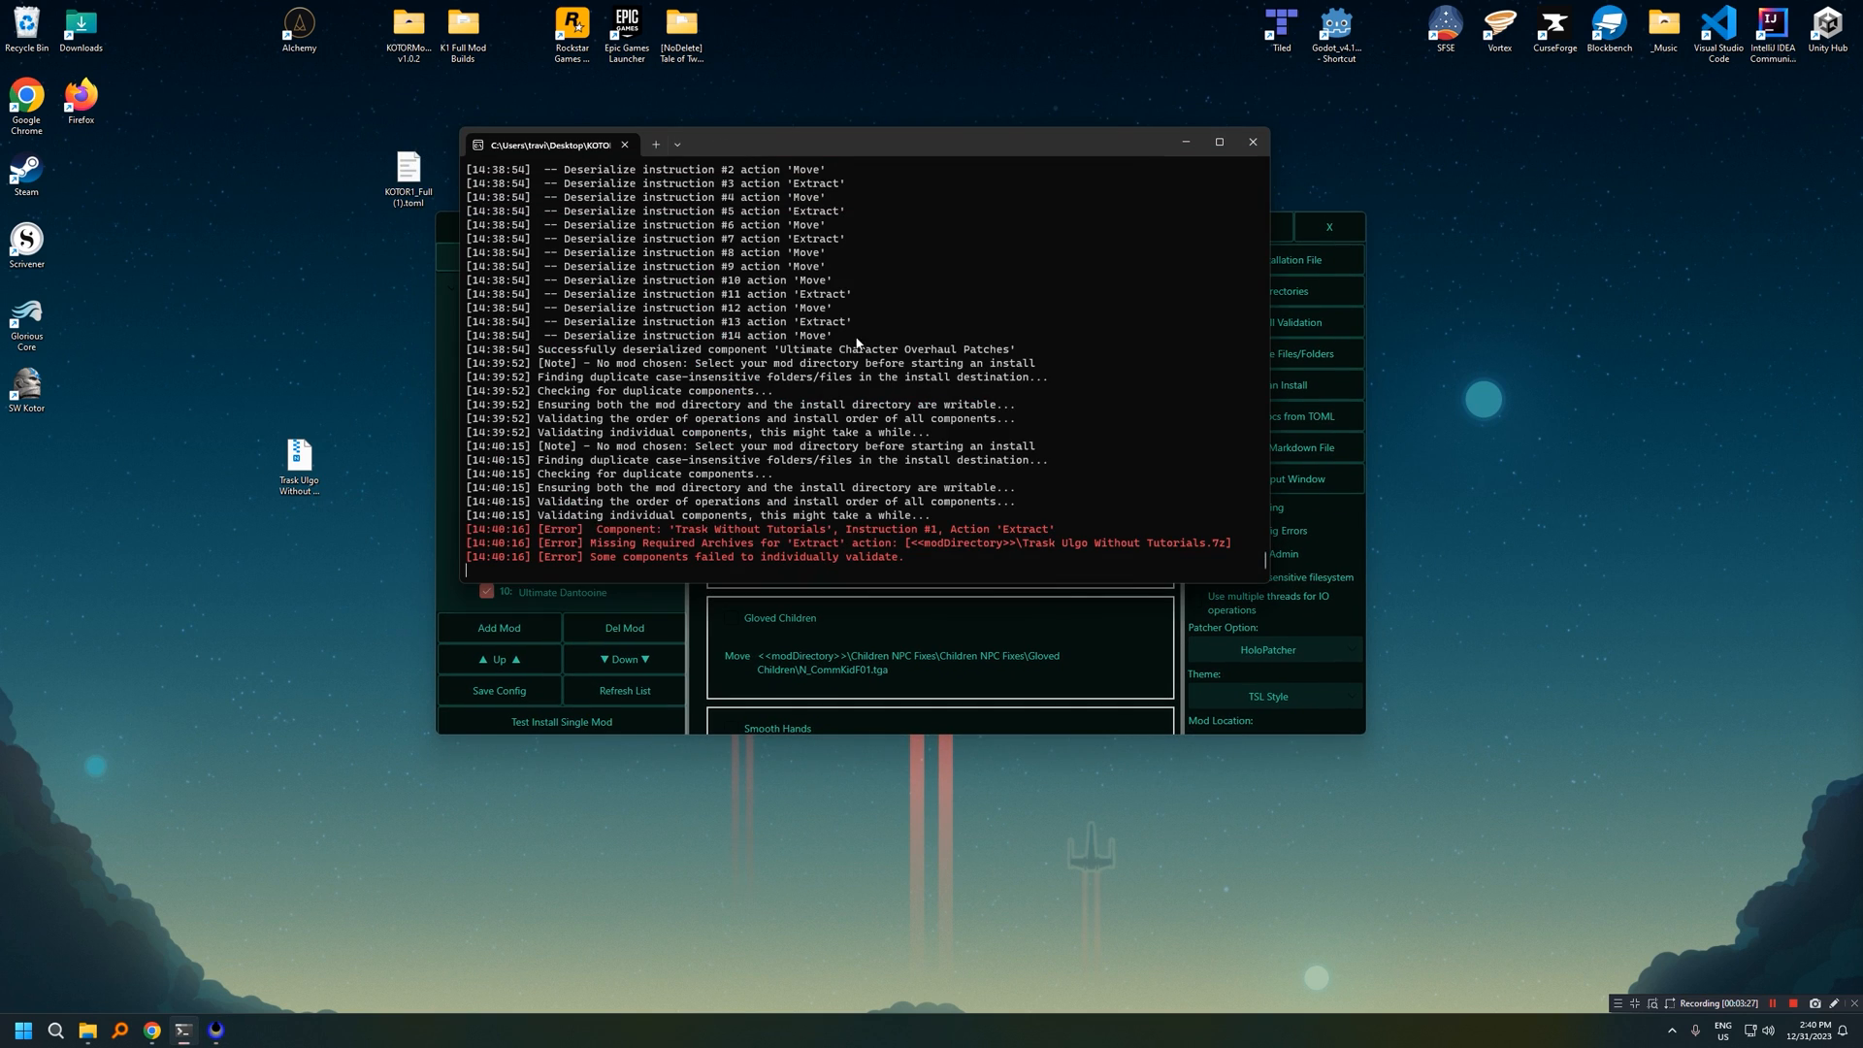
pyautogui.moveTo(1118, 684)
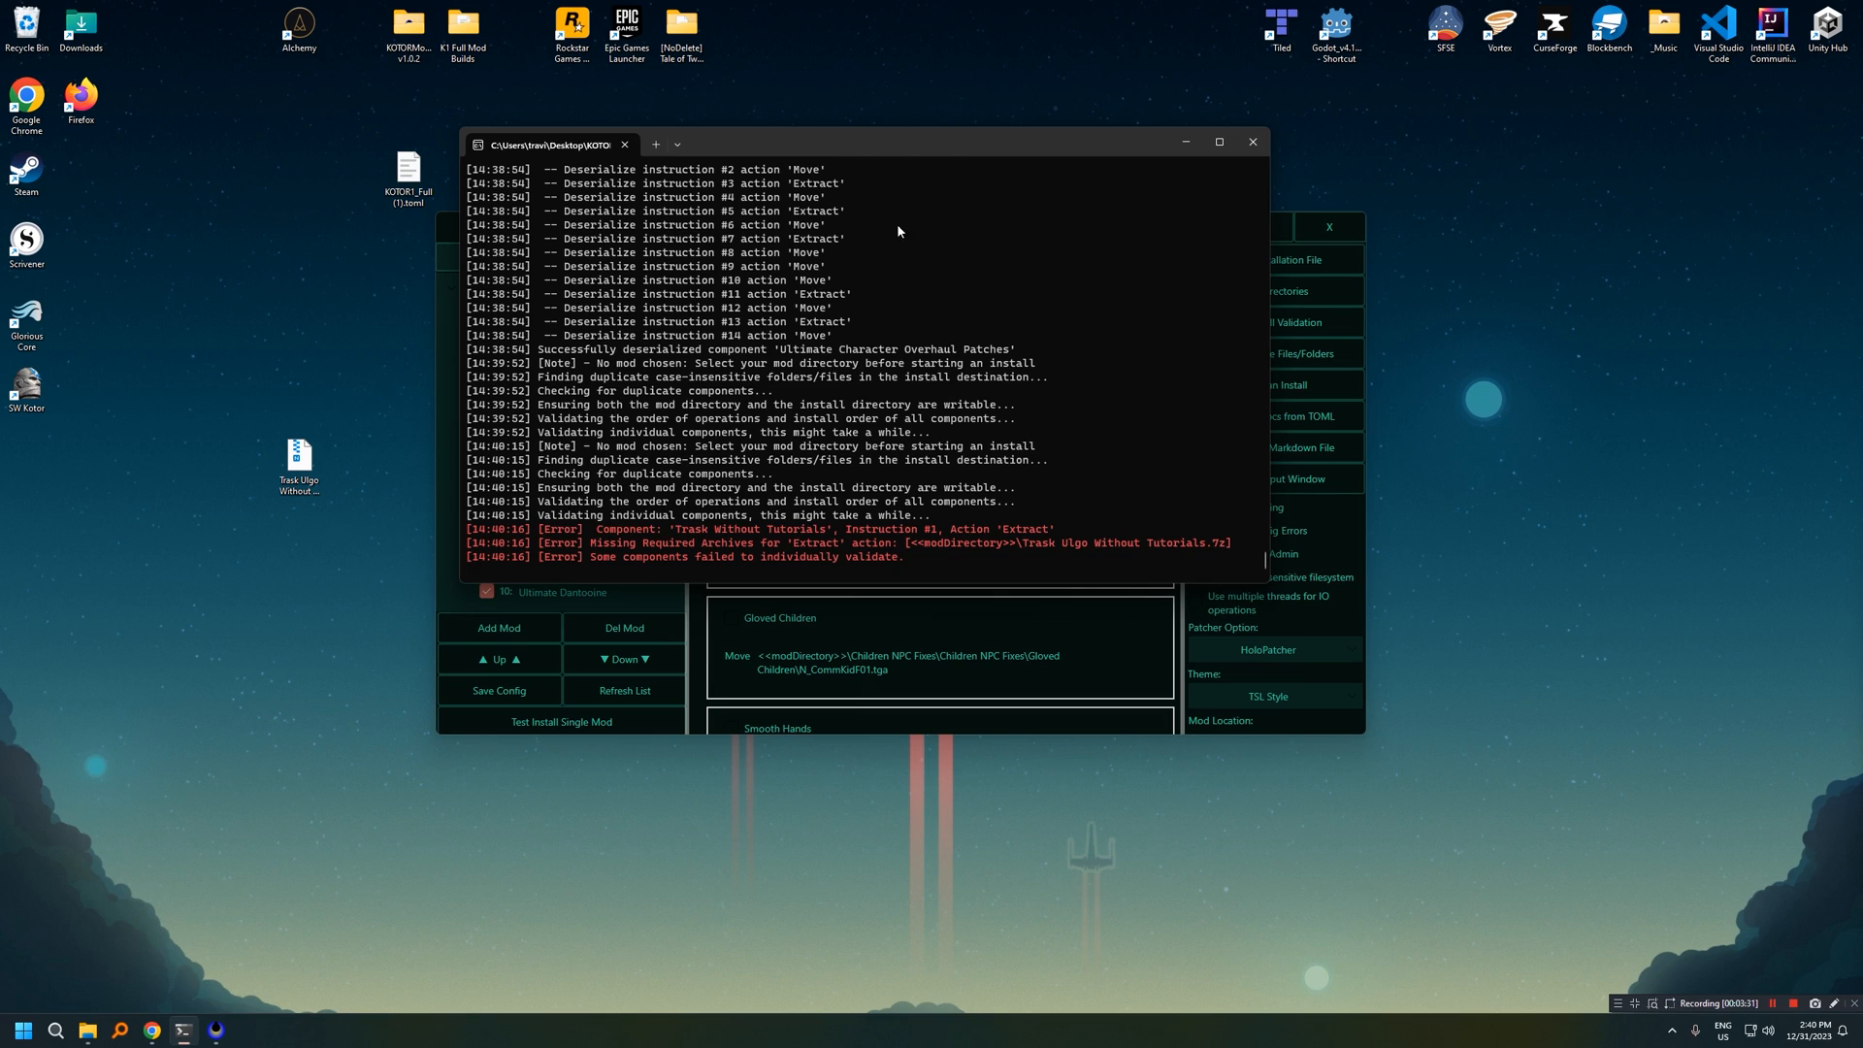
pyautogui.moveTo(944, 362)
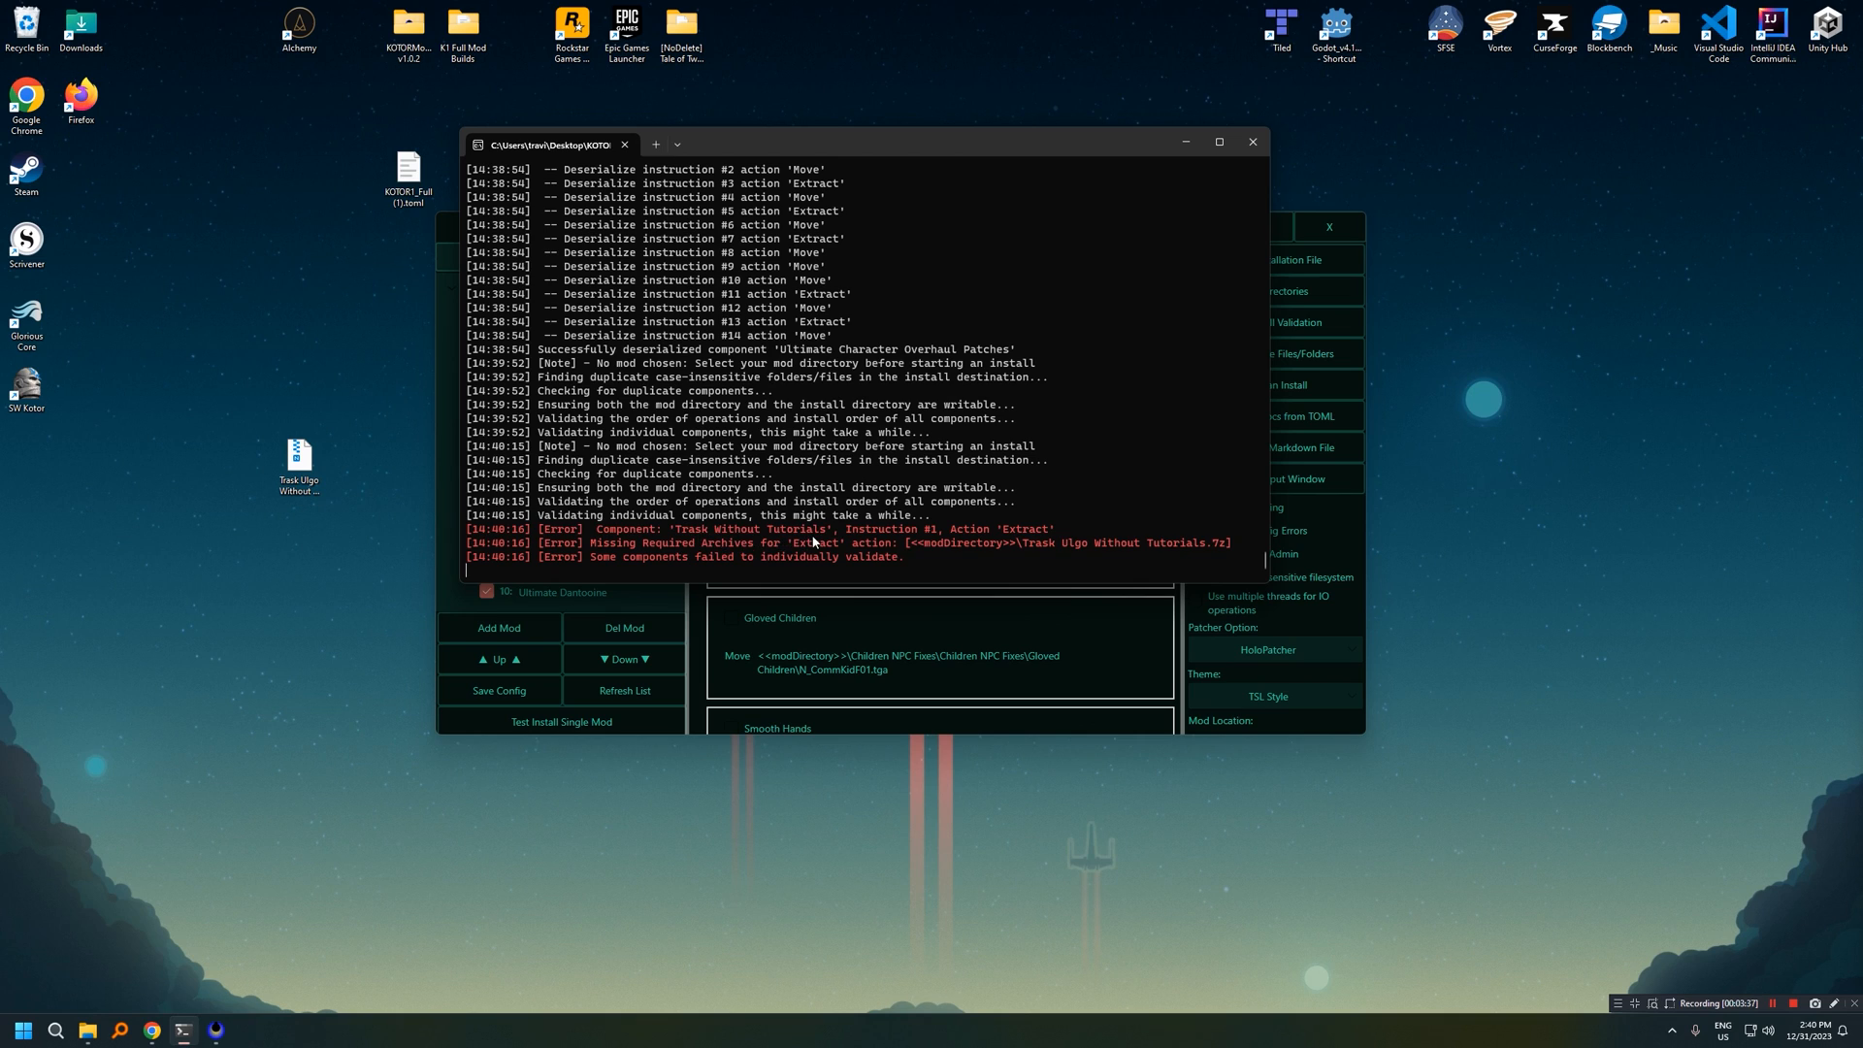
pyautogui.moveTo(852, 581)
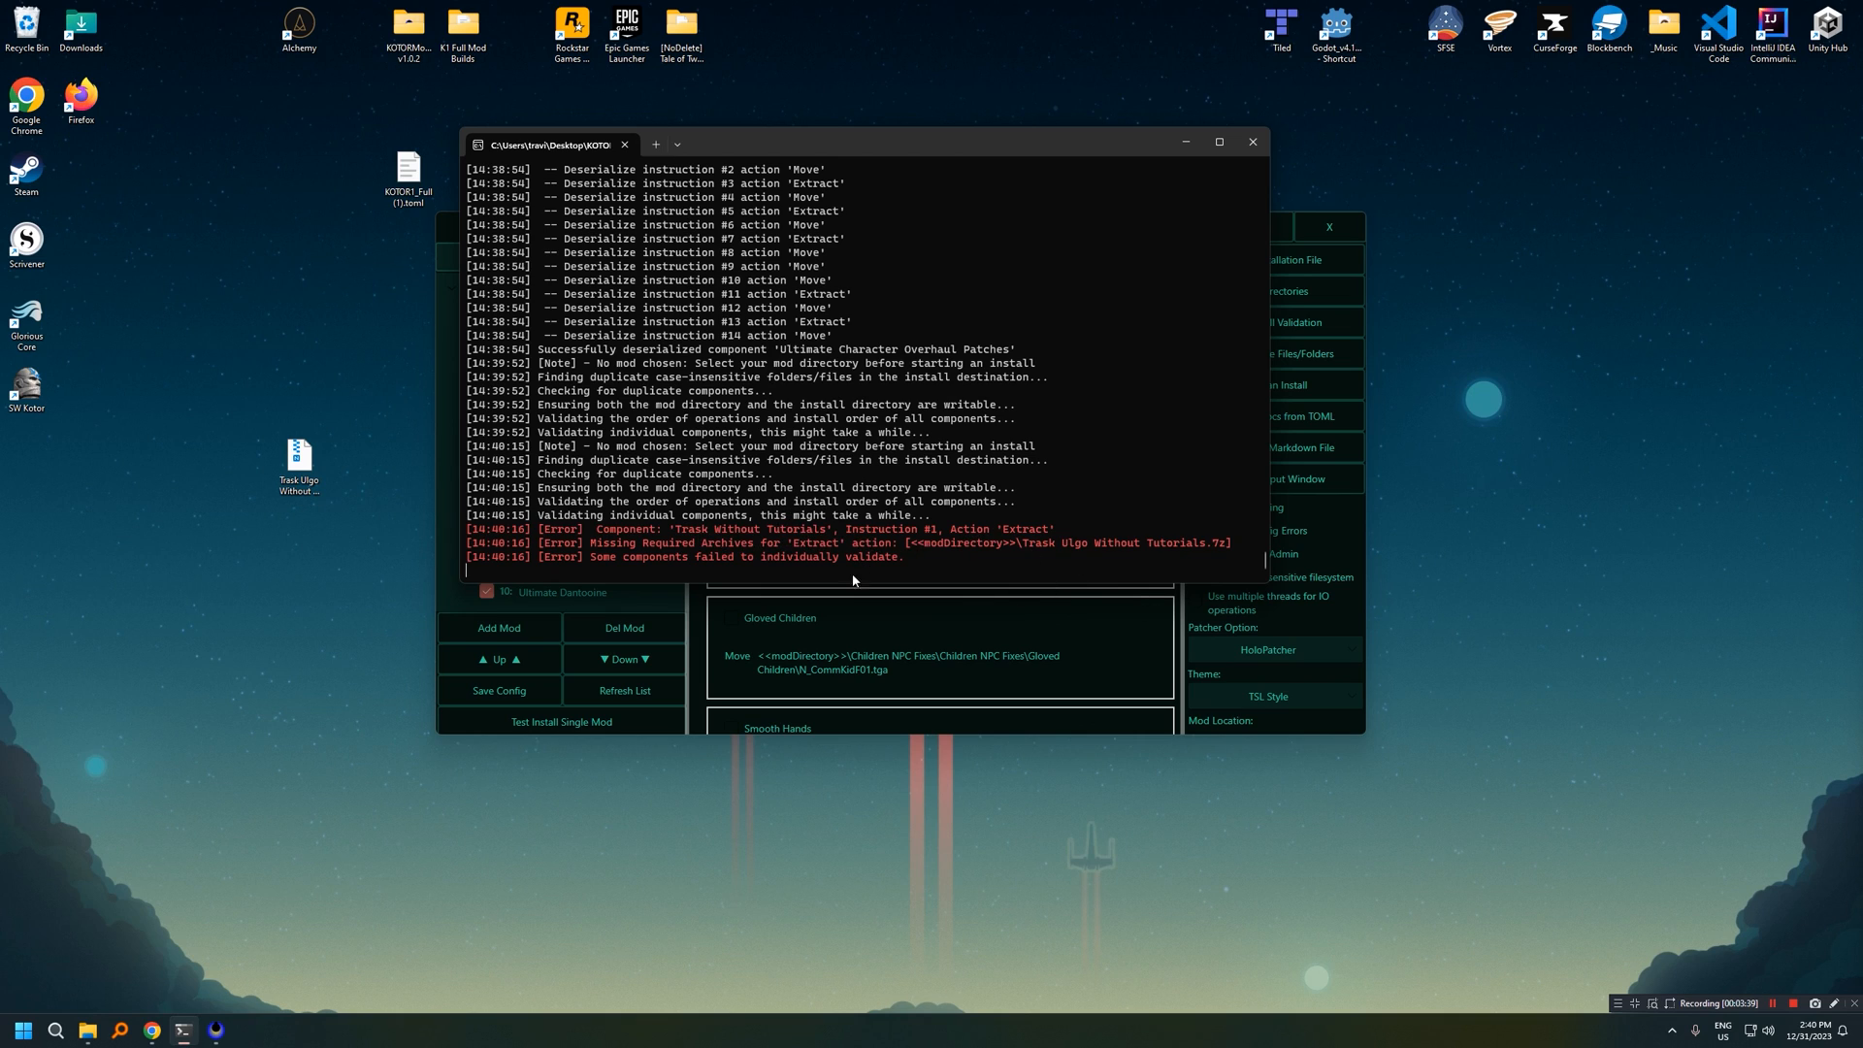
pyautogui.moveTo(954, 287)
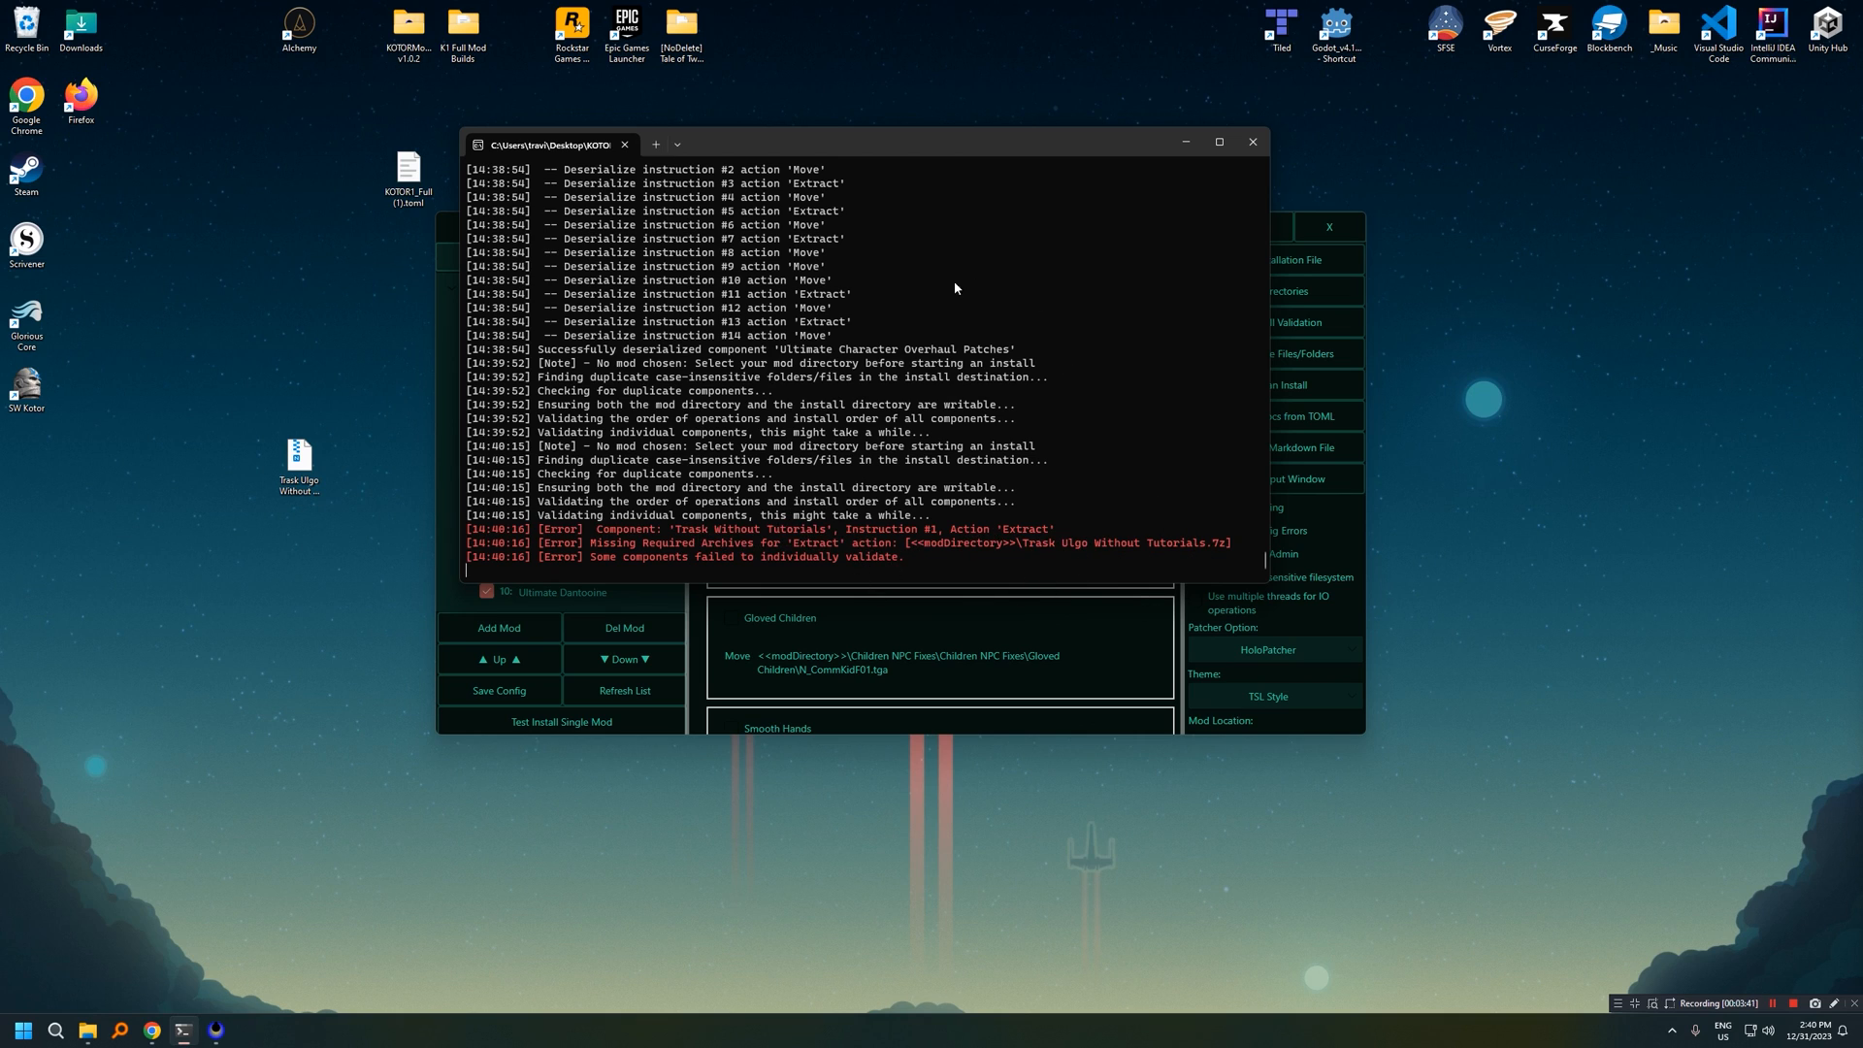
pyautogui.moveTo(851, 371)
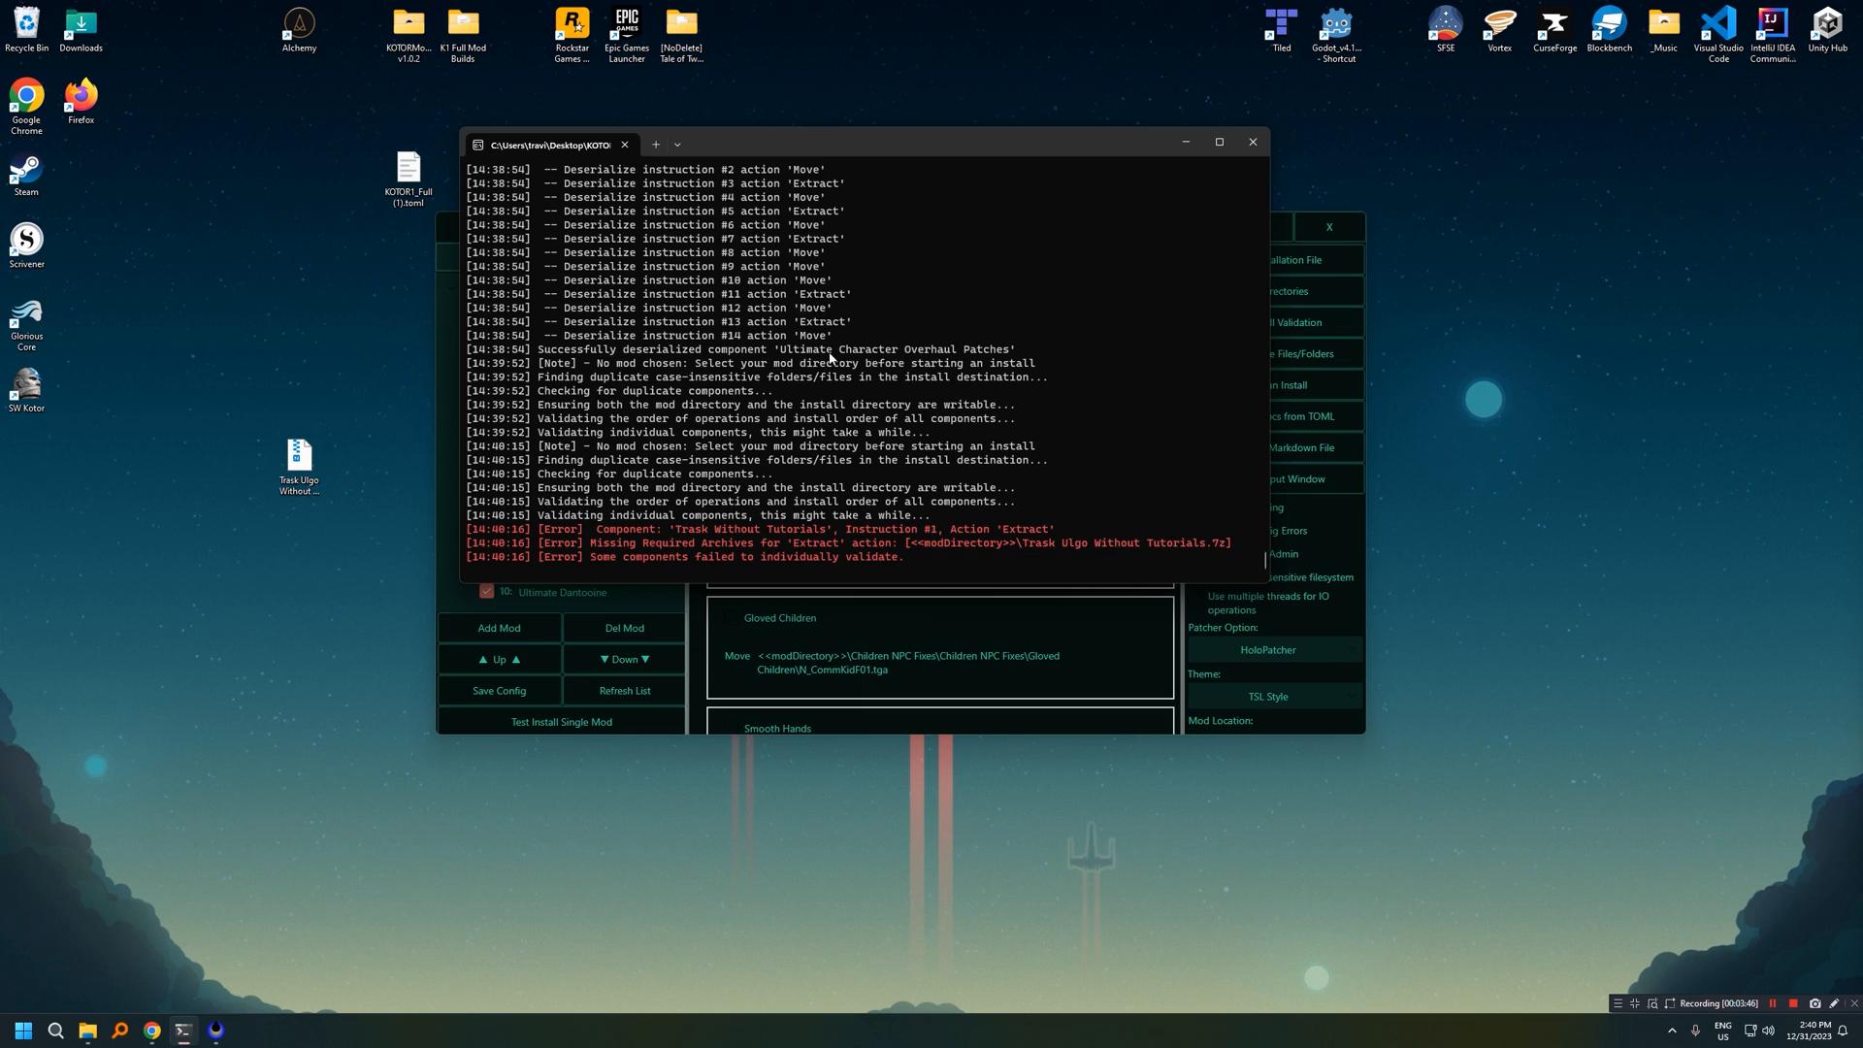
pyautogui.moveTo(730, 551)
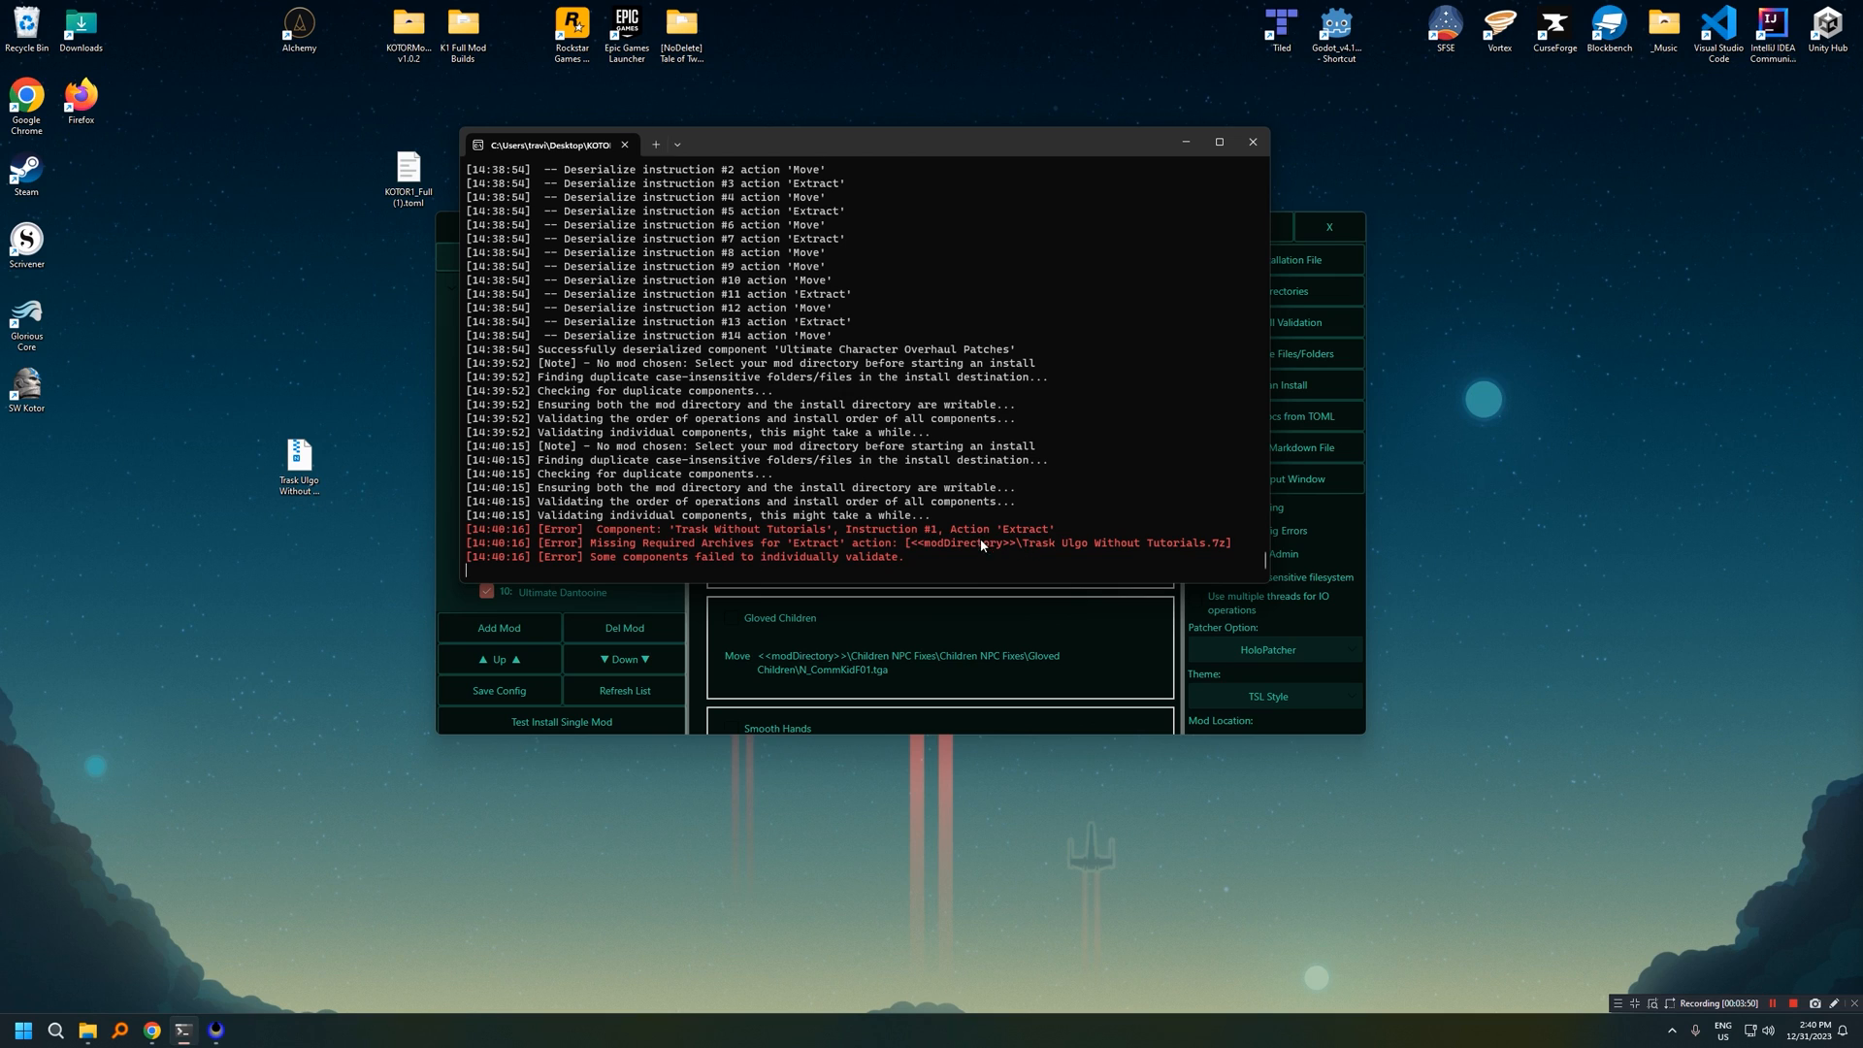
pyautogui.moveTo(865, 534)
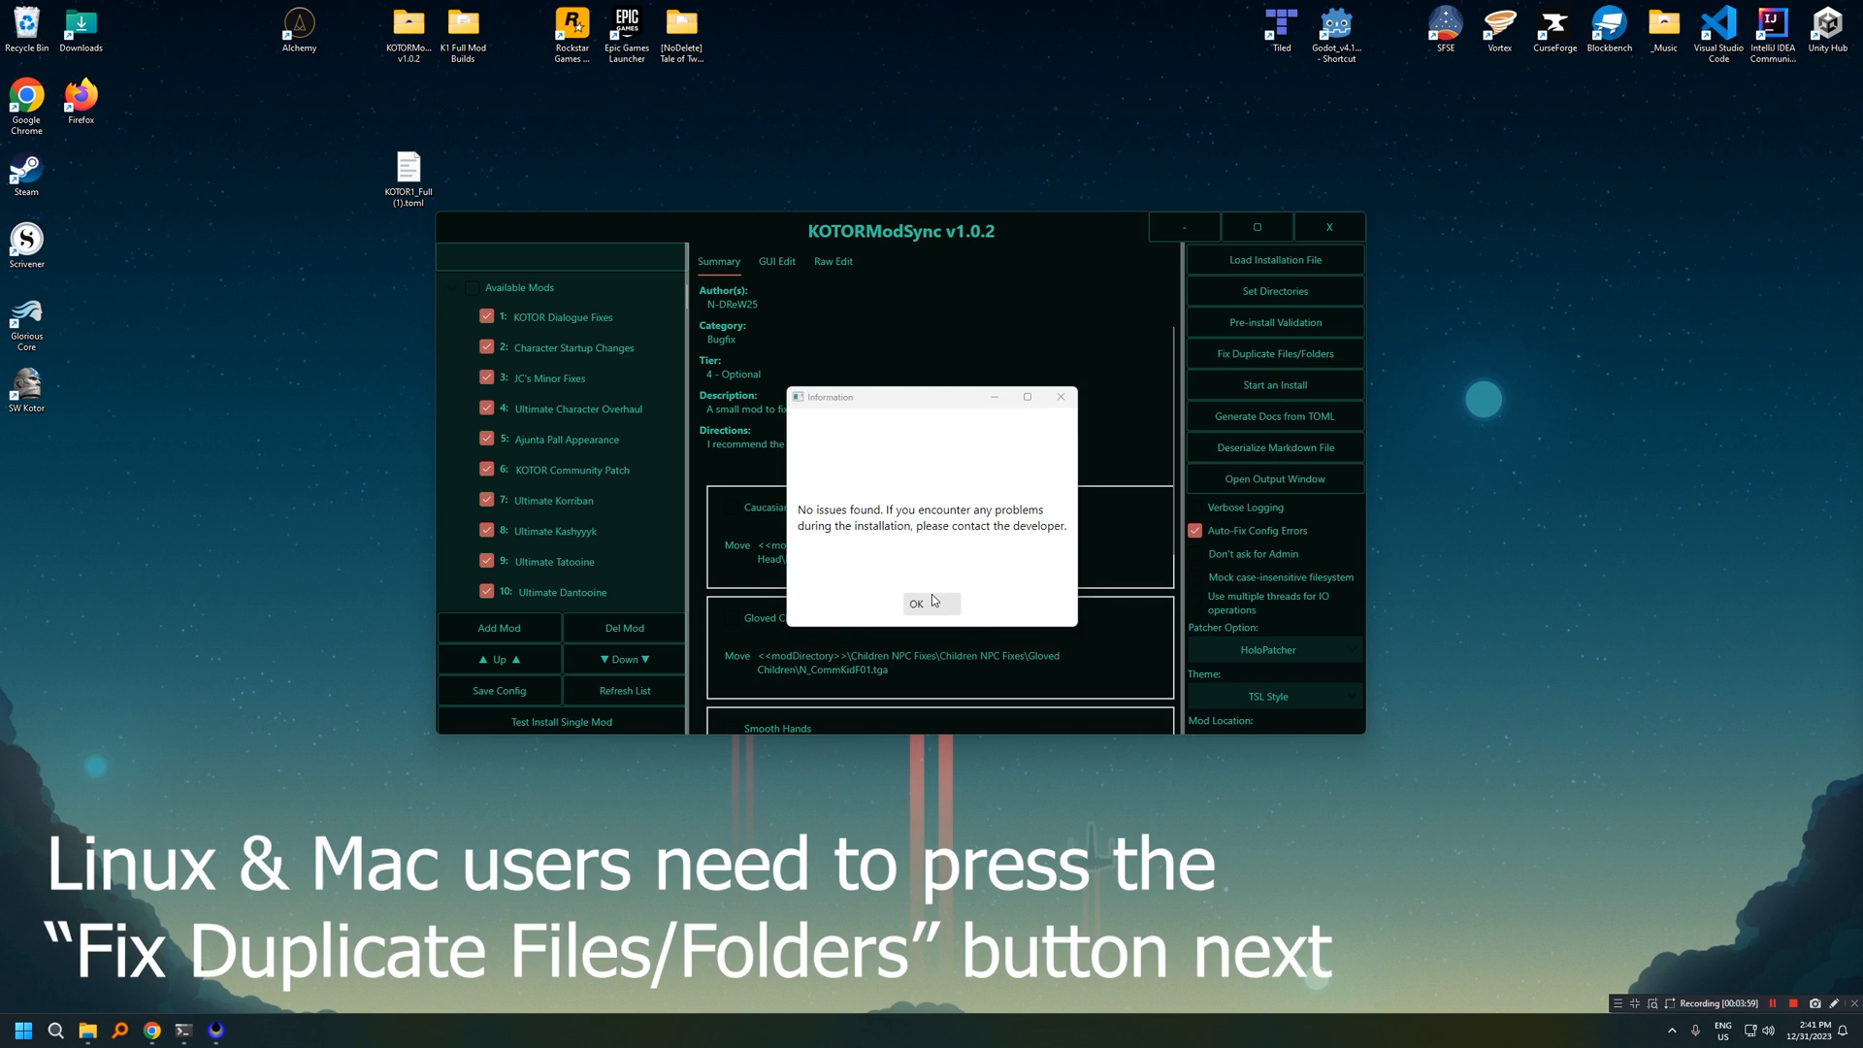
# Step: Dismiss the no-issues result and start installing all mods, accepting backup warning, HoloPatcher, and confirmation
pyautogui.click(915, 603)
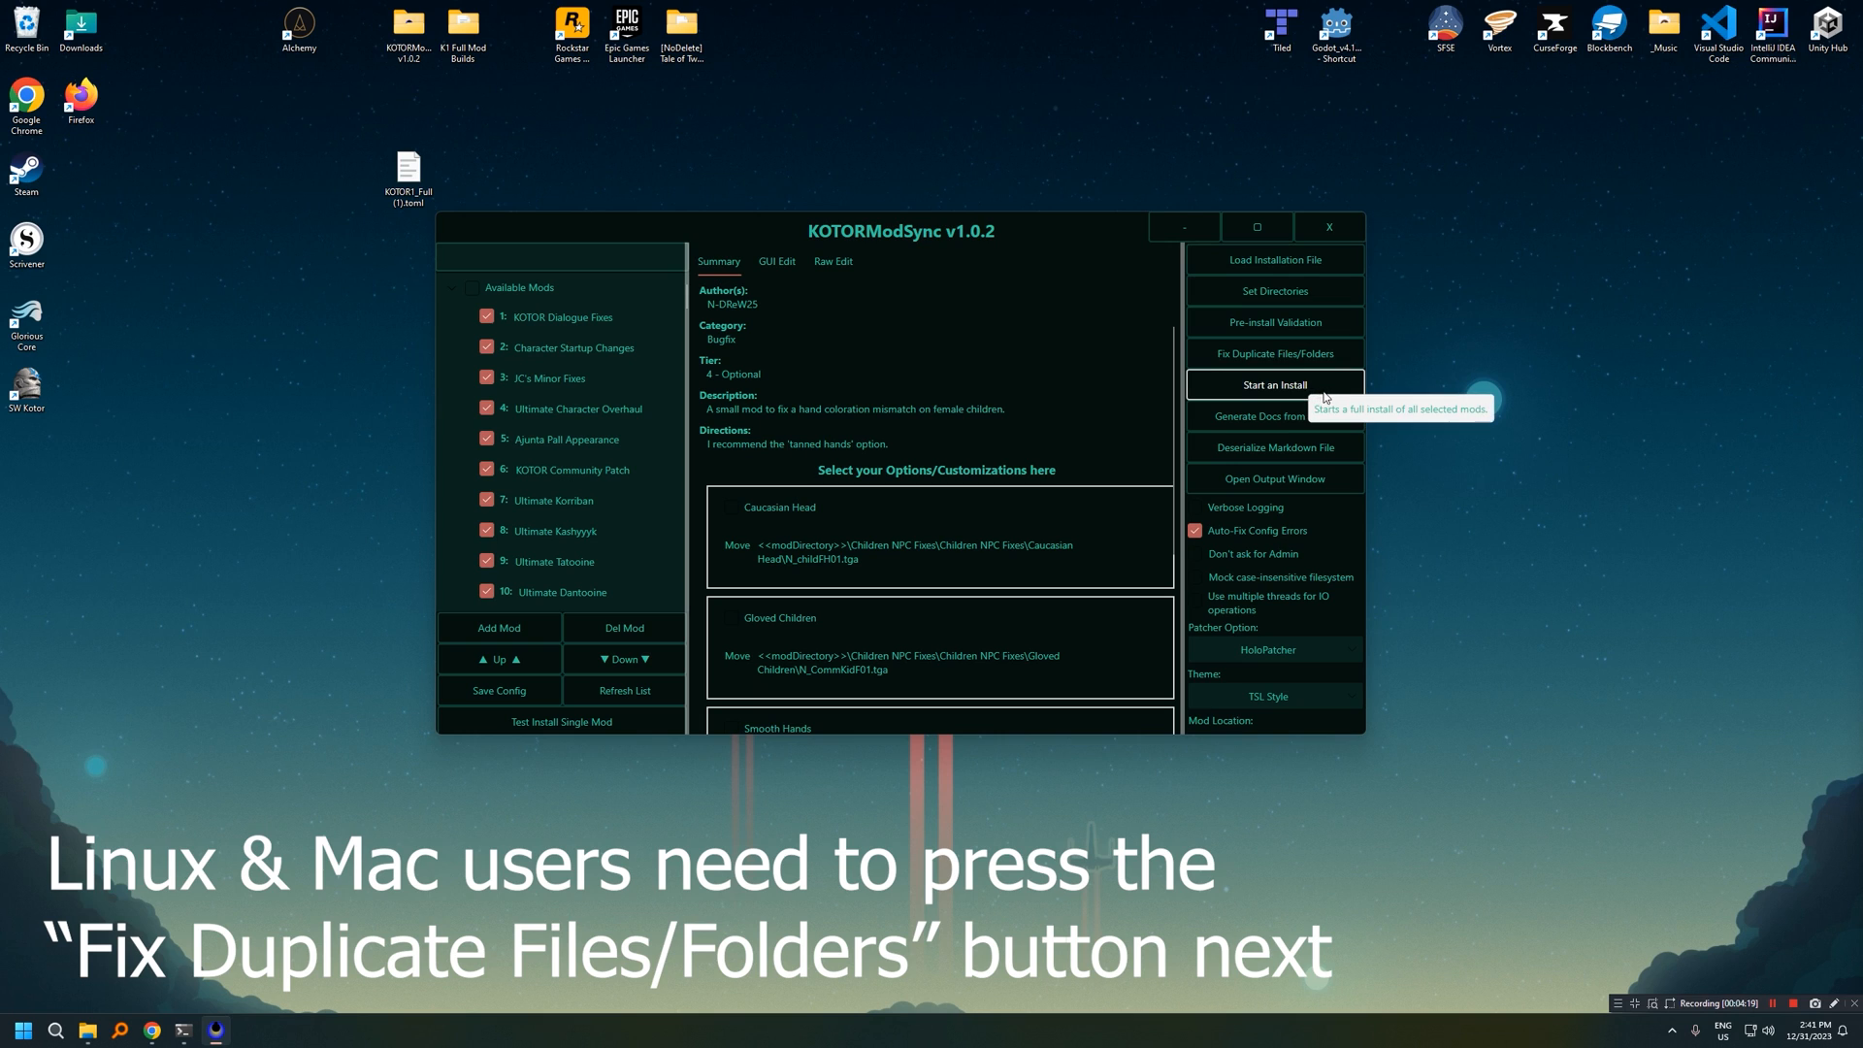
pyautogui.click(1275, 385)
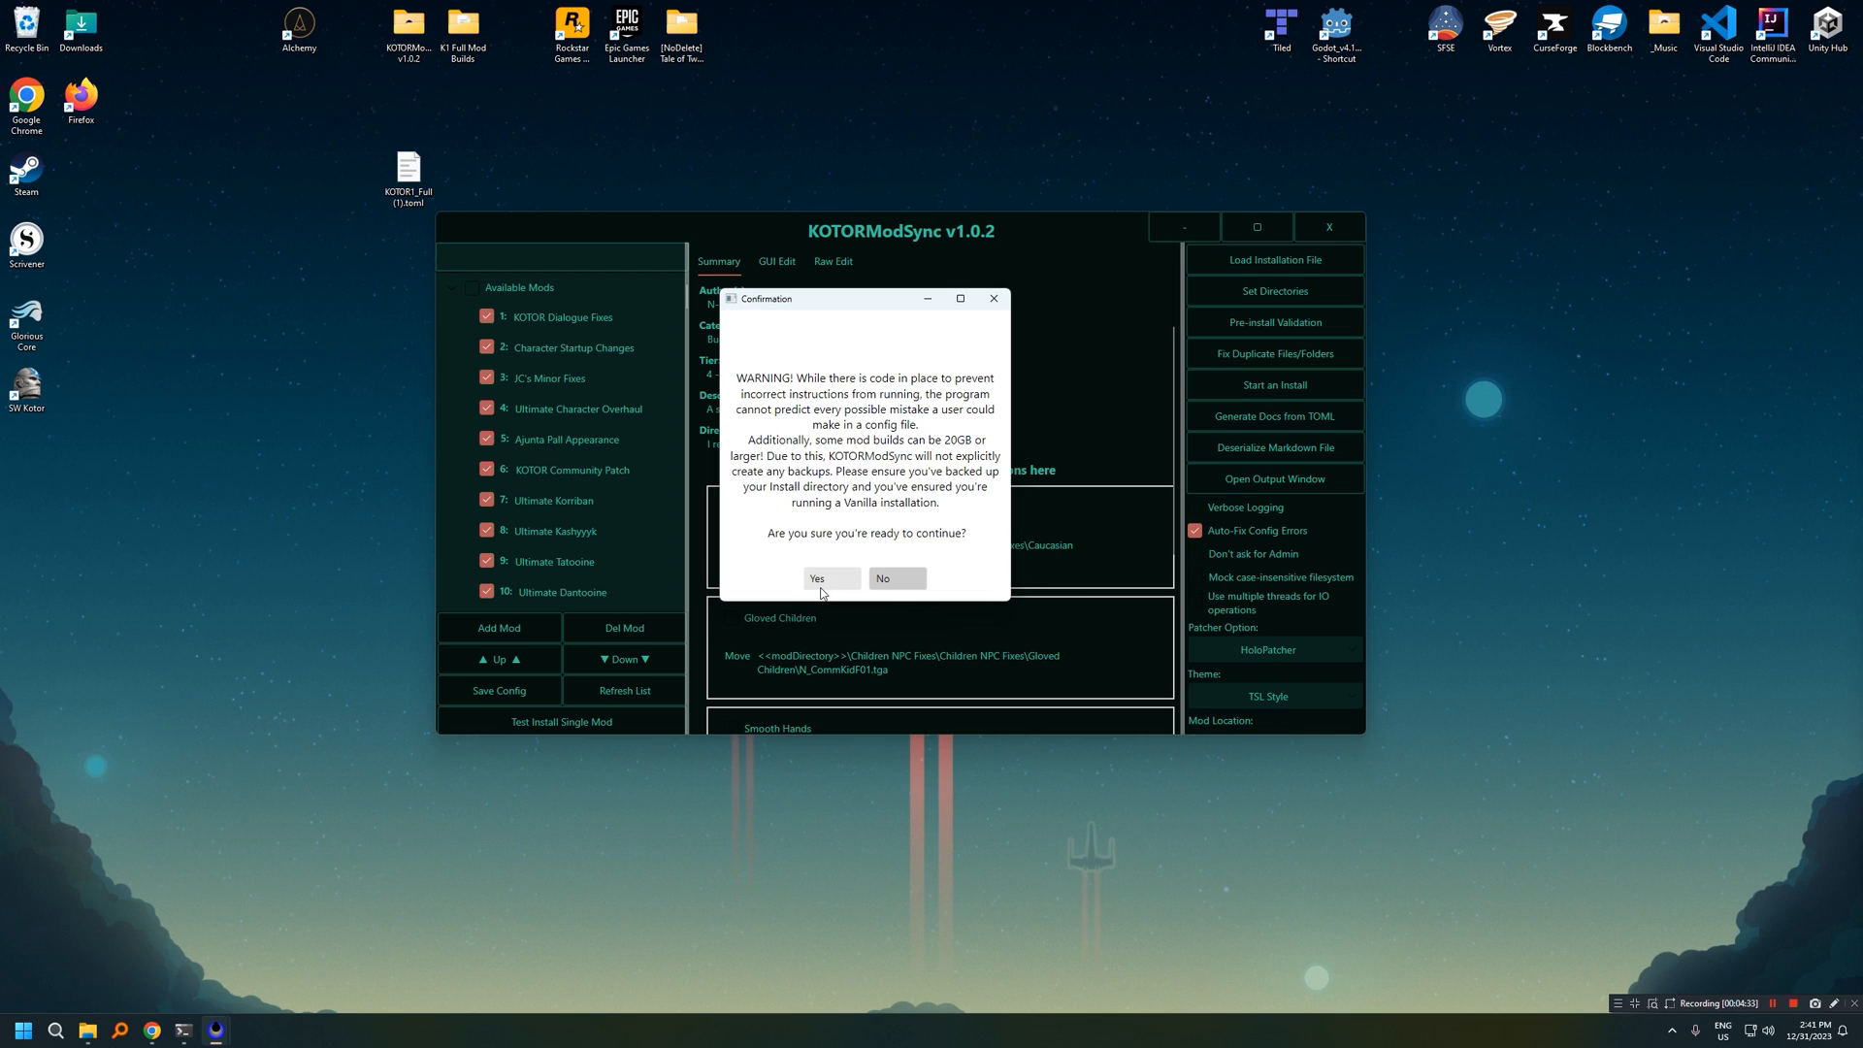
pyautogui.click(815, 578)
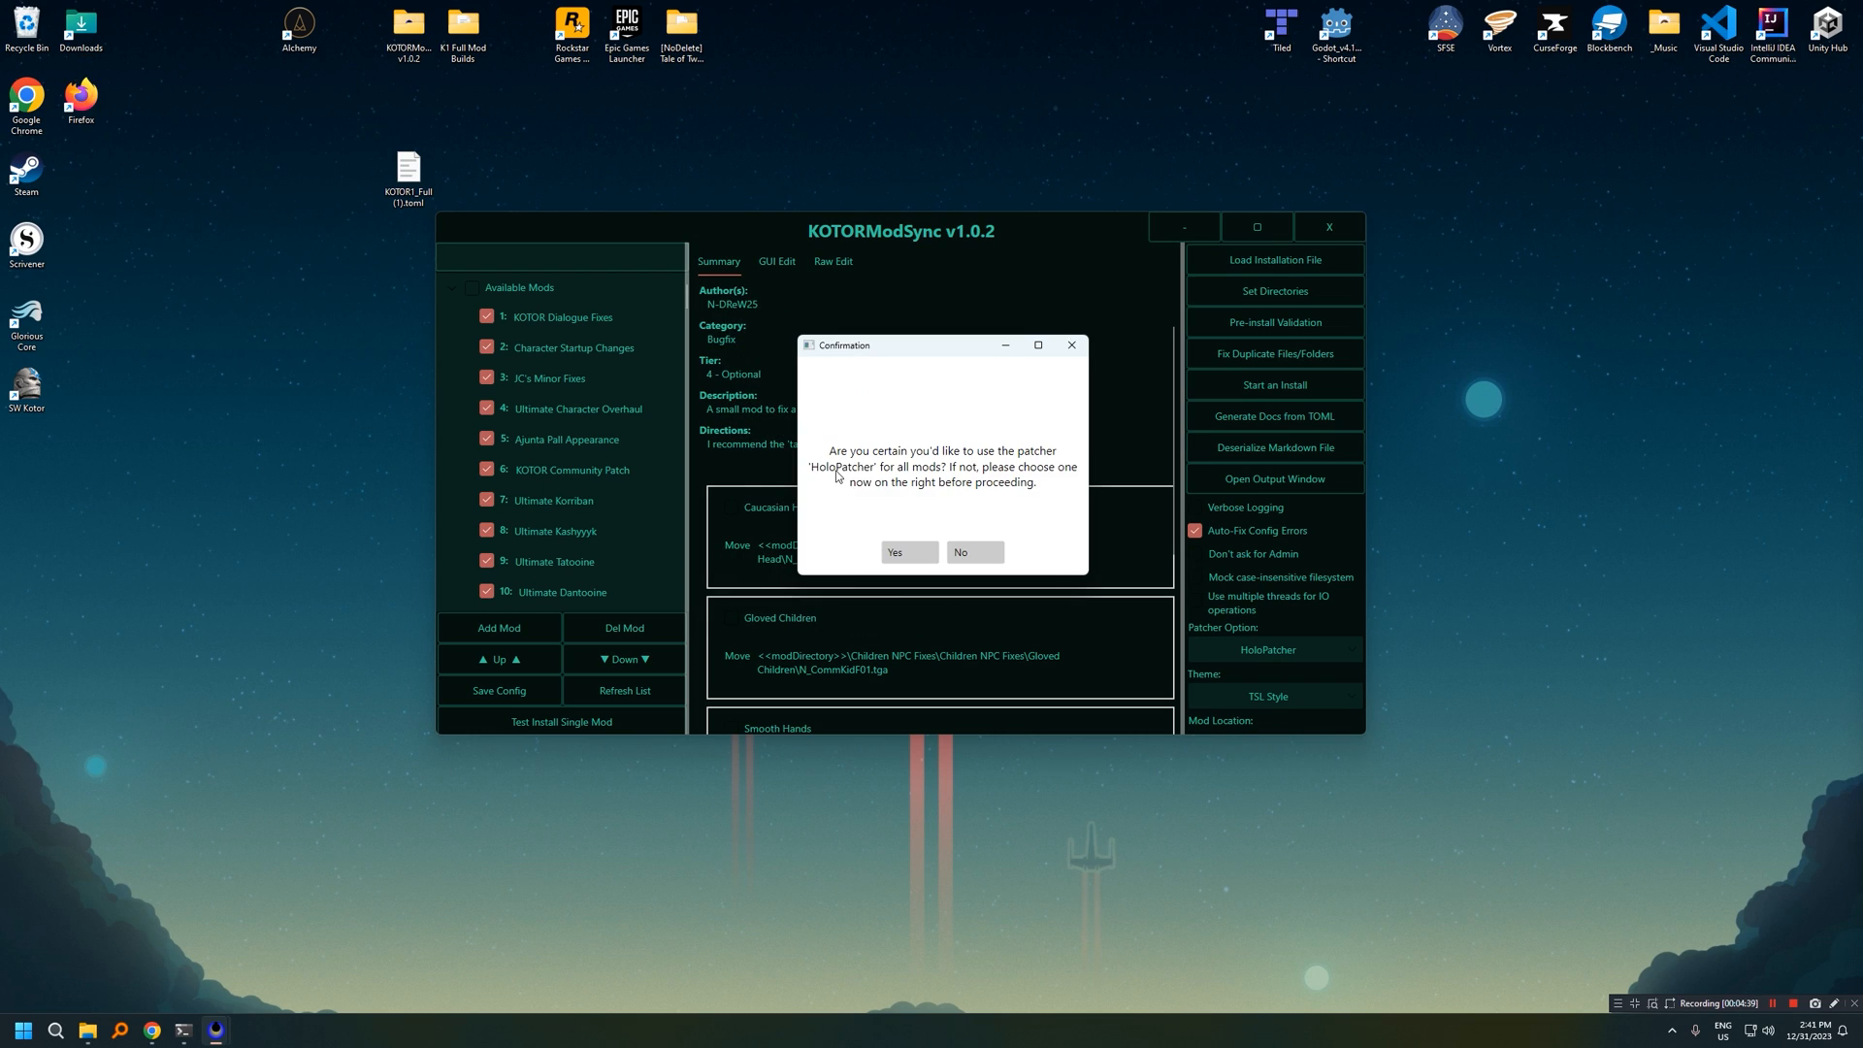
pyautogui.moveTo(920, 488)
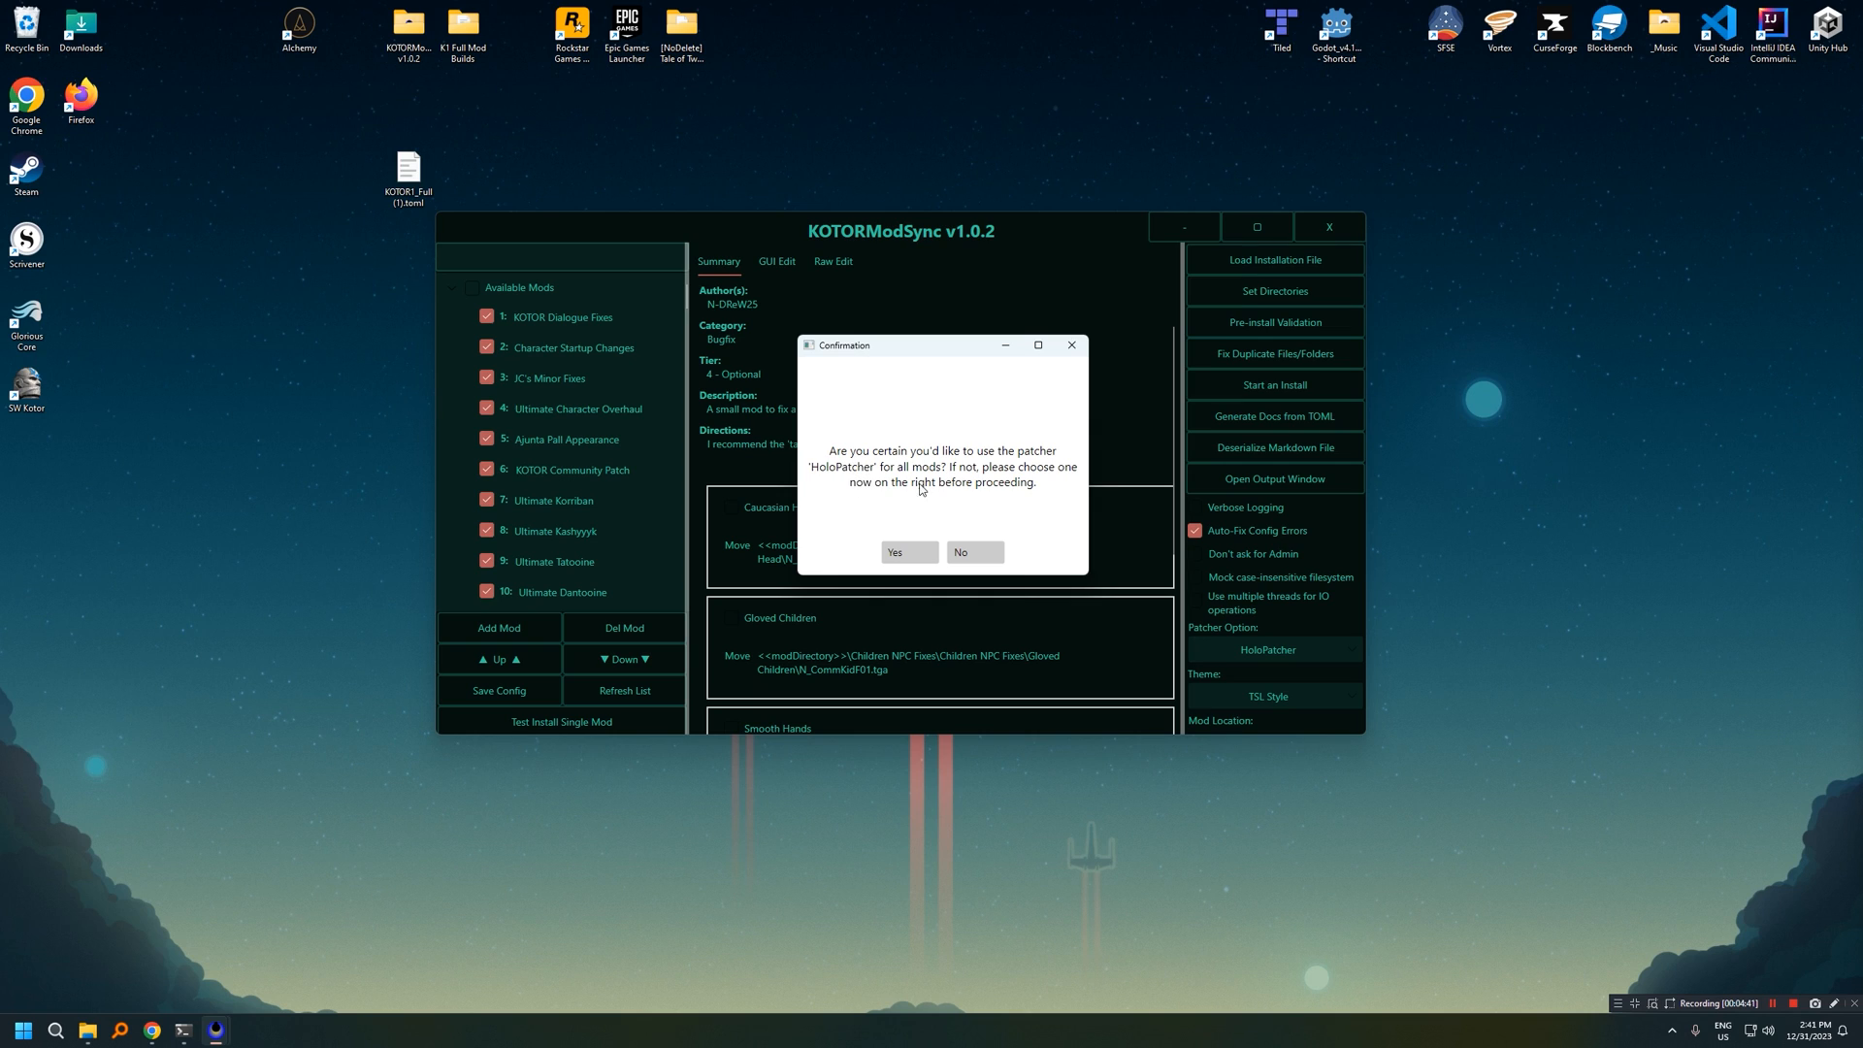
pyautogui.click(894, 551)
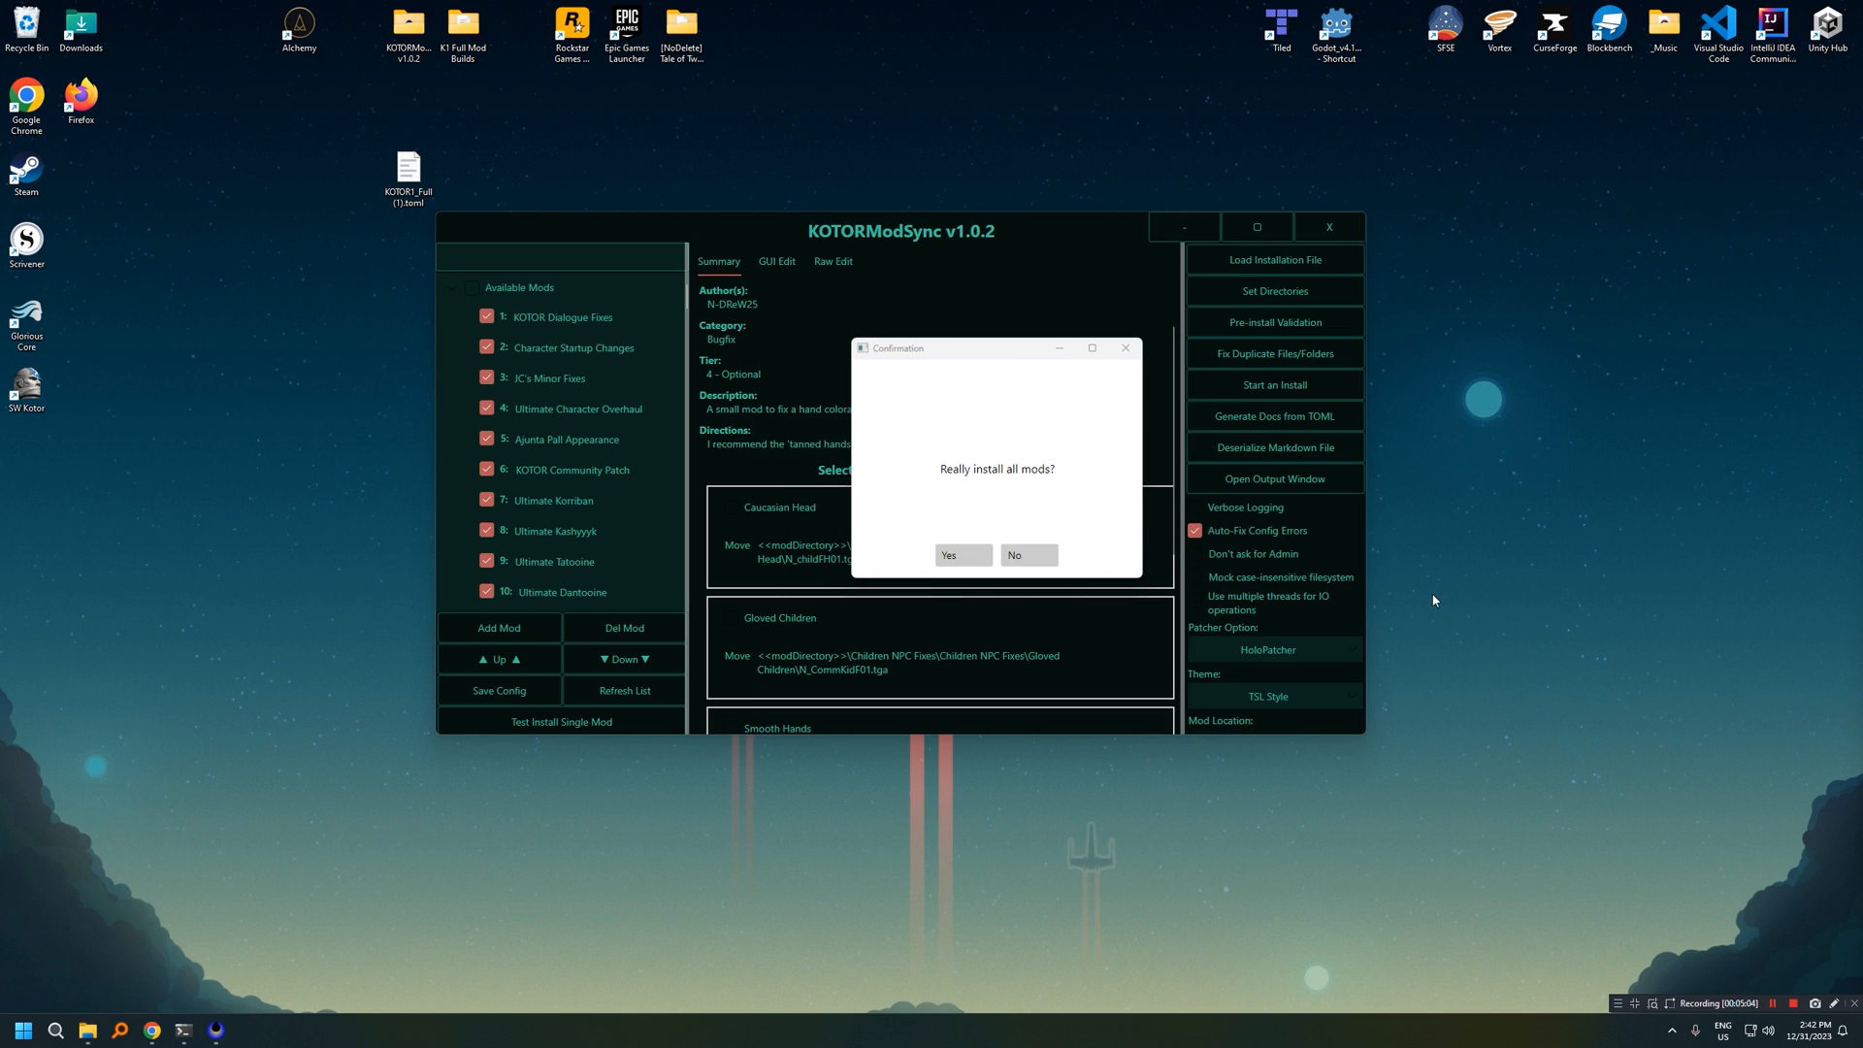
pyautogui.moveTo(1752, 916)
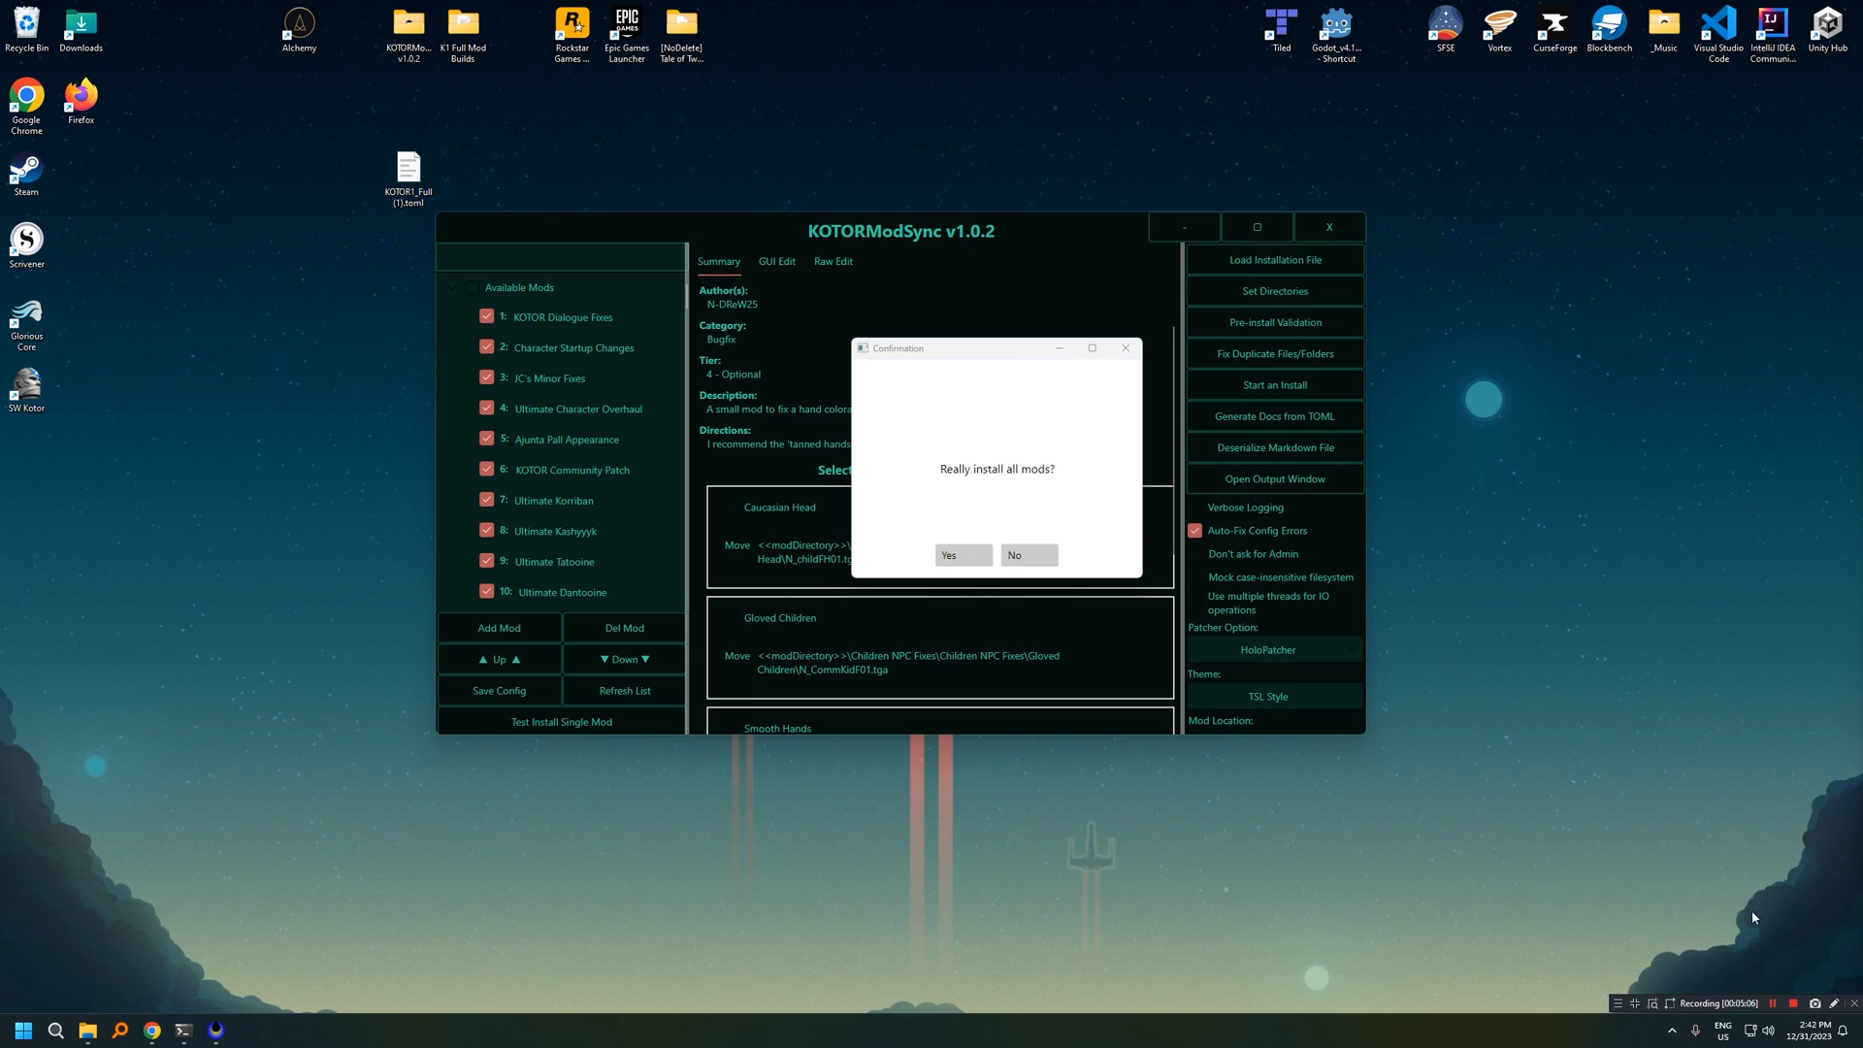
pyautogui.moveTo(1767, 968)
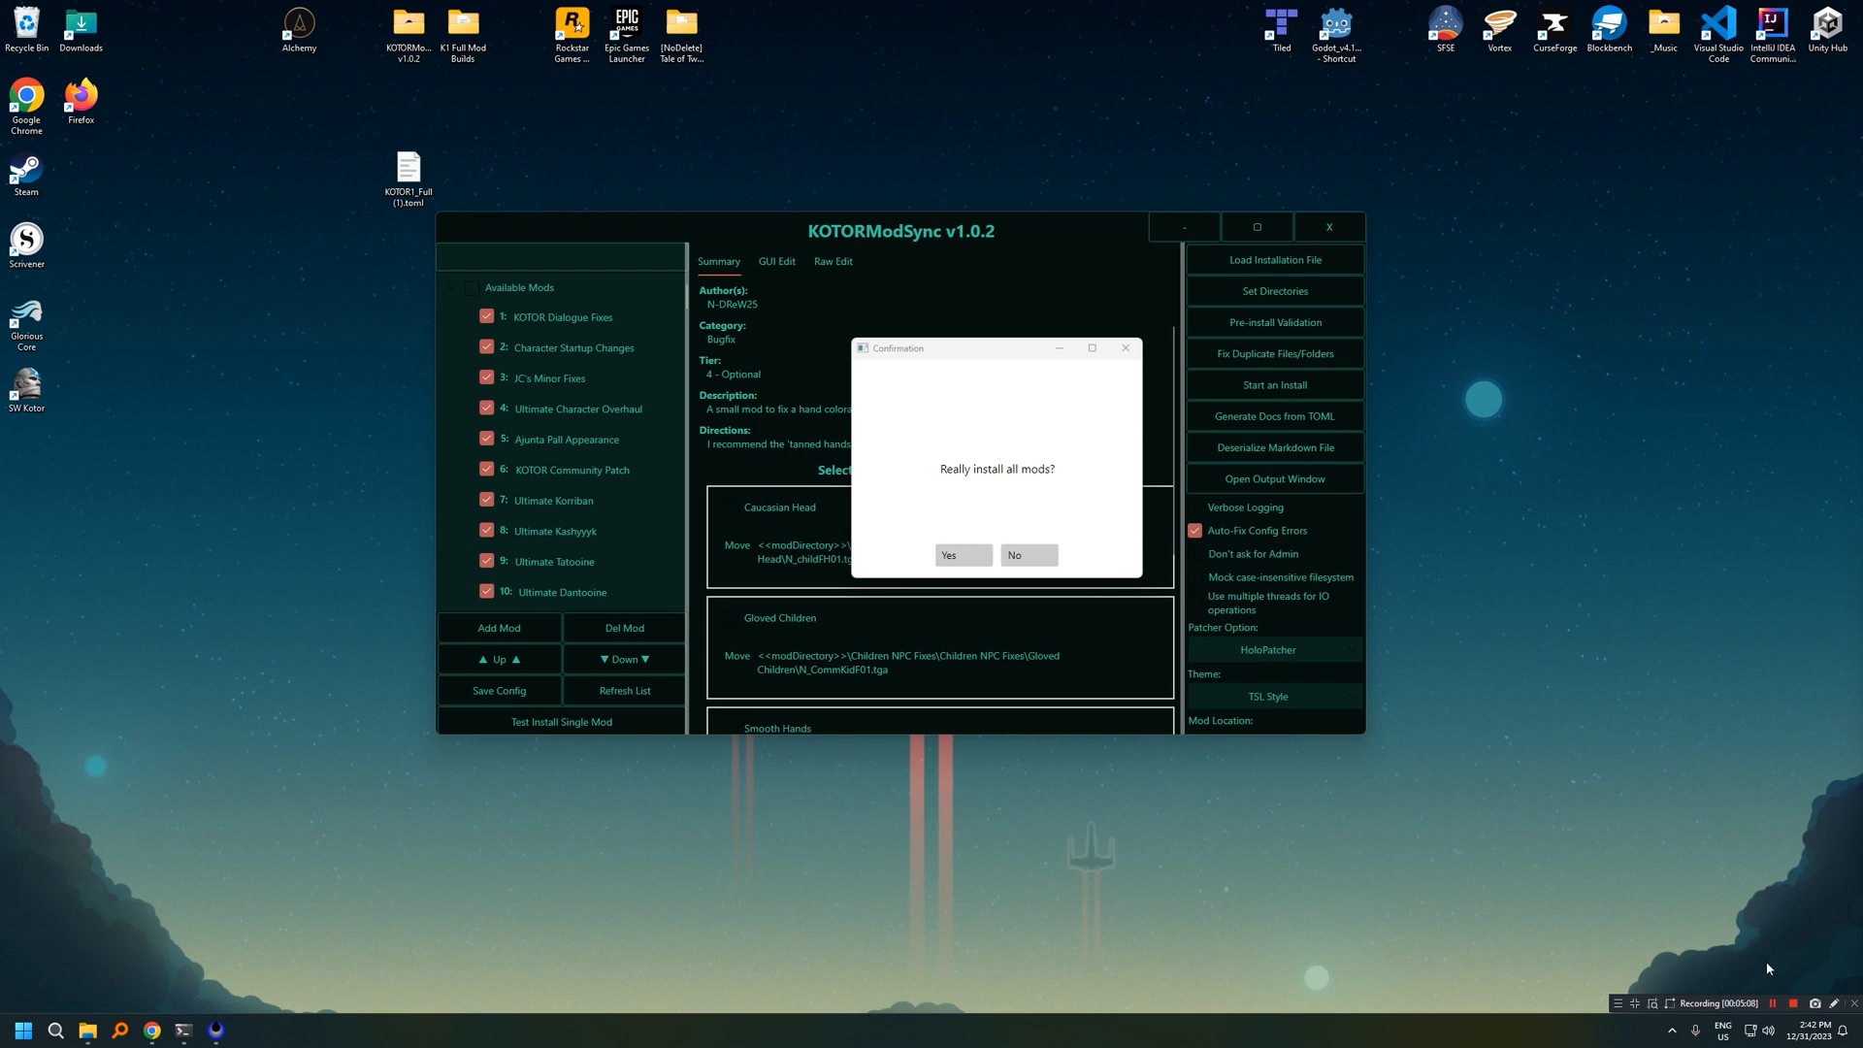
pyautogui.click(963, 555)
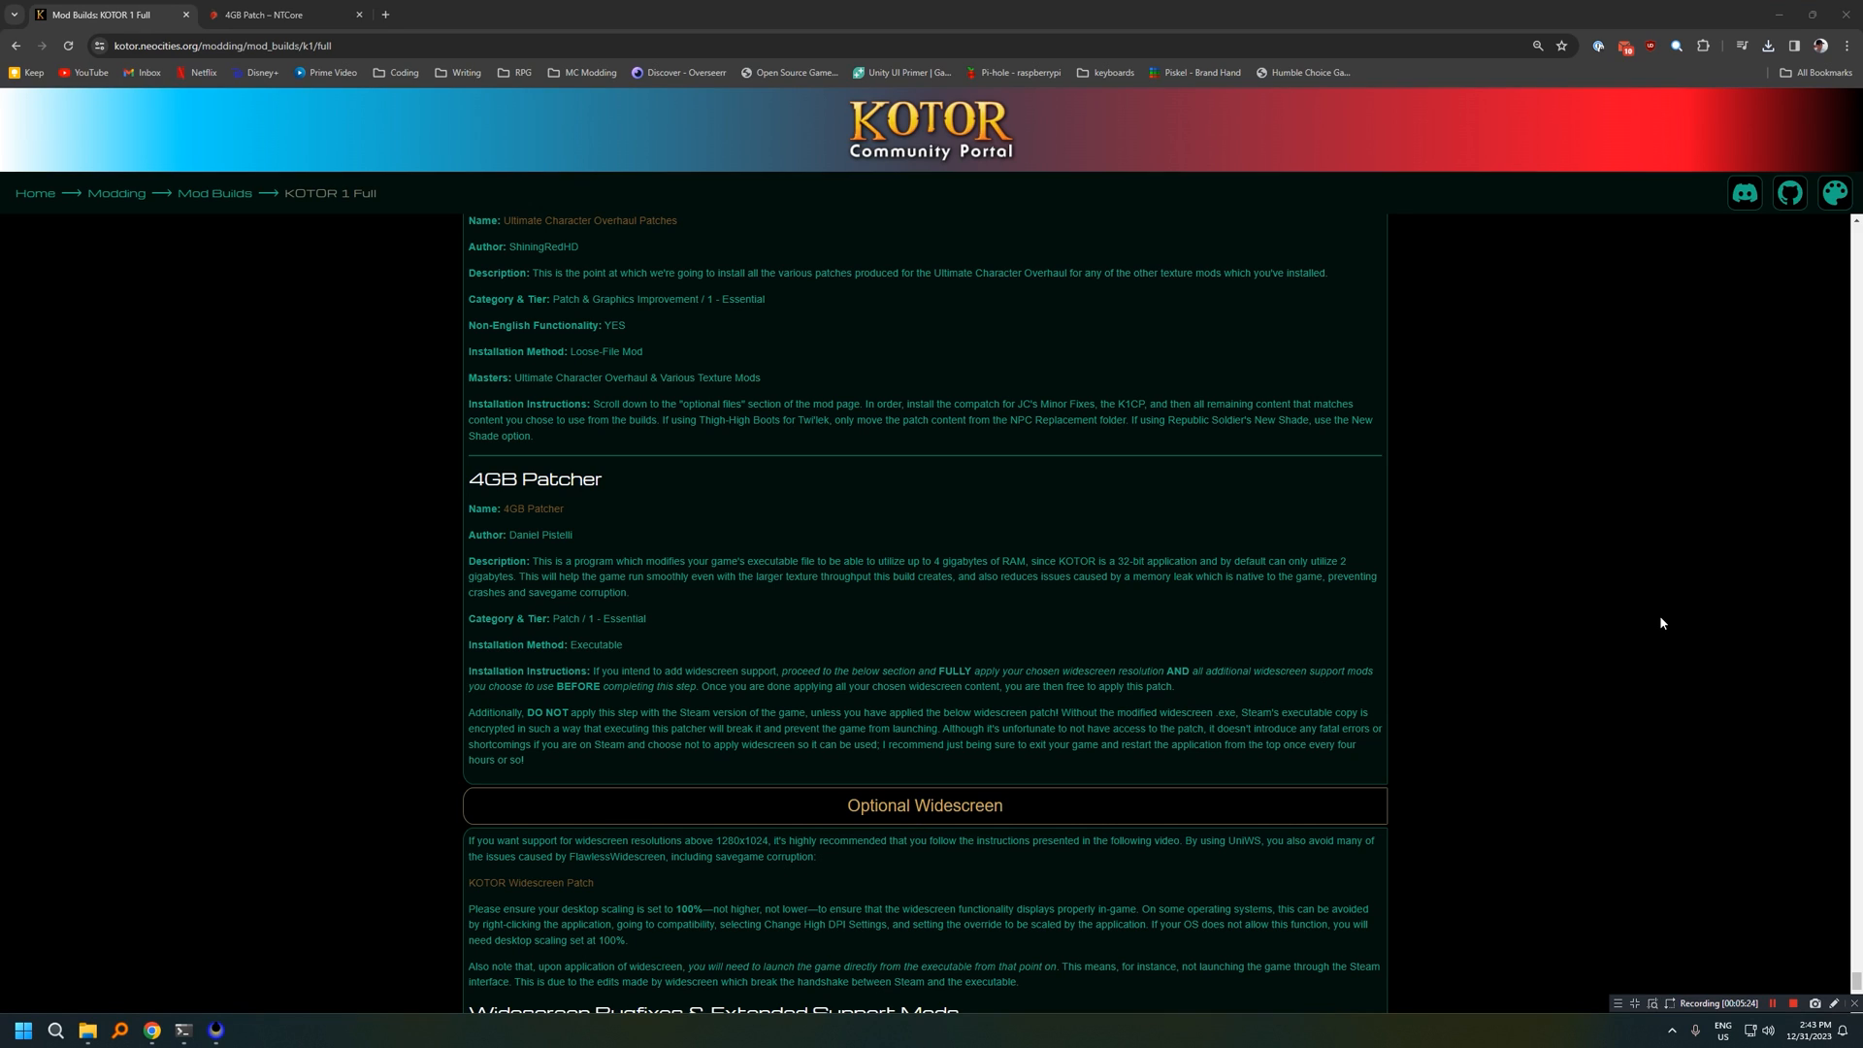
pyautogui.moveTo(1736, 602)
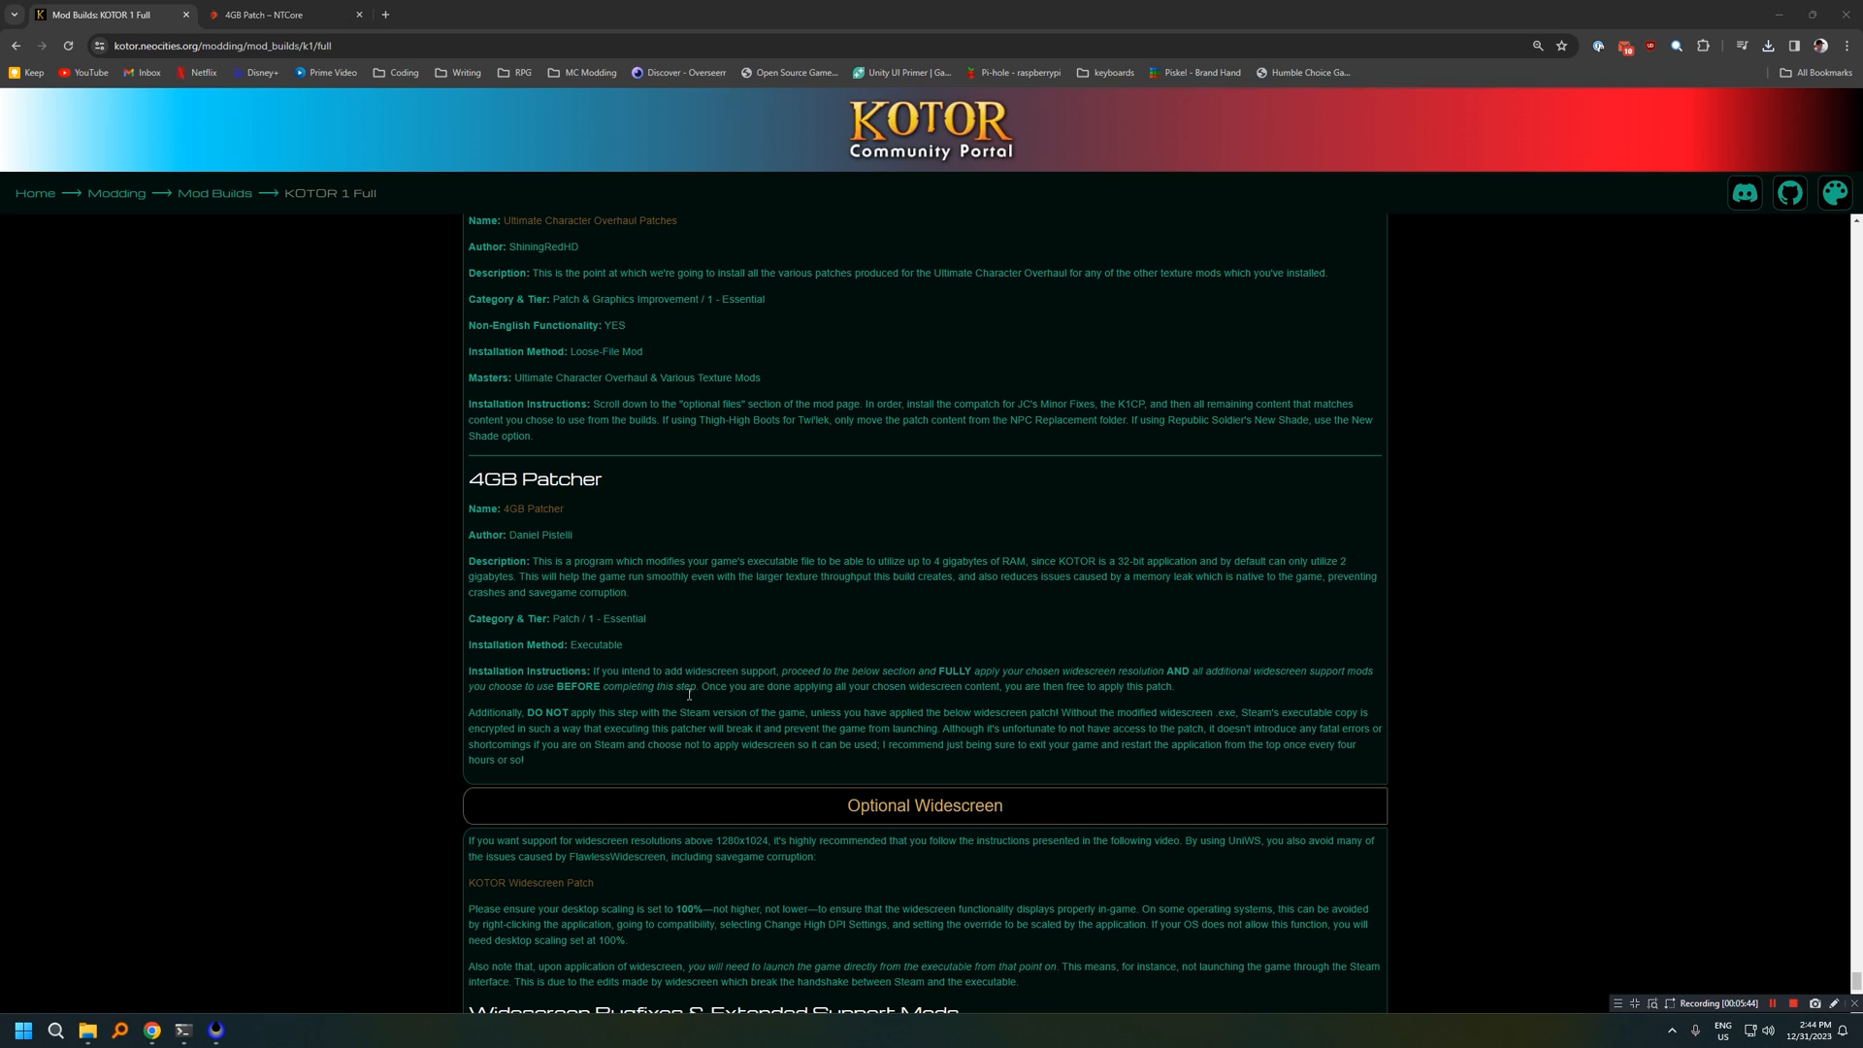
pyautogui.moveTo(554, 508)
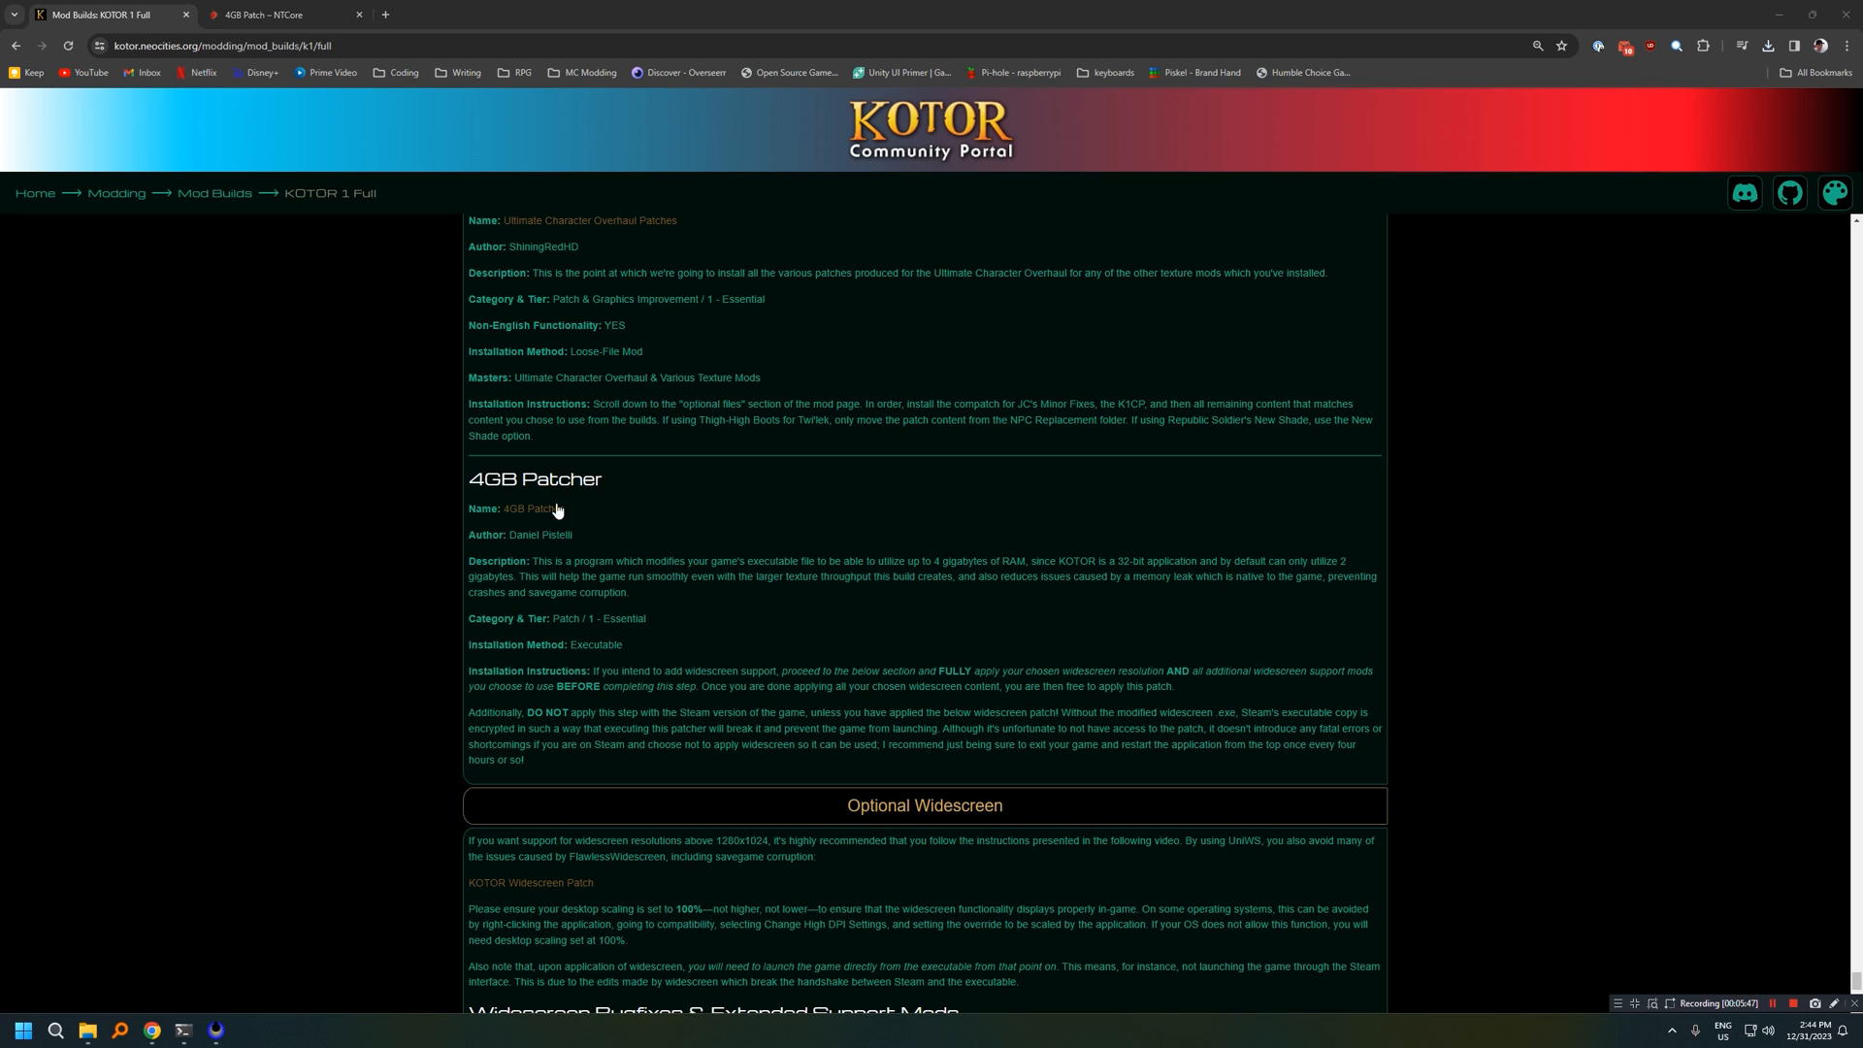
pyautogui.moveTo(666, 514)
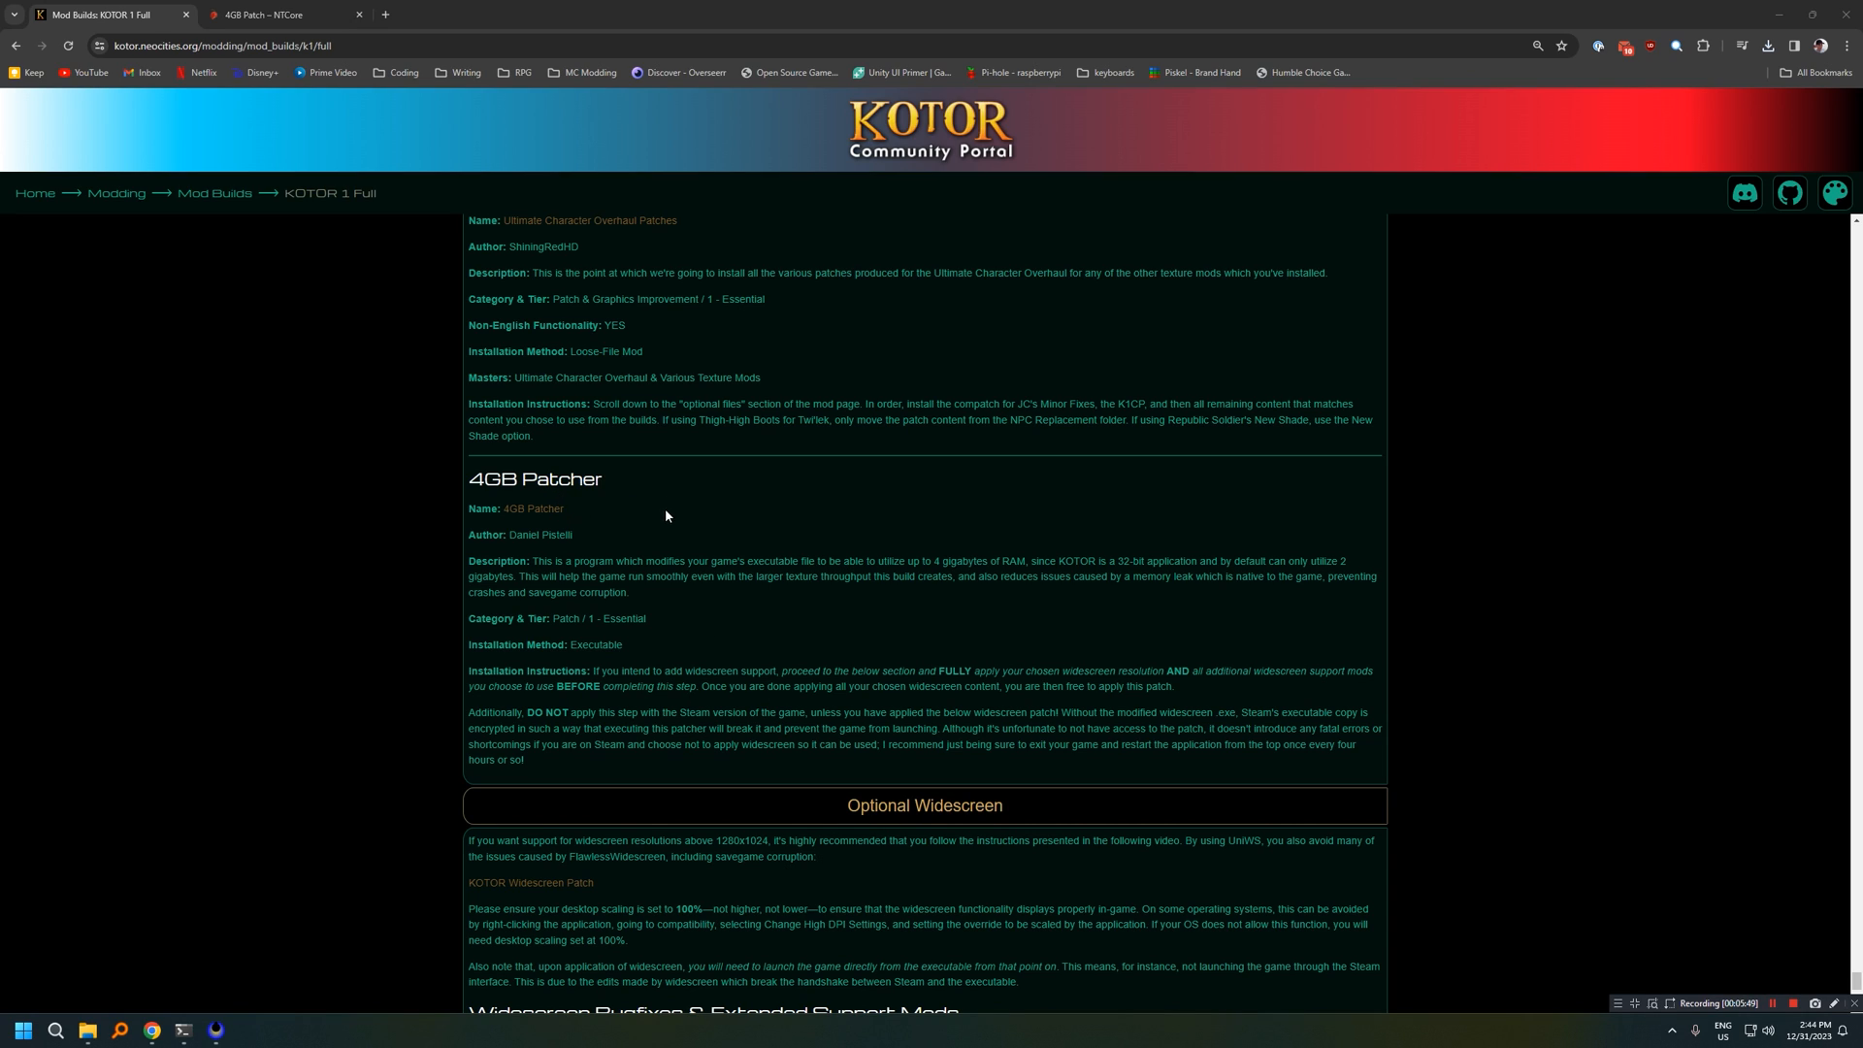